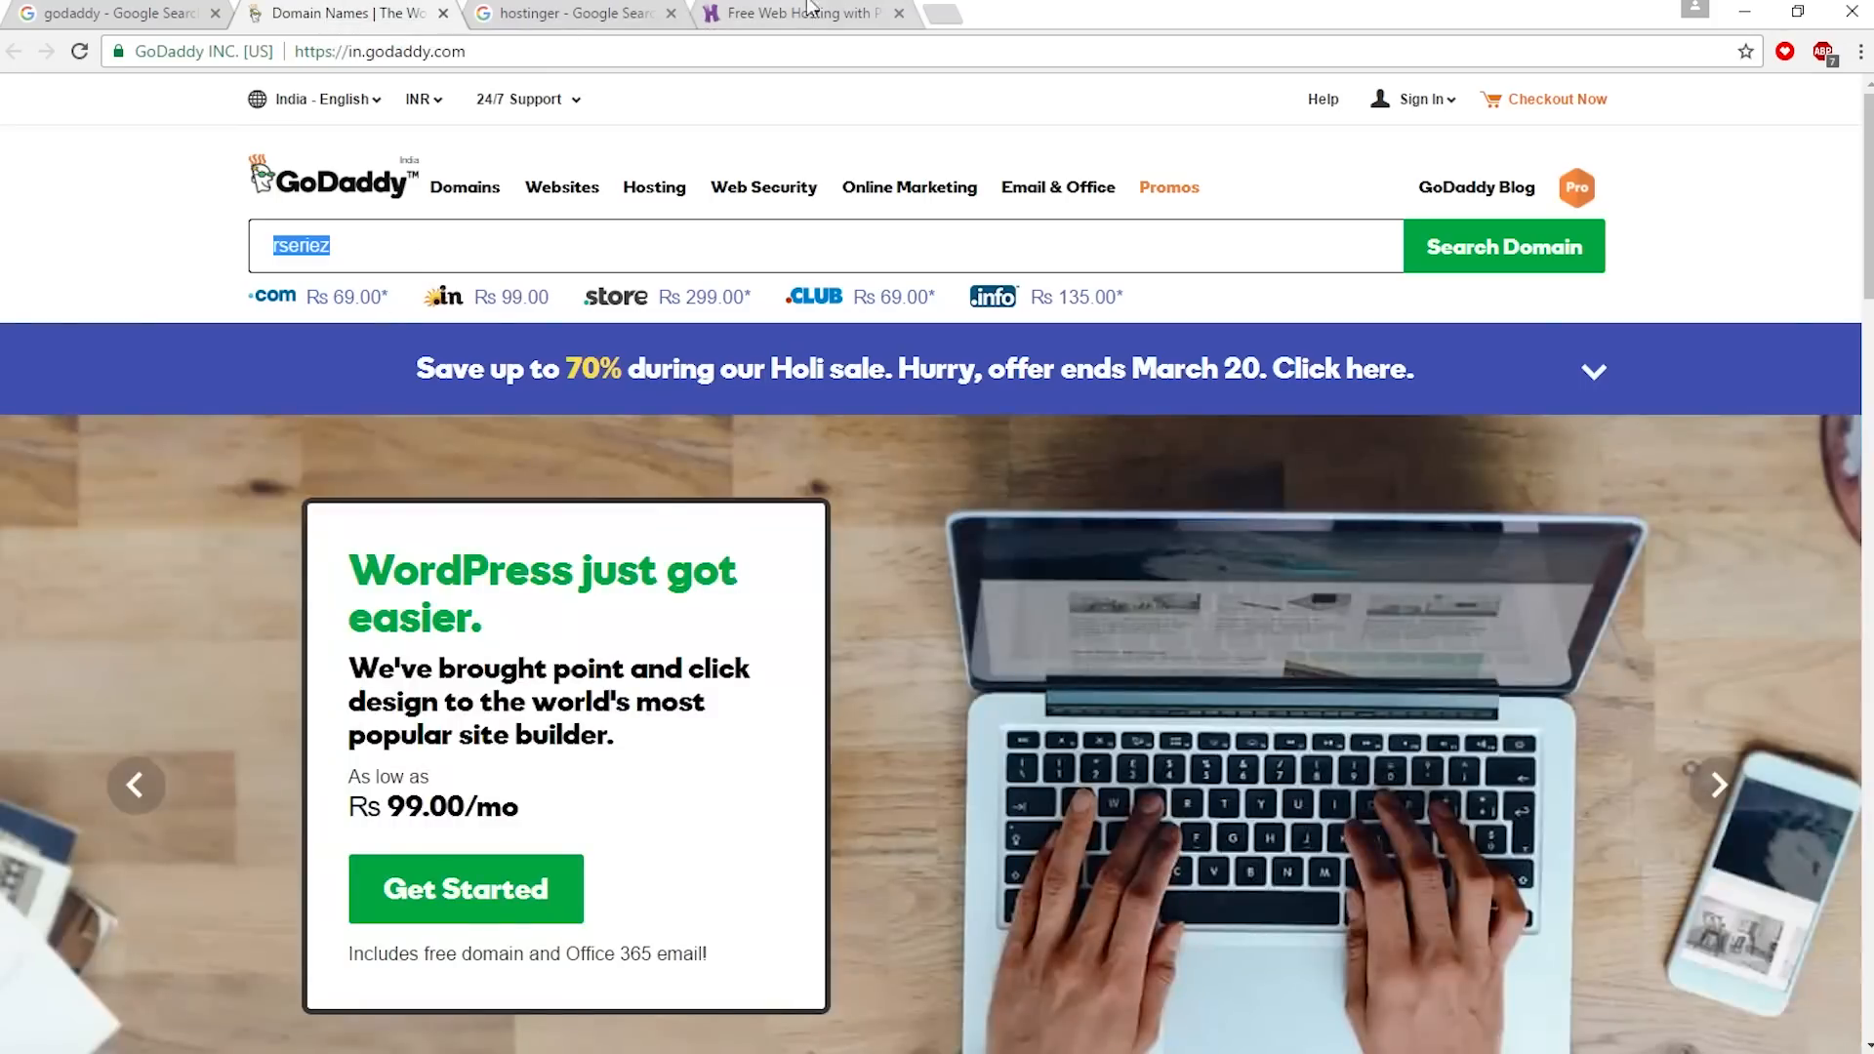
Step: Review the Hostinger search results and switch over to the GoDaddy tab
{"action": "left_click", "coordinate": [572, 14]}
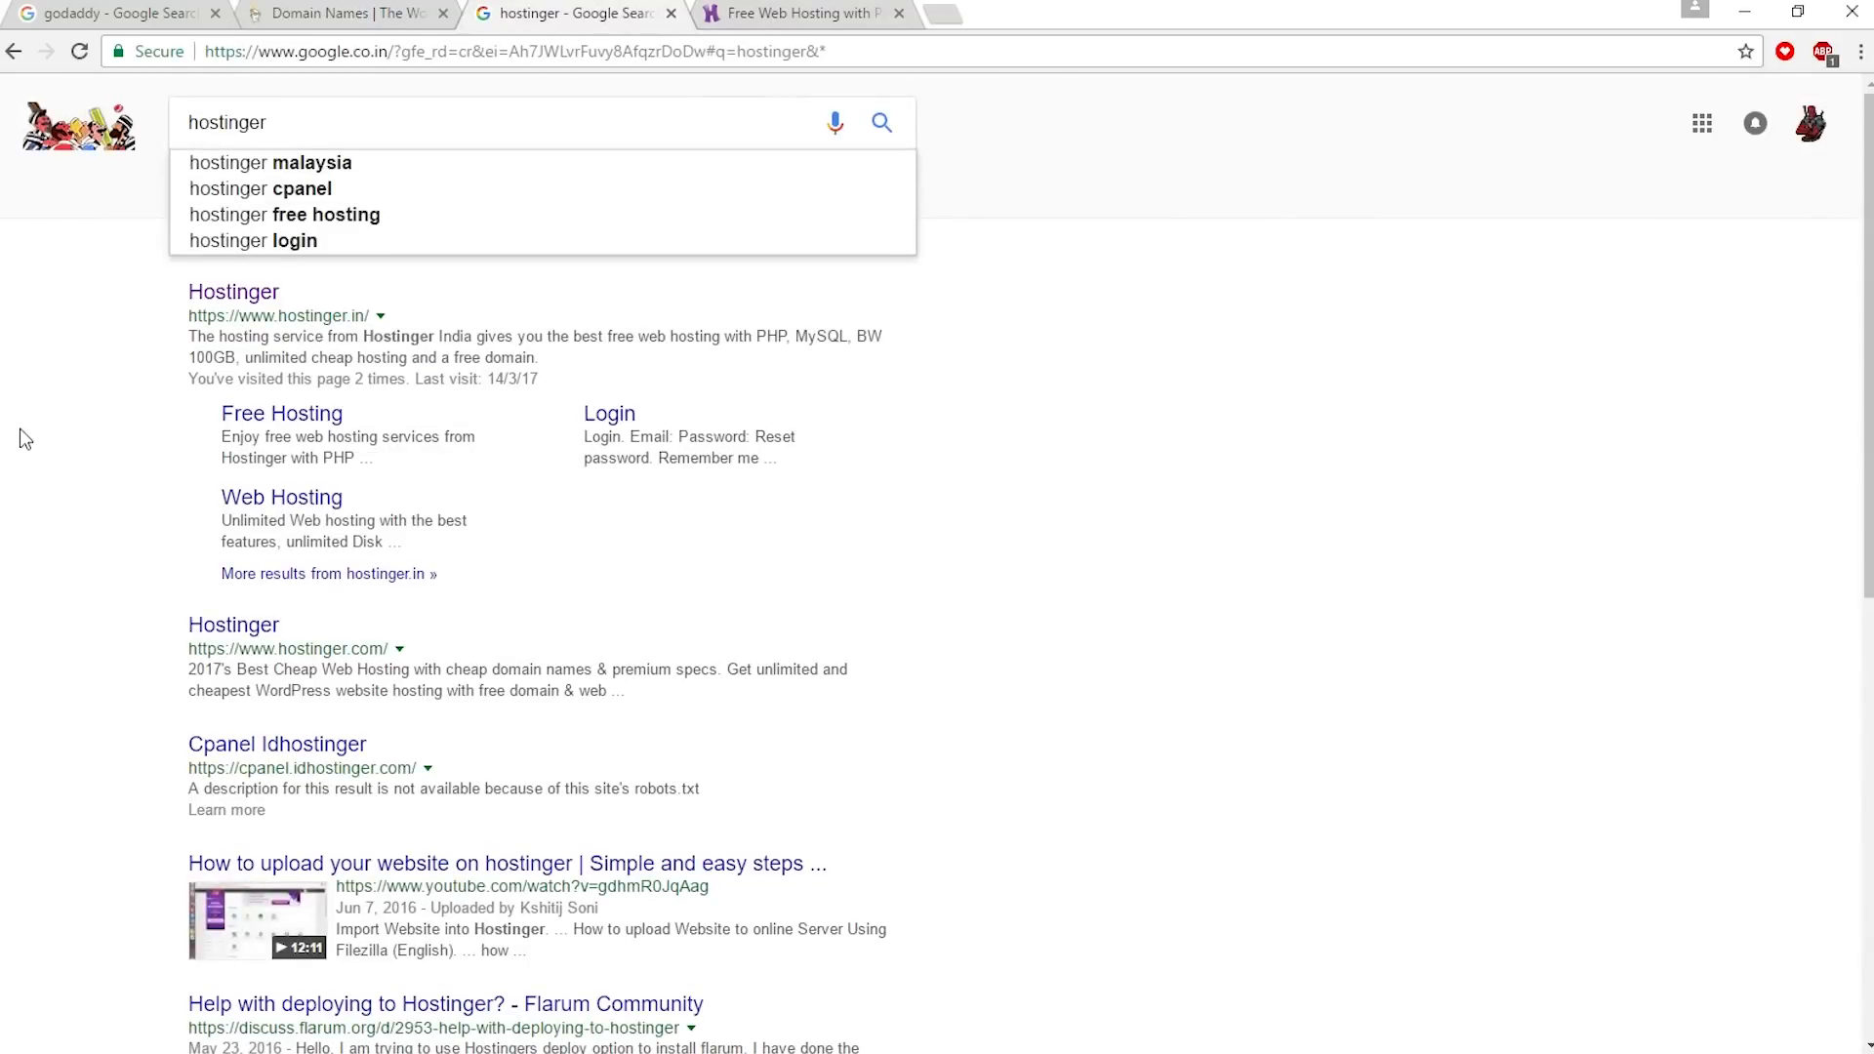
{"action": "mouse_move", "coordinate": [24, 525]}
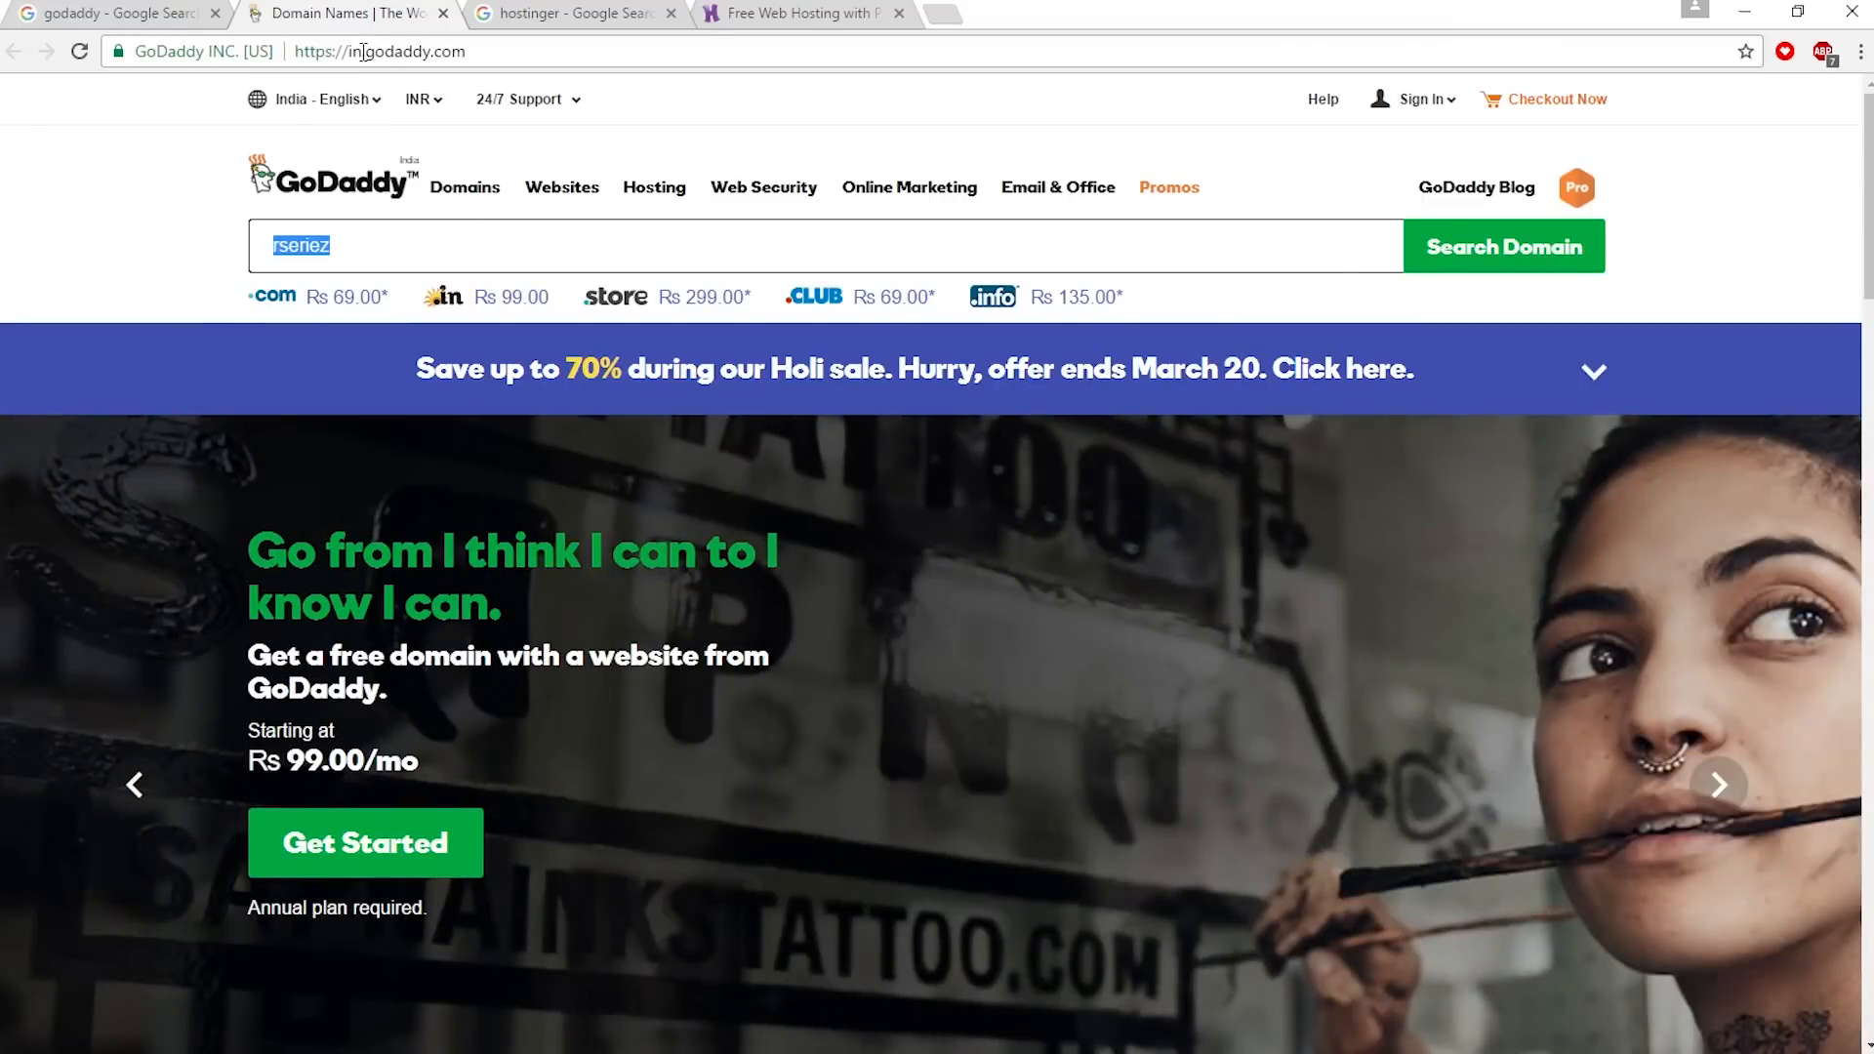
{"action": "left_click", "coordinate": [801, 13]}
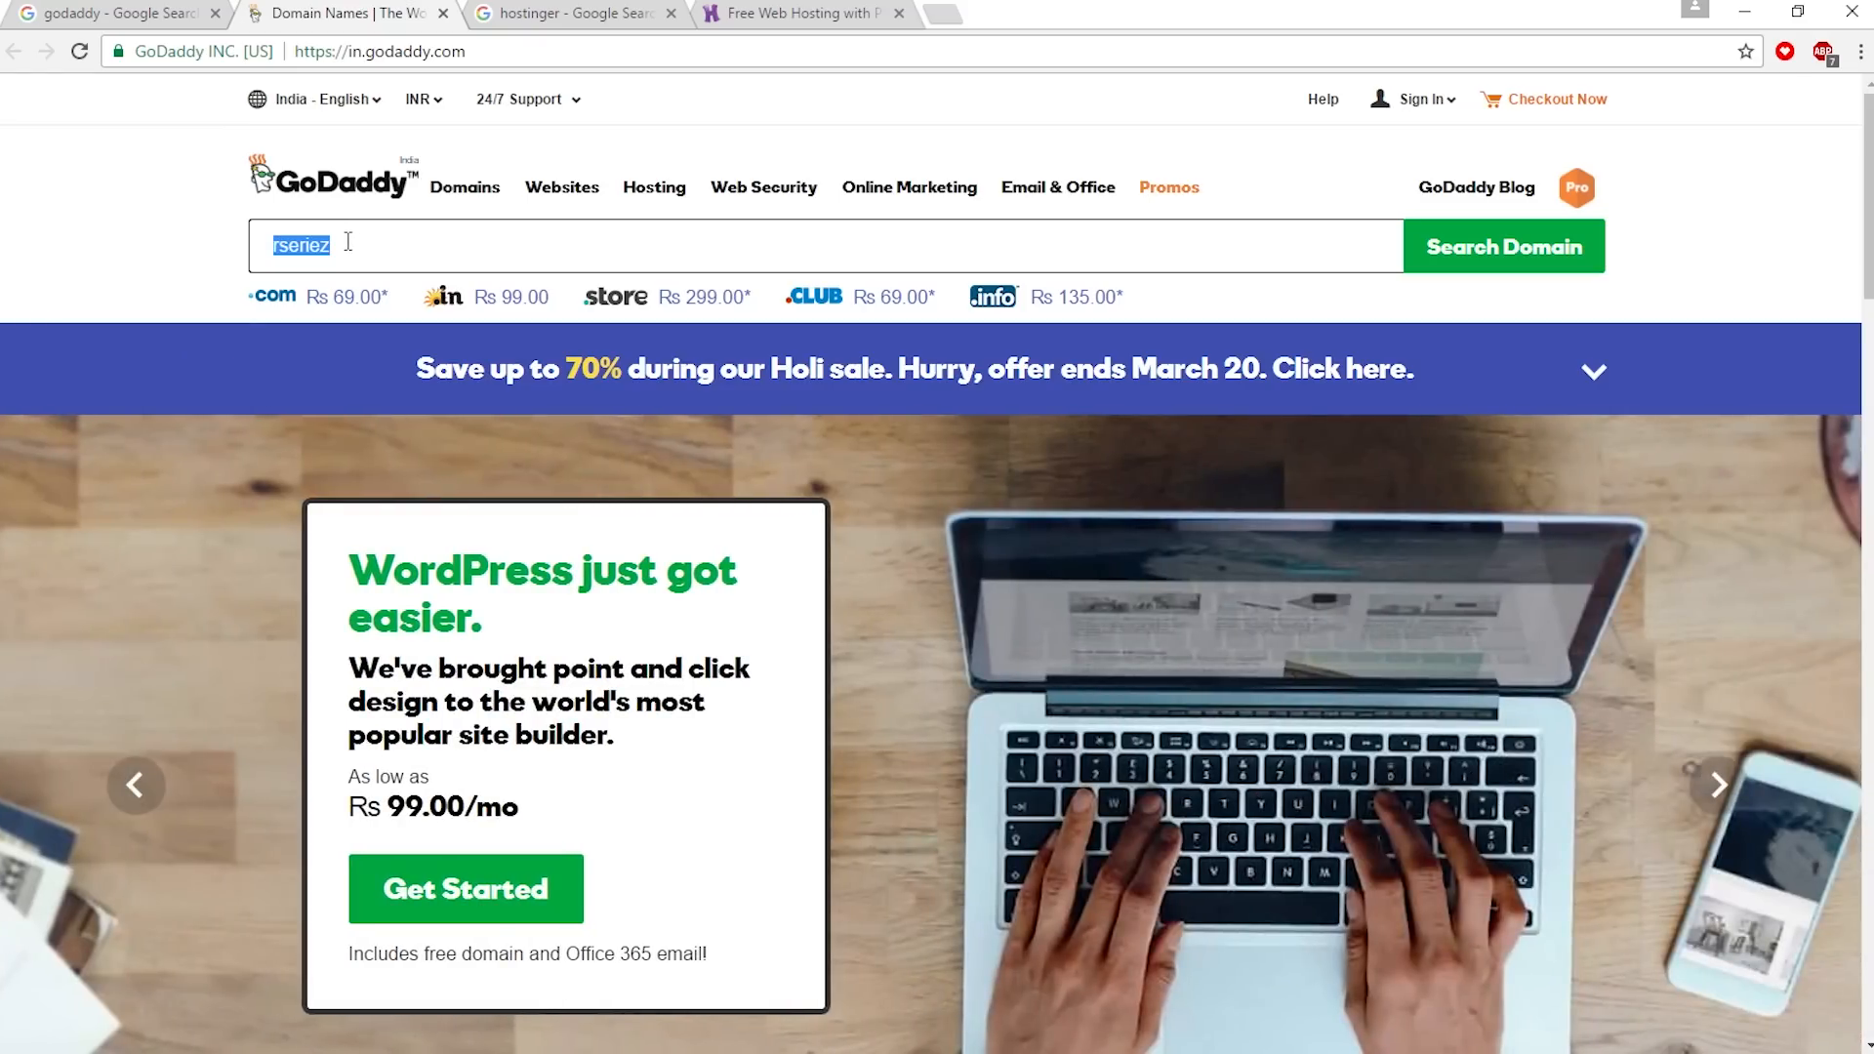
{"action": "mouse_move", "coordinate": [332, 203]}
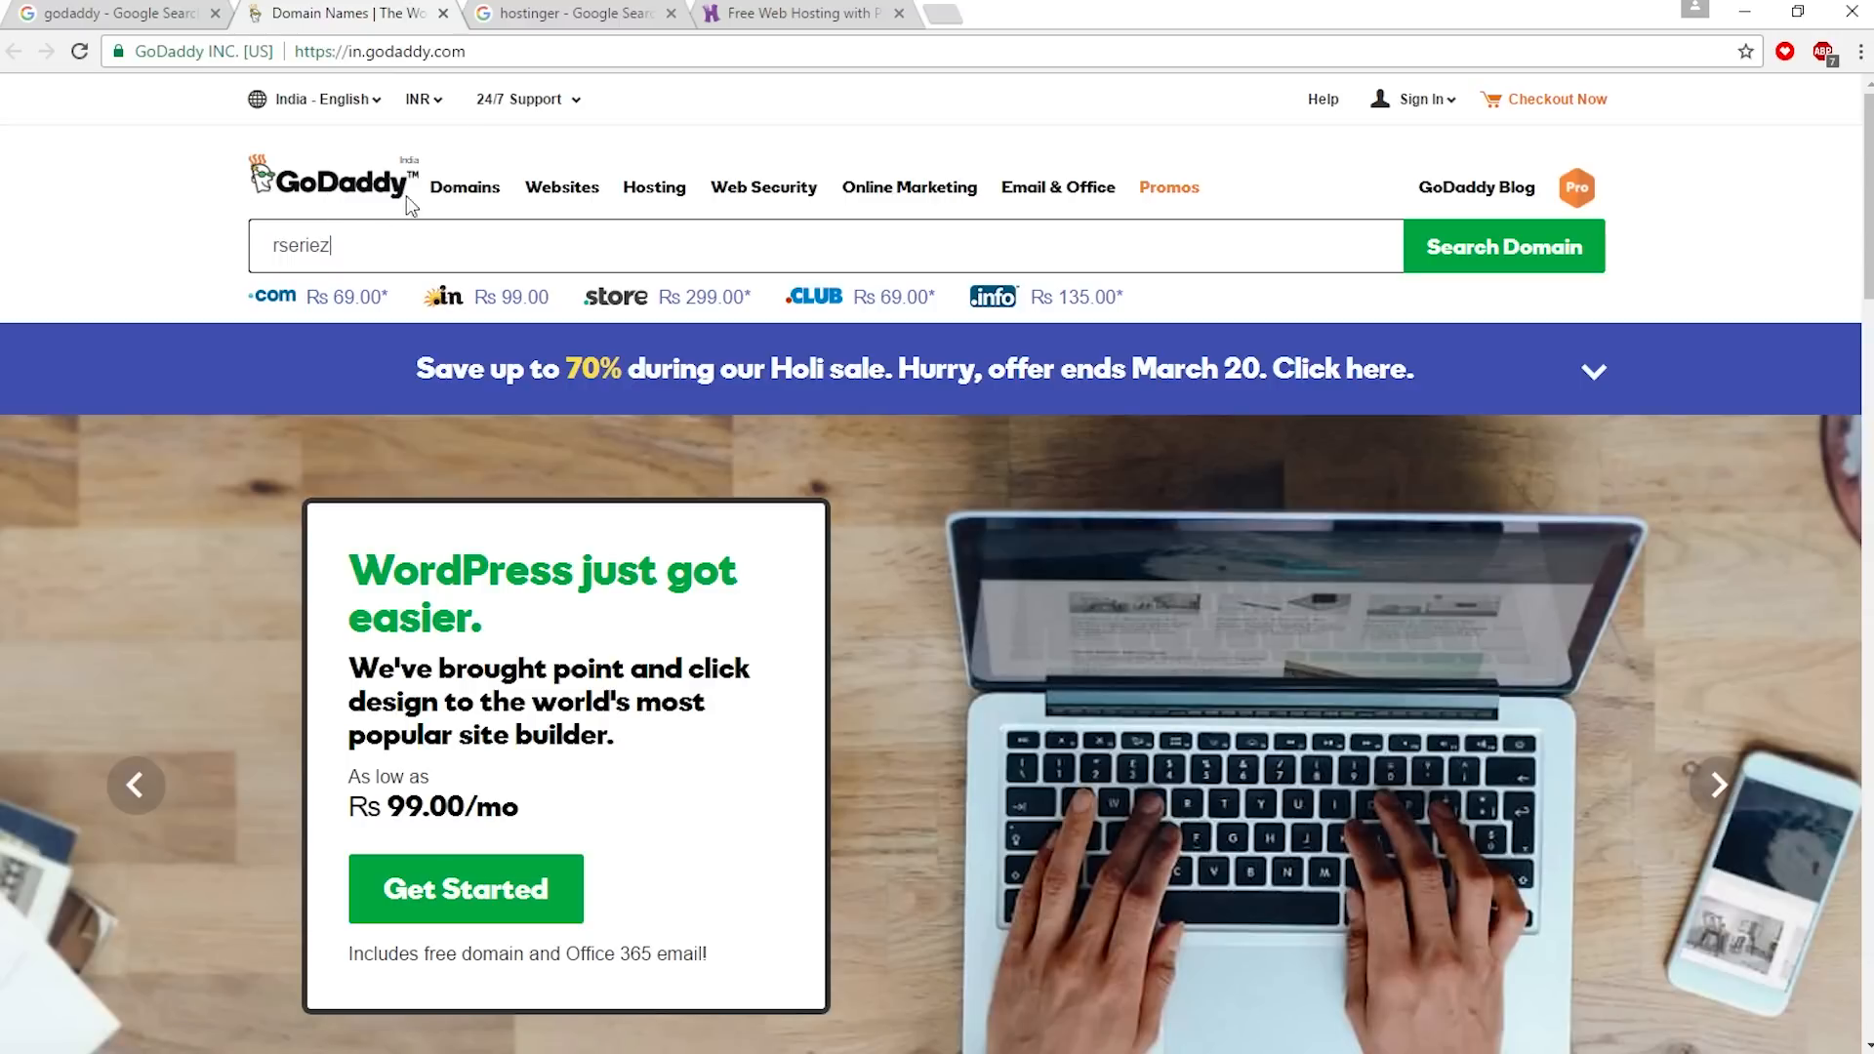
{"action": "left_click", "coordinate": [800, 14]}
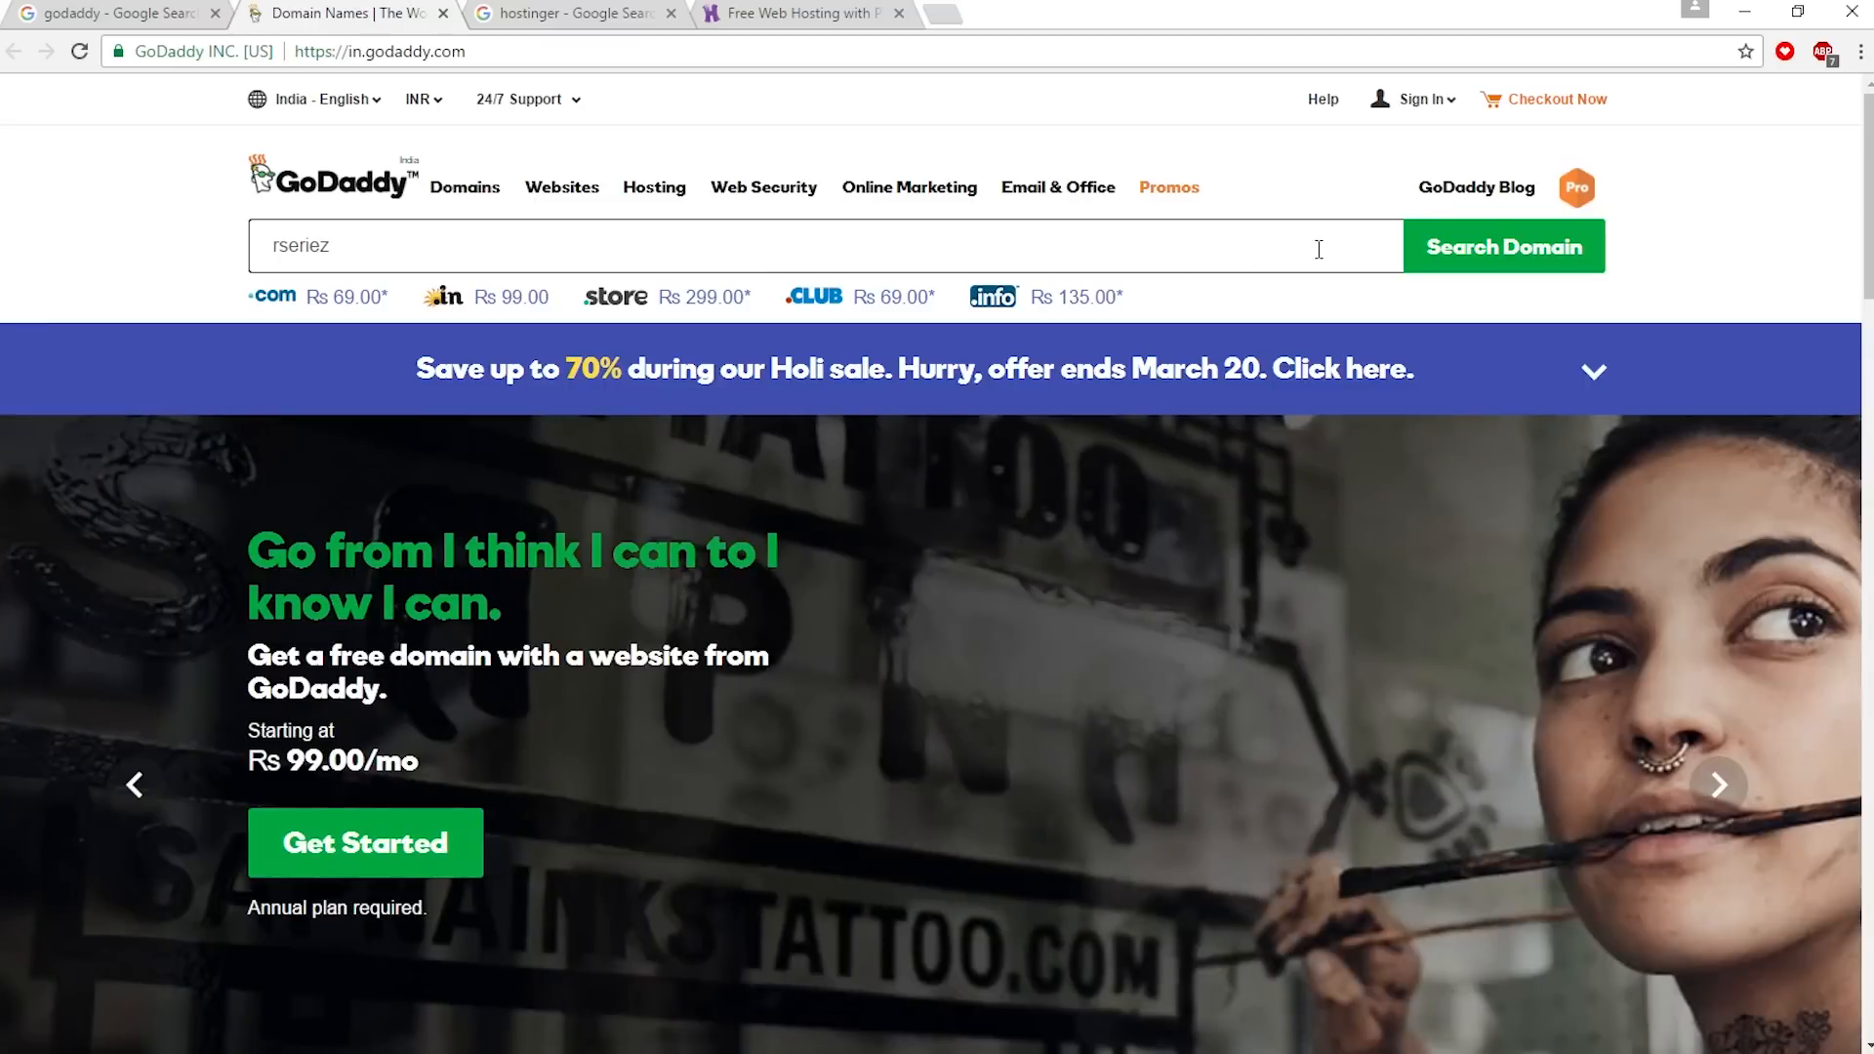
Step: Confirm rseriez.com is available and take it to the cart, declining hosting, privacy and email add-ons
{"action": "left_click", "coordinate": [1503, 246]}
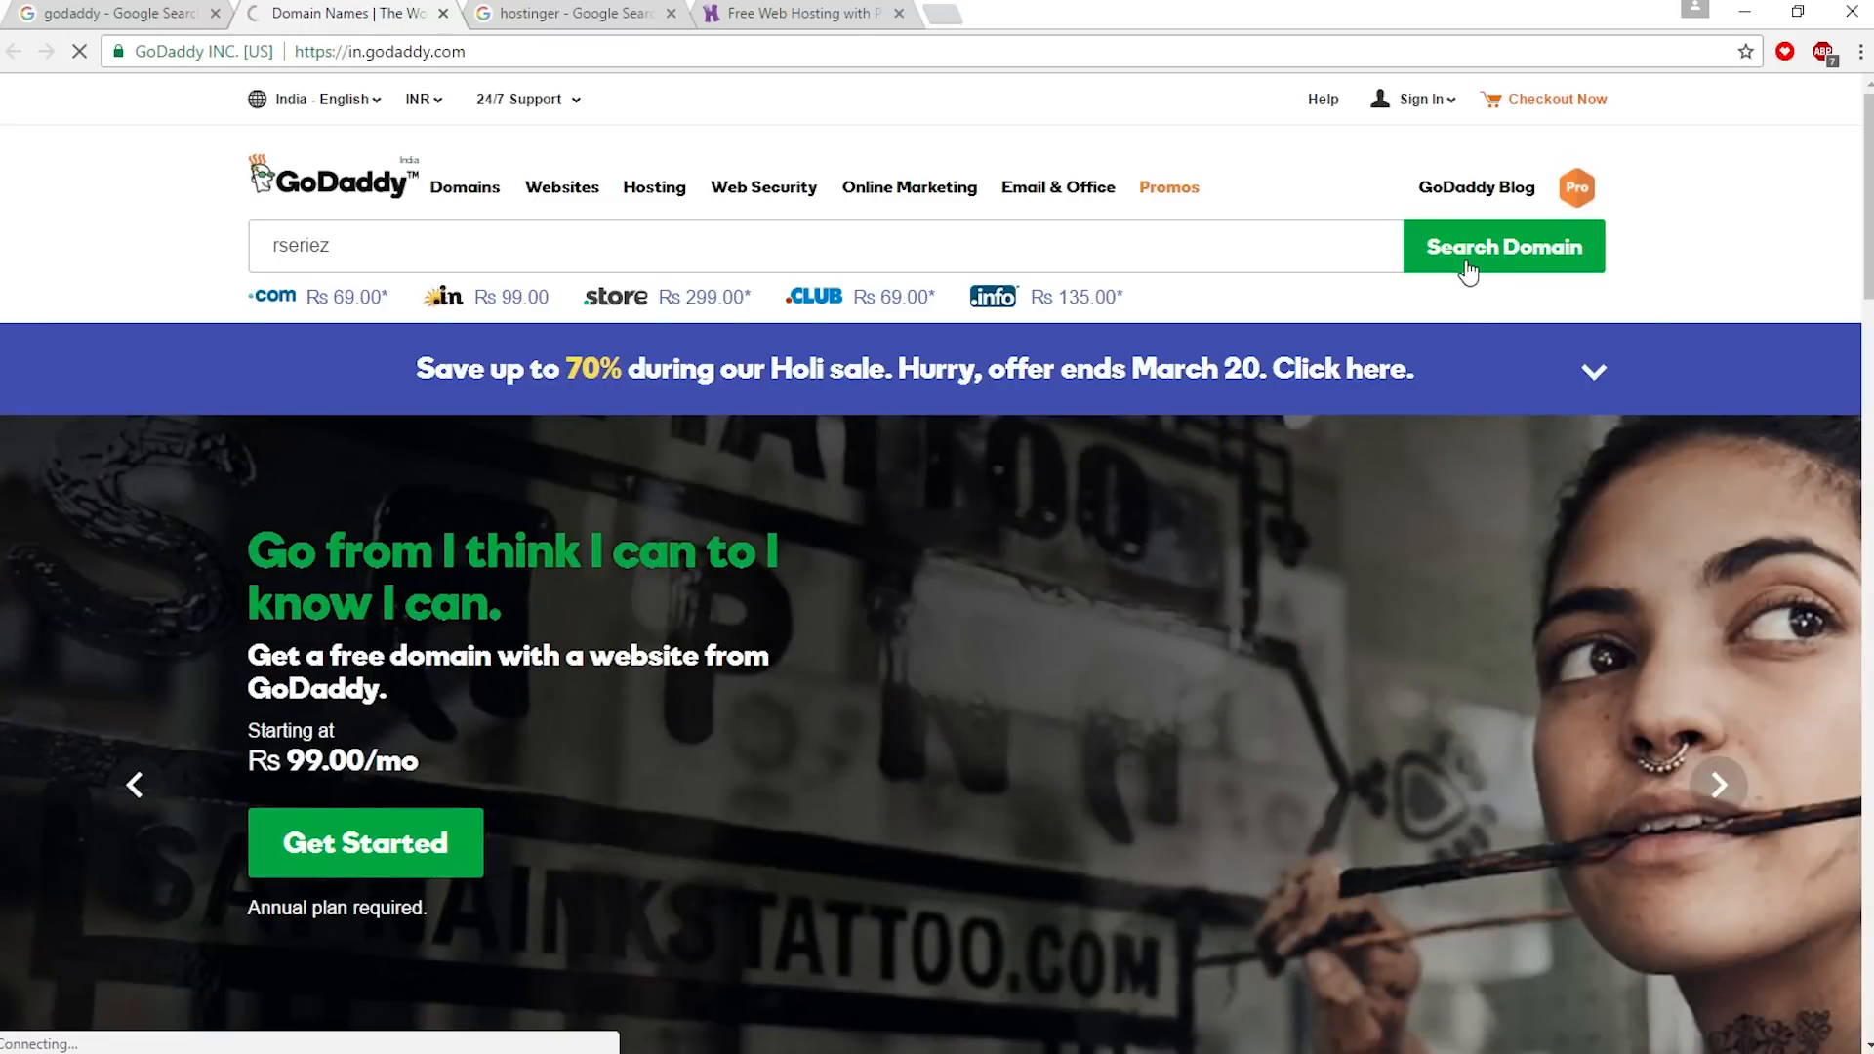
{"action": "left_click", "coordinate": [1501, 246]}
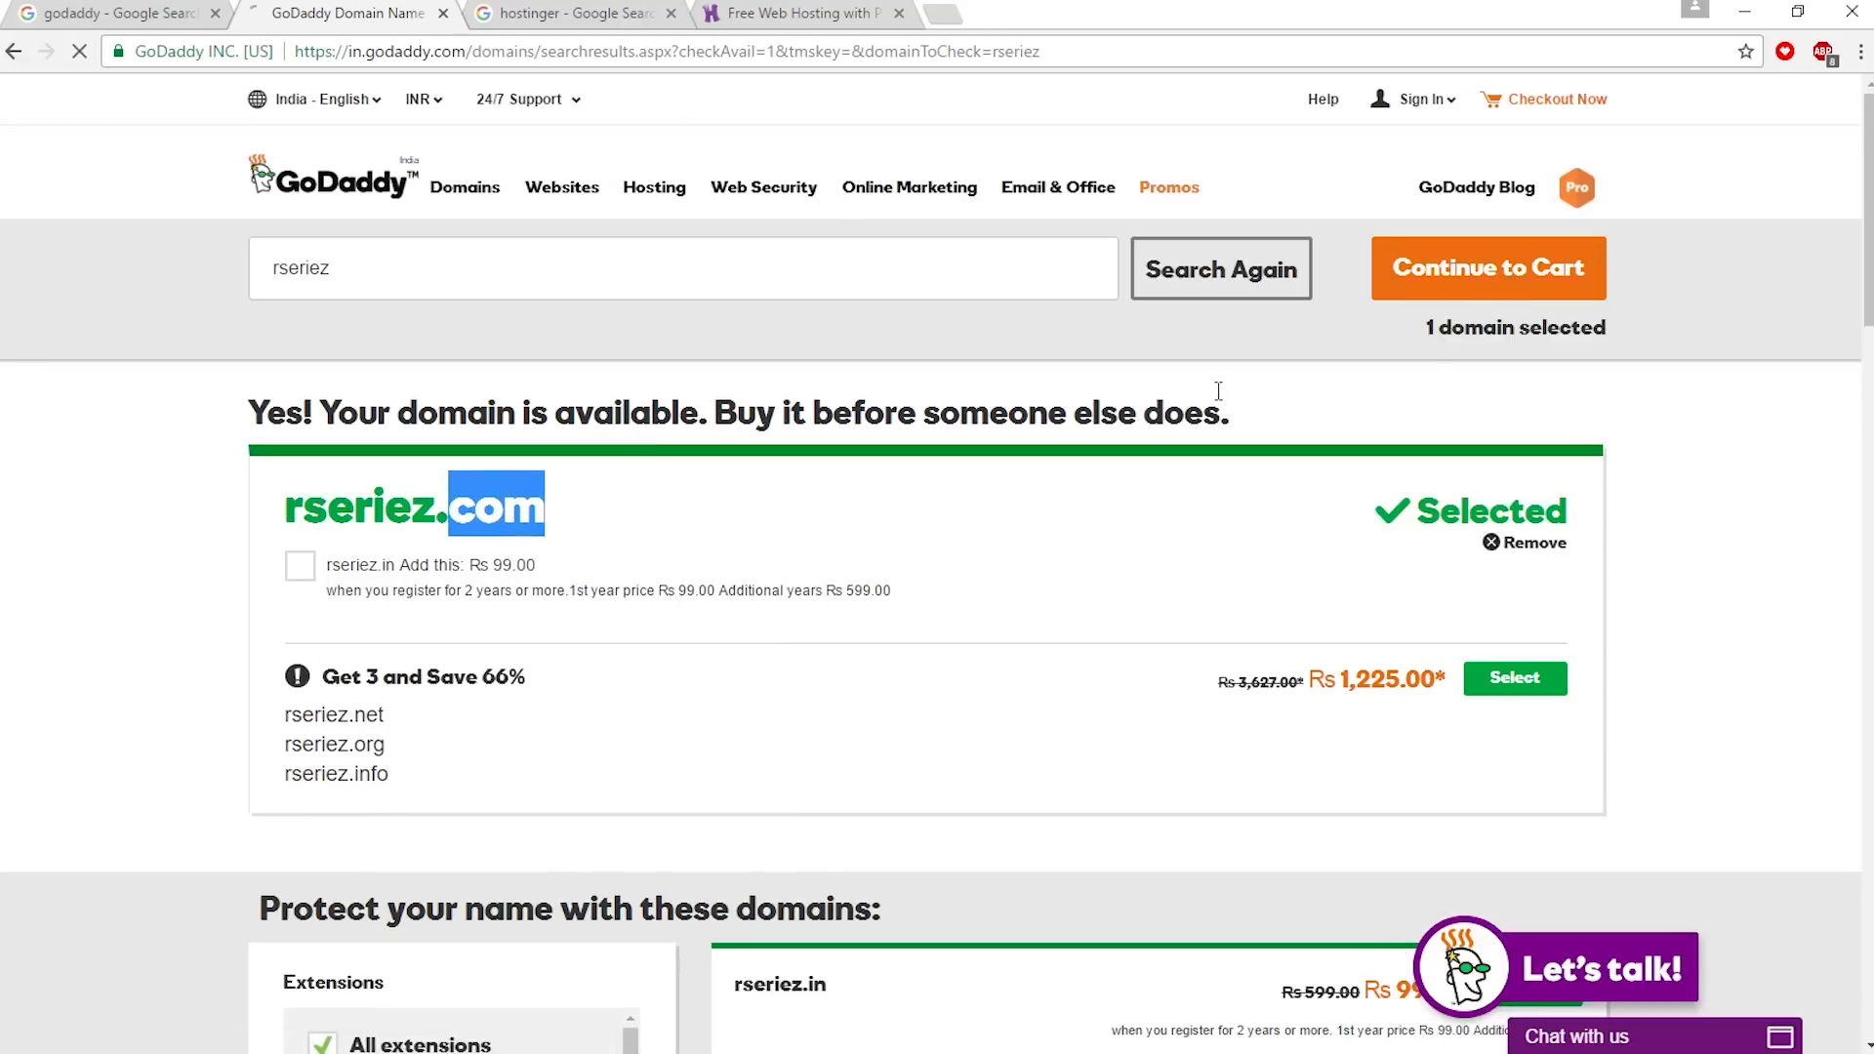
{"action": "left_click", "coordinate": [1488, 268]}
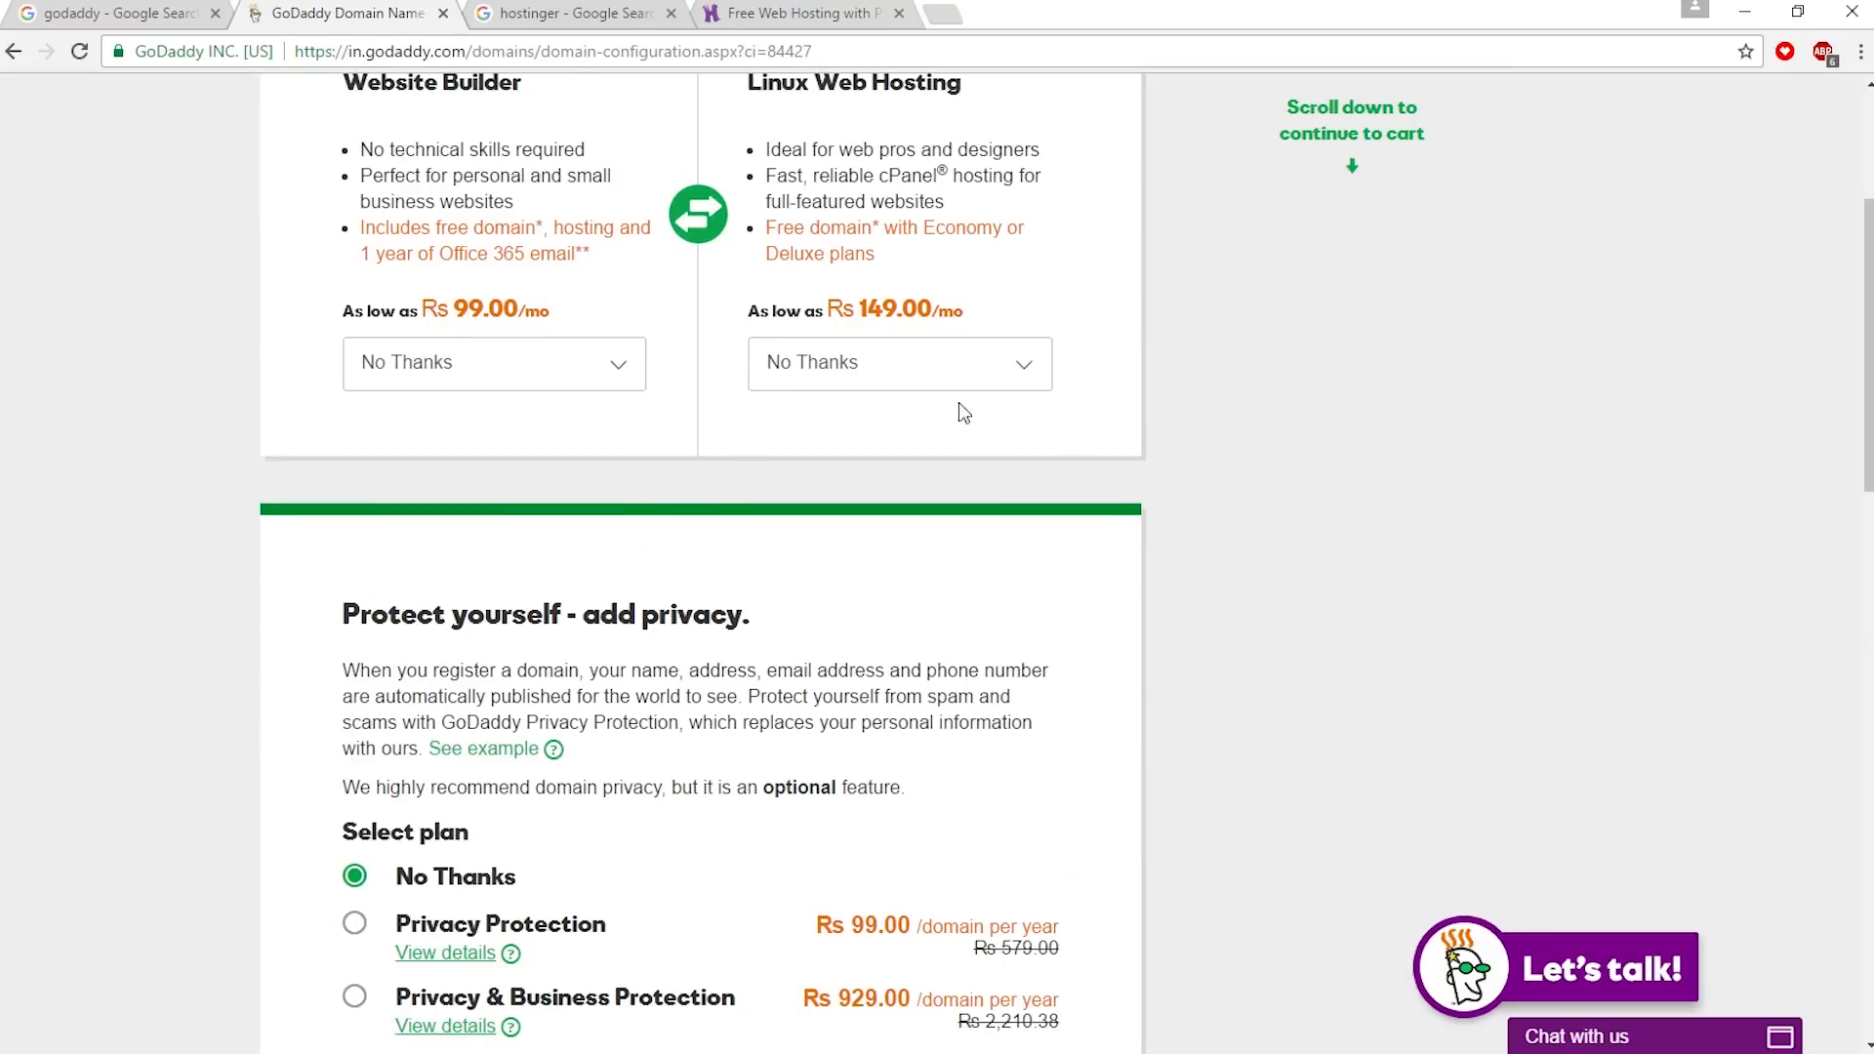
{"action": "scroll", "scroll_direction": "down", "scroll_amount": 3}
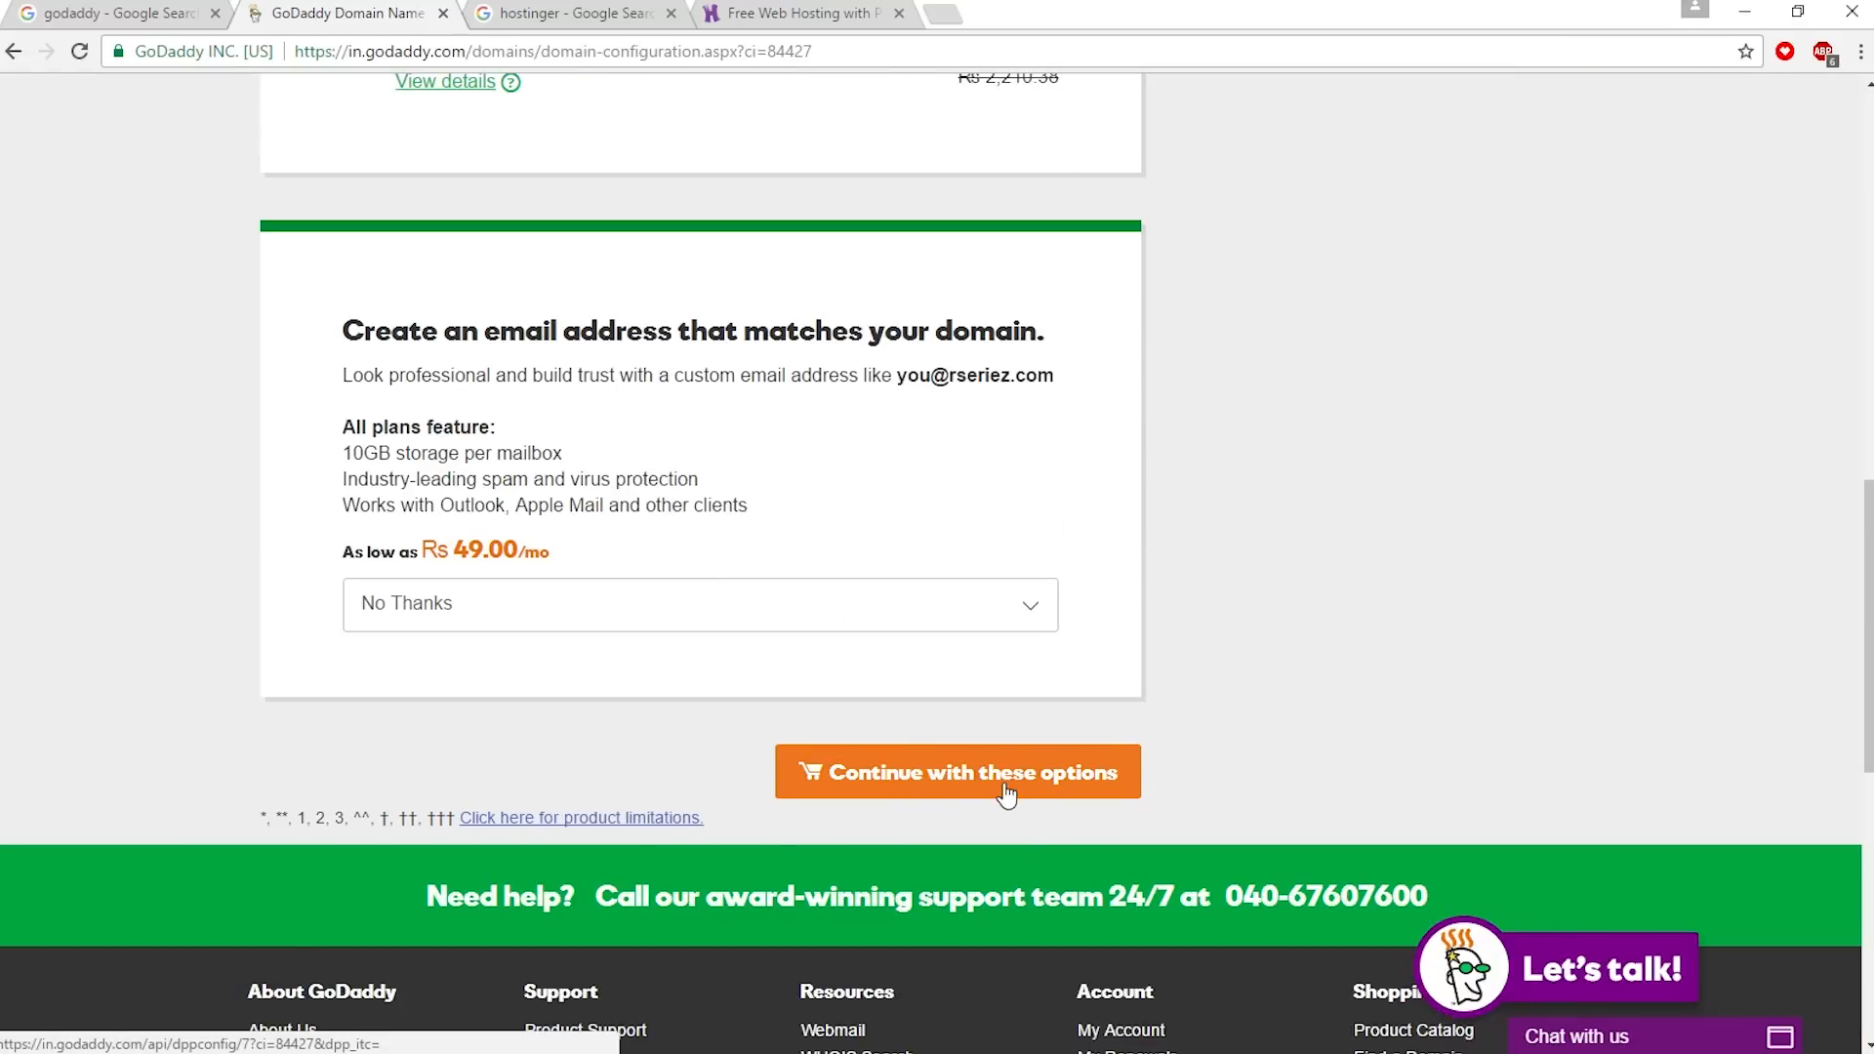
{"action": "left_click", "coordinate": [956, 773]}
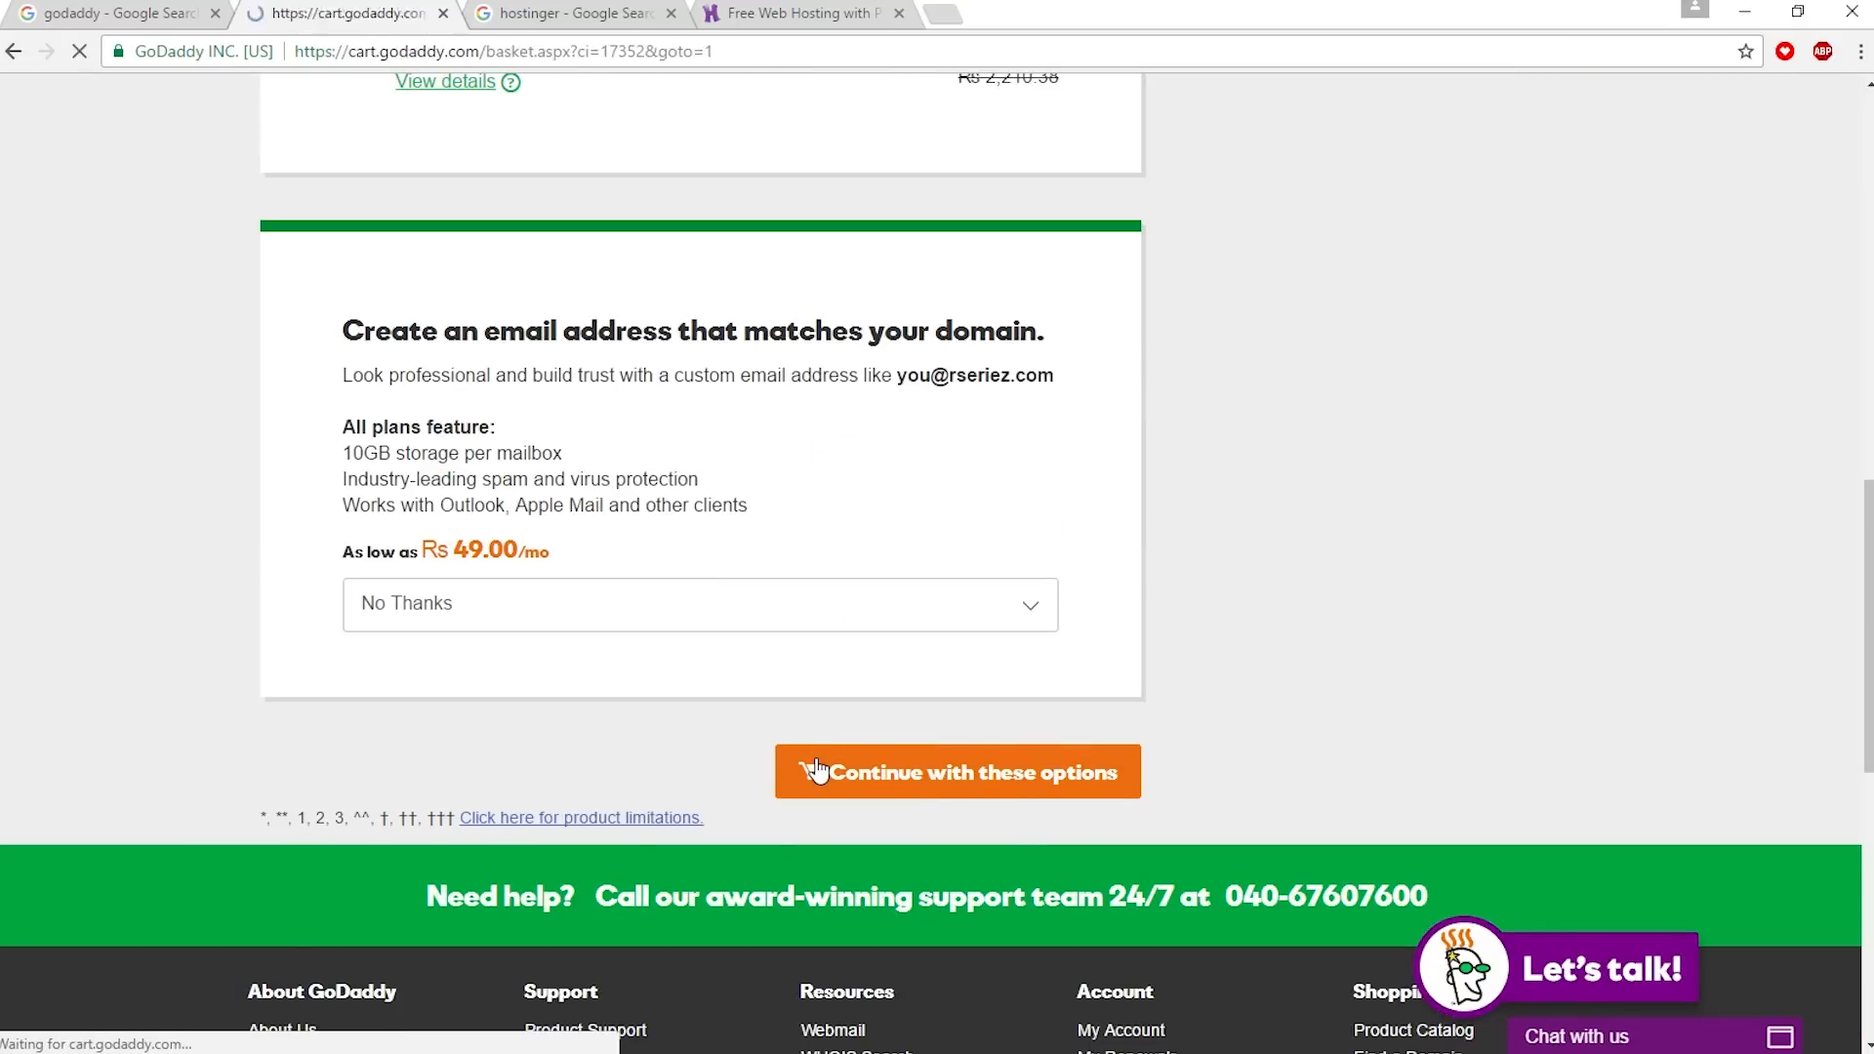
{"action": "left_click", "coordinate": [957, 771]}
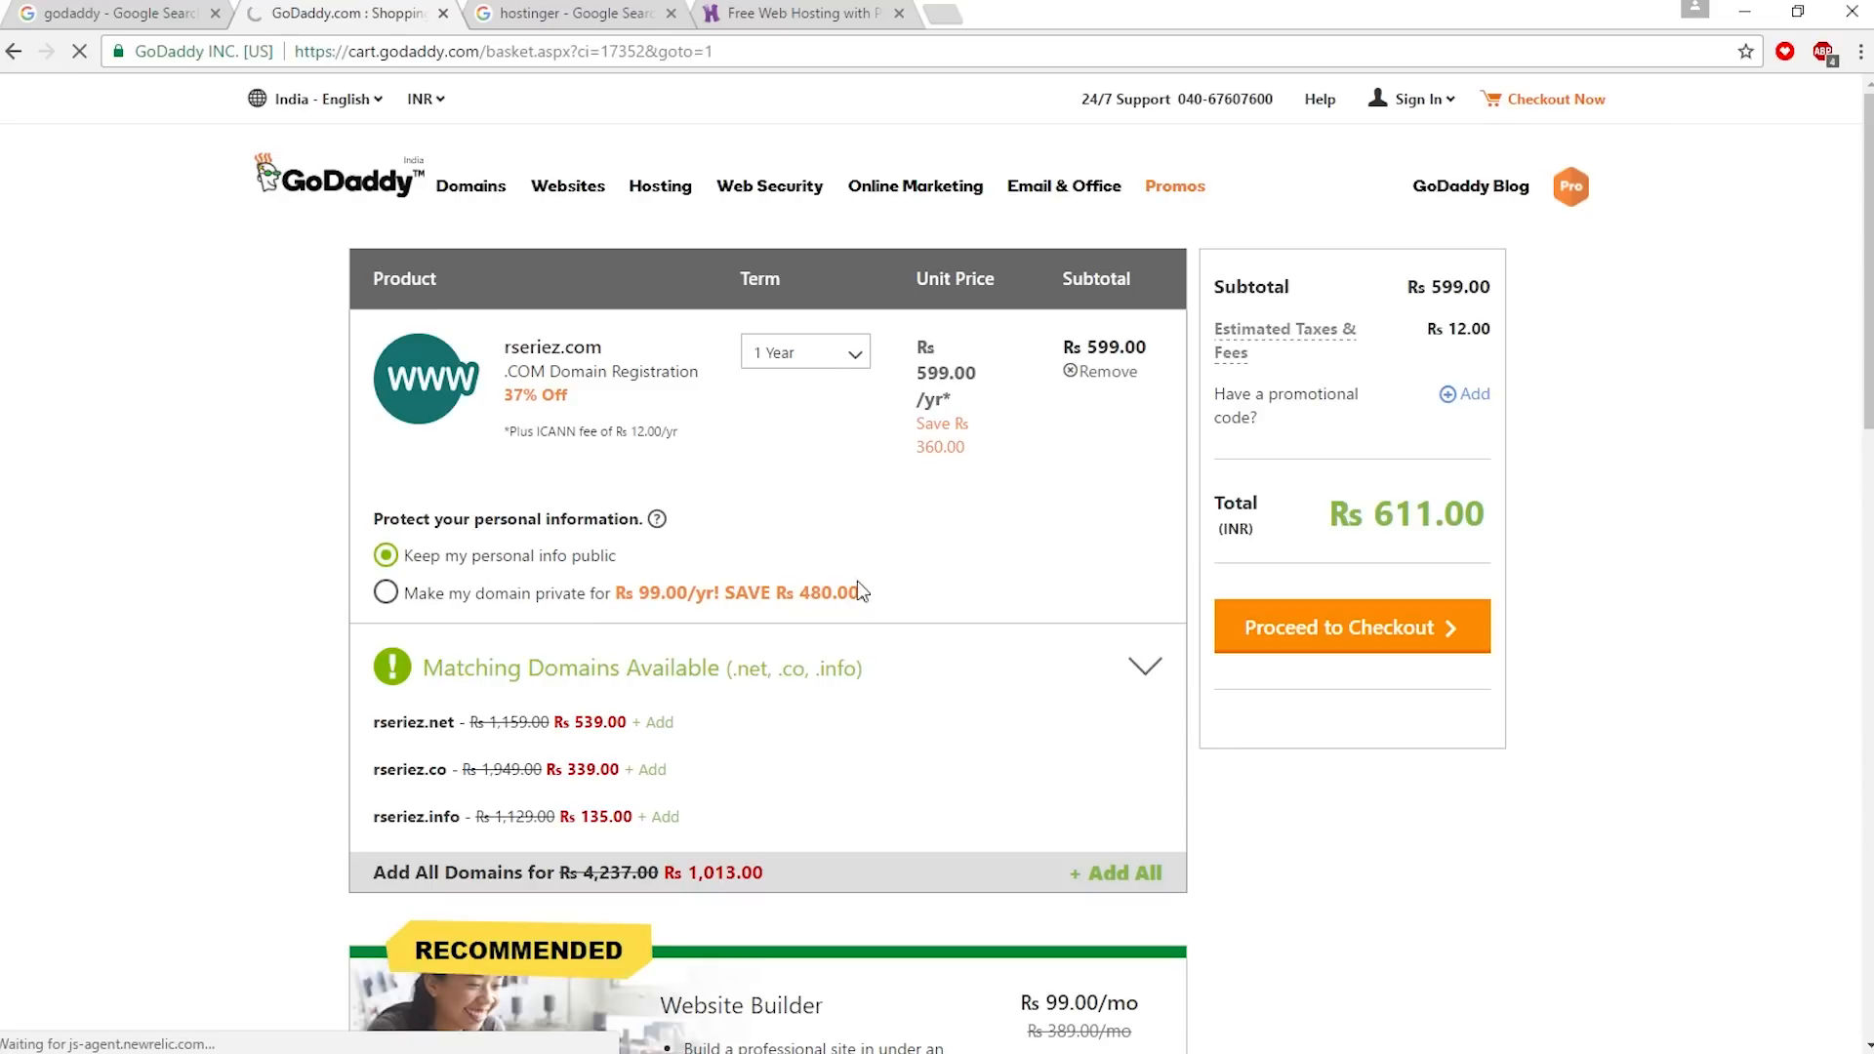
{"action": "left_click", "coordinate": [803, 352]}
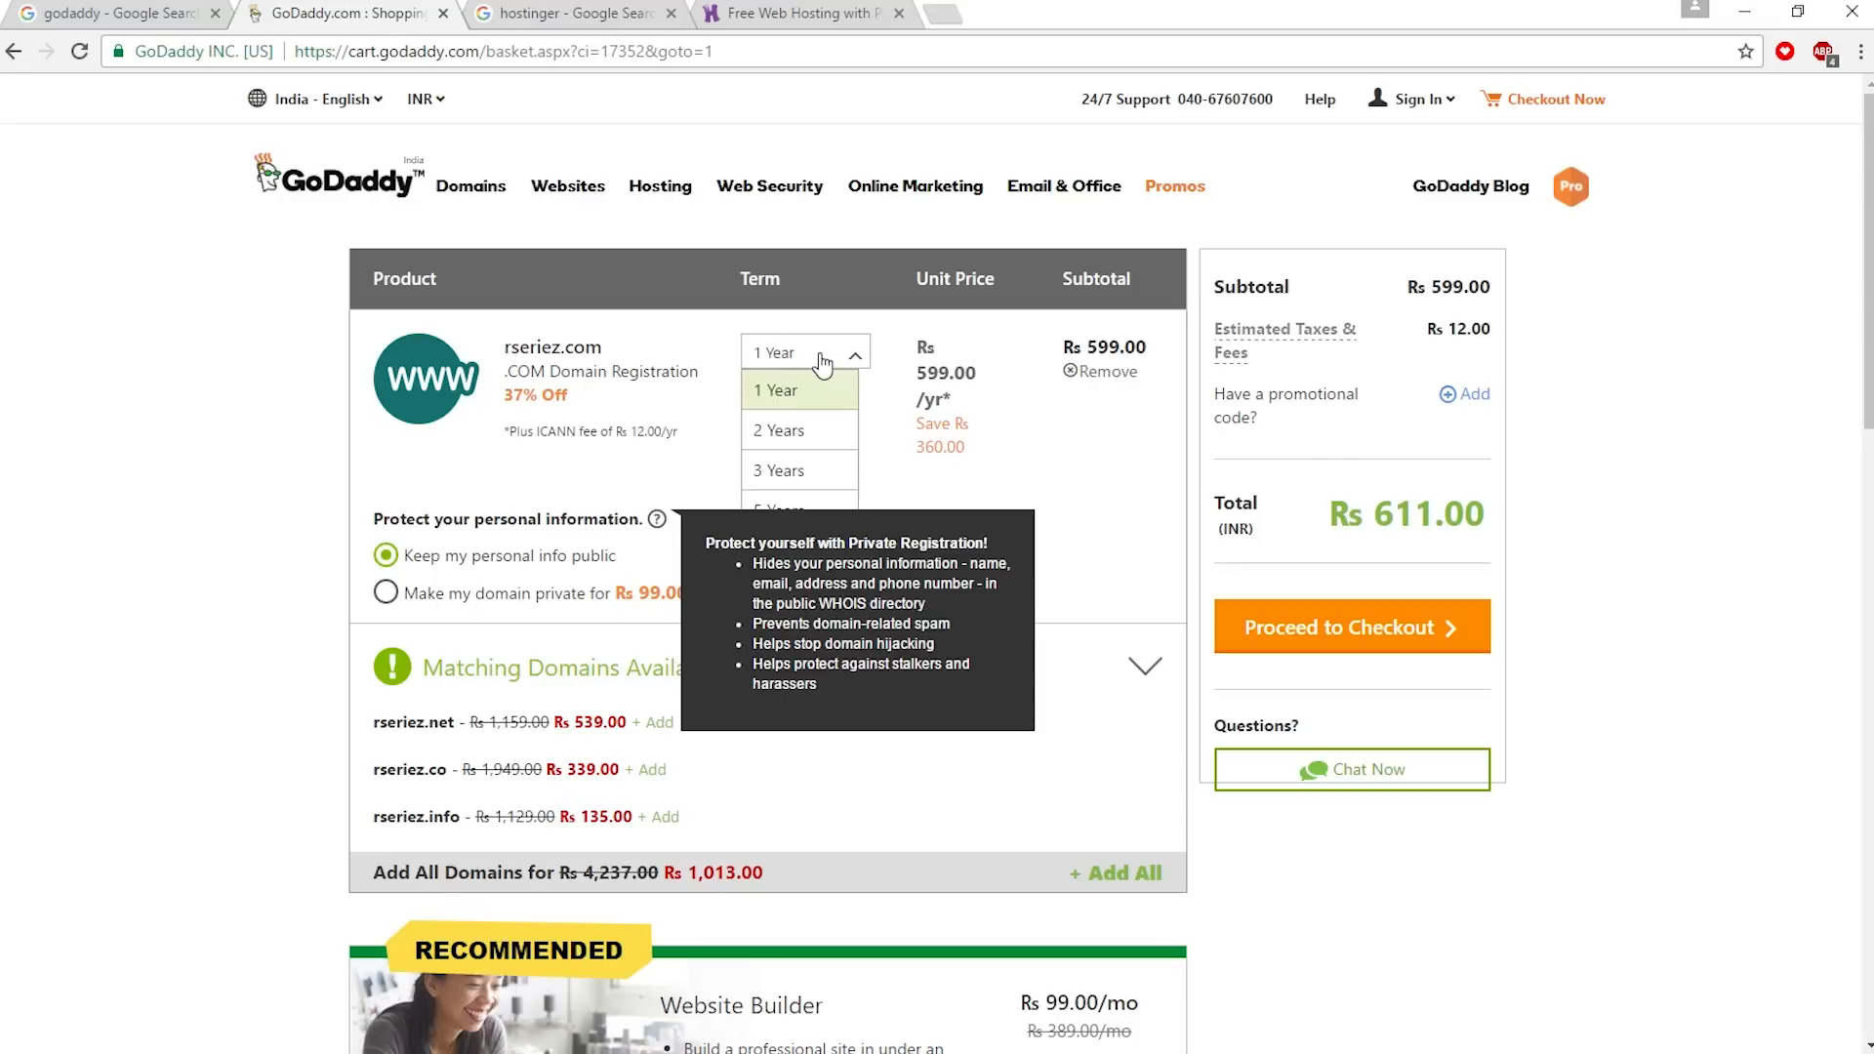
{"action": "mouse_move", "coordinate": [796, 399]}
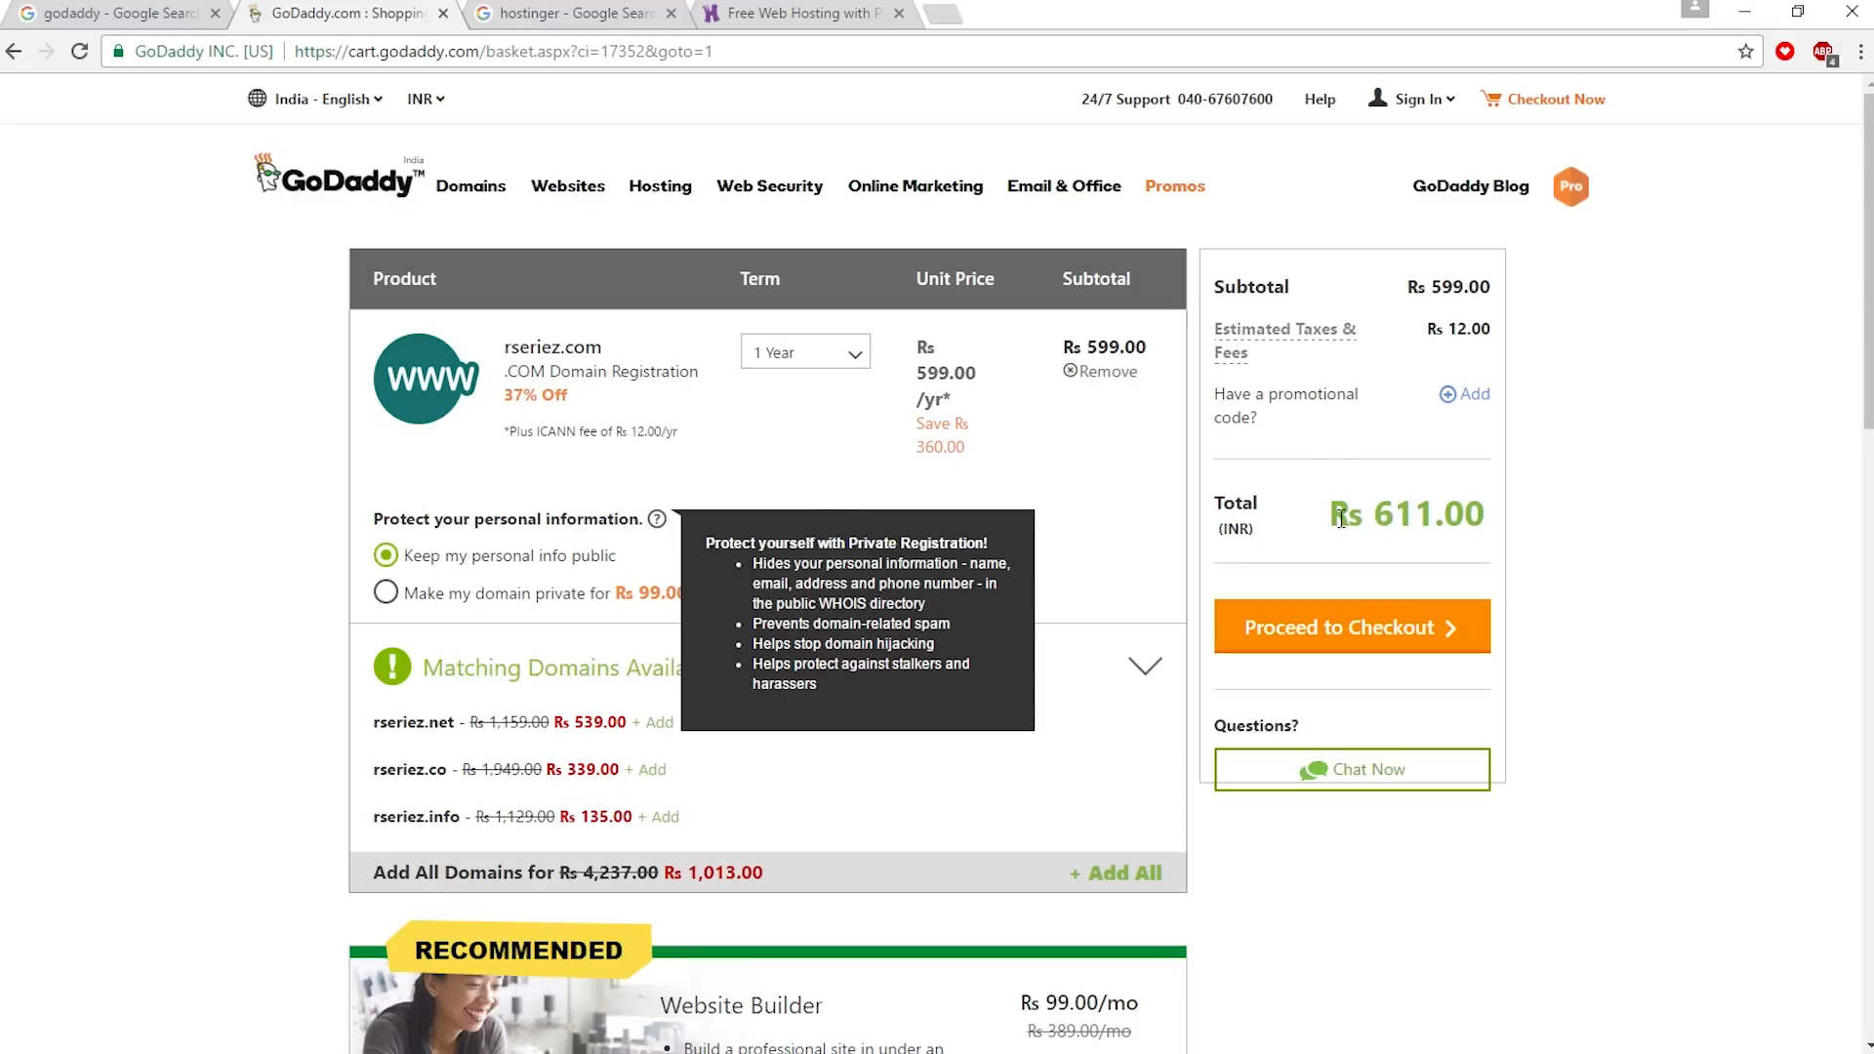
{"action": "double_click", "coordinate": [1402, 513]}
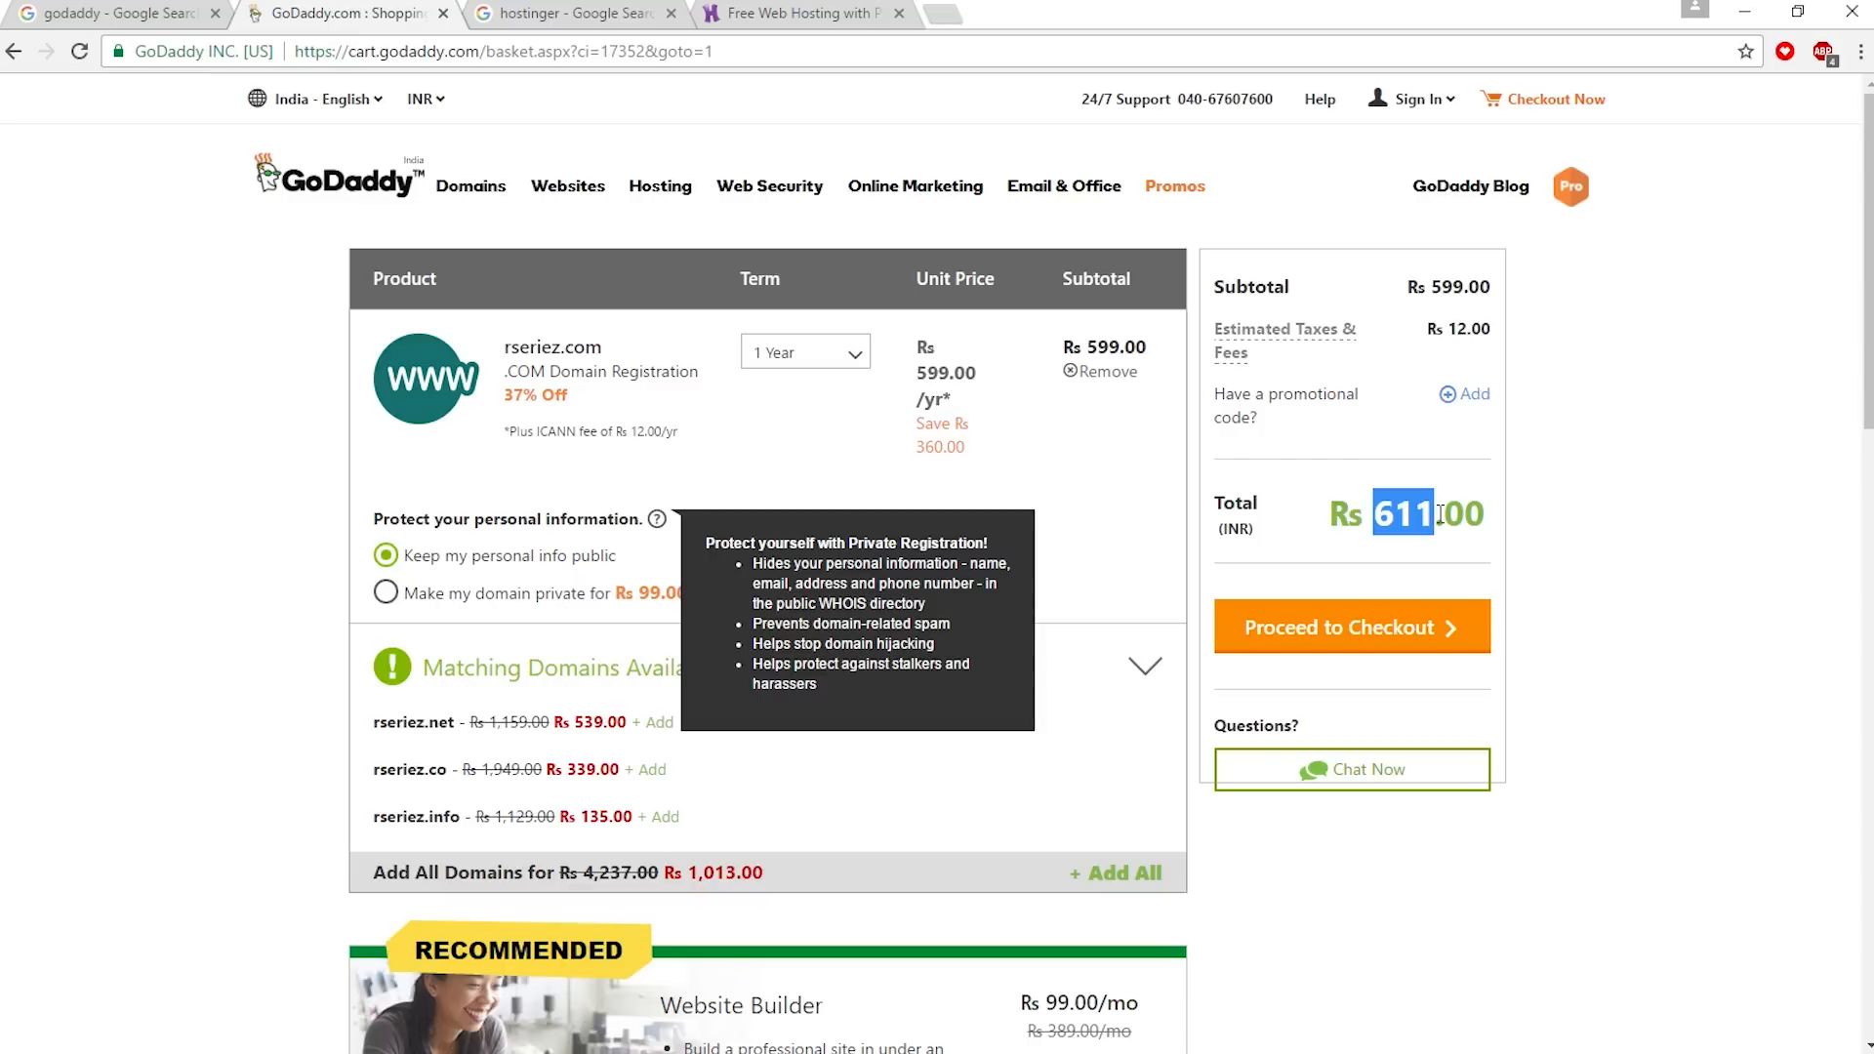
{"action": "mouse_move", "coordinate": [1595, 535]}
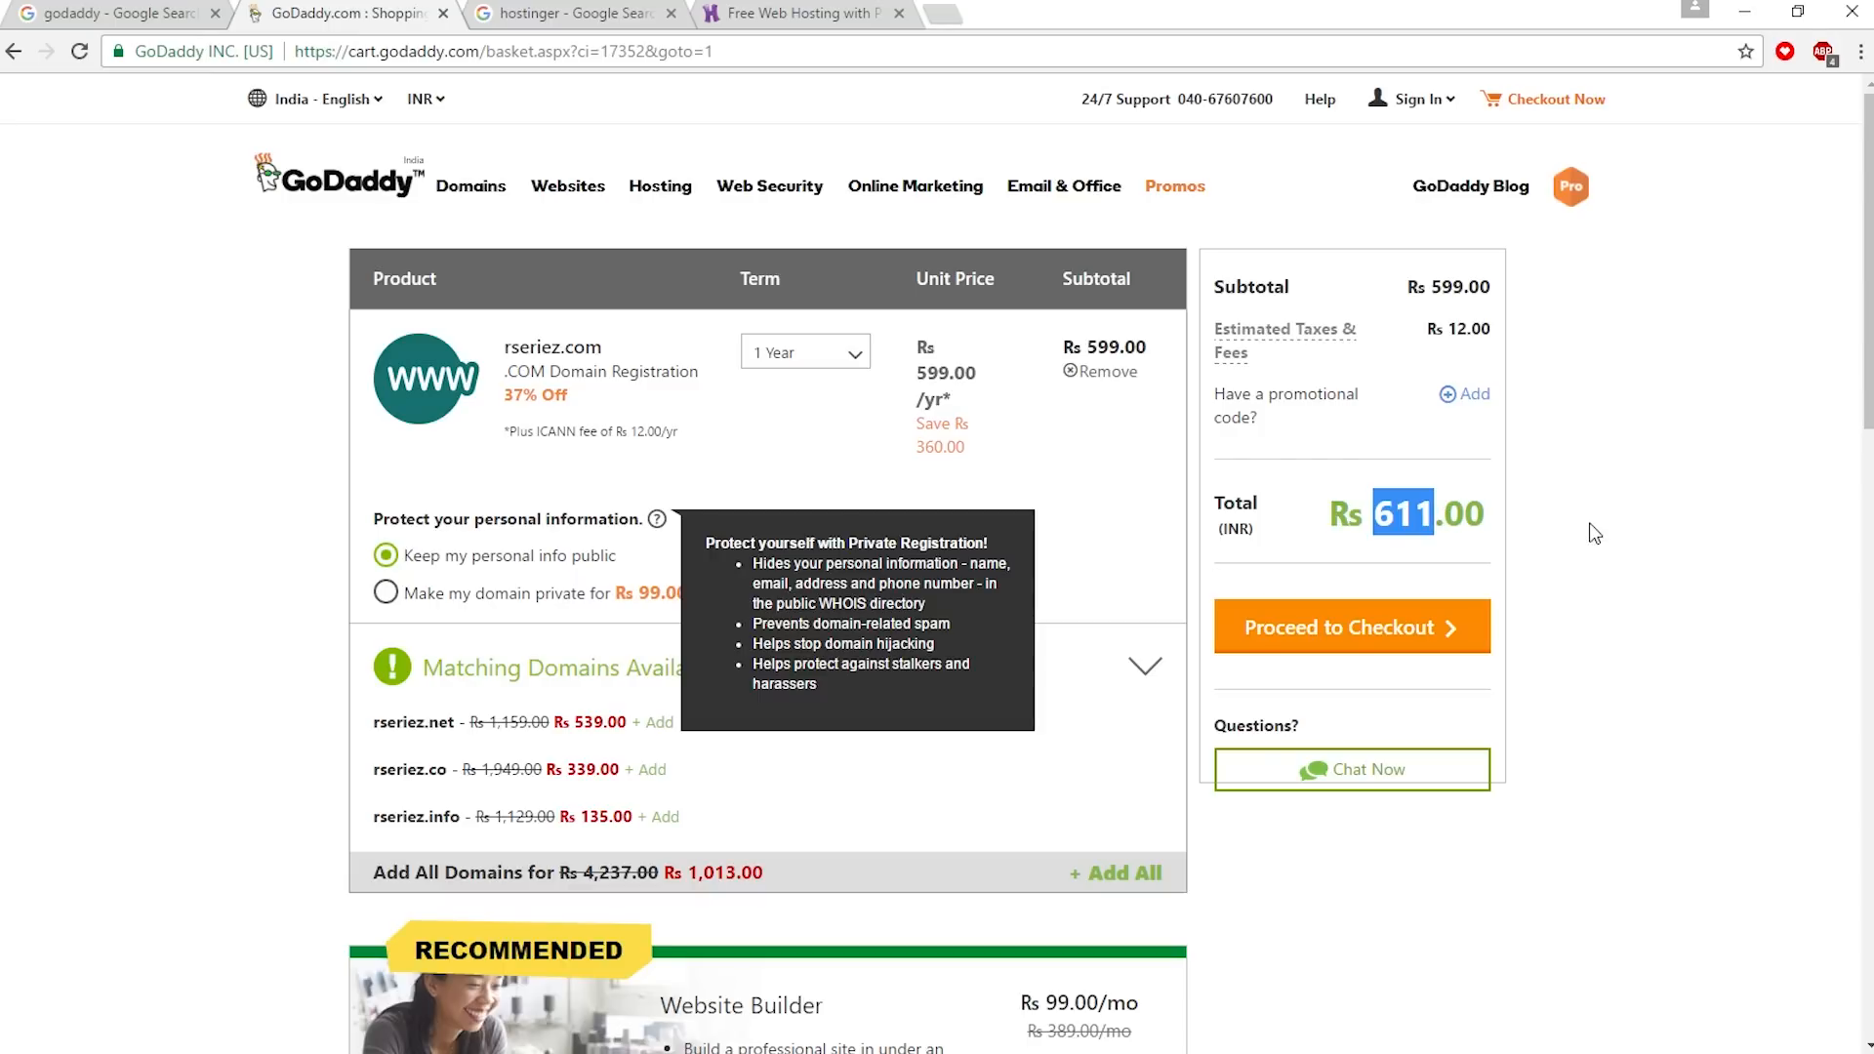
{"action": "mouse_move", "coordinate": [1312, 416]}
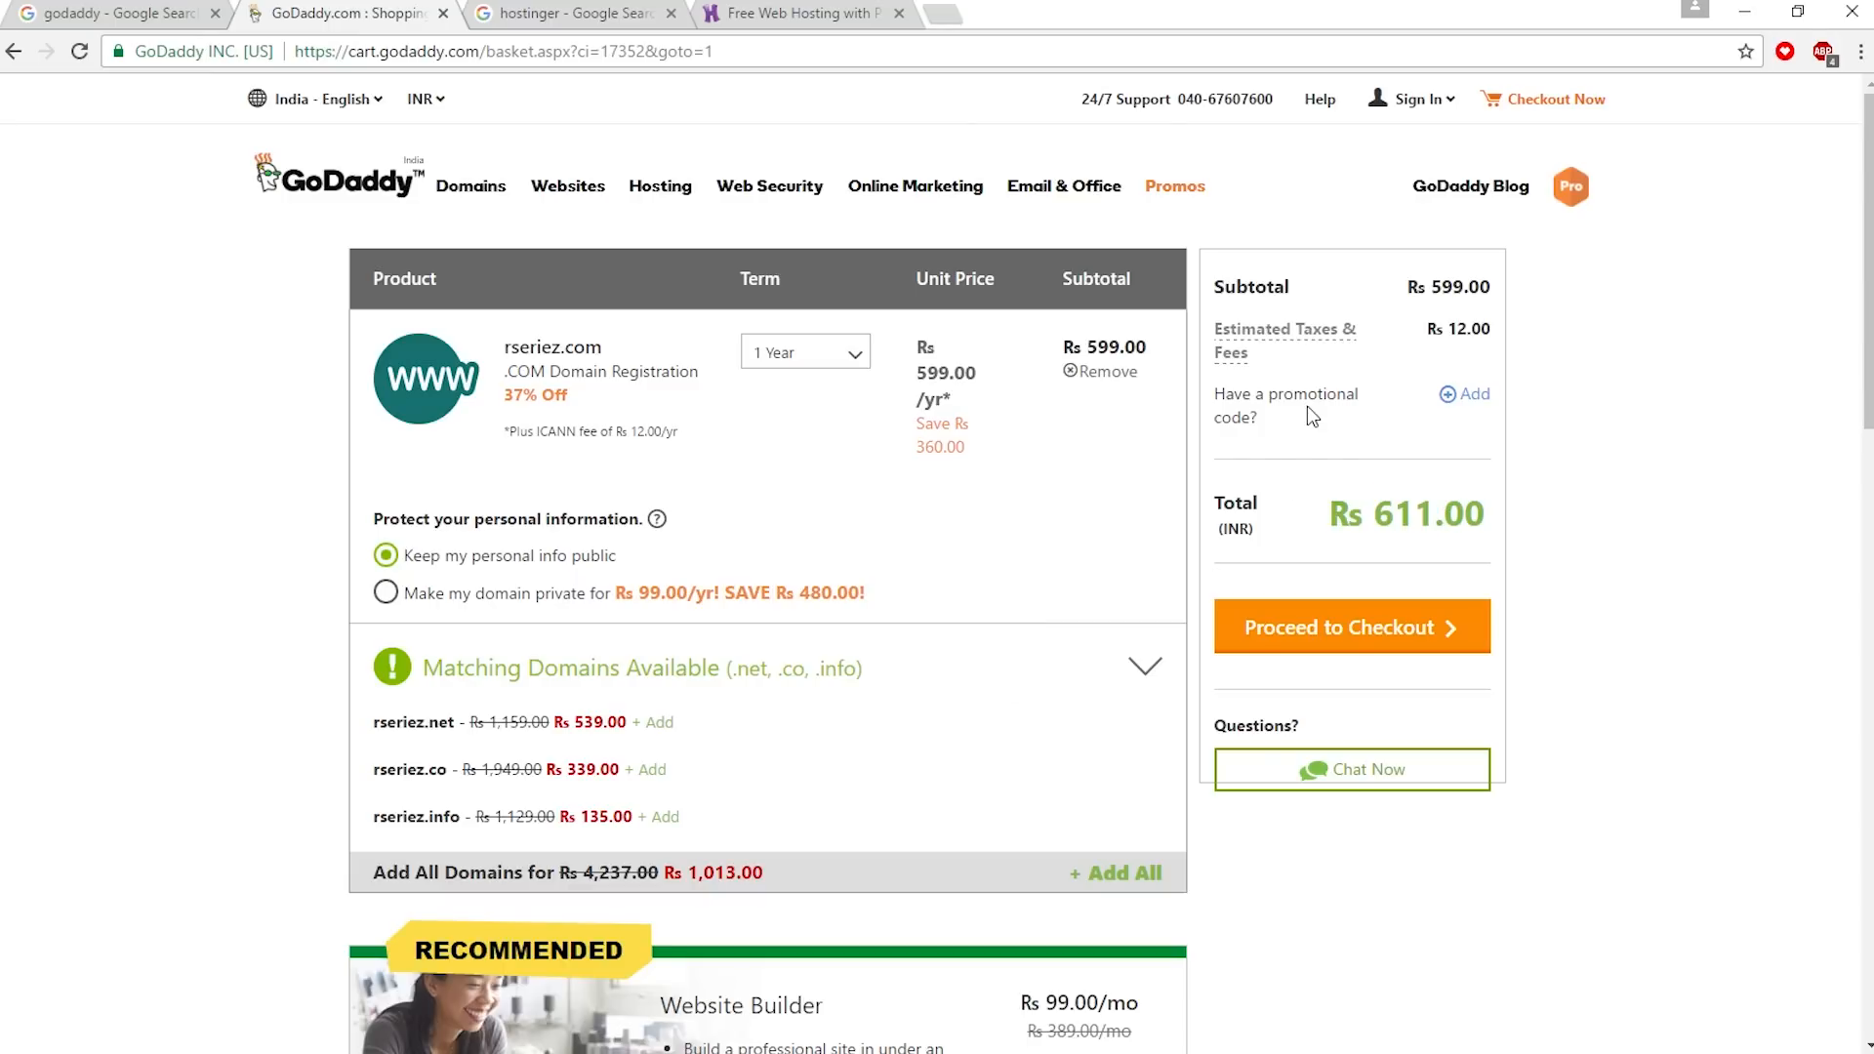
{"action": "mouse_move", "coordinate": [1263, 918]}
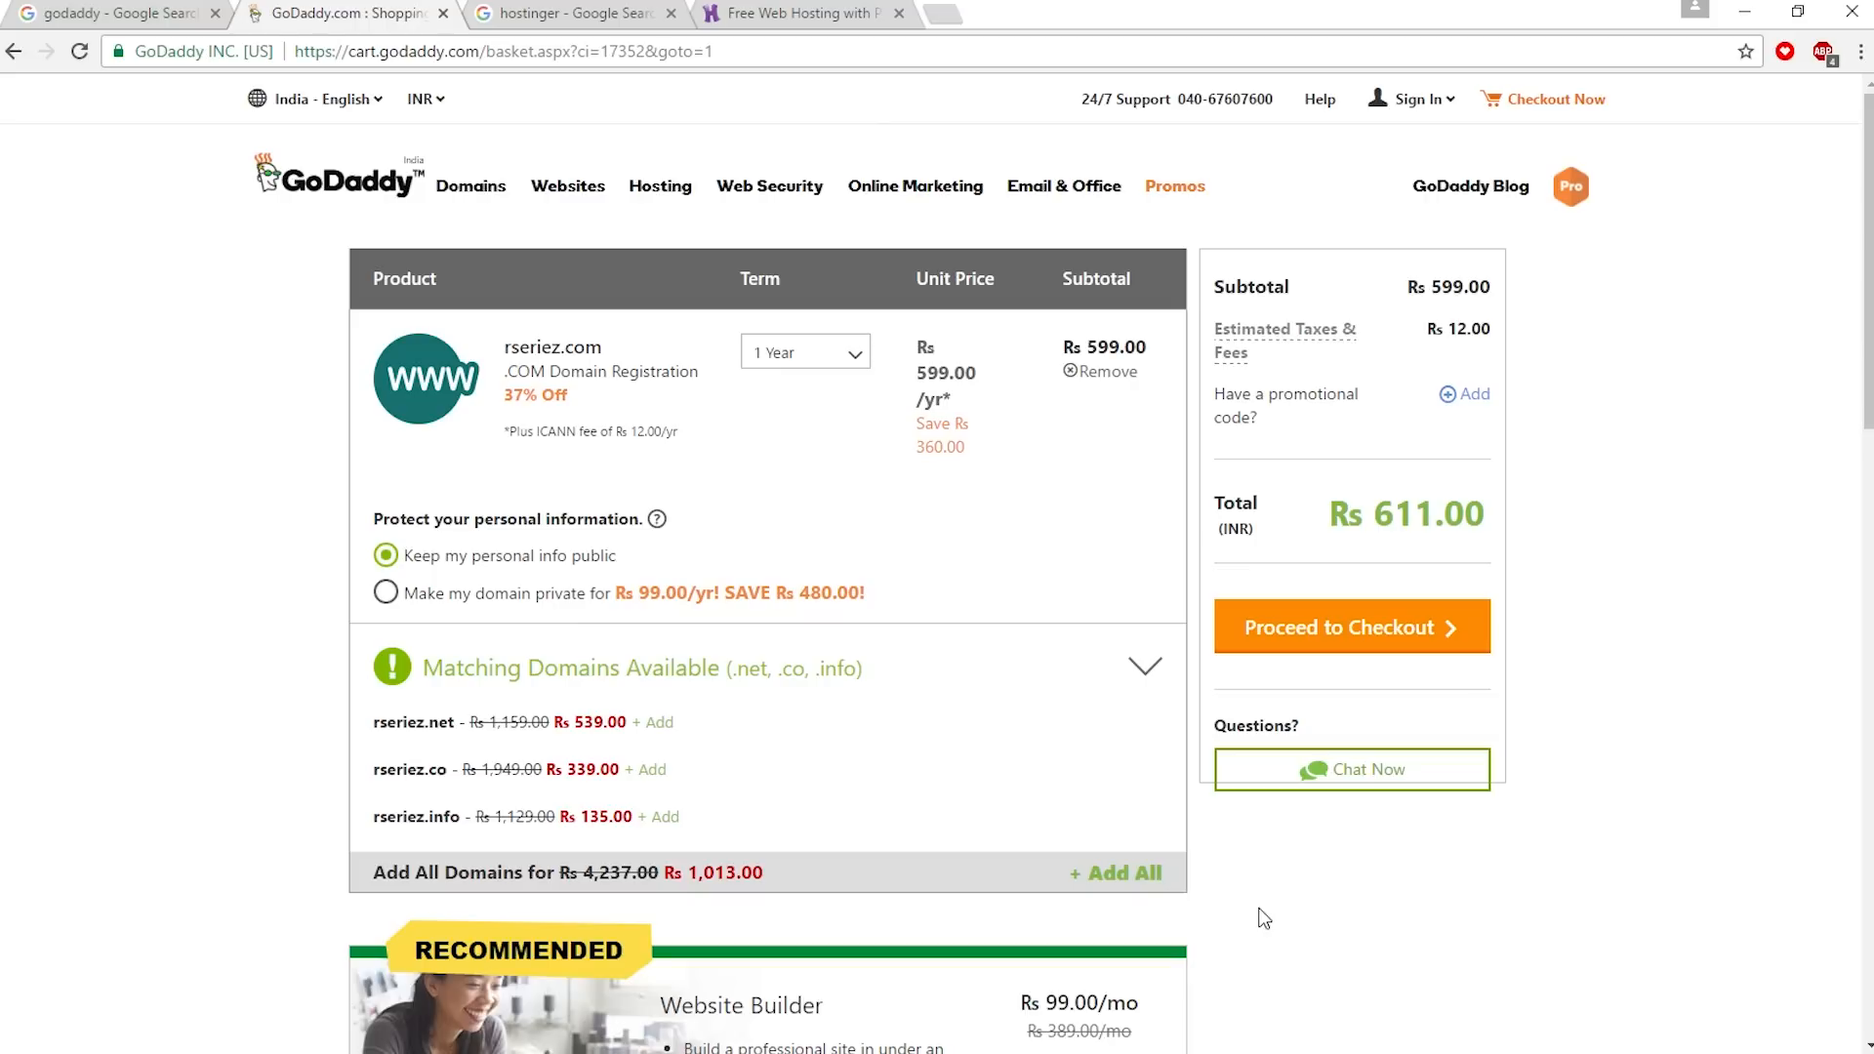
{"action": "mouse_move", "coordinate": [1283, 928]}
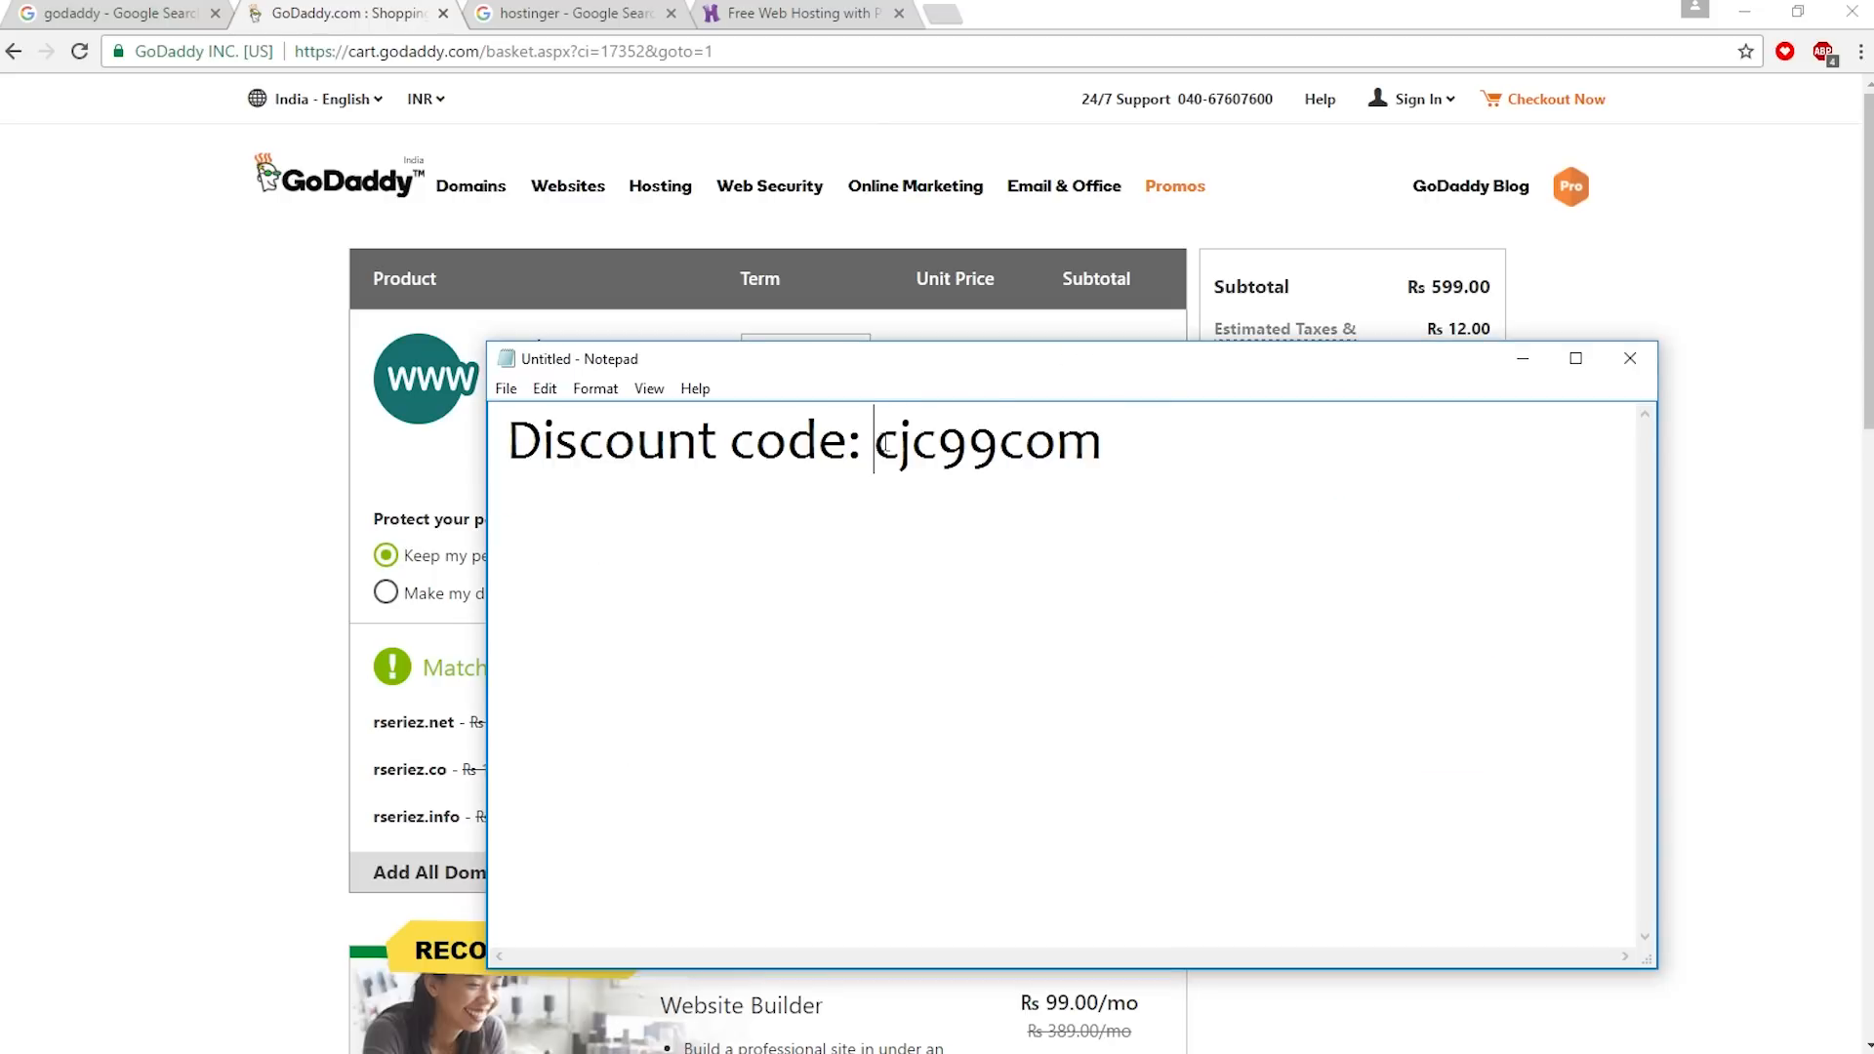
Step: Apply promo code cjc99com from the notes, cutting the cart total to Rs 111
{"action": "double_click", "coordinate": [985, 441]}
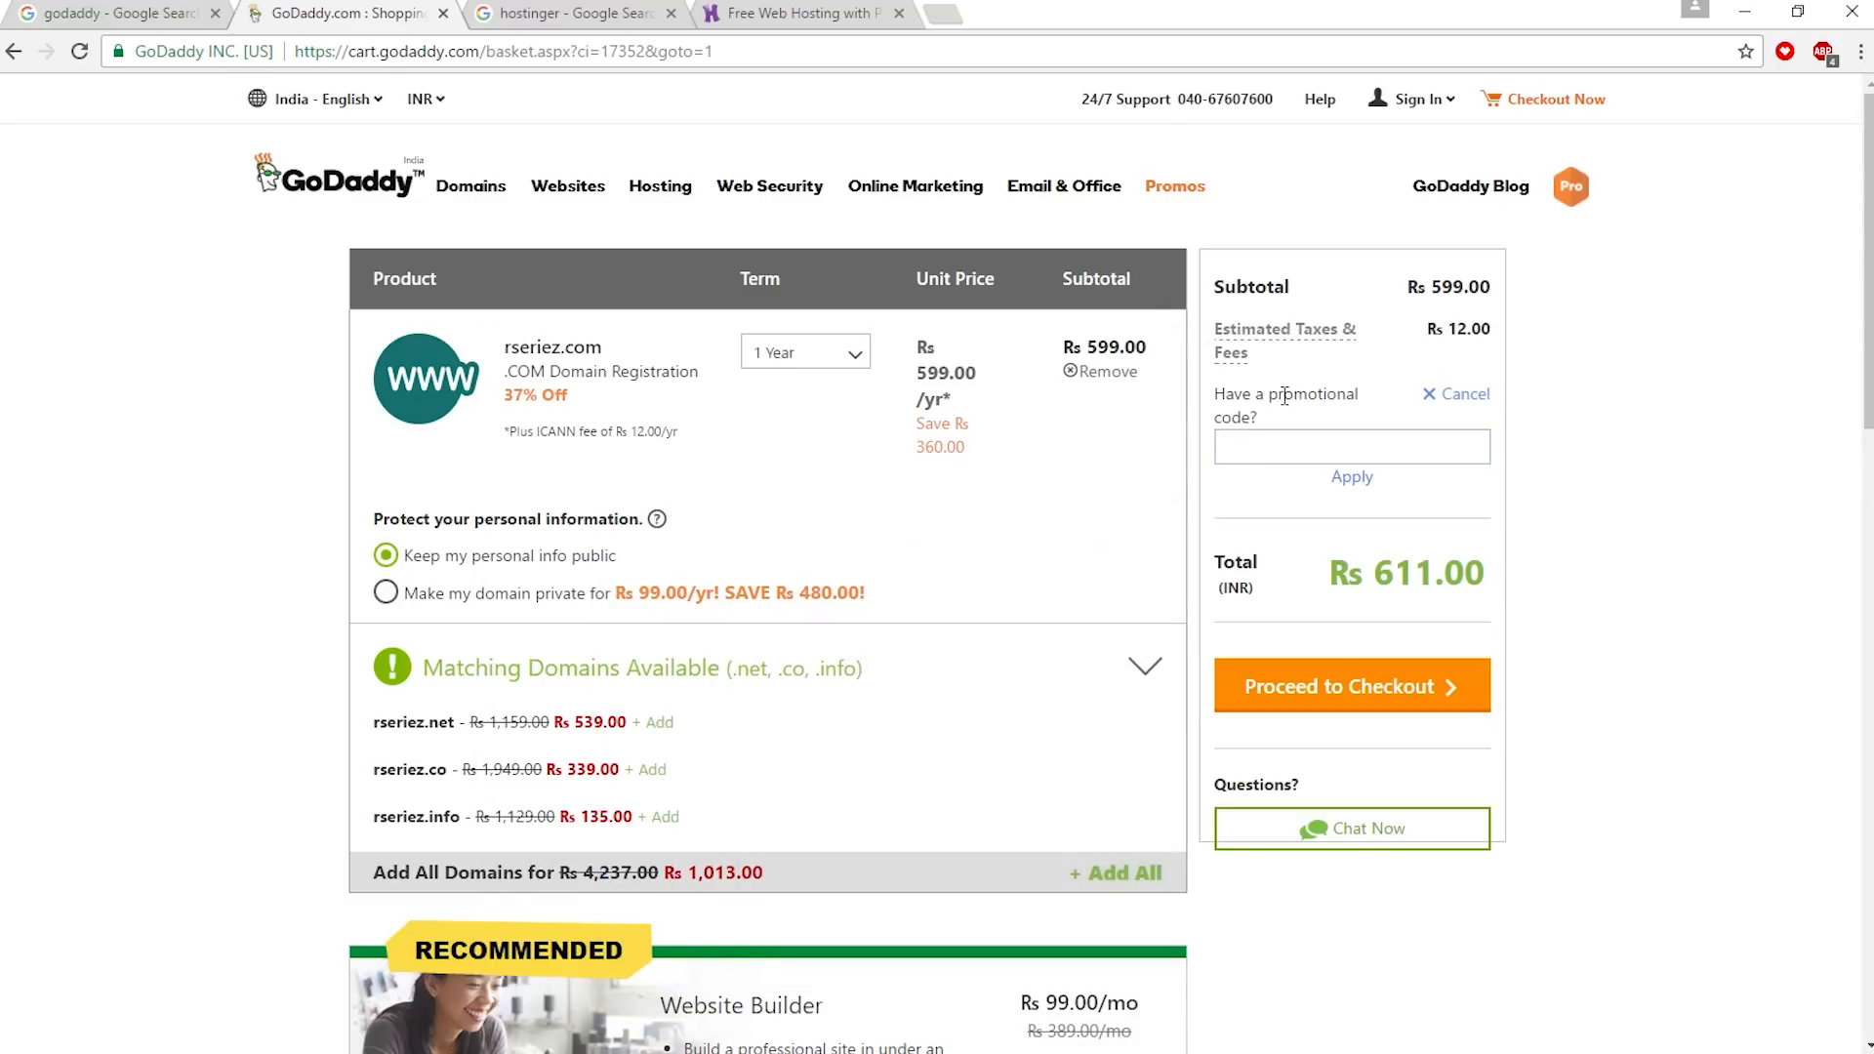
{"action": "left_click", "coordinate": [1351, 445]}
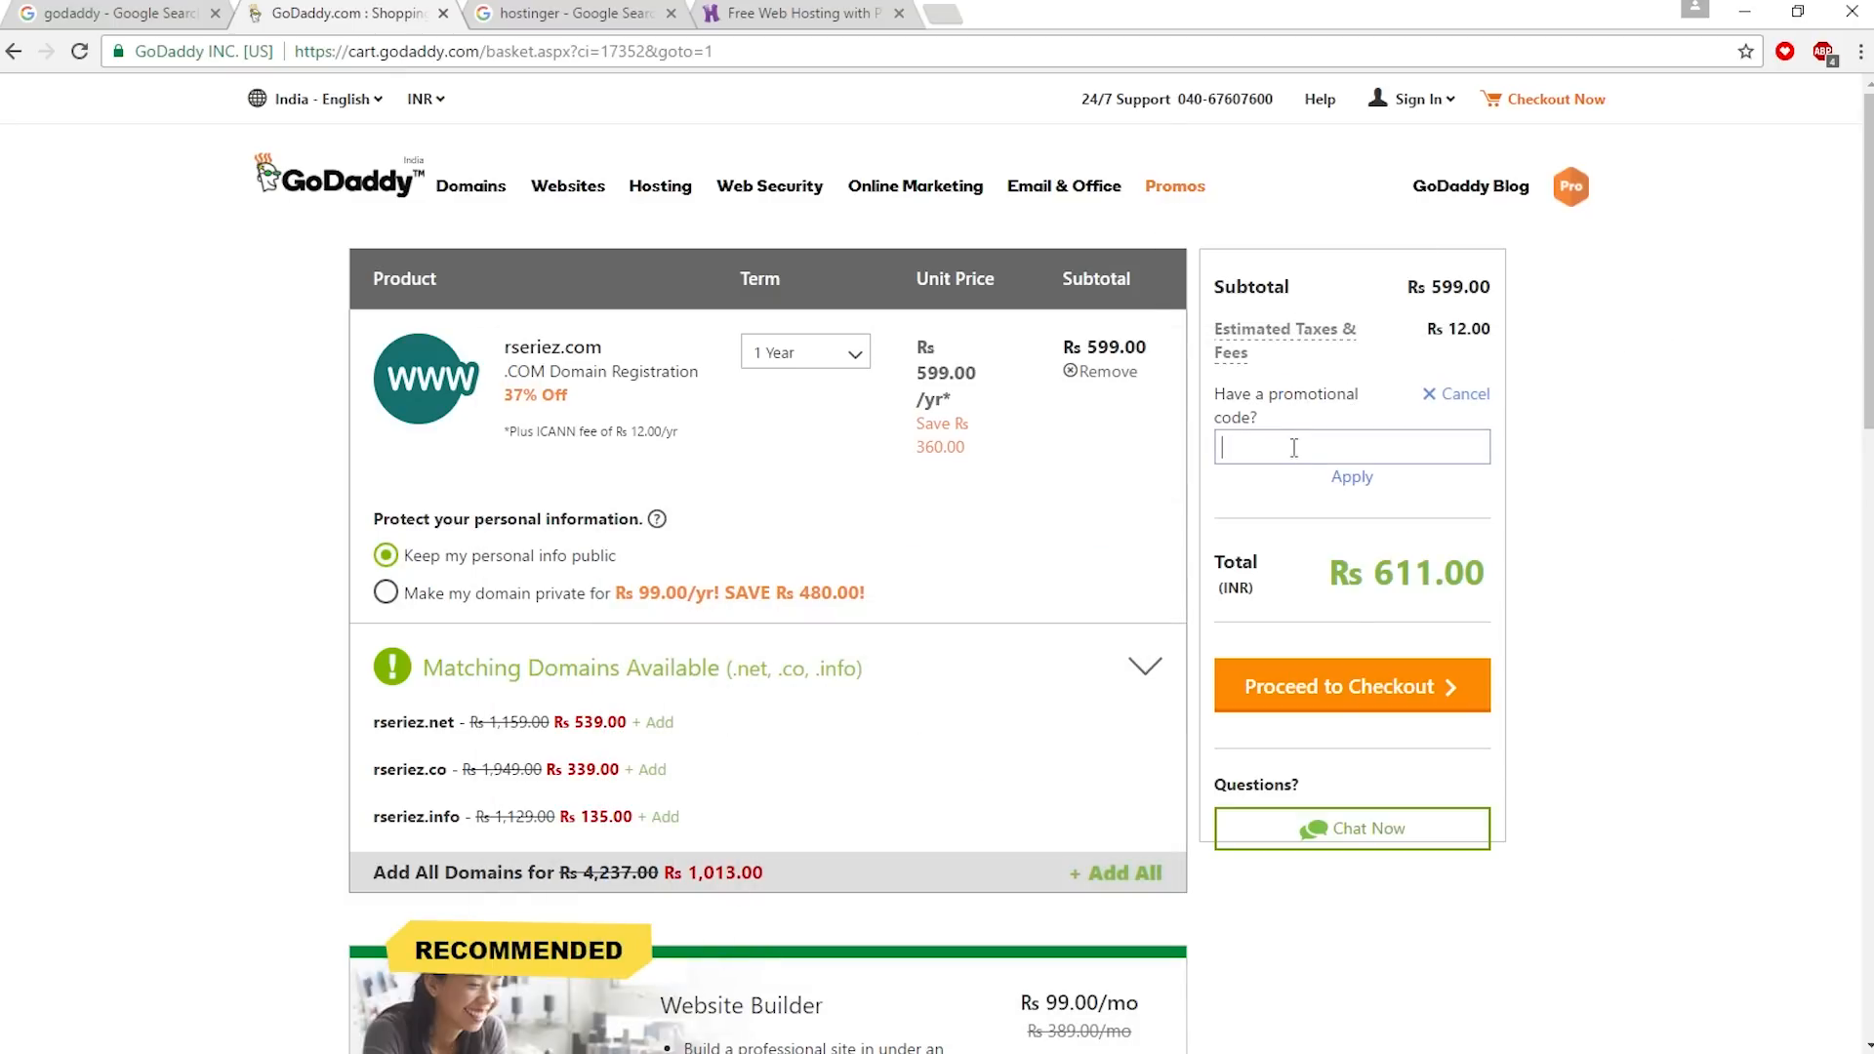
{"action": "type", "text": "cjc99com"}
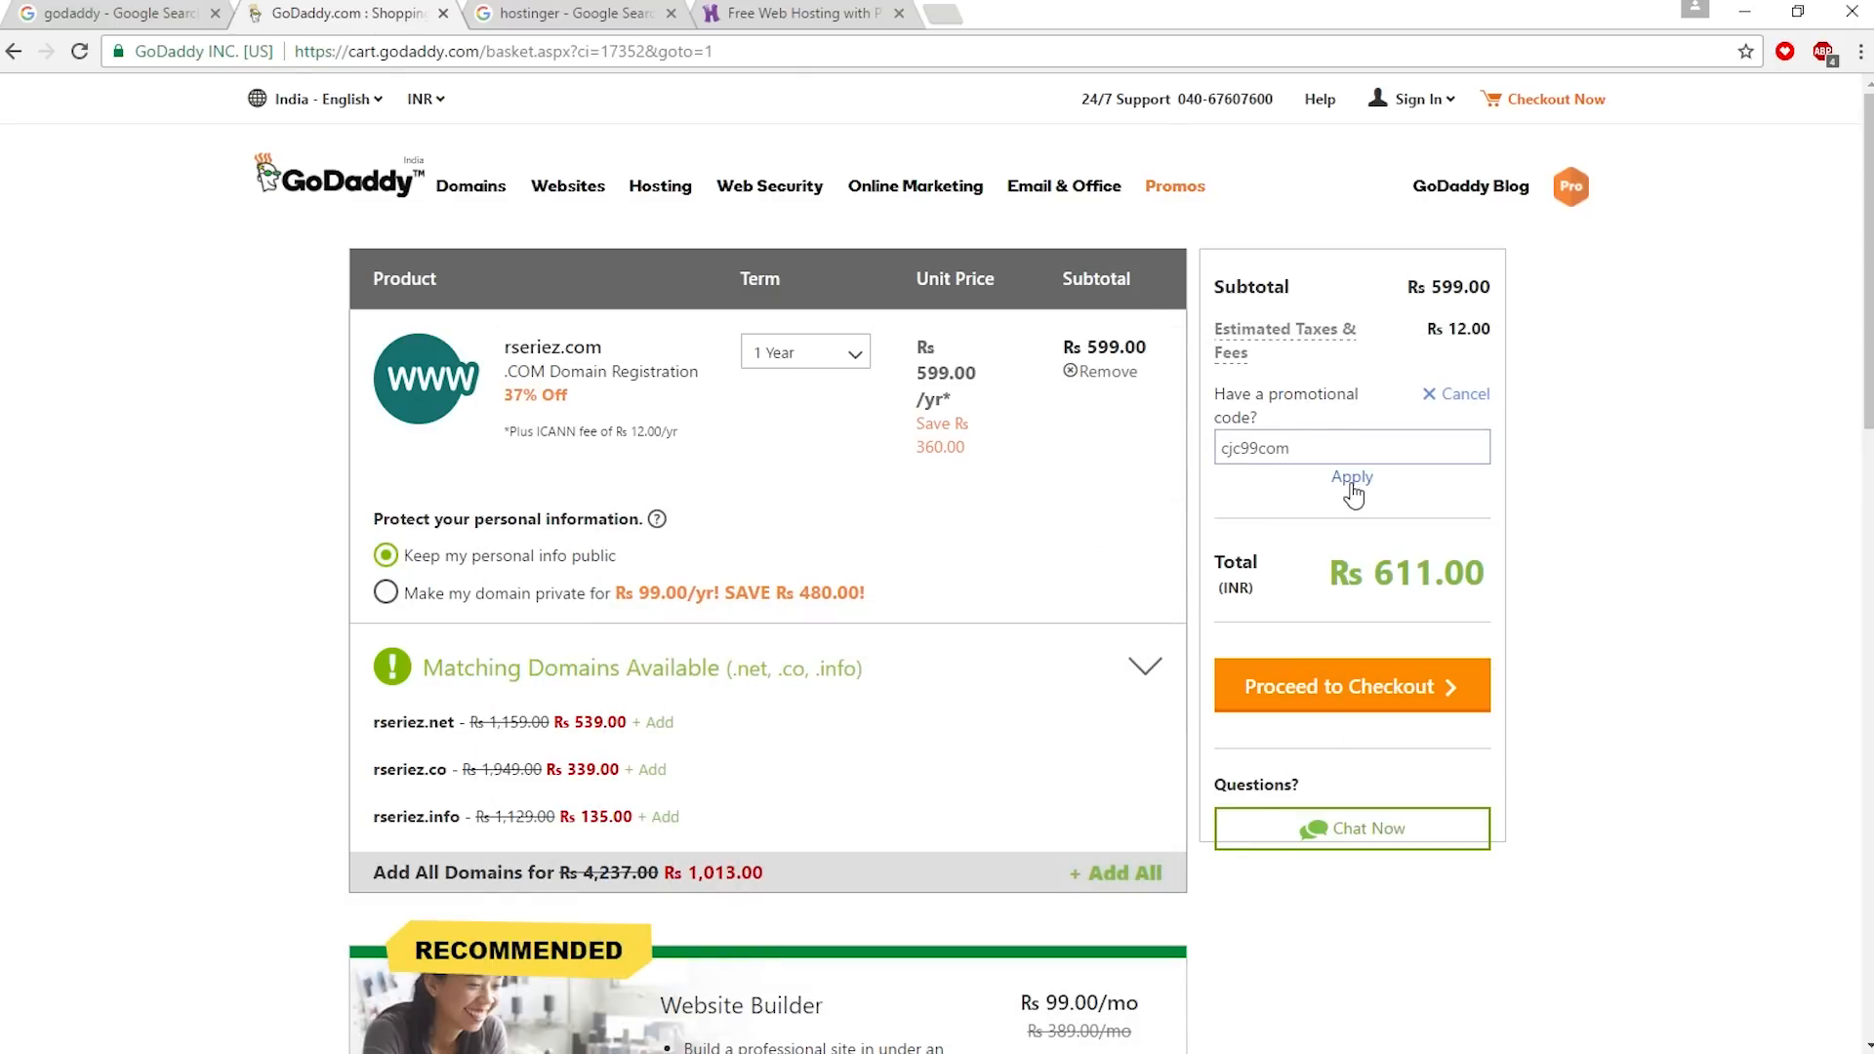
{"action": "left_click", "coordinate": [1351, 477]}
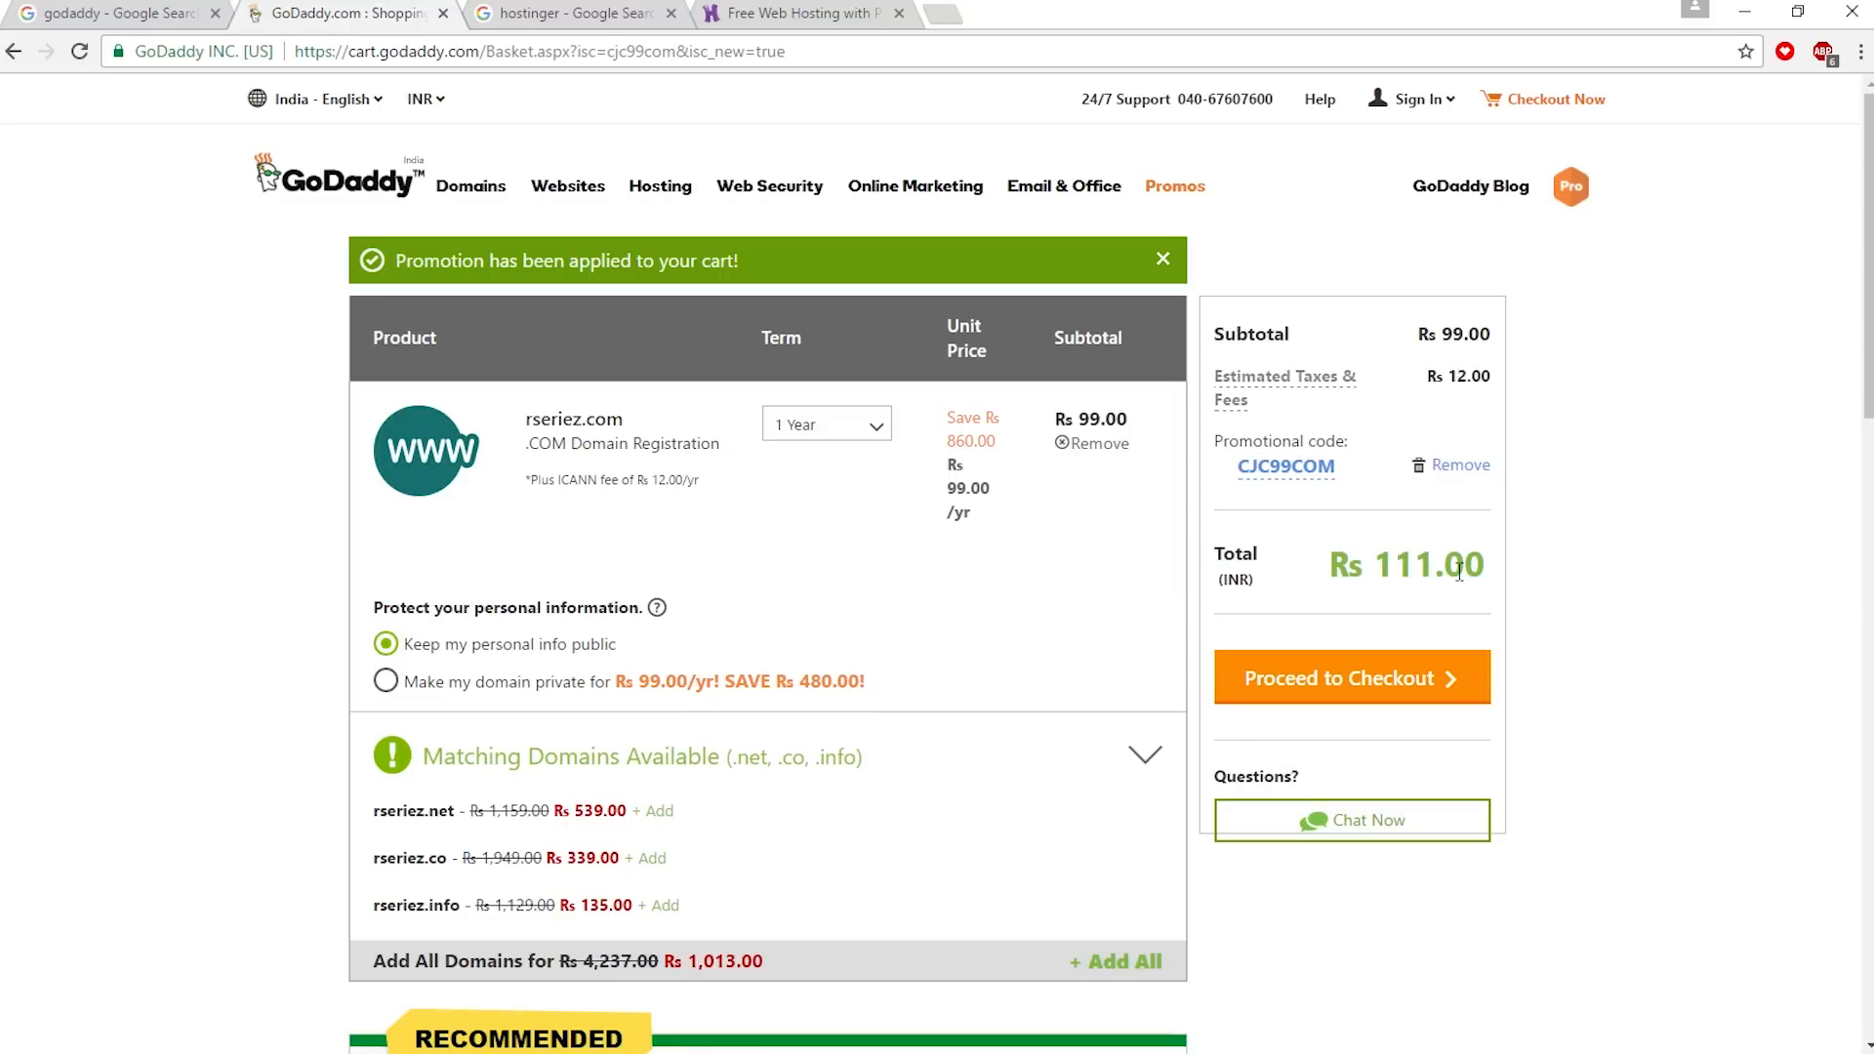
Step: Proceed to checkout and create a new GoDaddy account with the filled-in details
{"action": "scroll", "scroll_direction": "down", "scroll_amount": 3}
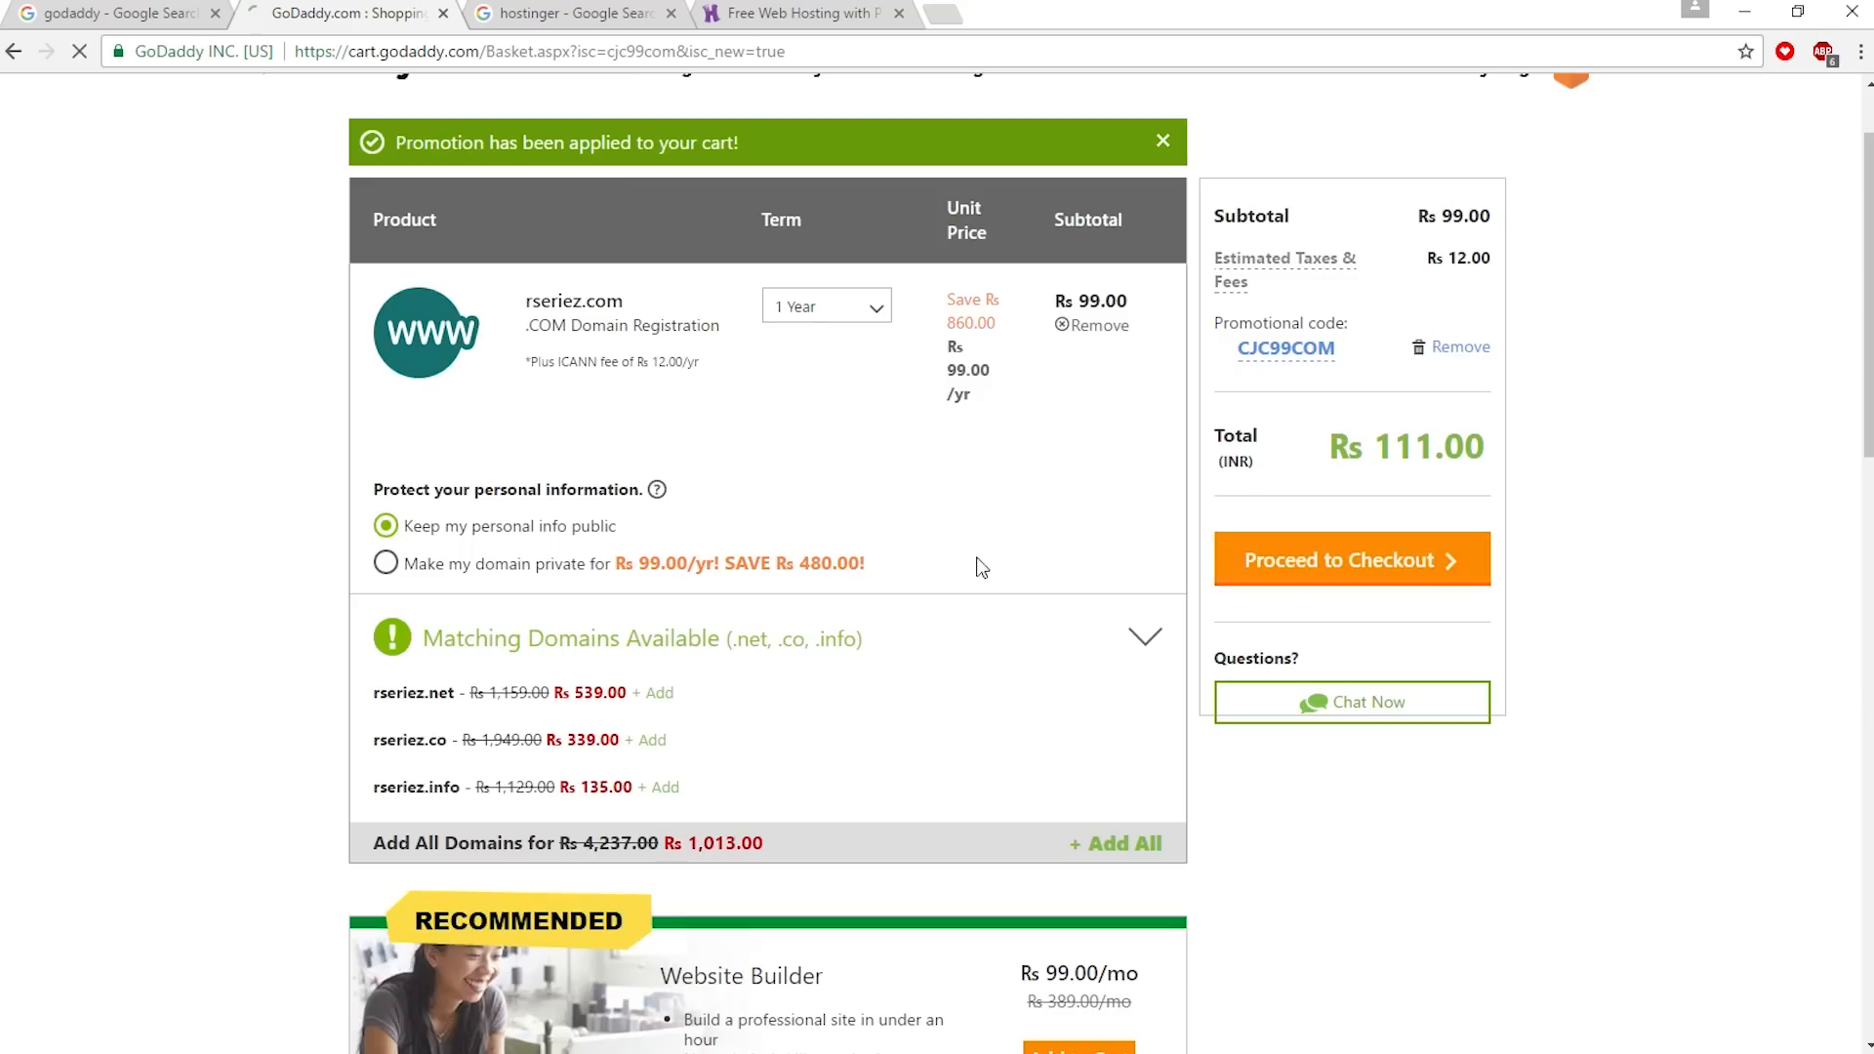
{"action": "left_click", "coordinate": [1351, 560]}
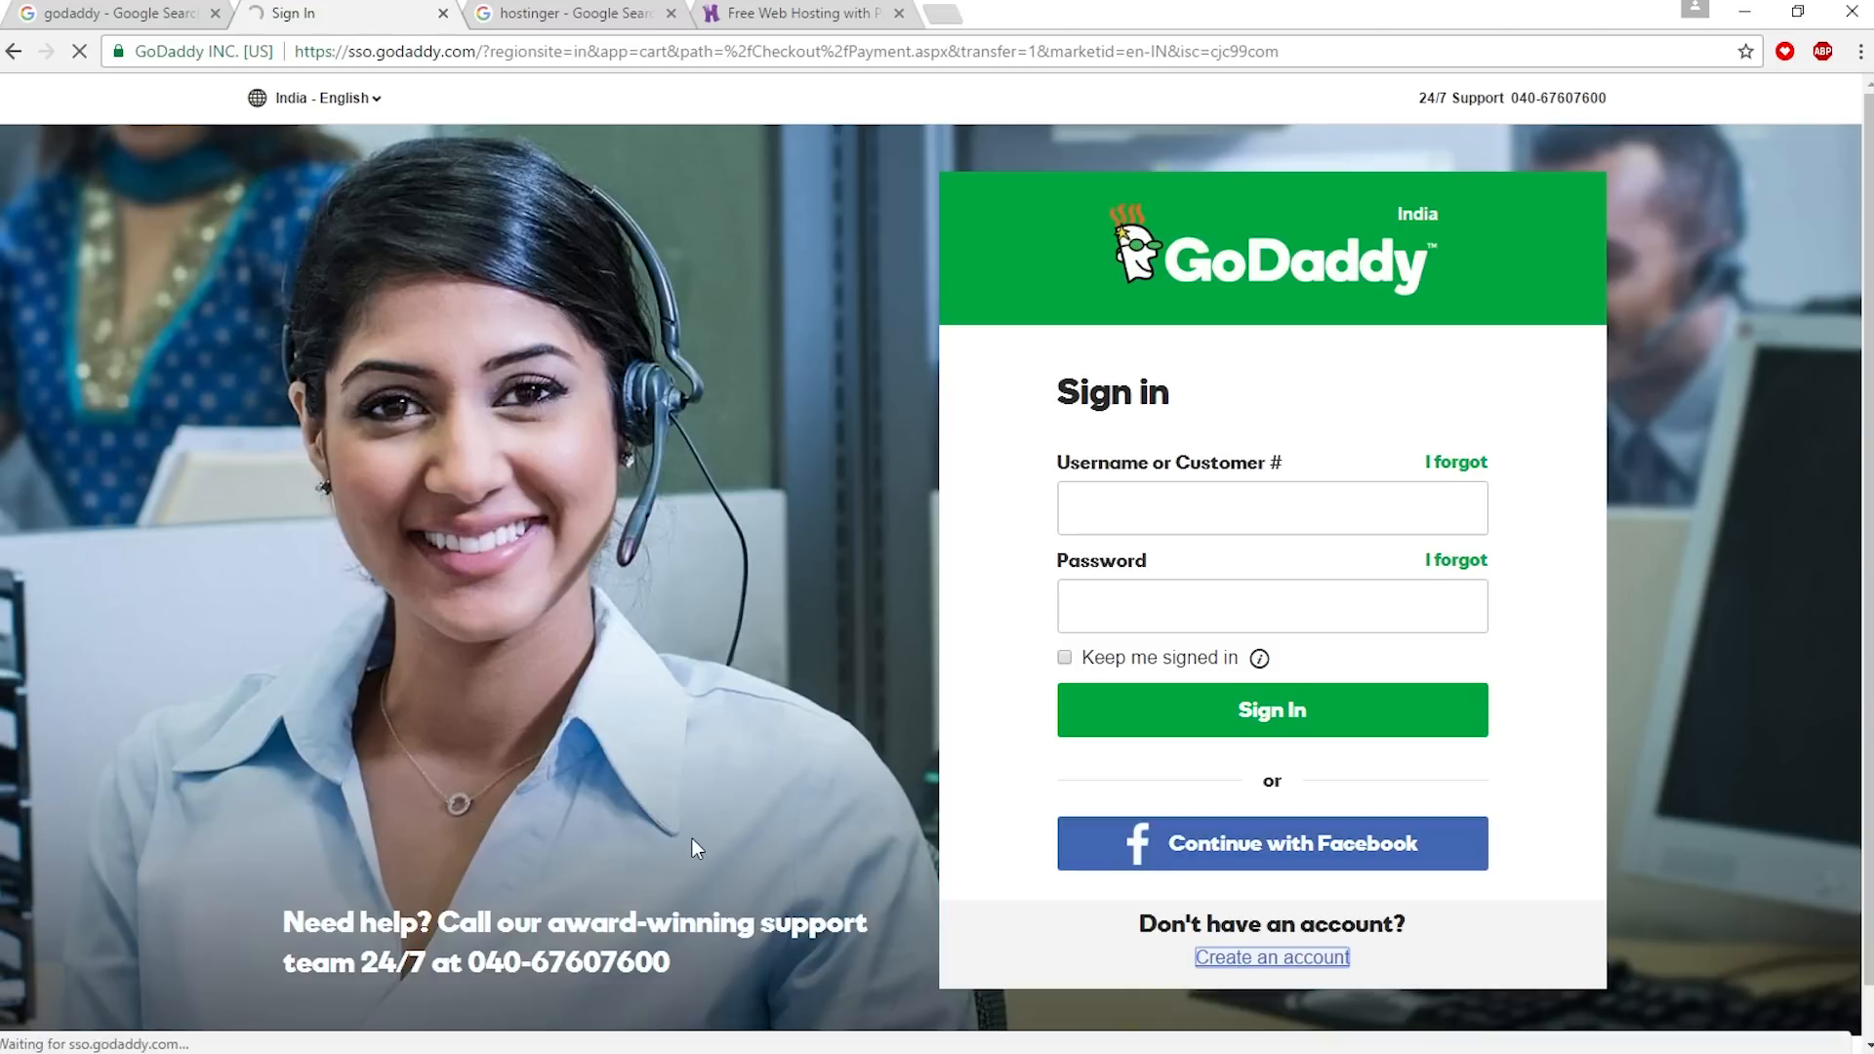
{"action": "left_click", "coordinate": [1271, 956]}
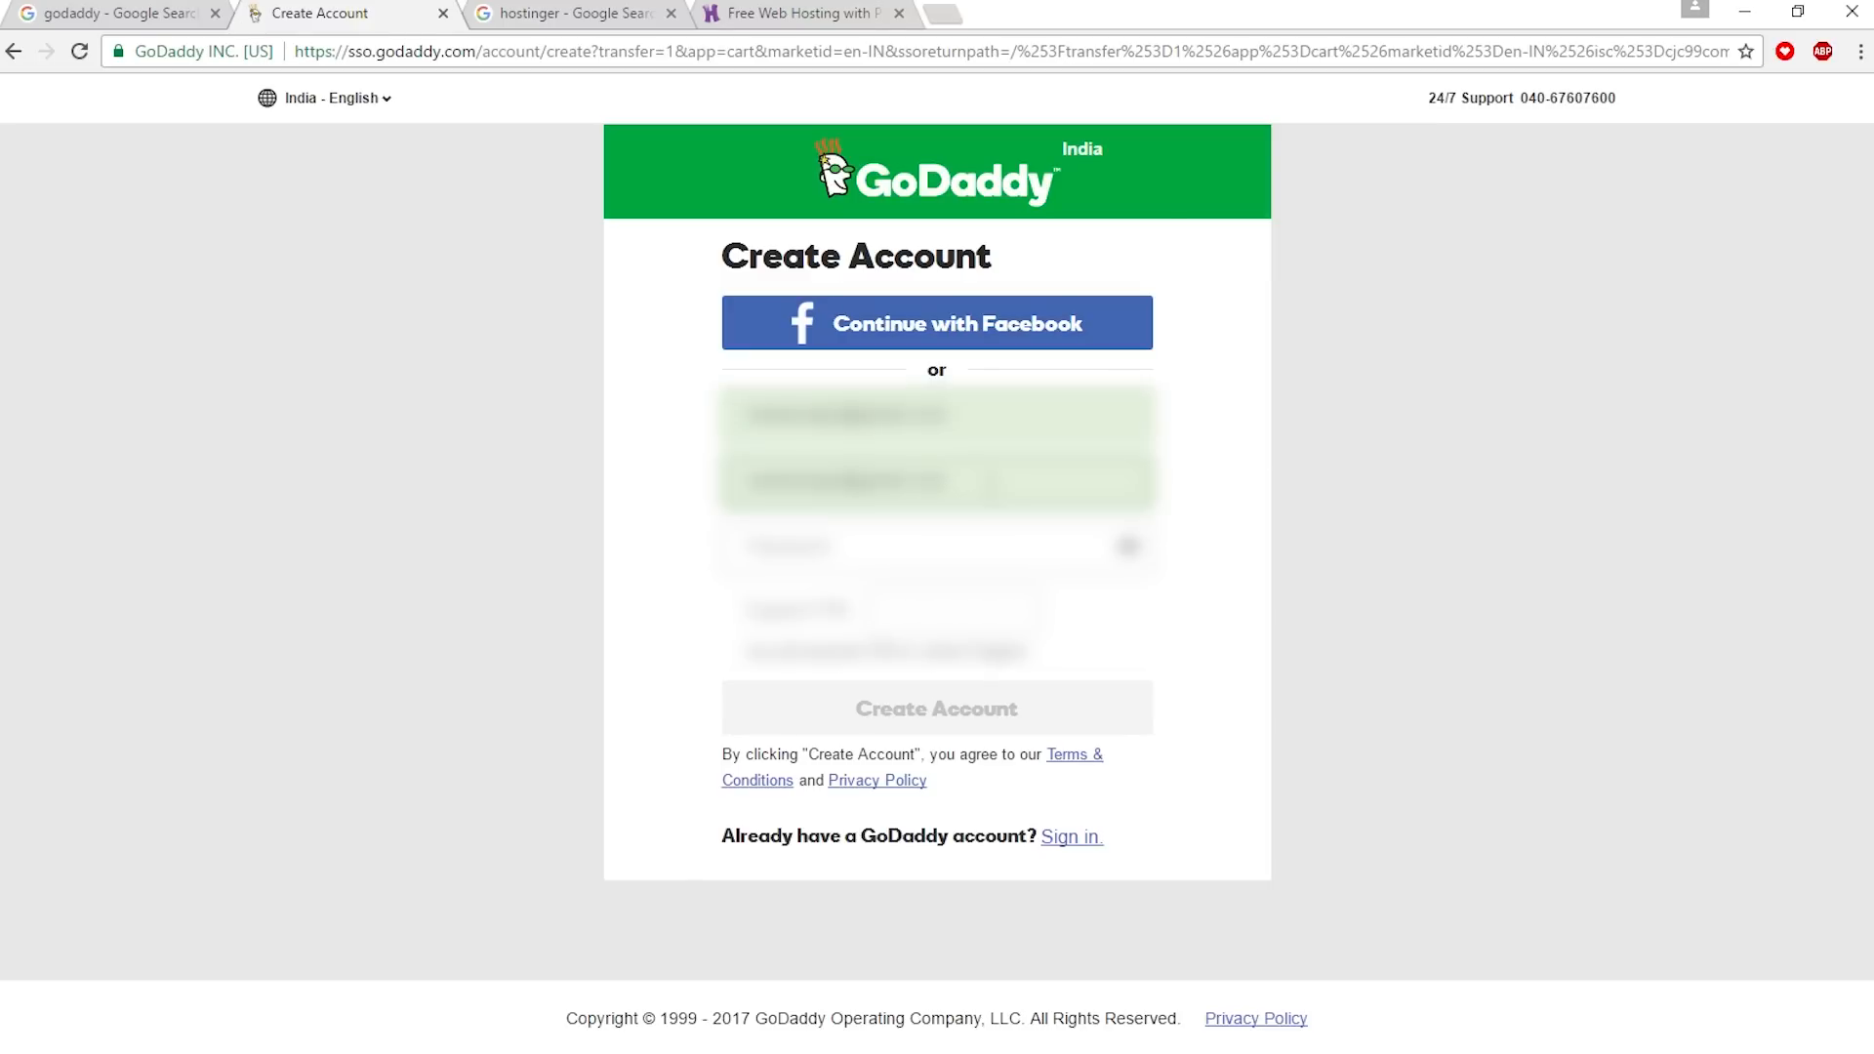
{"action": "left_click", "coordinate": [925, 547]}
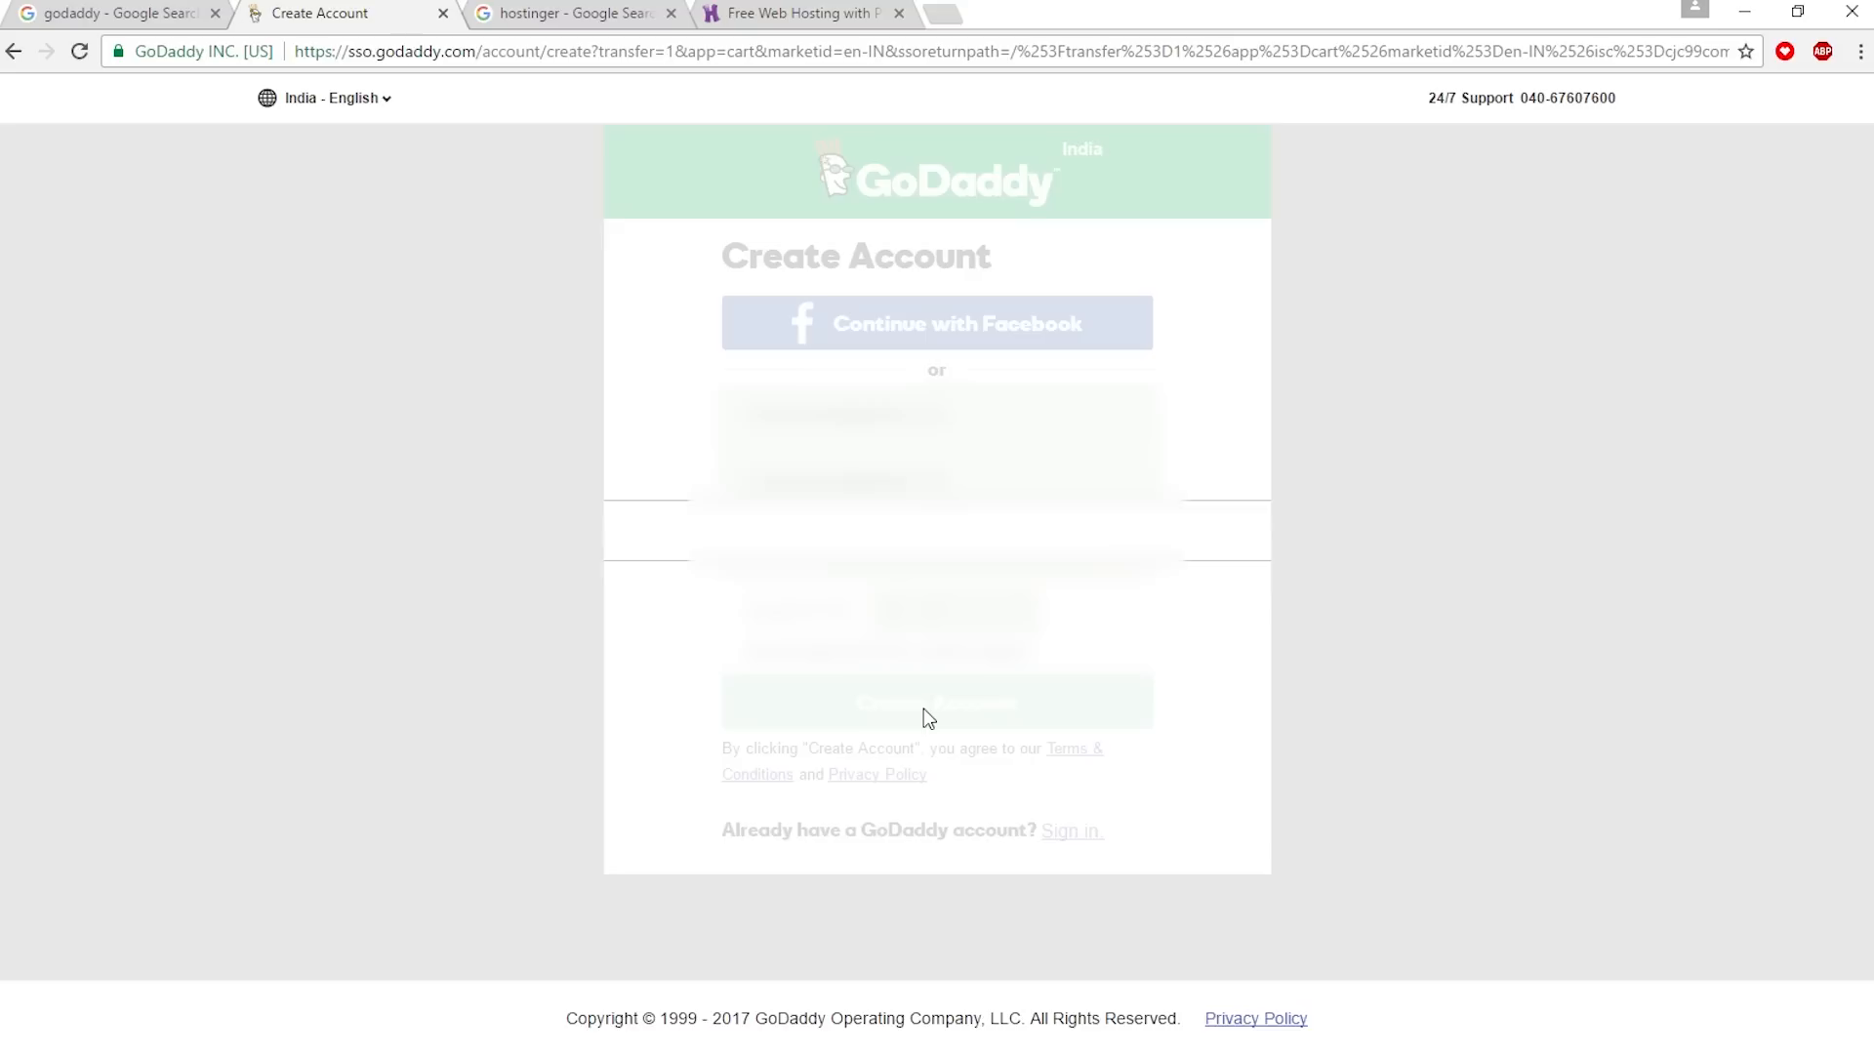
{"action": "left_click", "coordinate": [935, 701]}
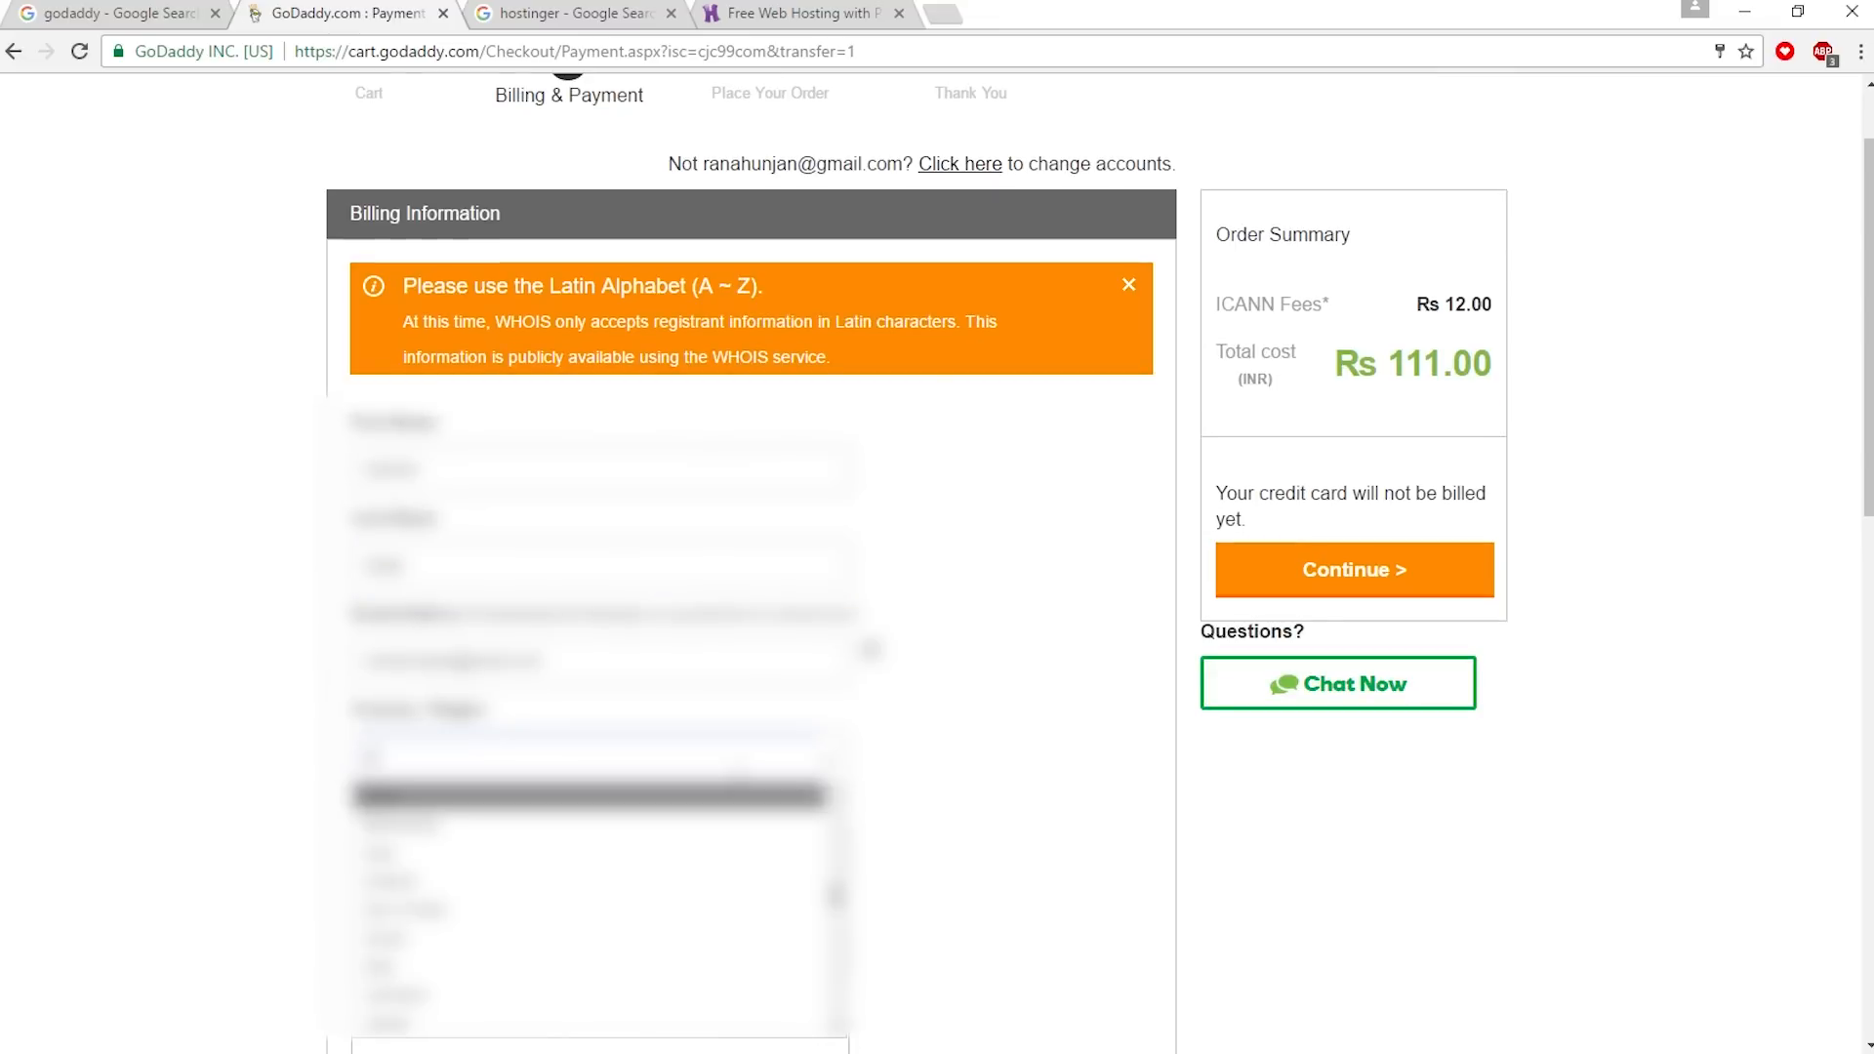
Step: Continue past the payment details to the order review showing Rs 127.65 for rseriez.com
{"action": "scroll", "scroll_direction": "down", "scroll_amount": 3}
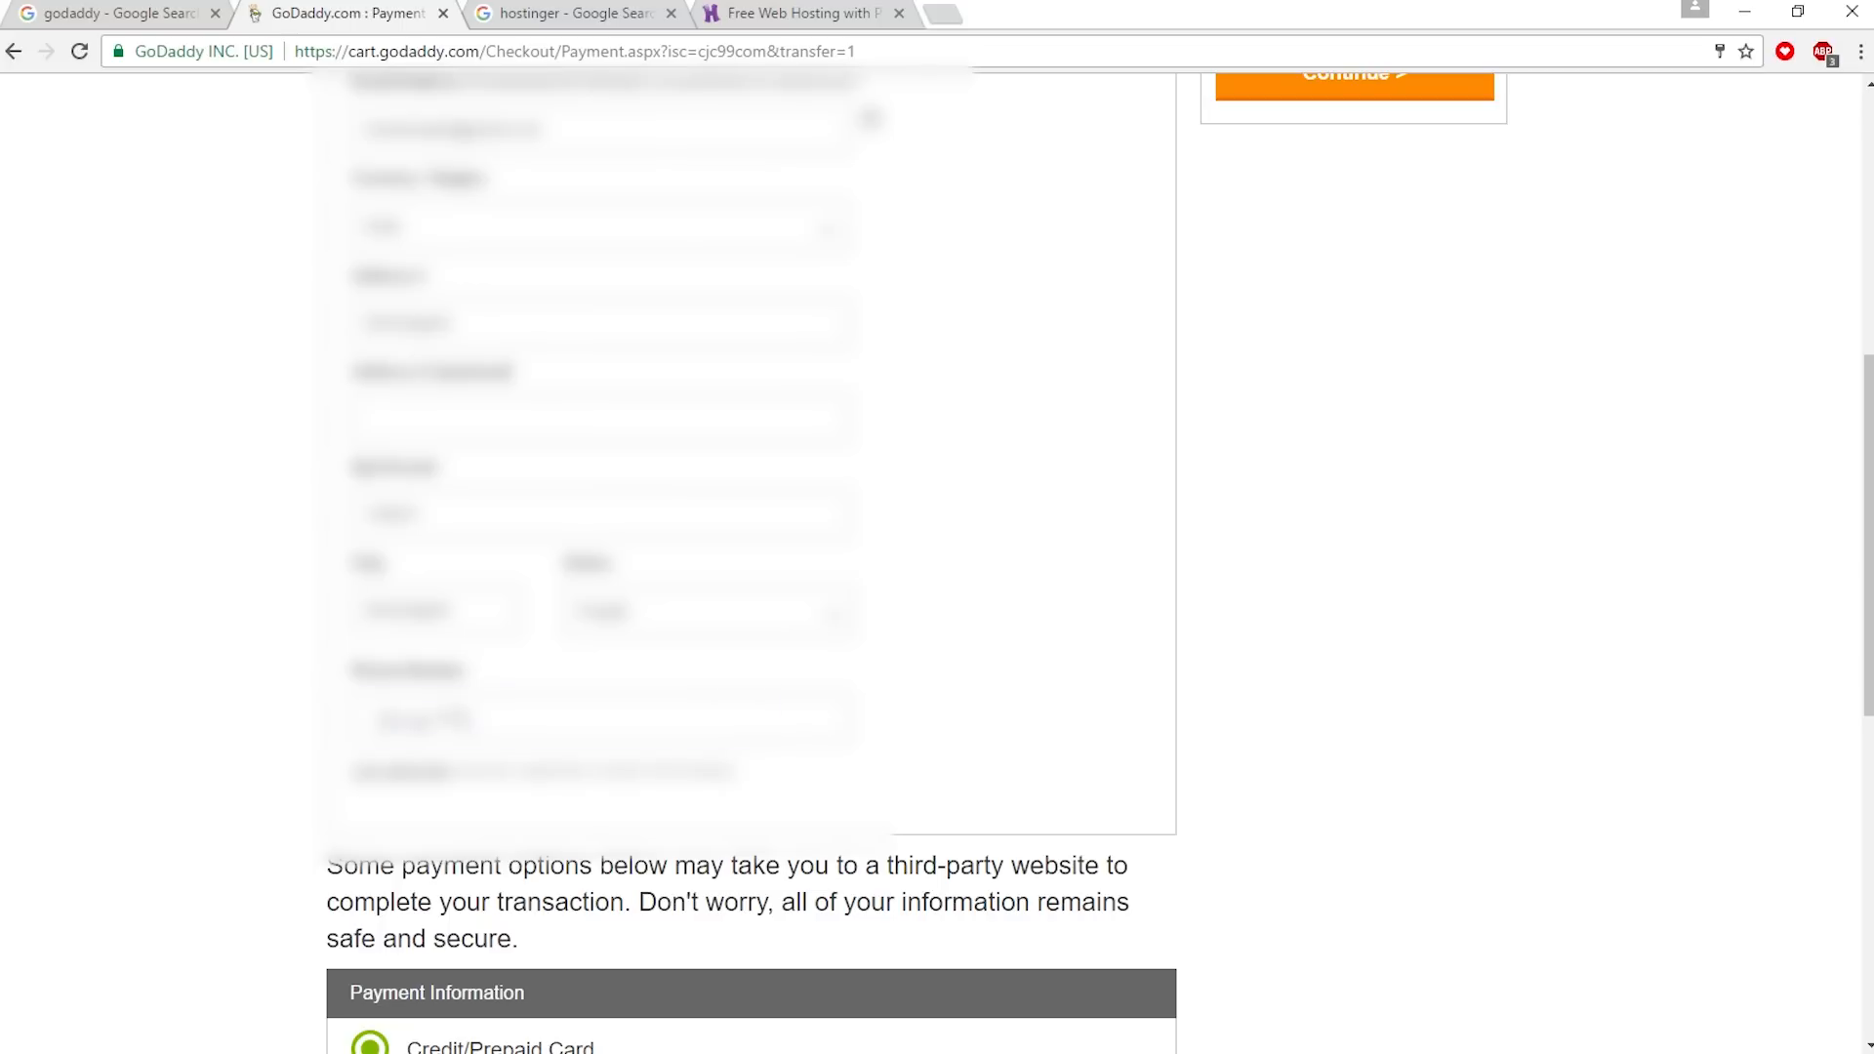
{"action": "left_click", "coordinate": [601, 719]}
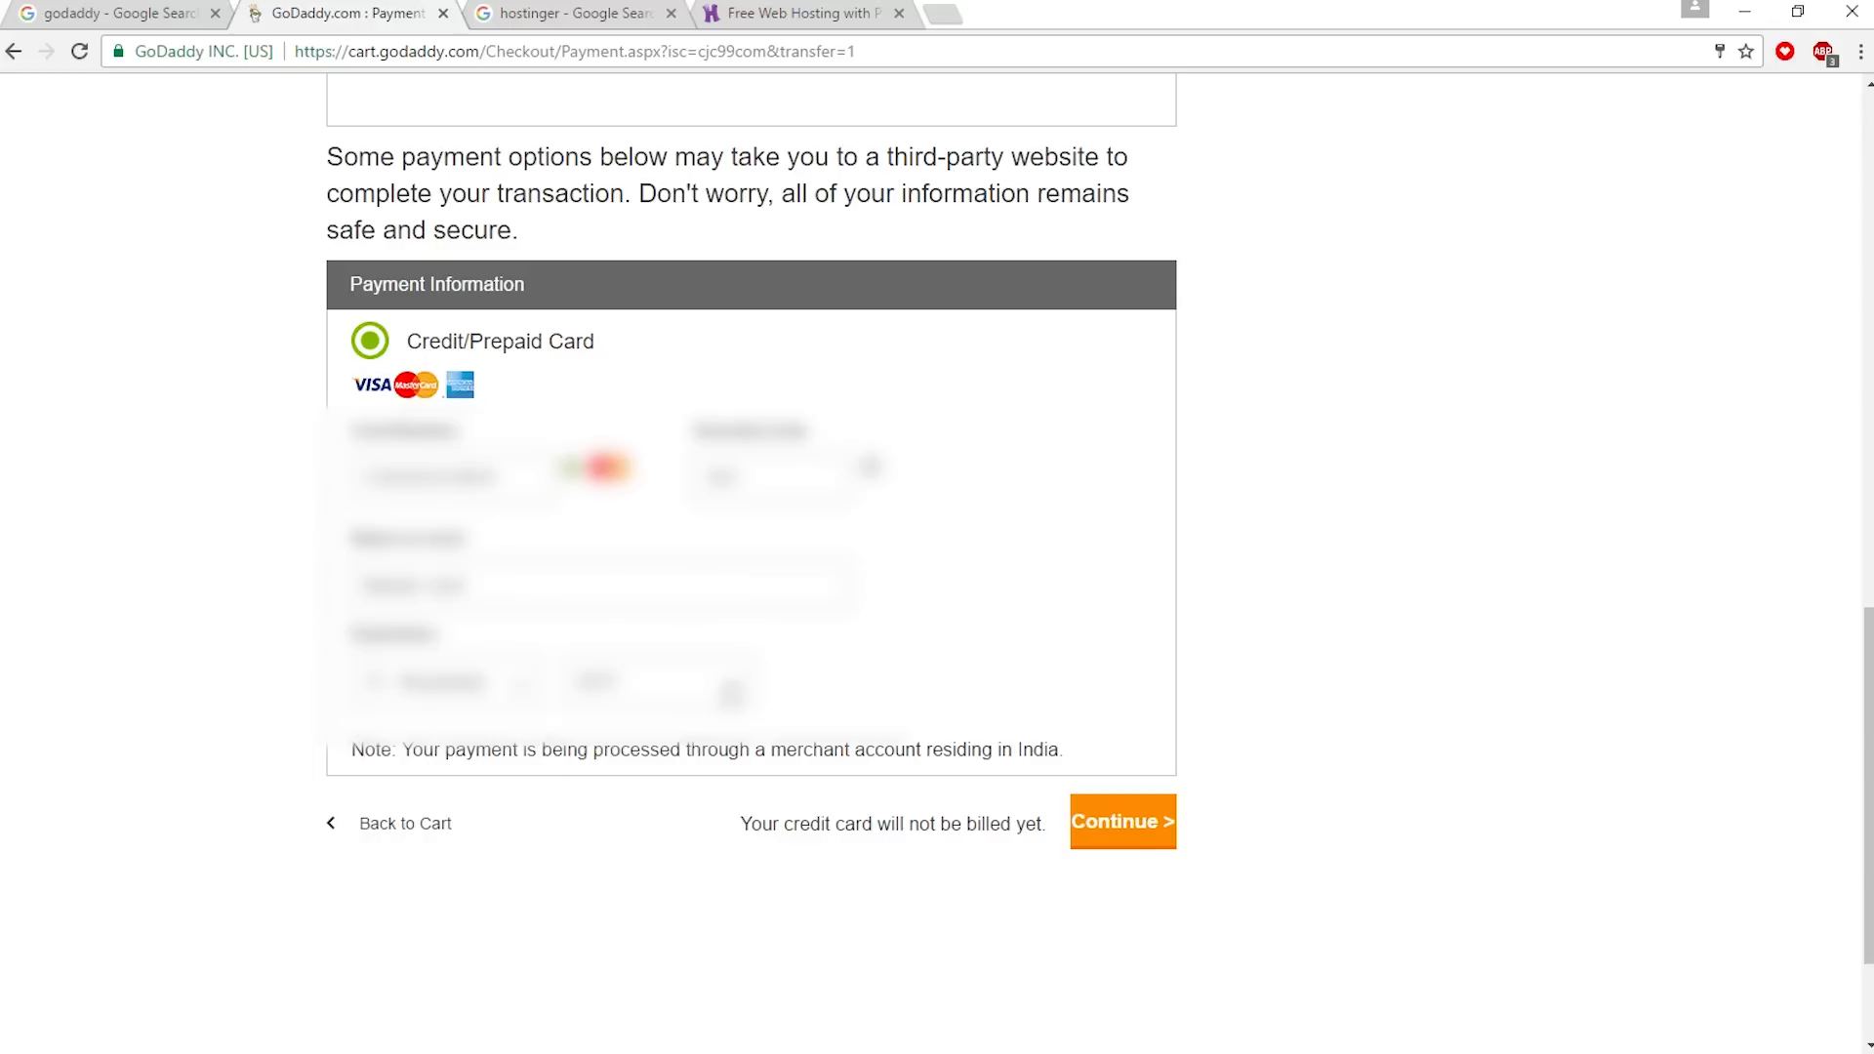
{"action": "left_click", "coordinate": [1121, 822]}
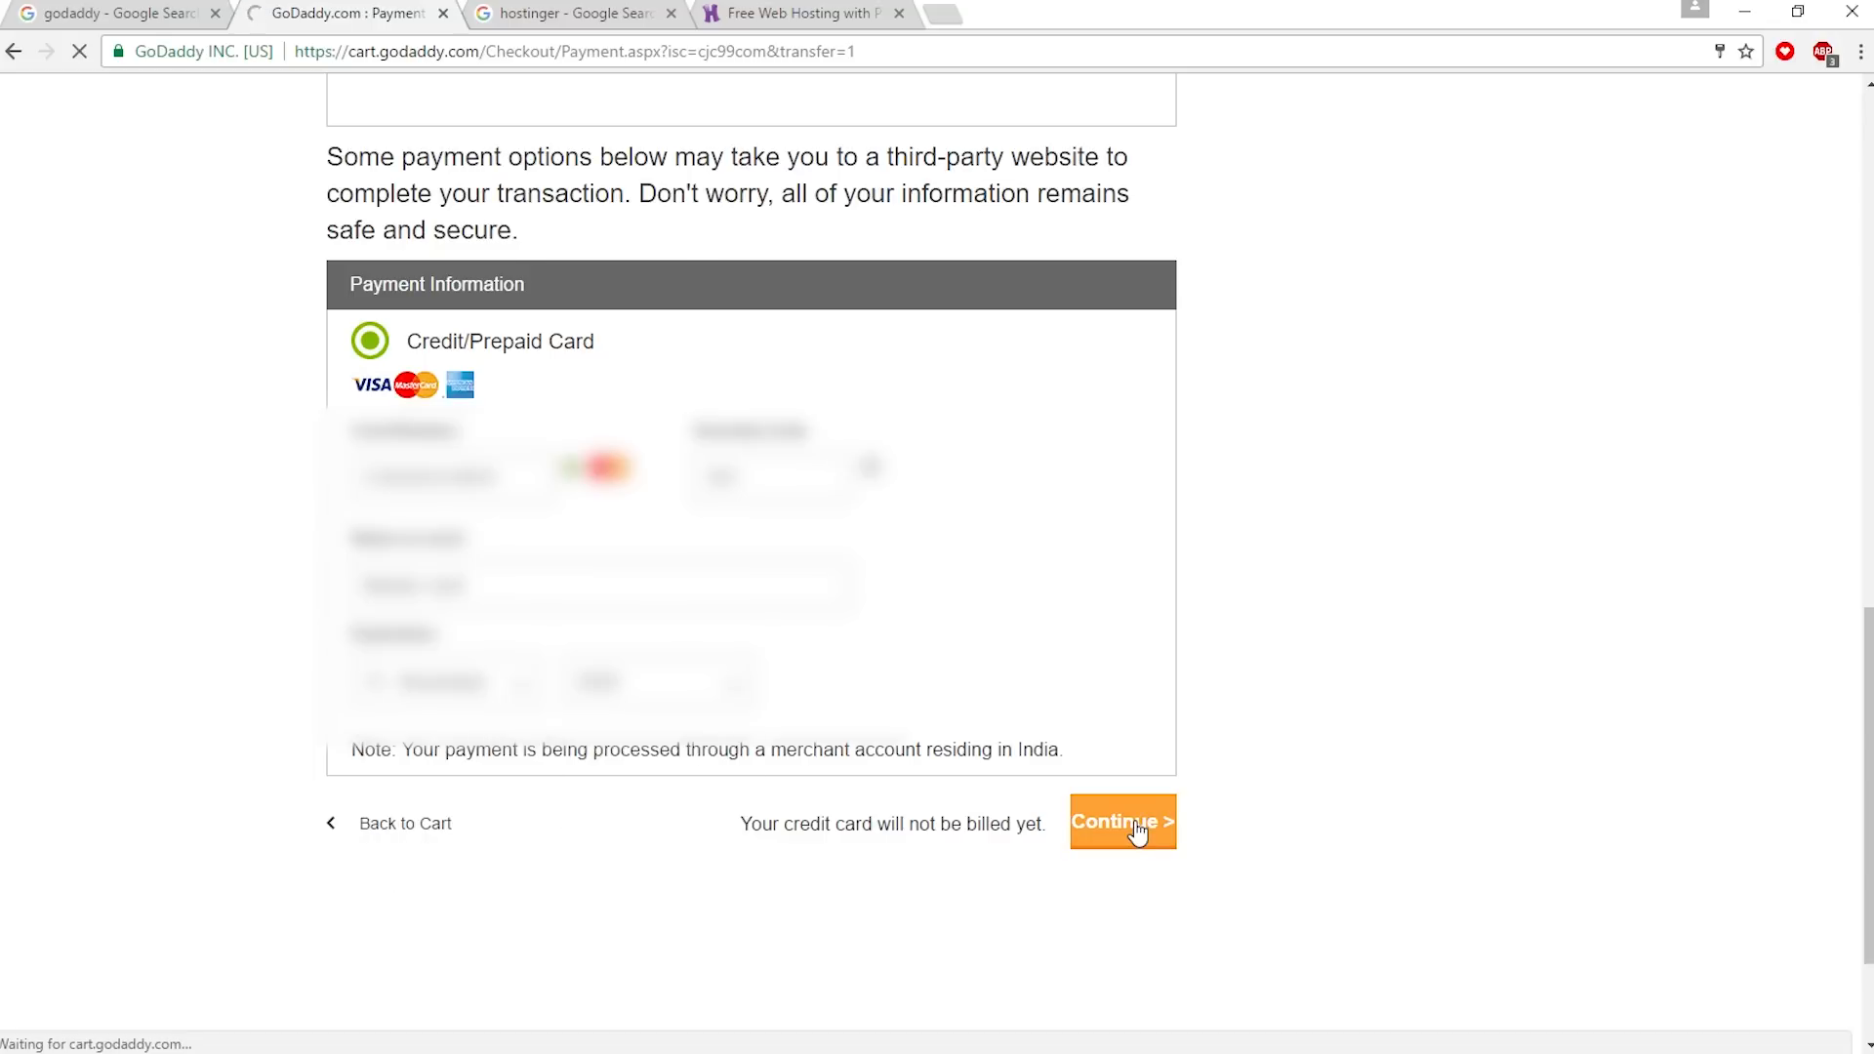
{"action": "left_click", "coordinate": [1121, 822]}
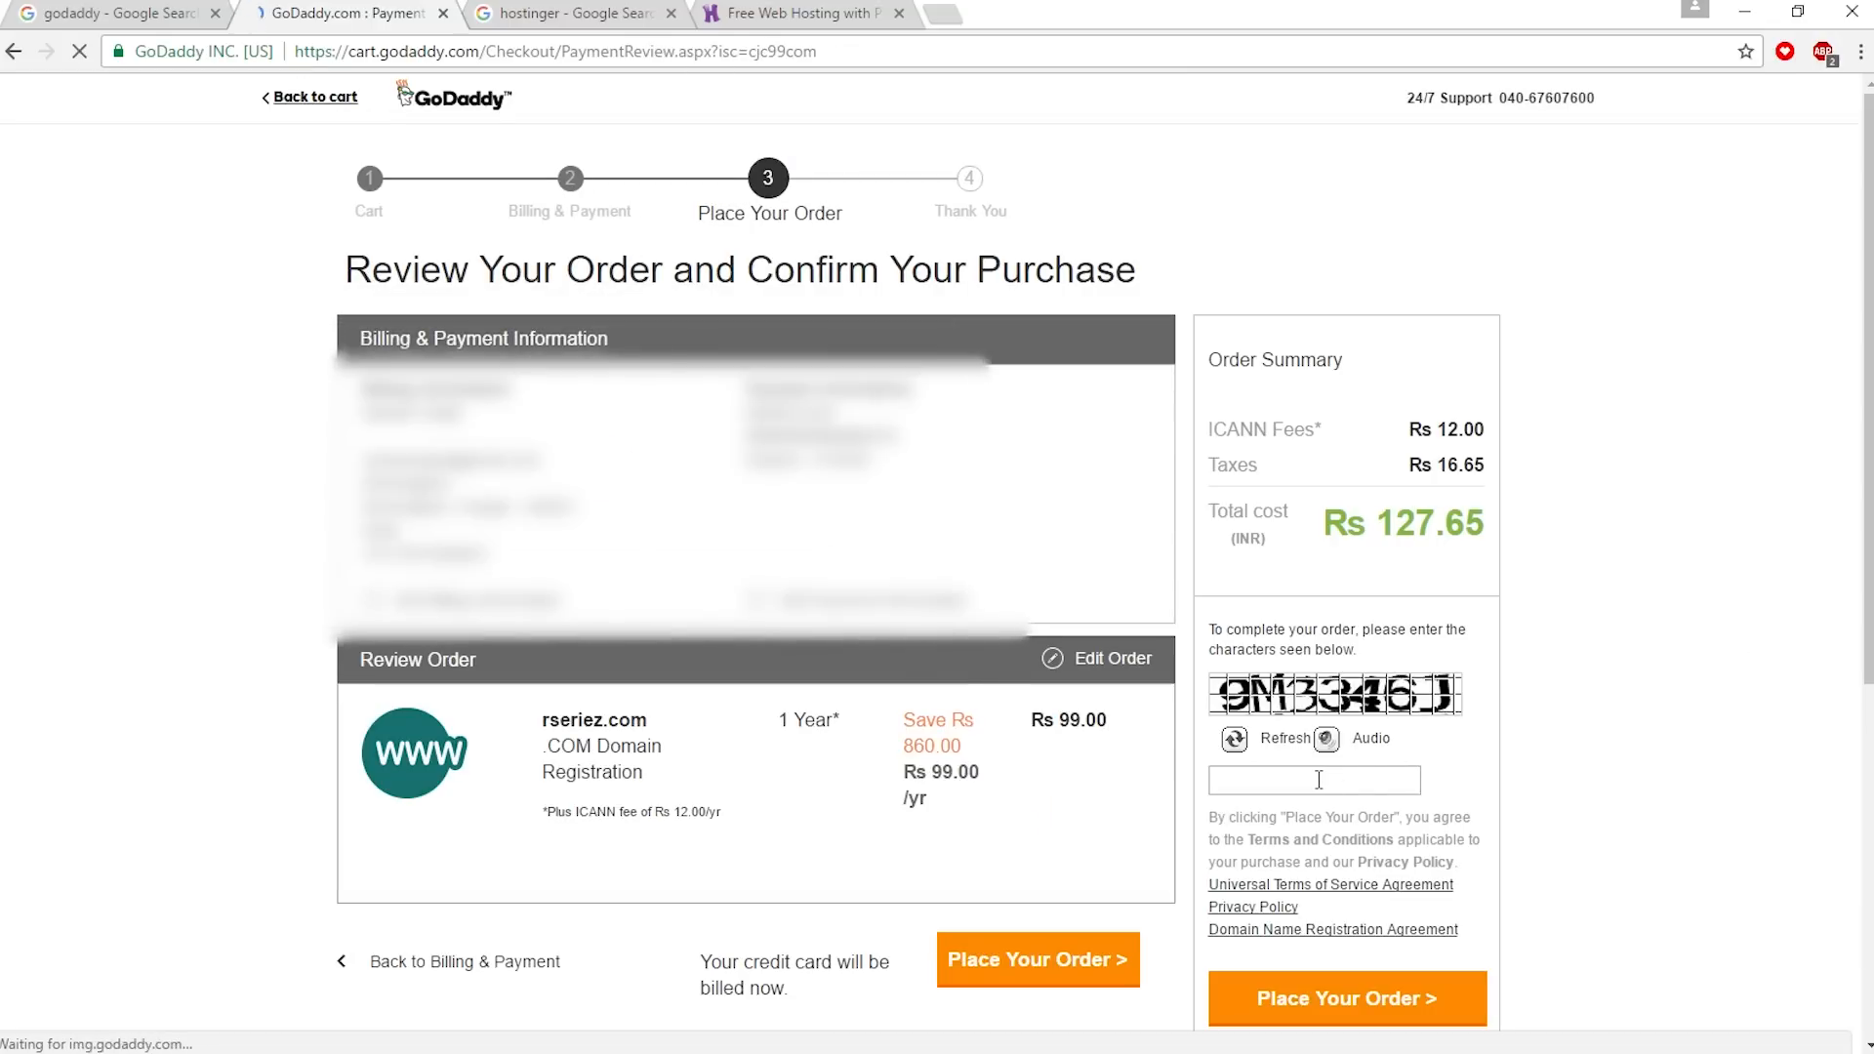
Step: Enter captcha 9m3346 and place the rseriez.com order
{"action": "type", "text": "9m3346j"}
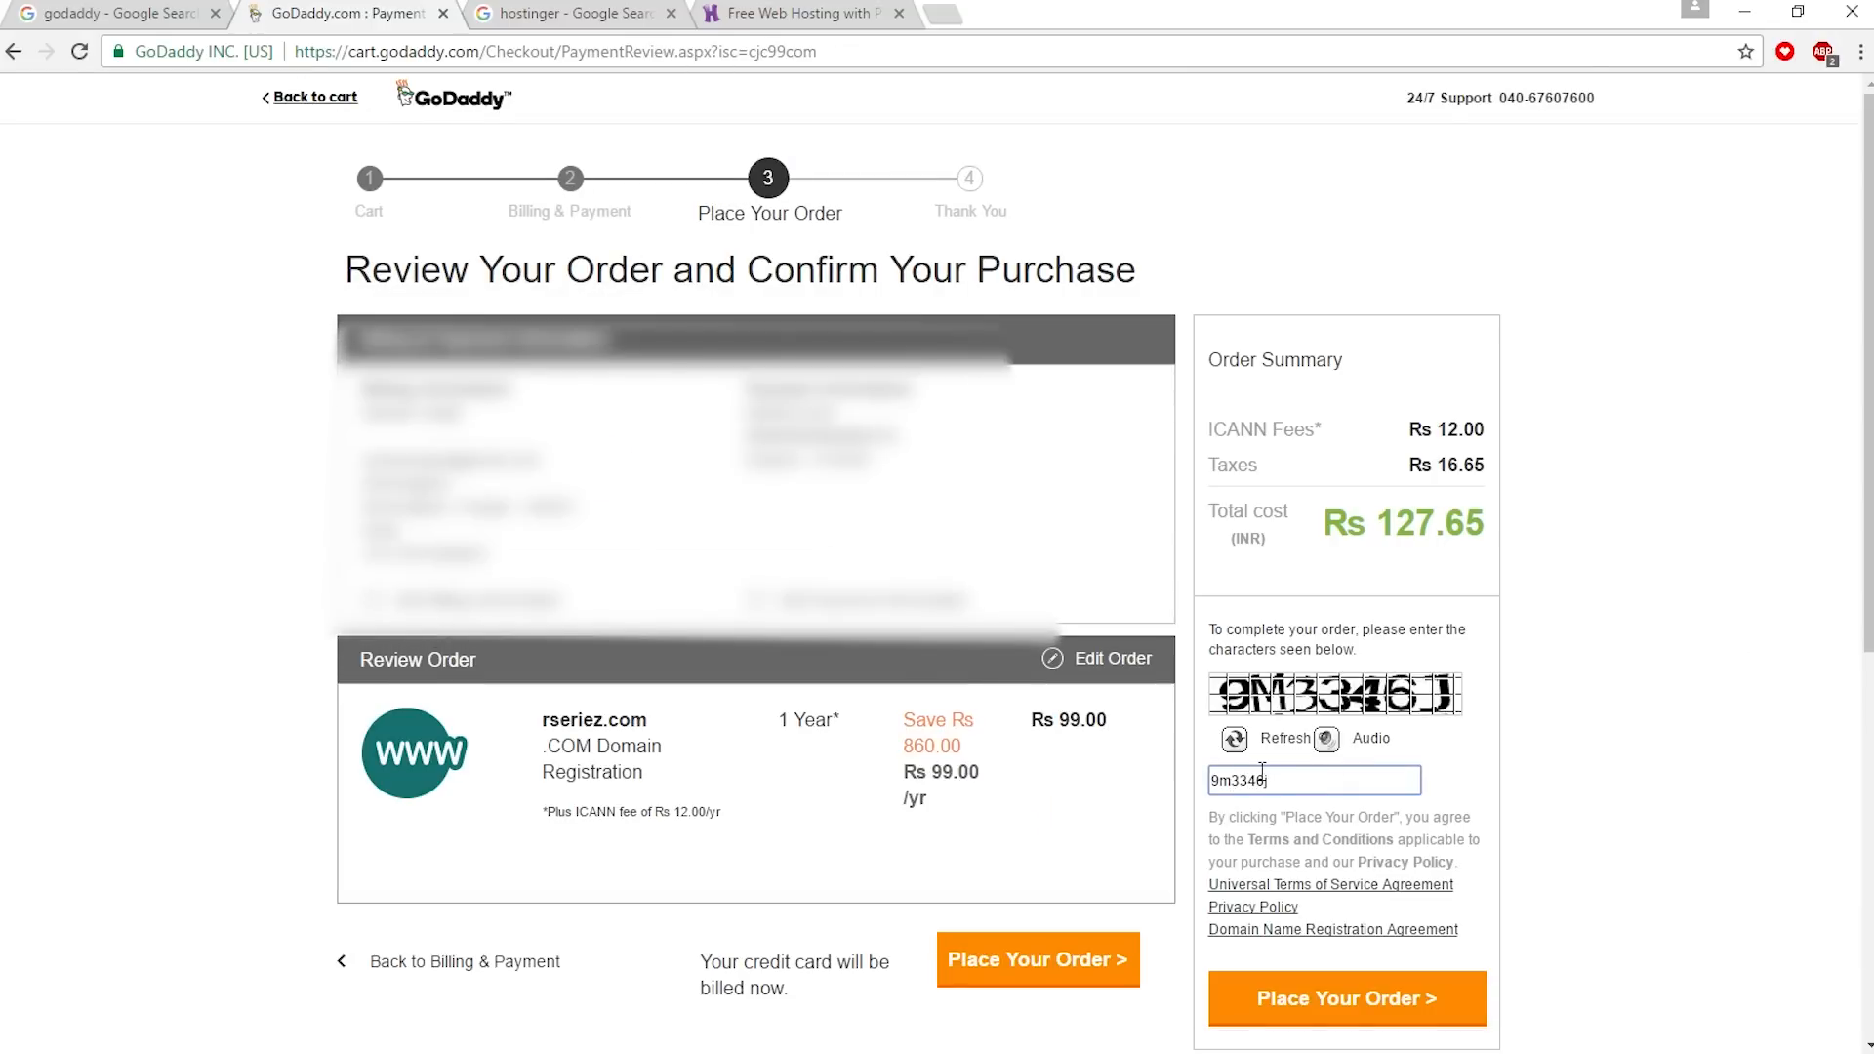
{"action": "scroll", "scroll_direction": "down", "scroll_amount": 3}
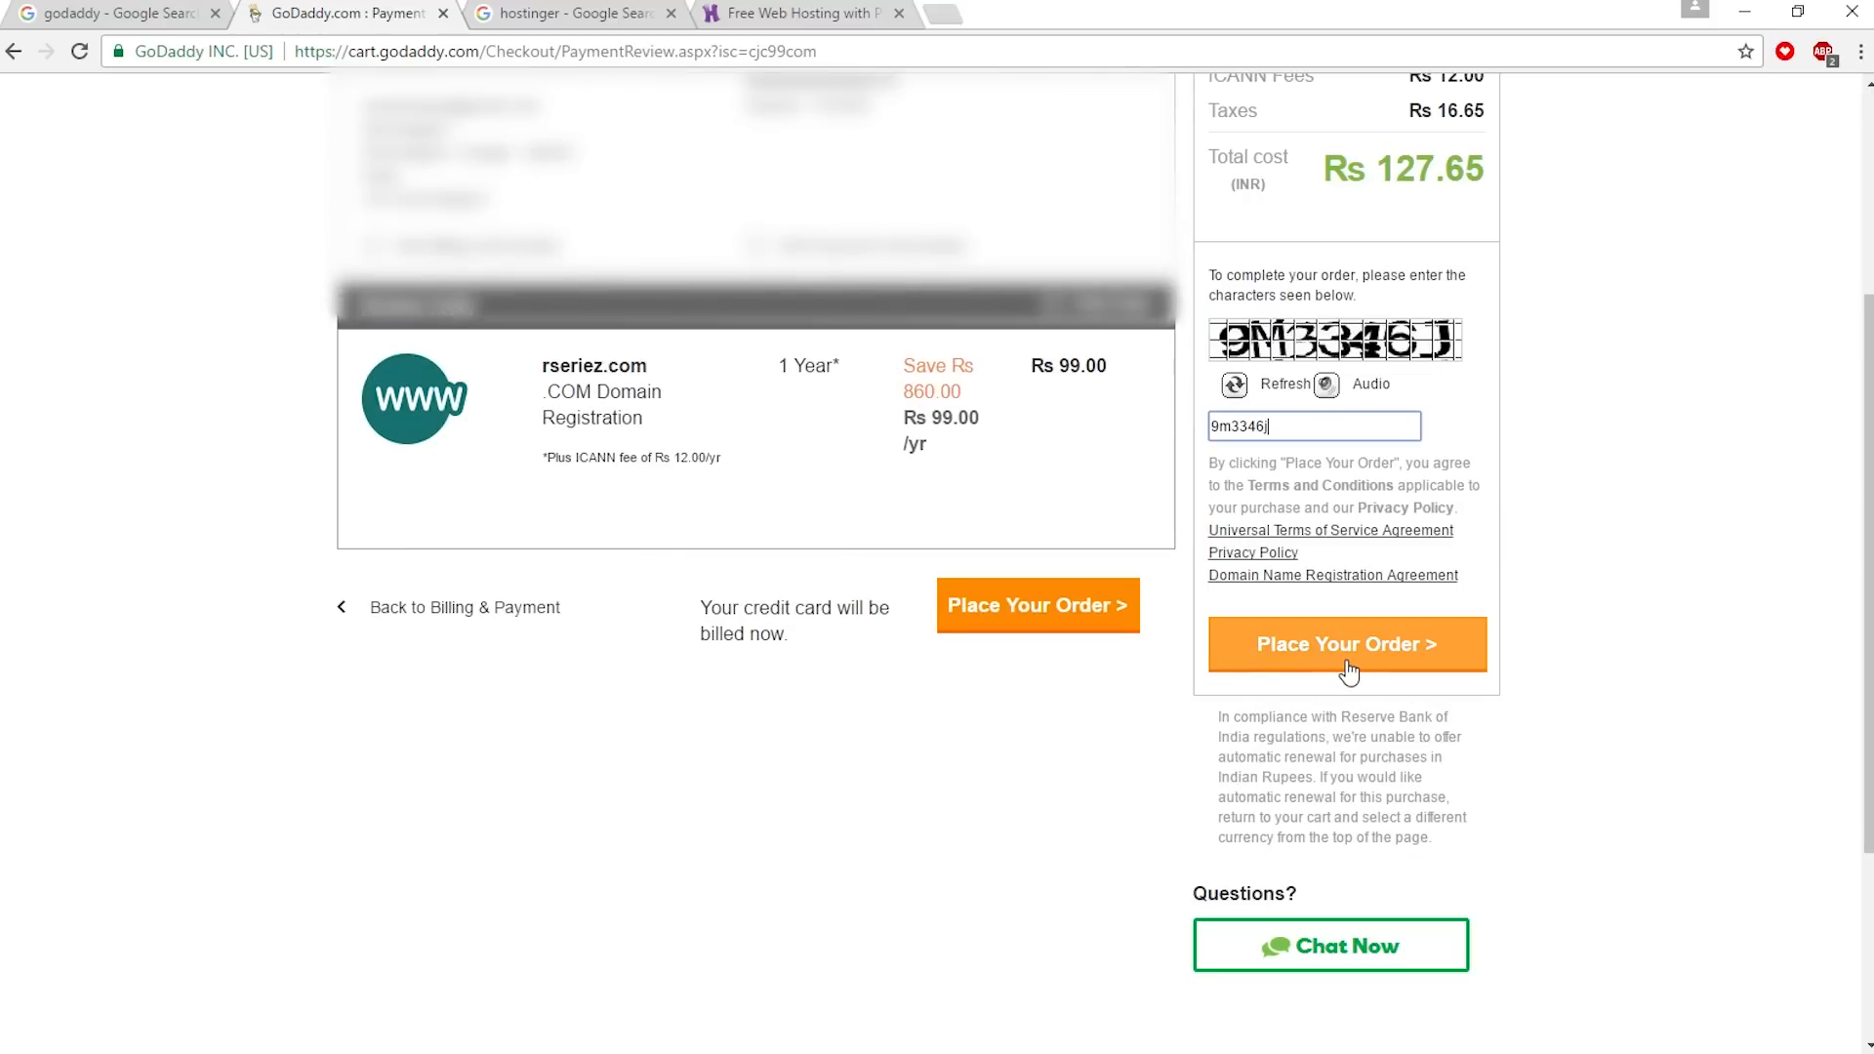
{"action": "left_click", "coordinate": [1347, 642]}
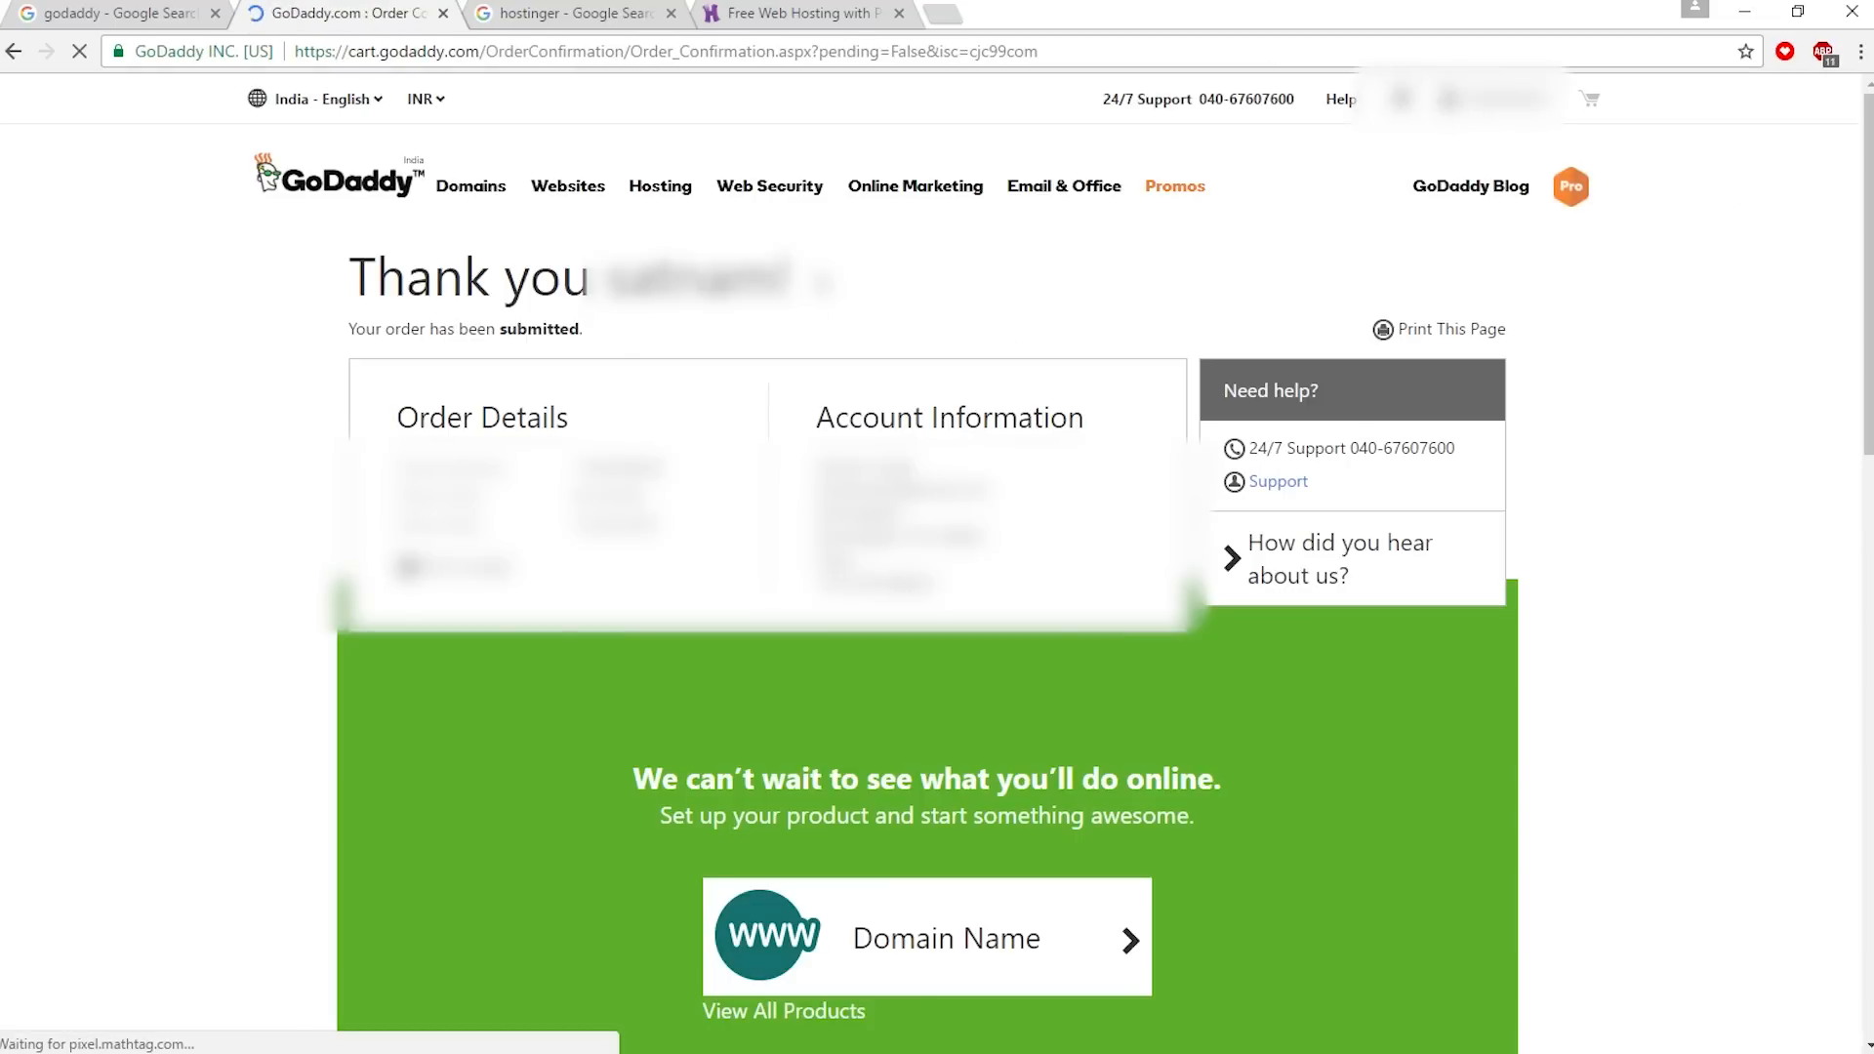
{"action": "left_click_drag", "start_coordinate": [359, 275], "coordinate": [794, 275]}
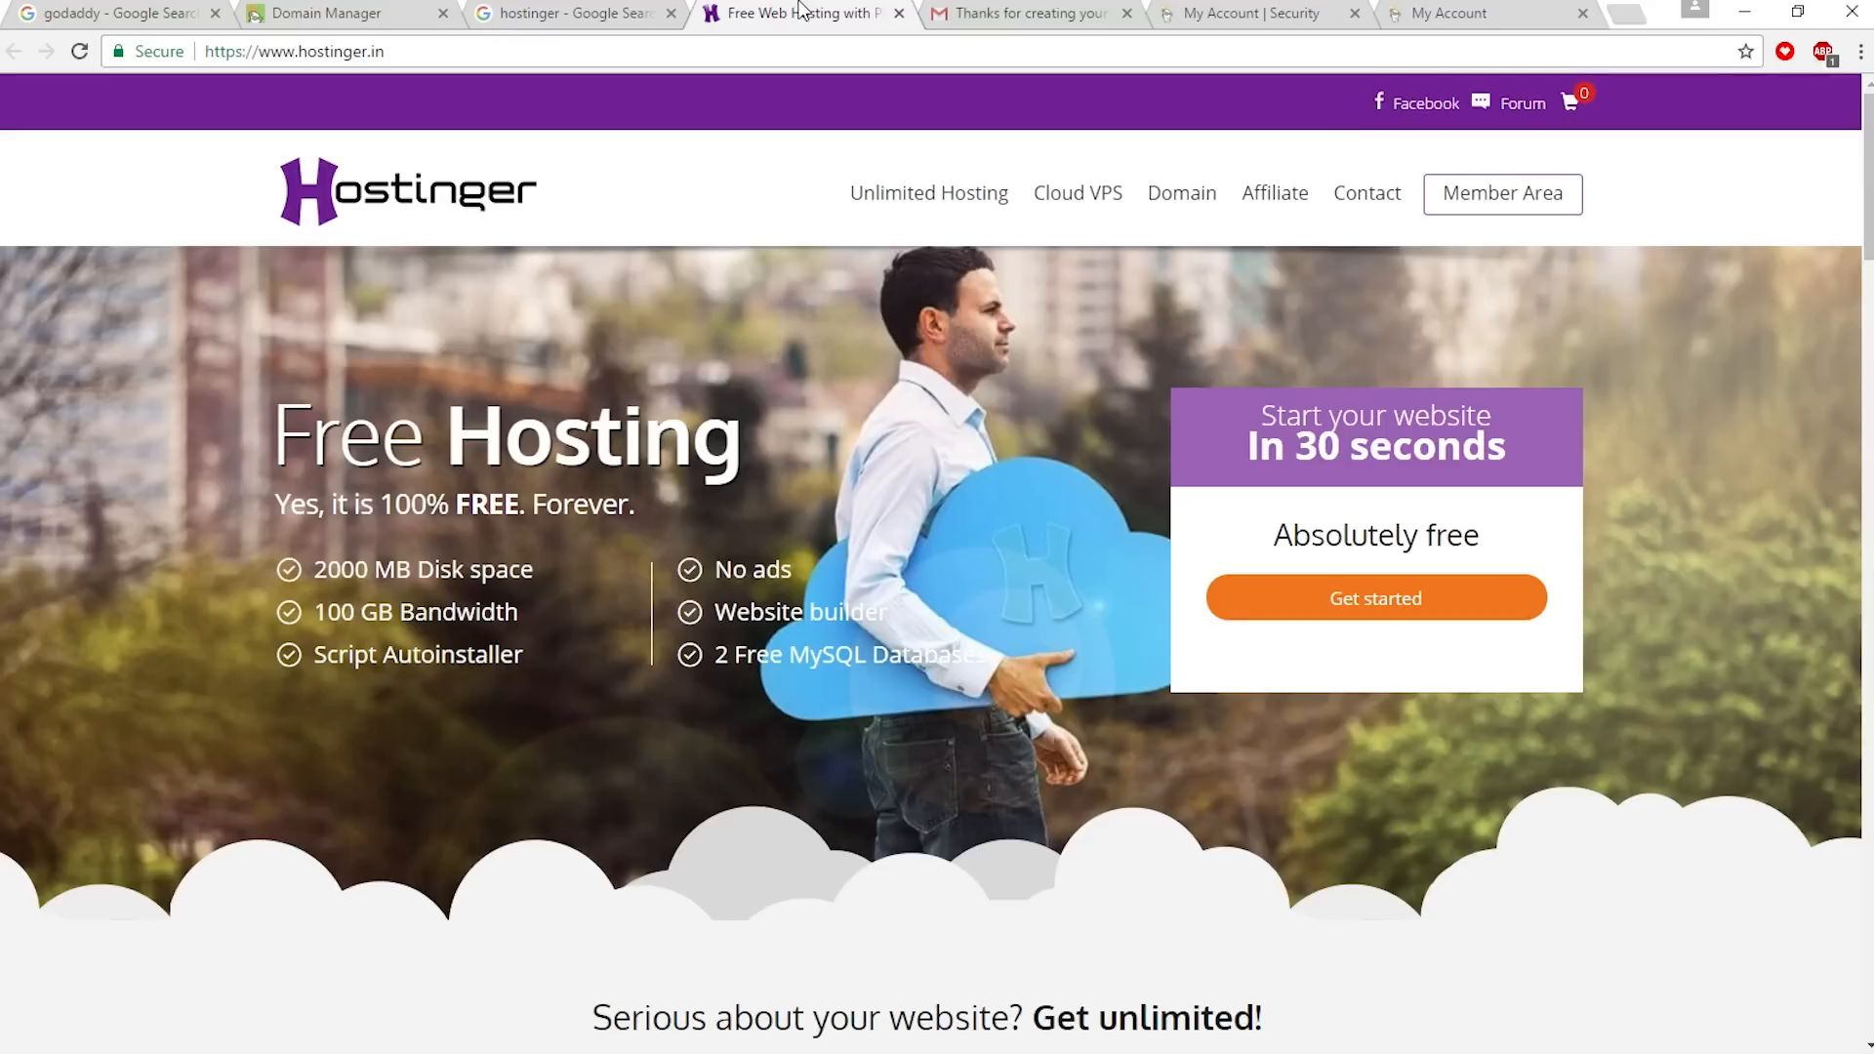
Step: Sign in to Hostinger's member area with Google, allowing access to email and profile
{"action": "left_click", "coordinate": [1501, 193]}
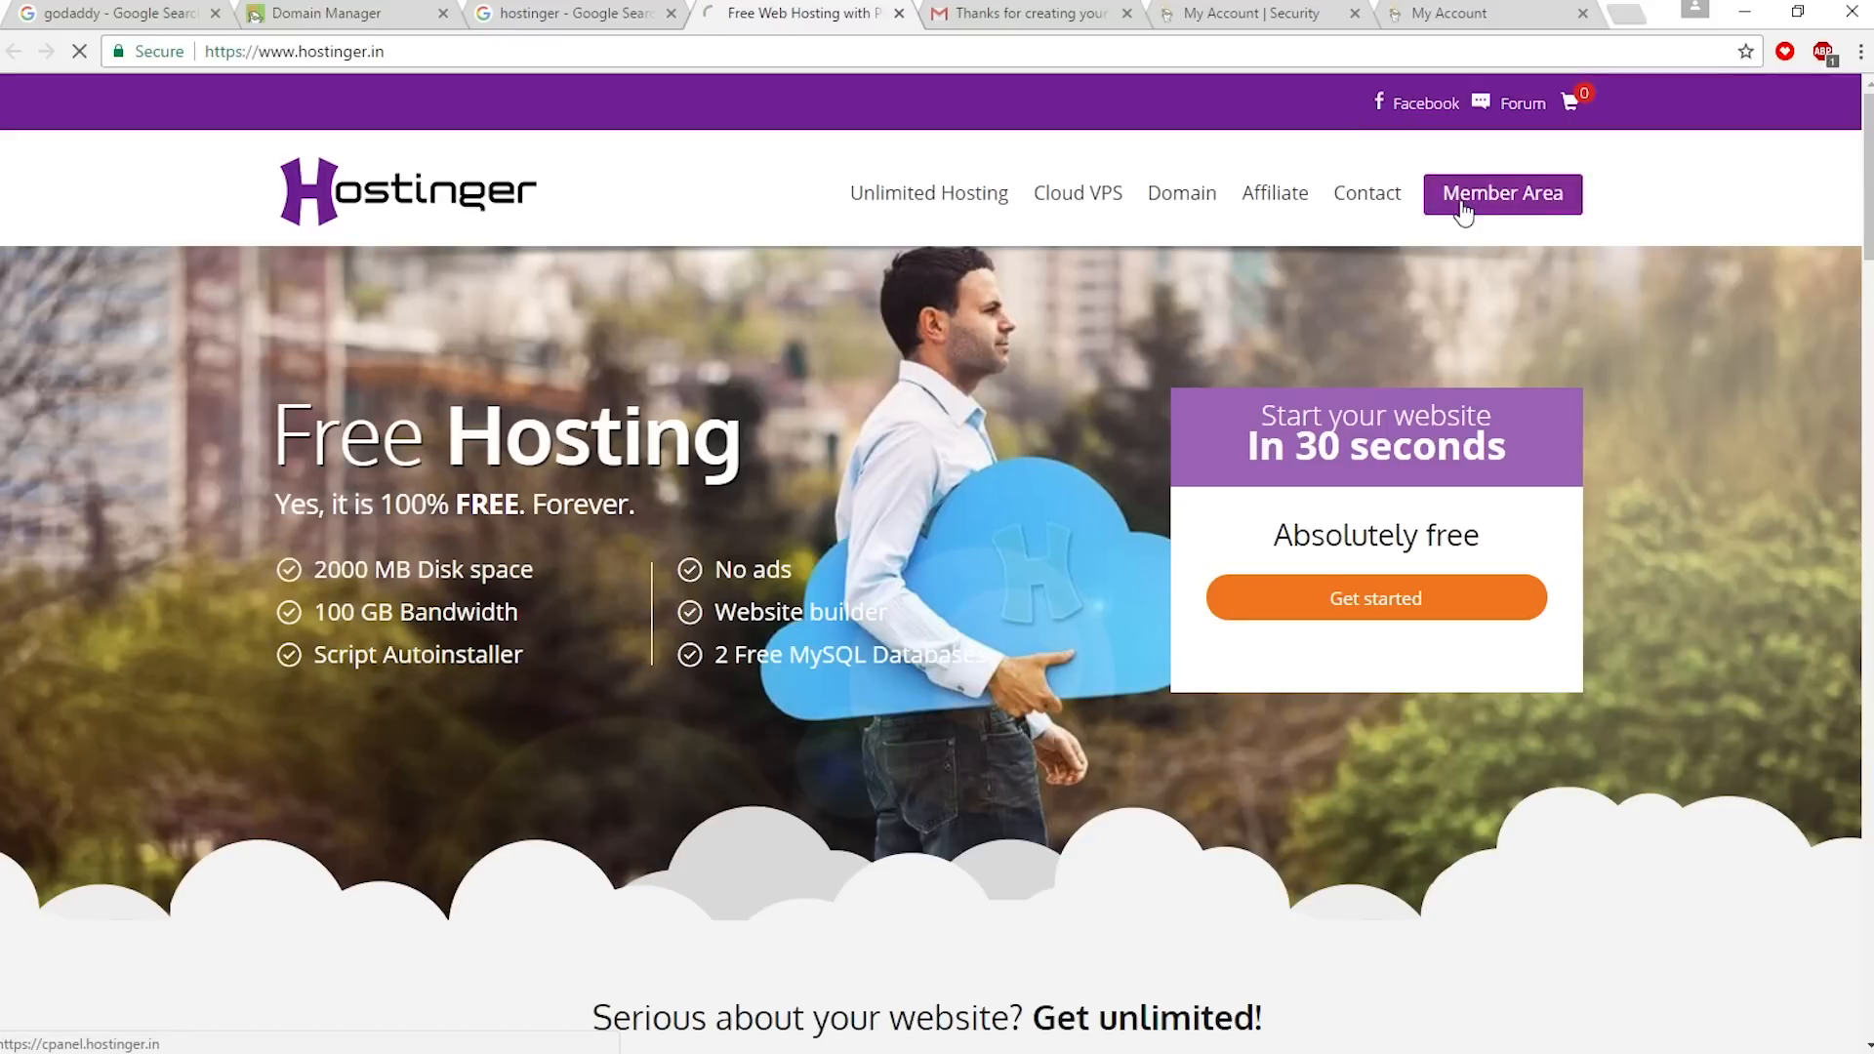
{"action": "left_click", "coordinate": [1501, 194]}
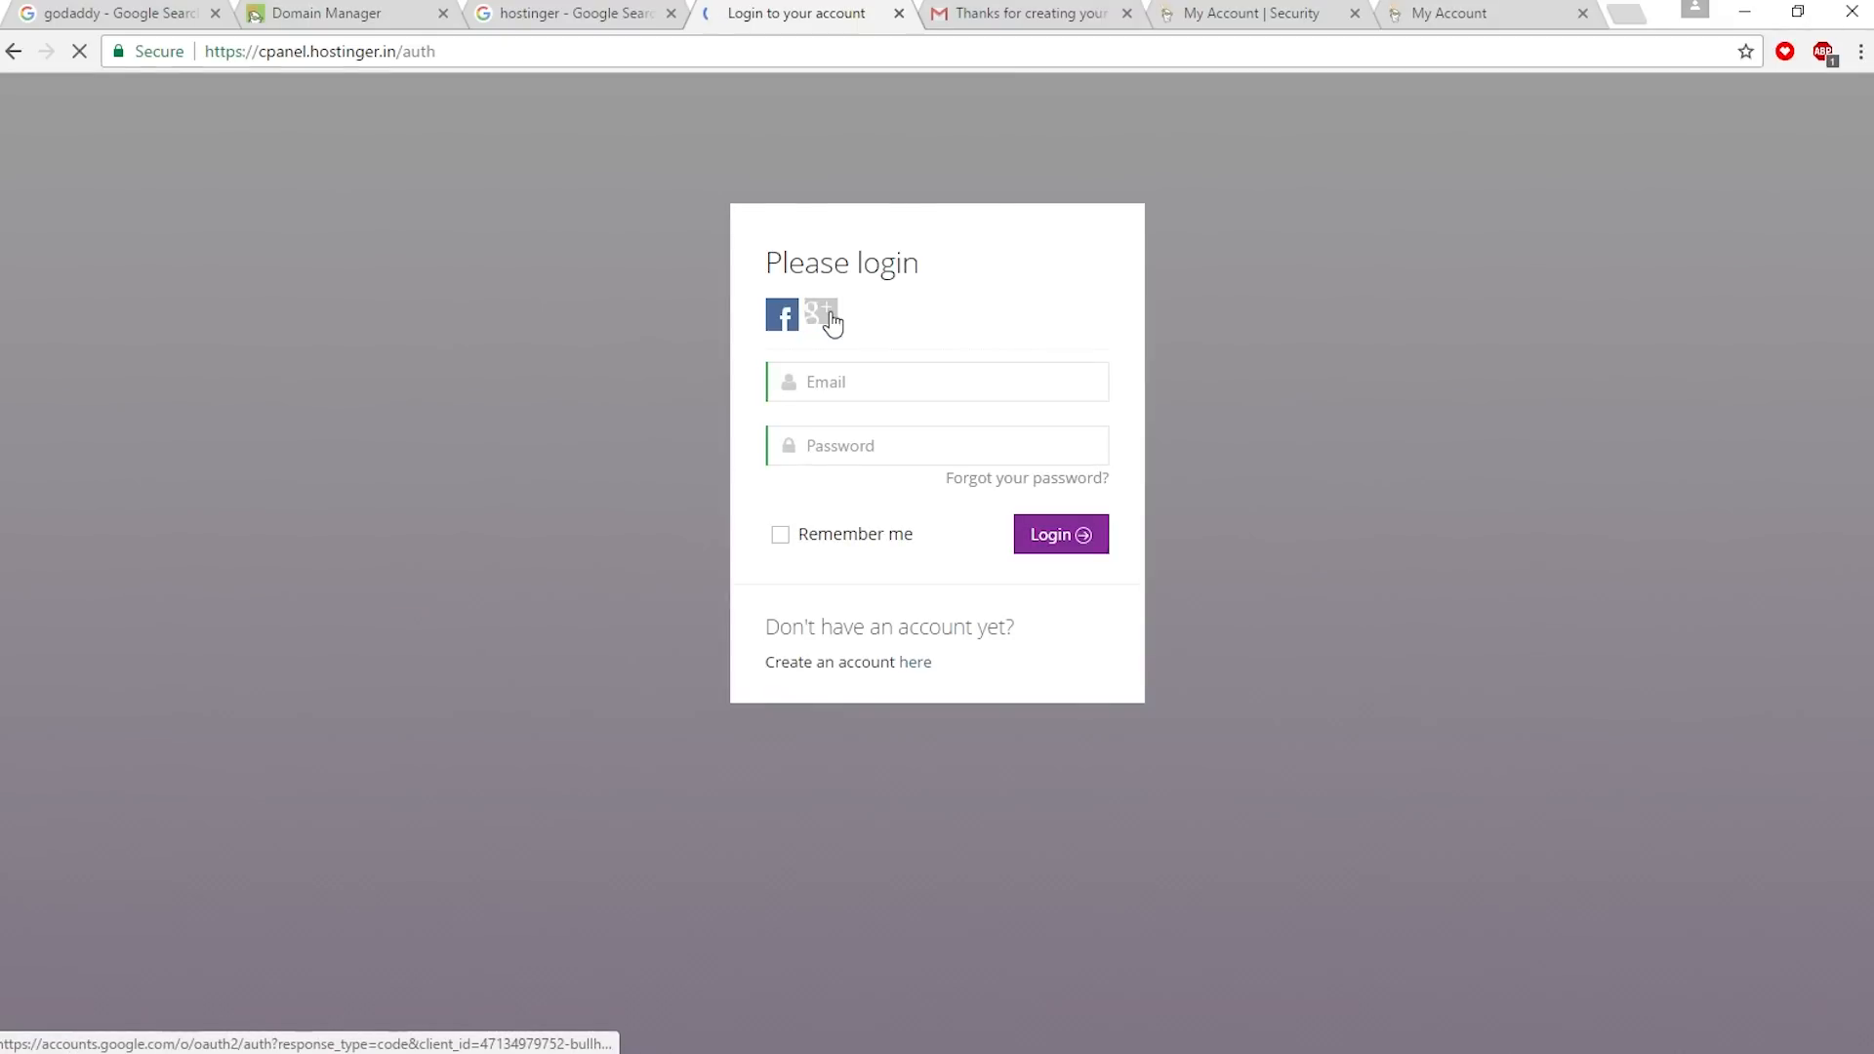
{"action": "left_click", "coordinate": [818, 314]}
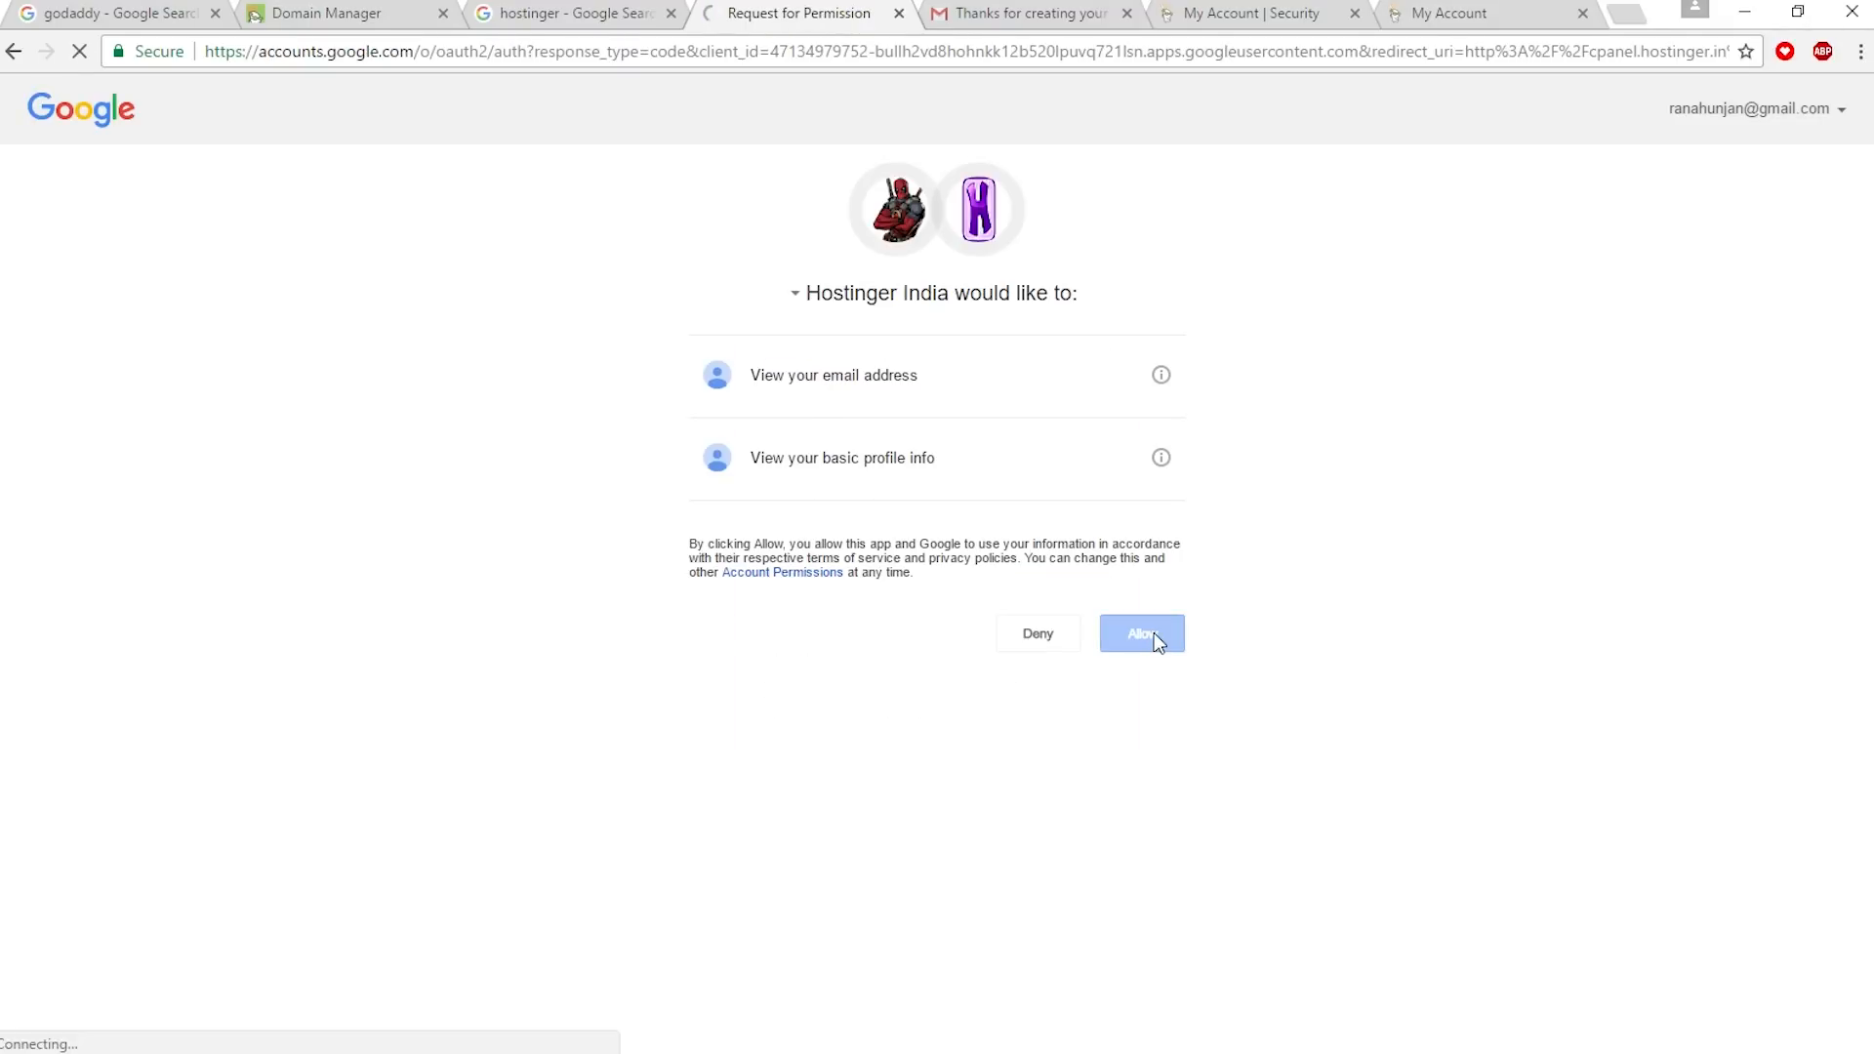
{"action": "left_click", "coordinate": [1138, 632]}
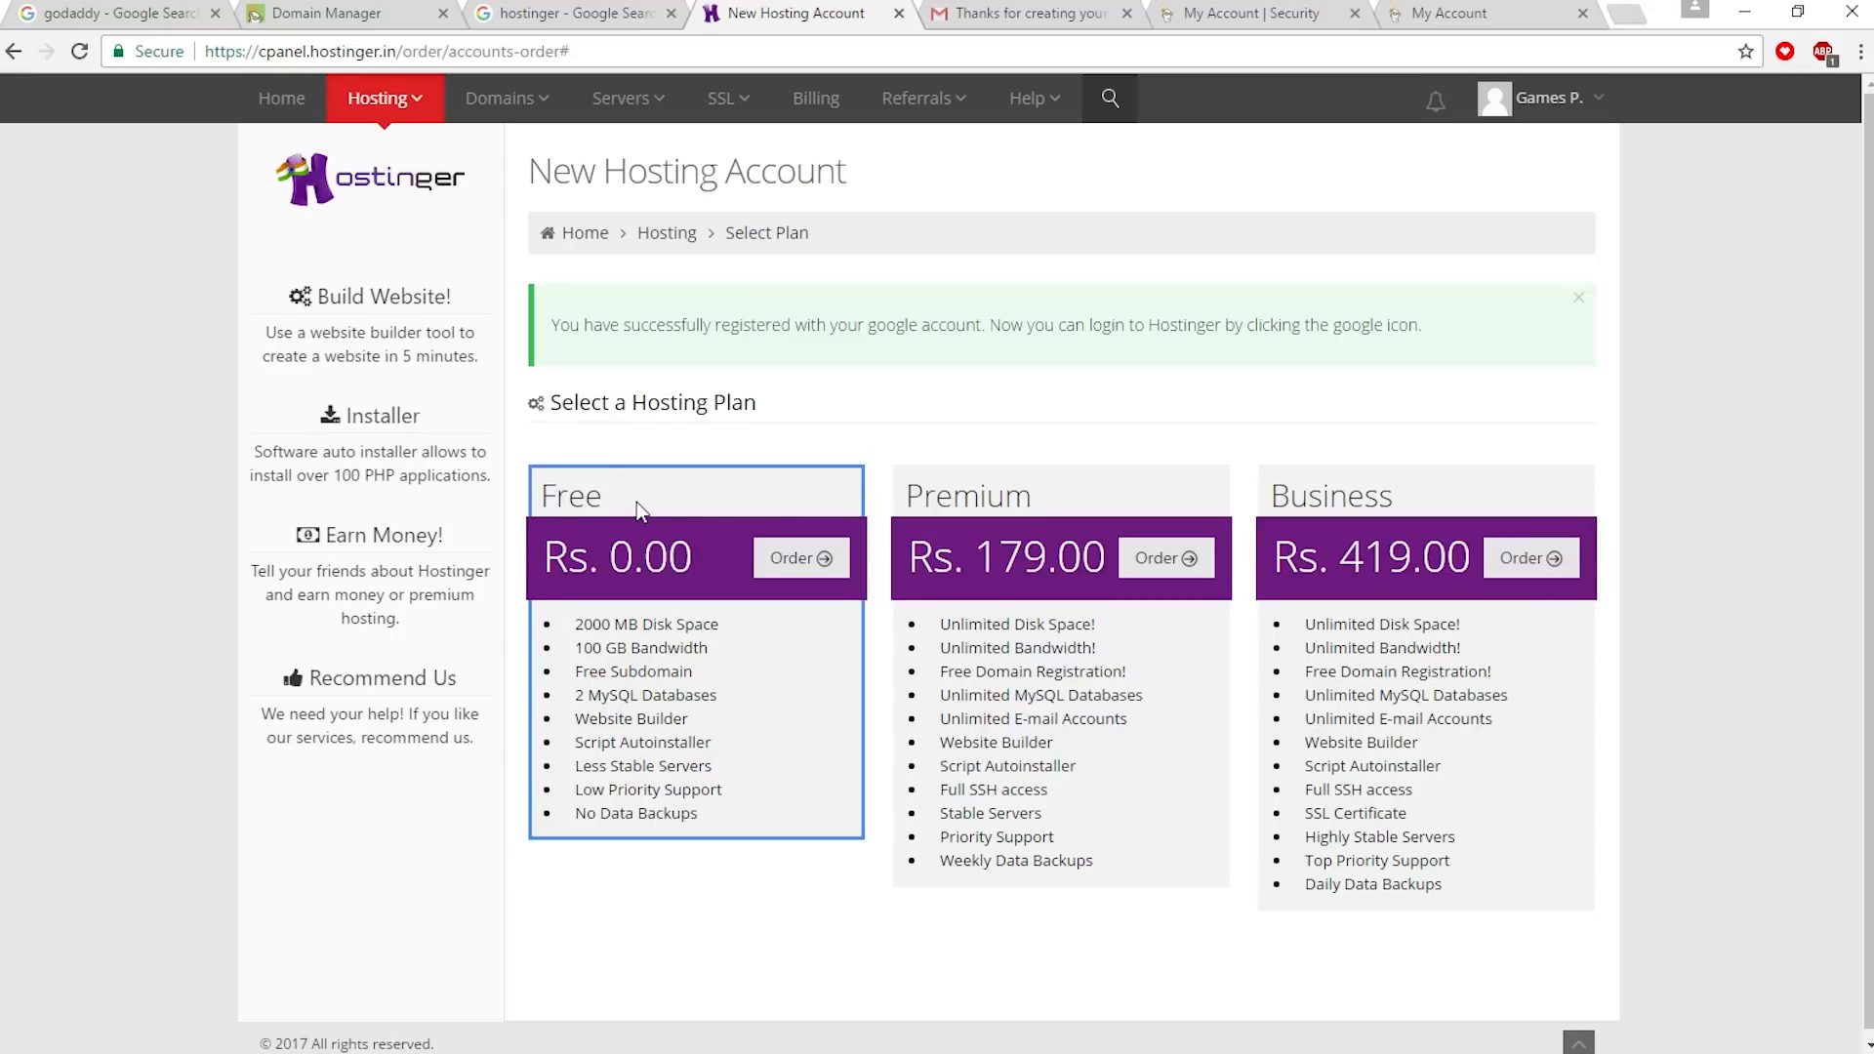
Step: Order the Free hosting plan, agree to the terms and complete the Rs 0.00 order
{"action": "left_click", "coordinate": [800, 558]}
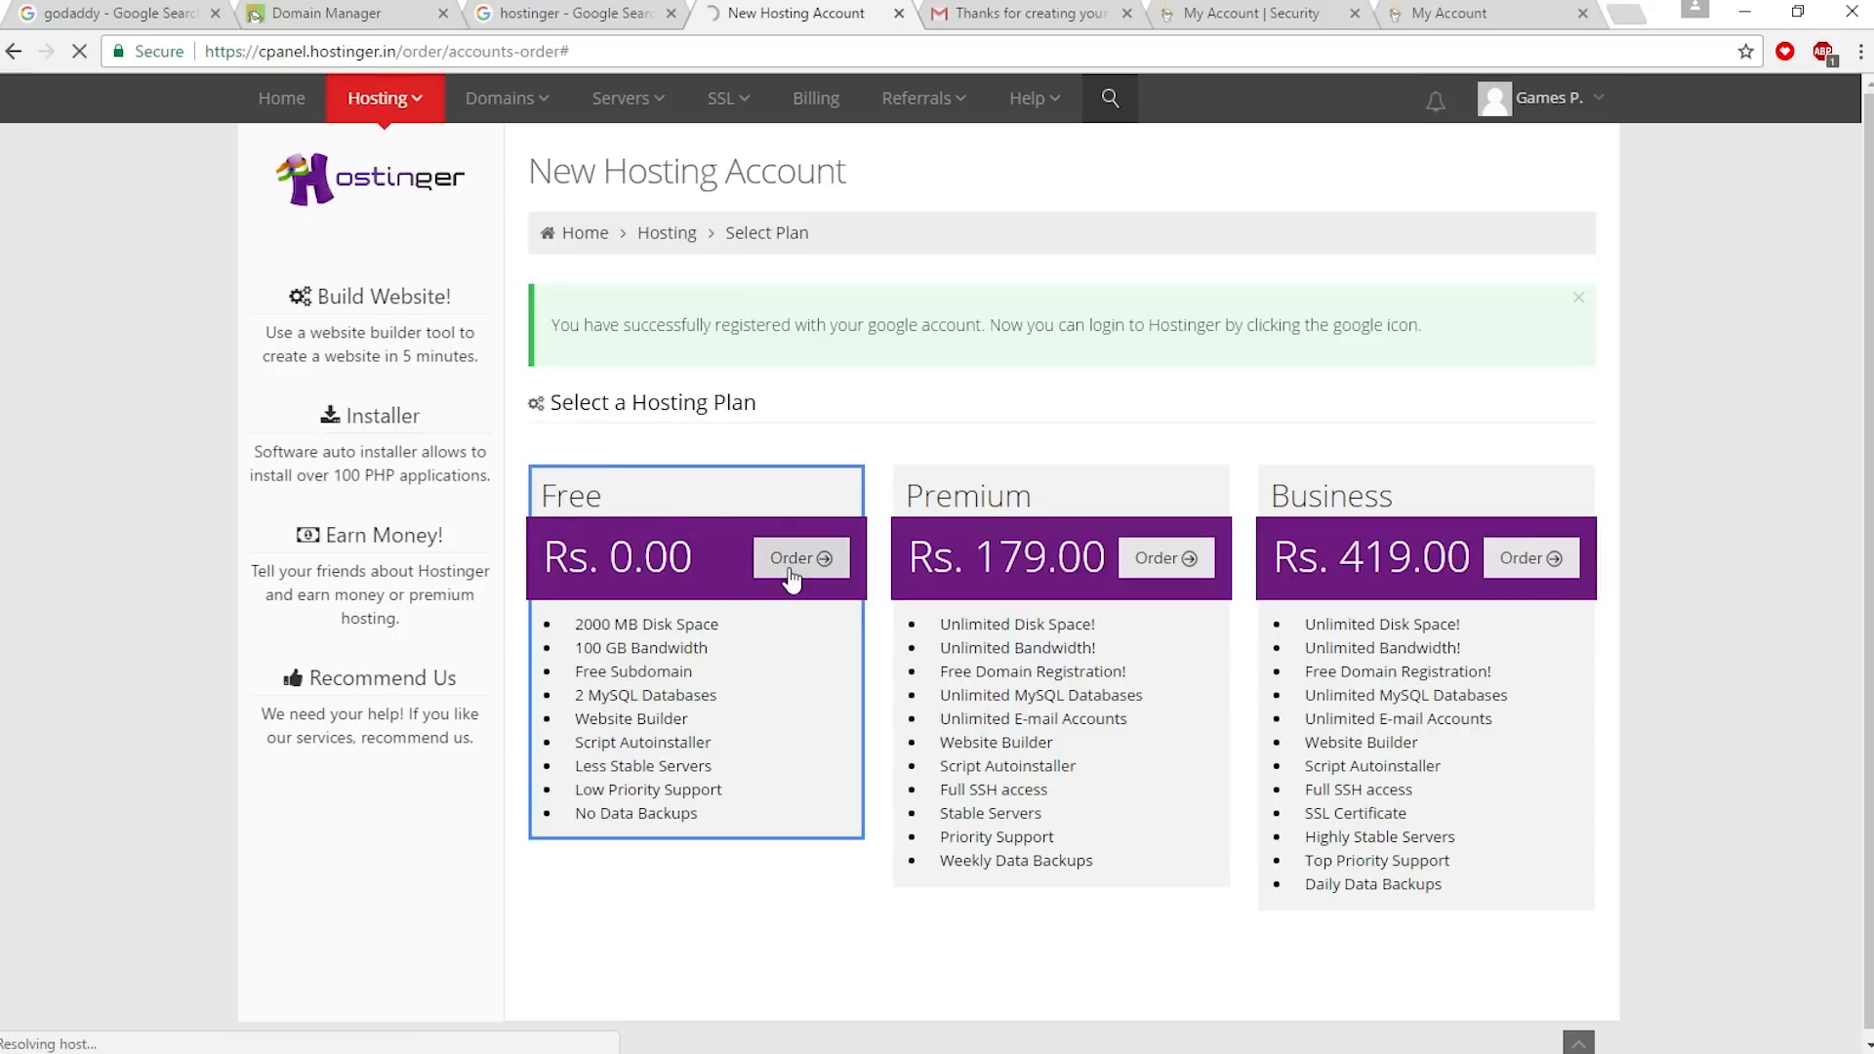
{"action": "left_click", "coordinate": [800, 558]}
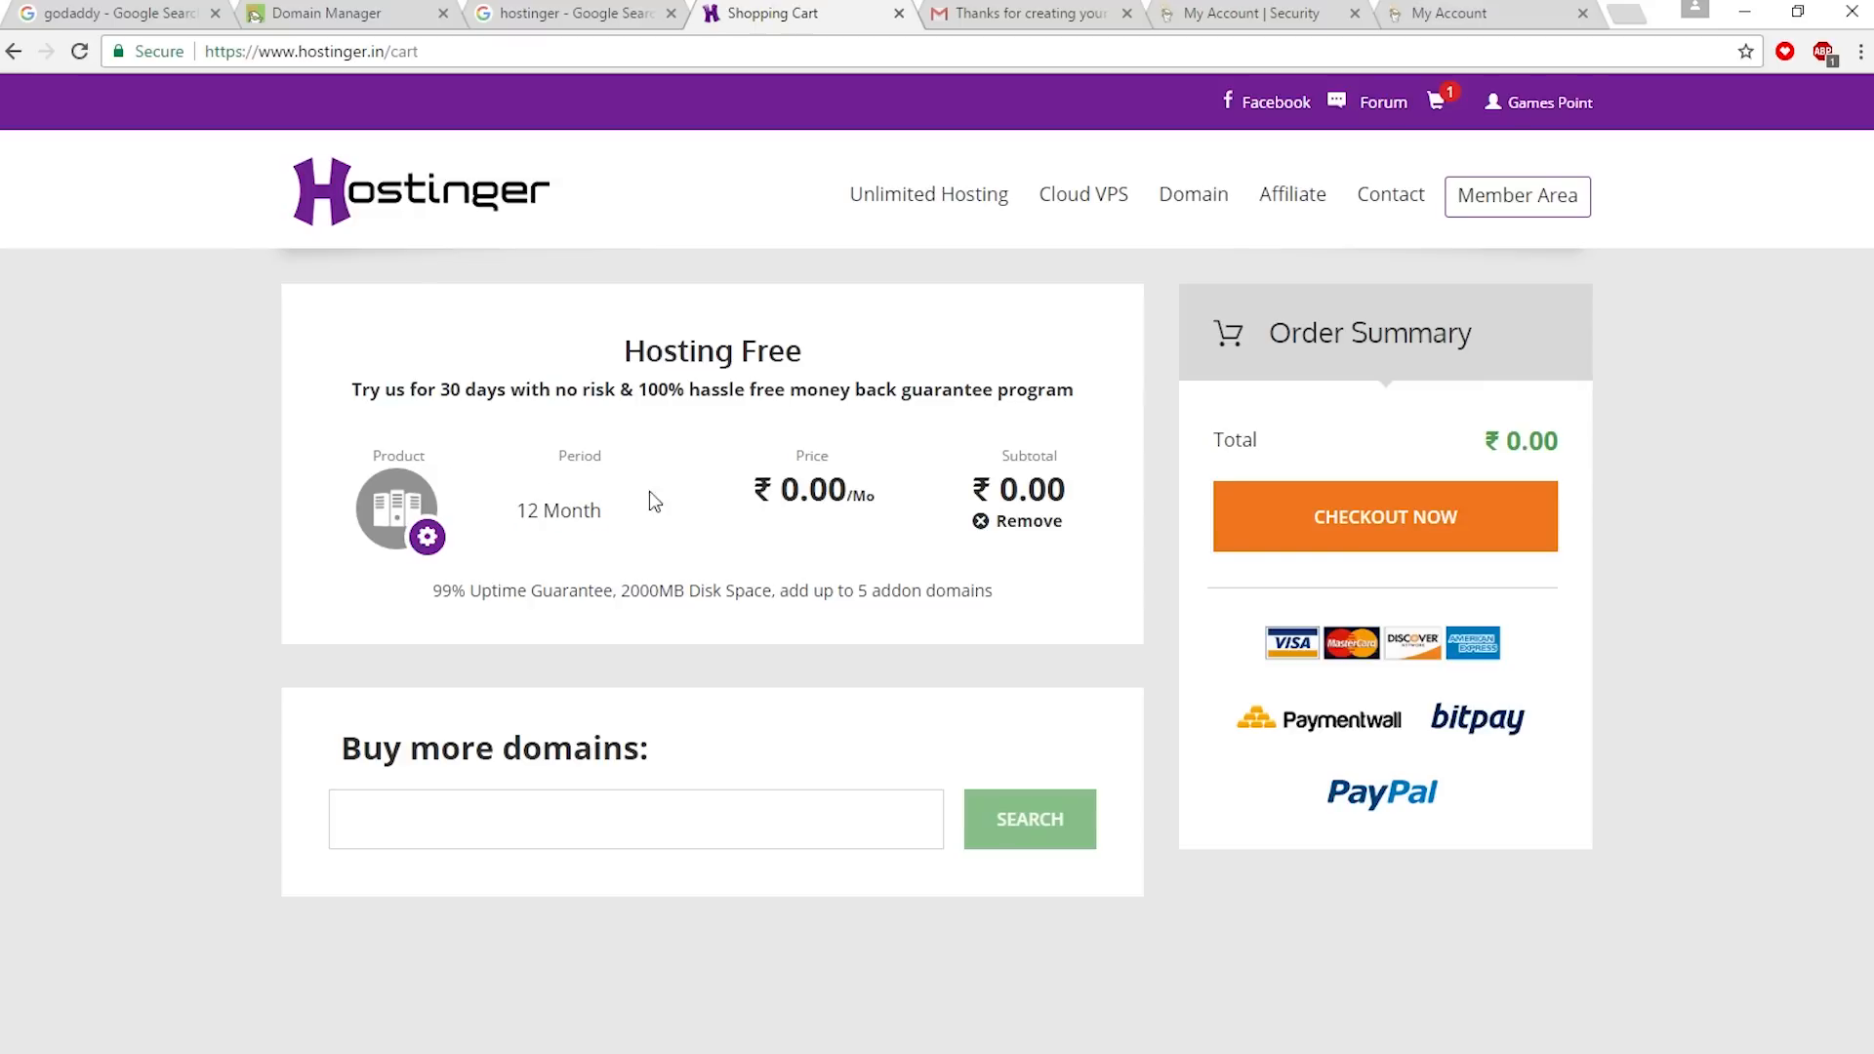
{"action": "left_click", "coordinate": [1384, 516]}
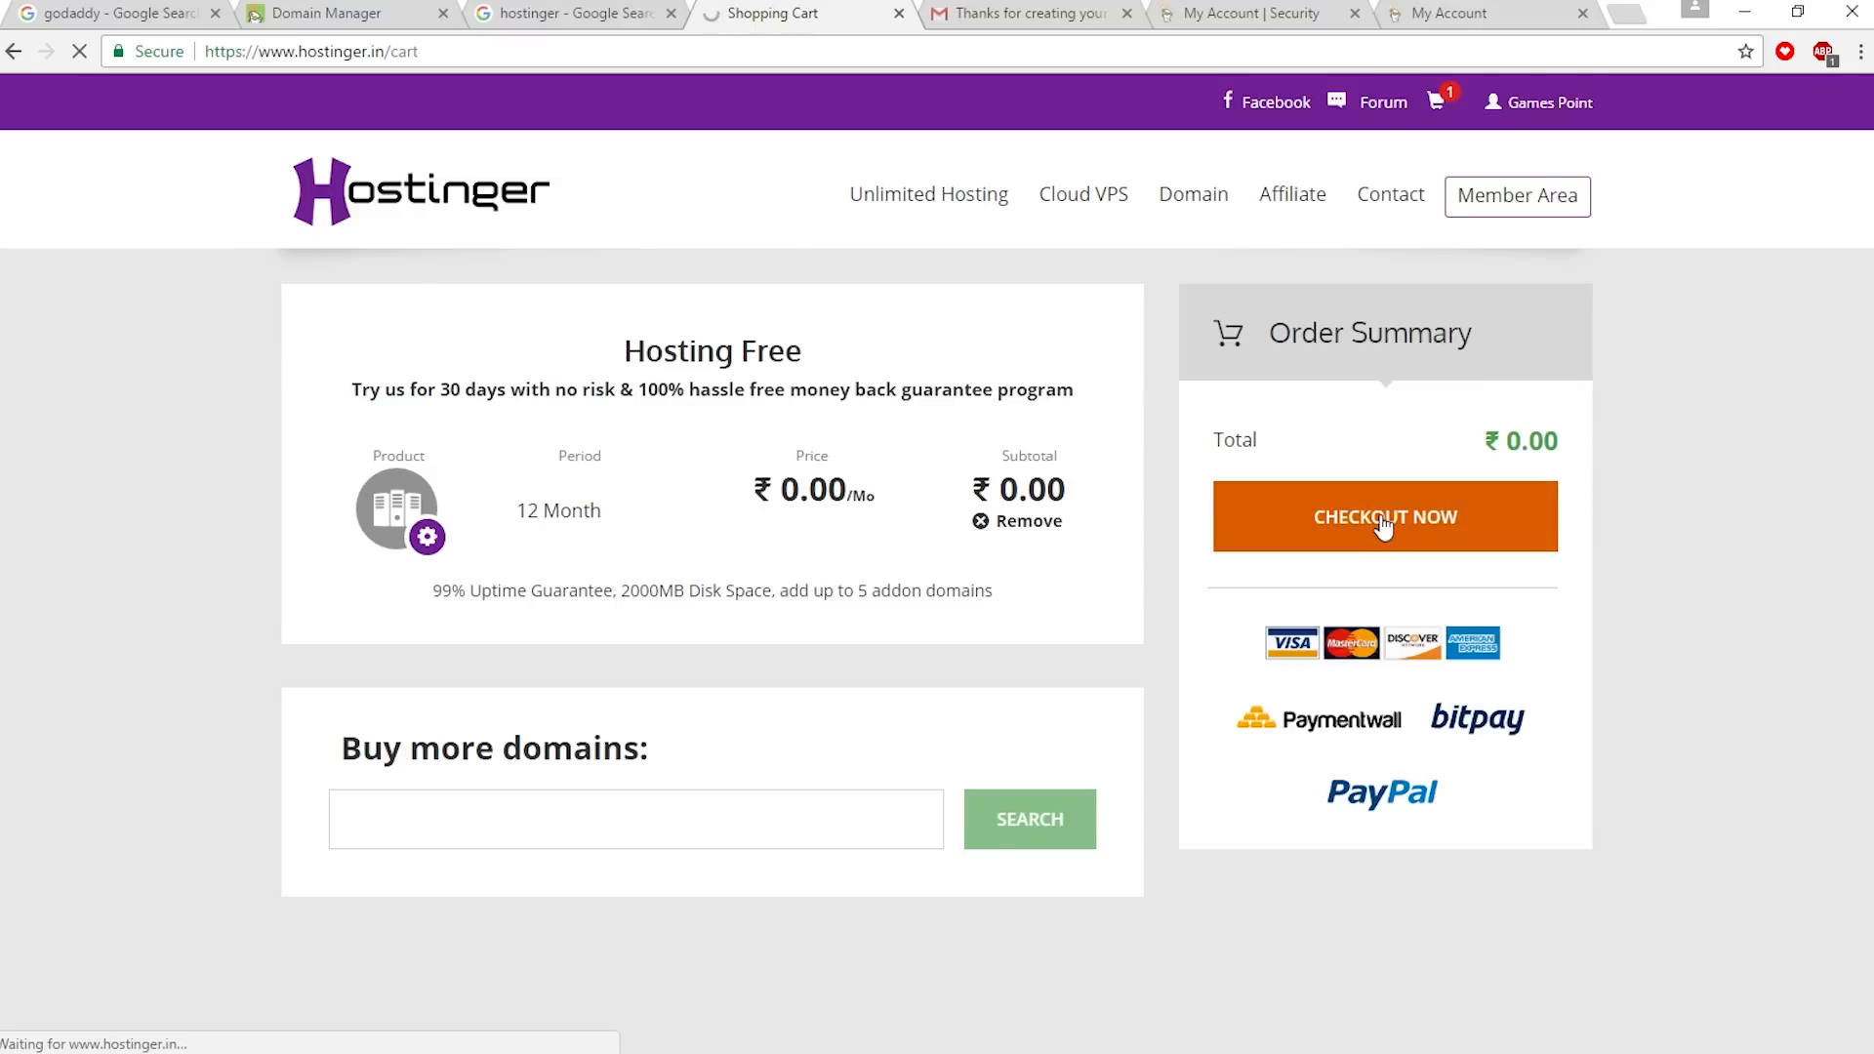
{"action": "left_click", "coordinate": [1384, 516]}
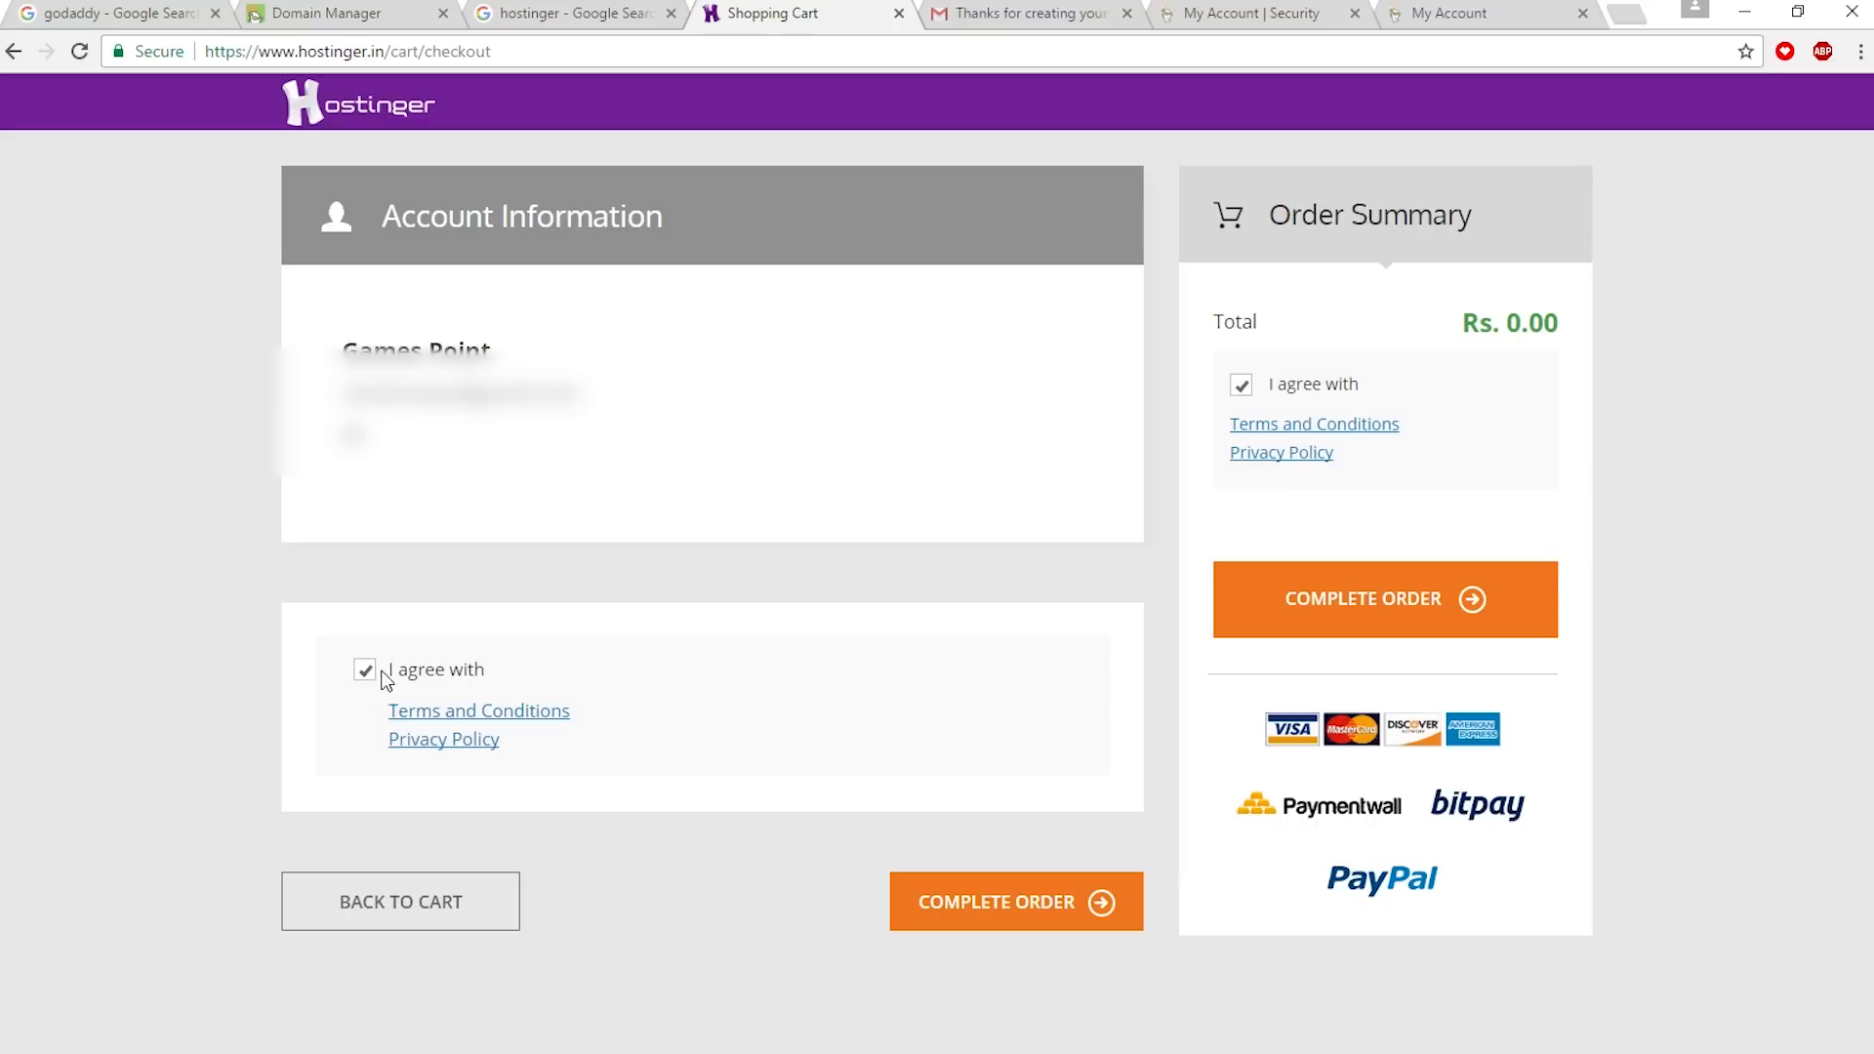
{"action": "mouse_move", "coordinate": [1312, 440]}
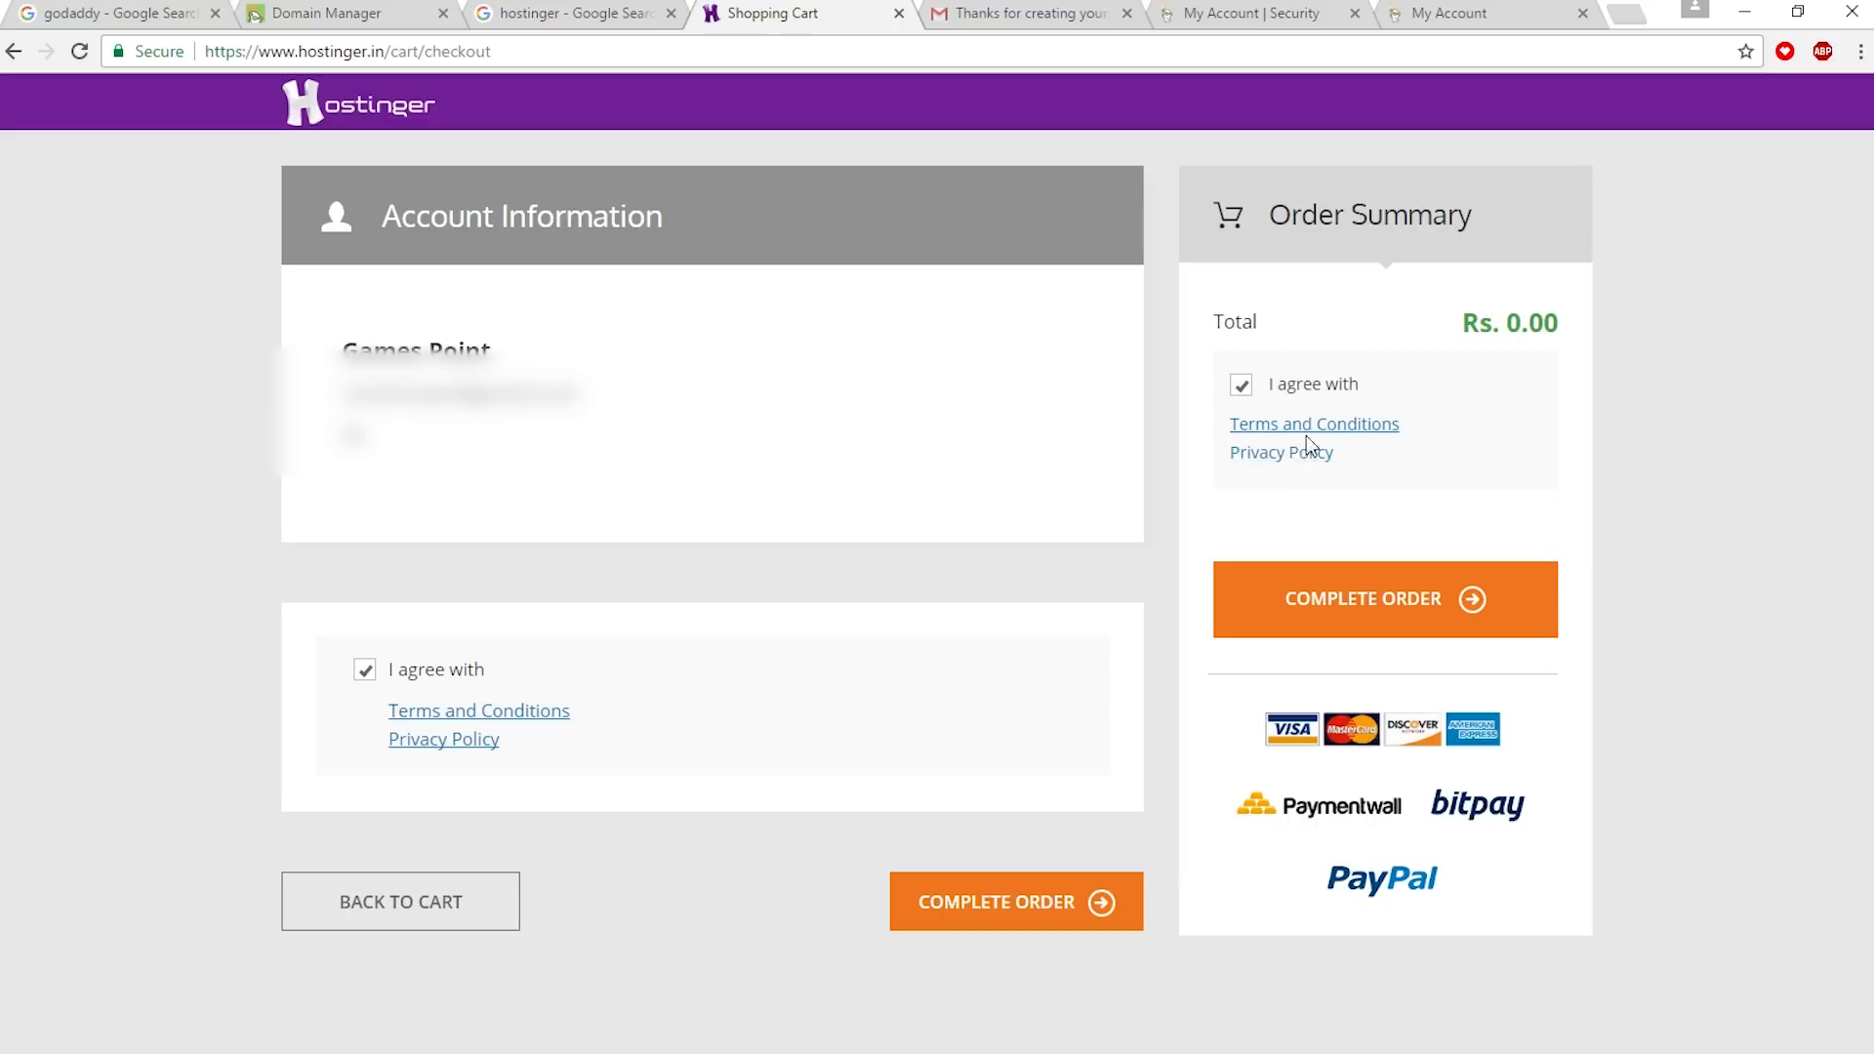
{"action": "mouse_move", "coordinate": [1457, 609]}
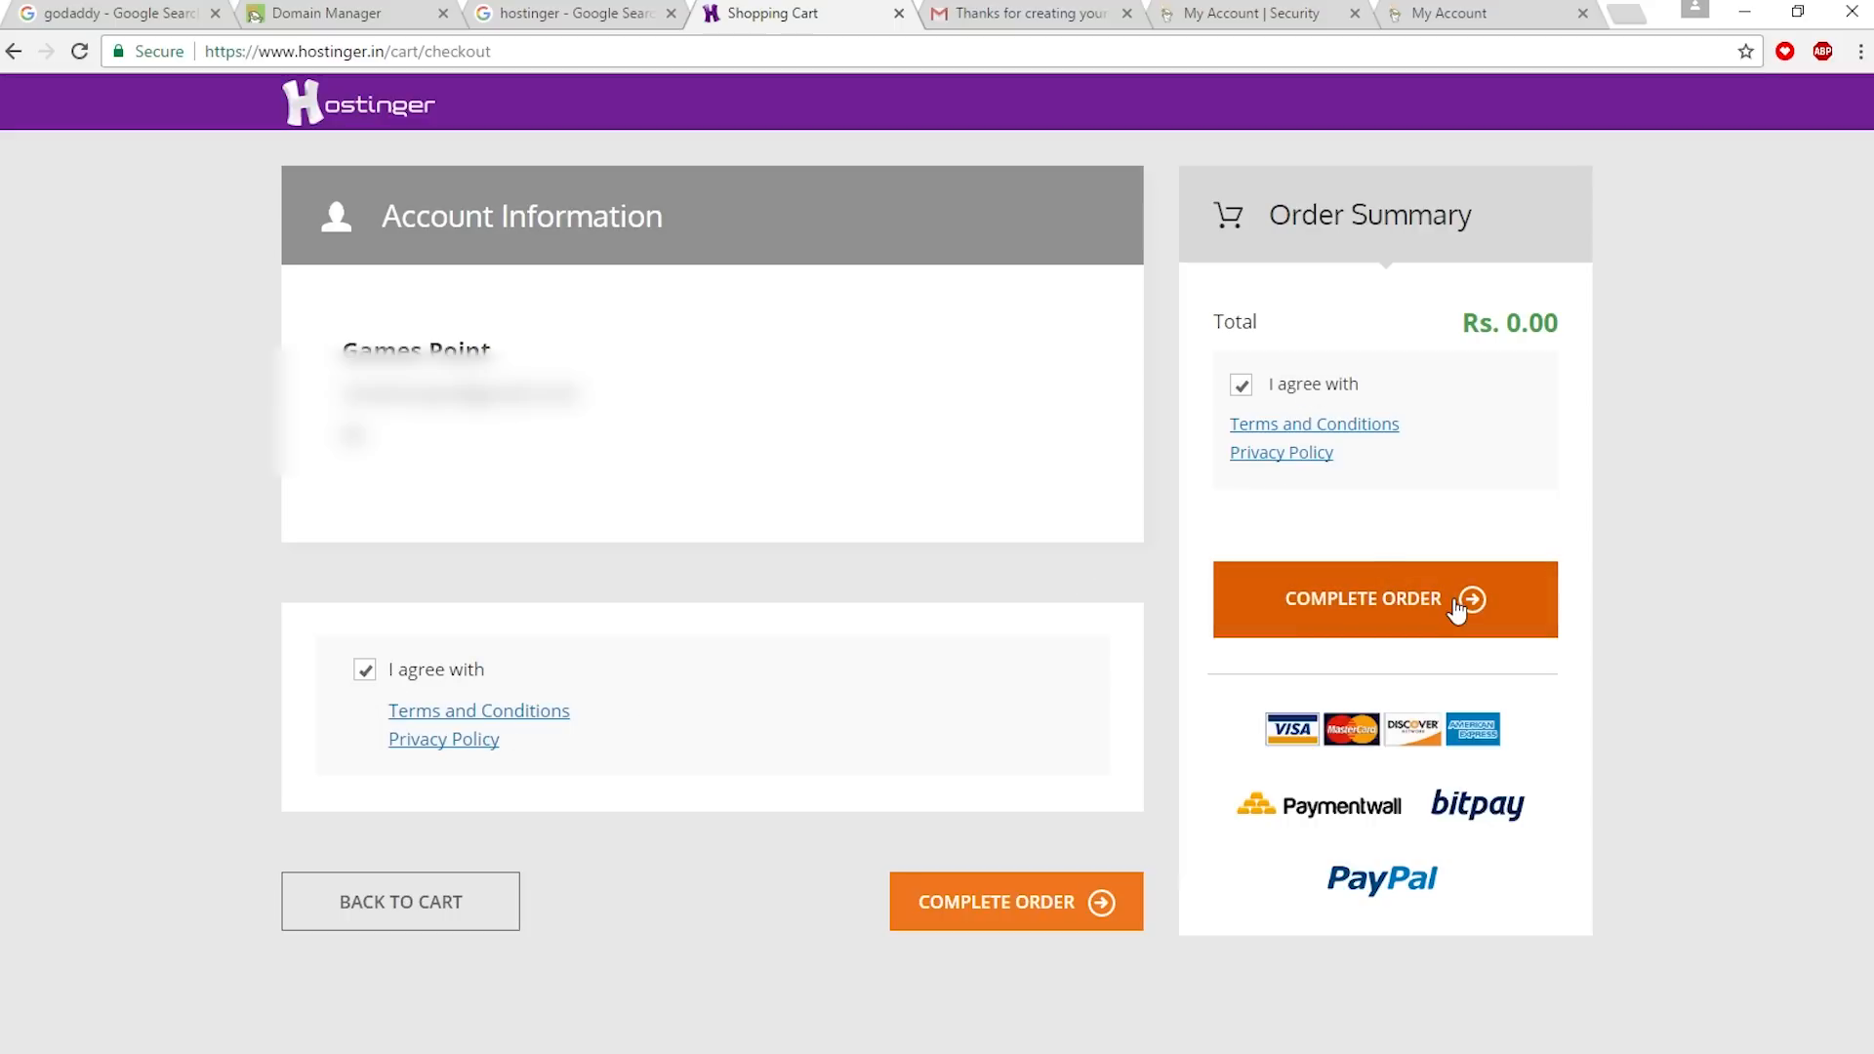
{"action": "left_click", "coordinate": [1382, 600]}
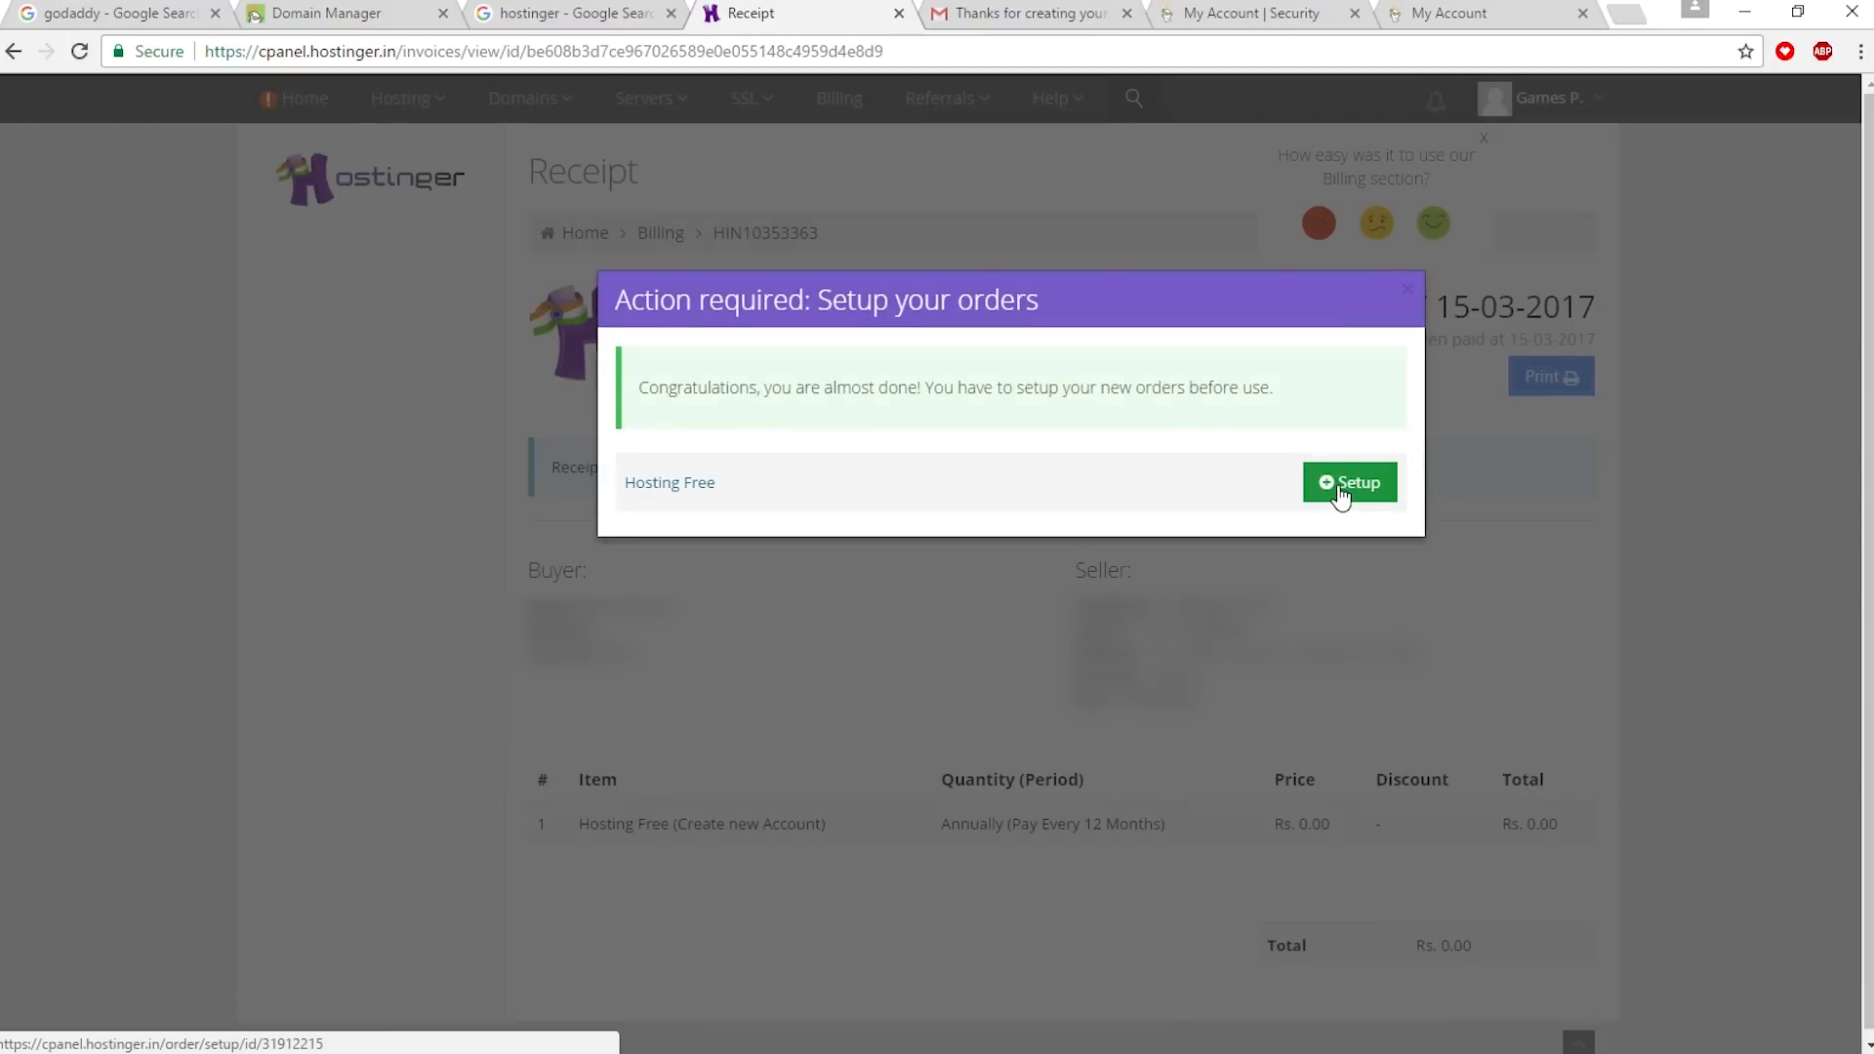
Step: Set up the Hosting Free order for rseriez.com with the Europe (UK) server region
{"action": "left_click", "coordinate": [1349, 482]}
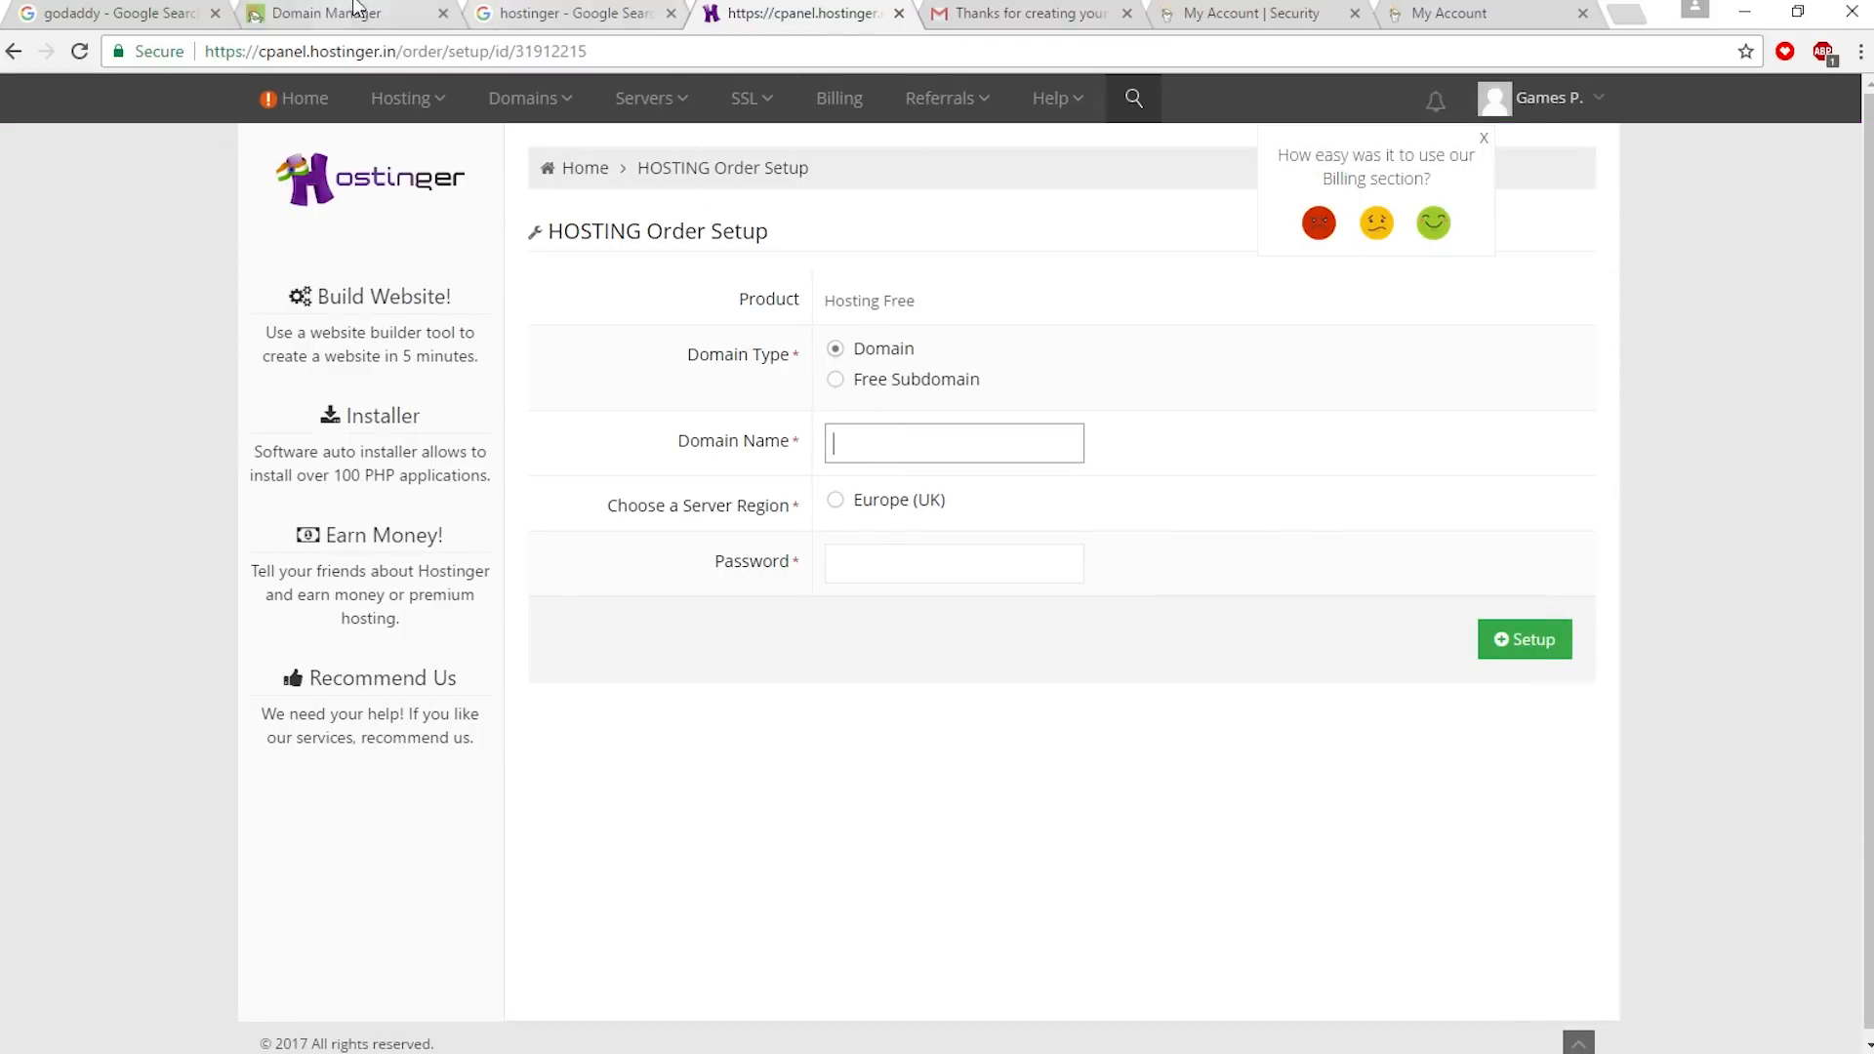
{"action": "left_click", "coordinate": [333, 14]}
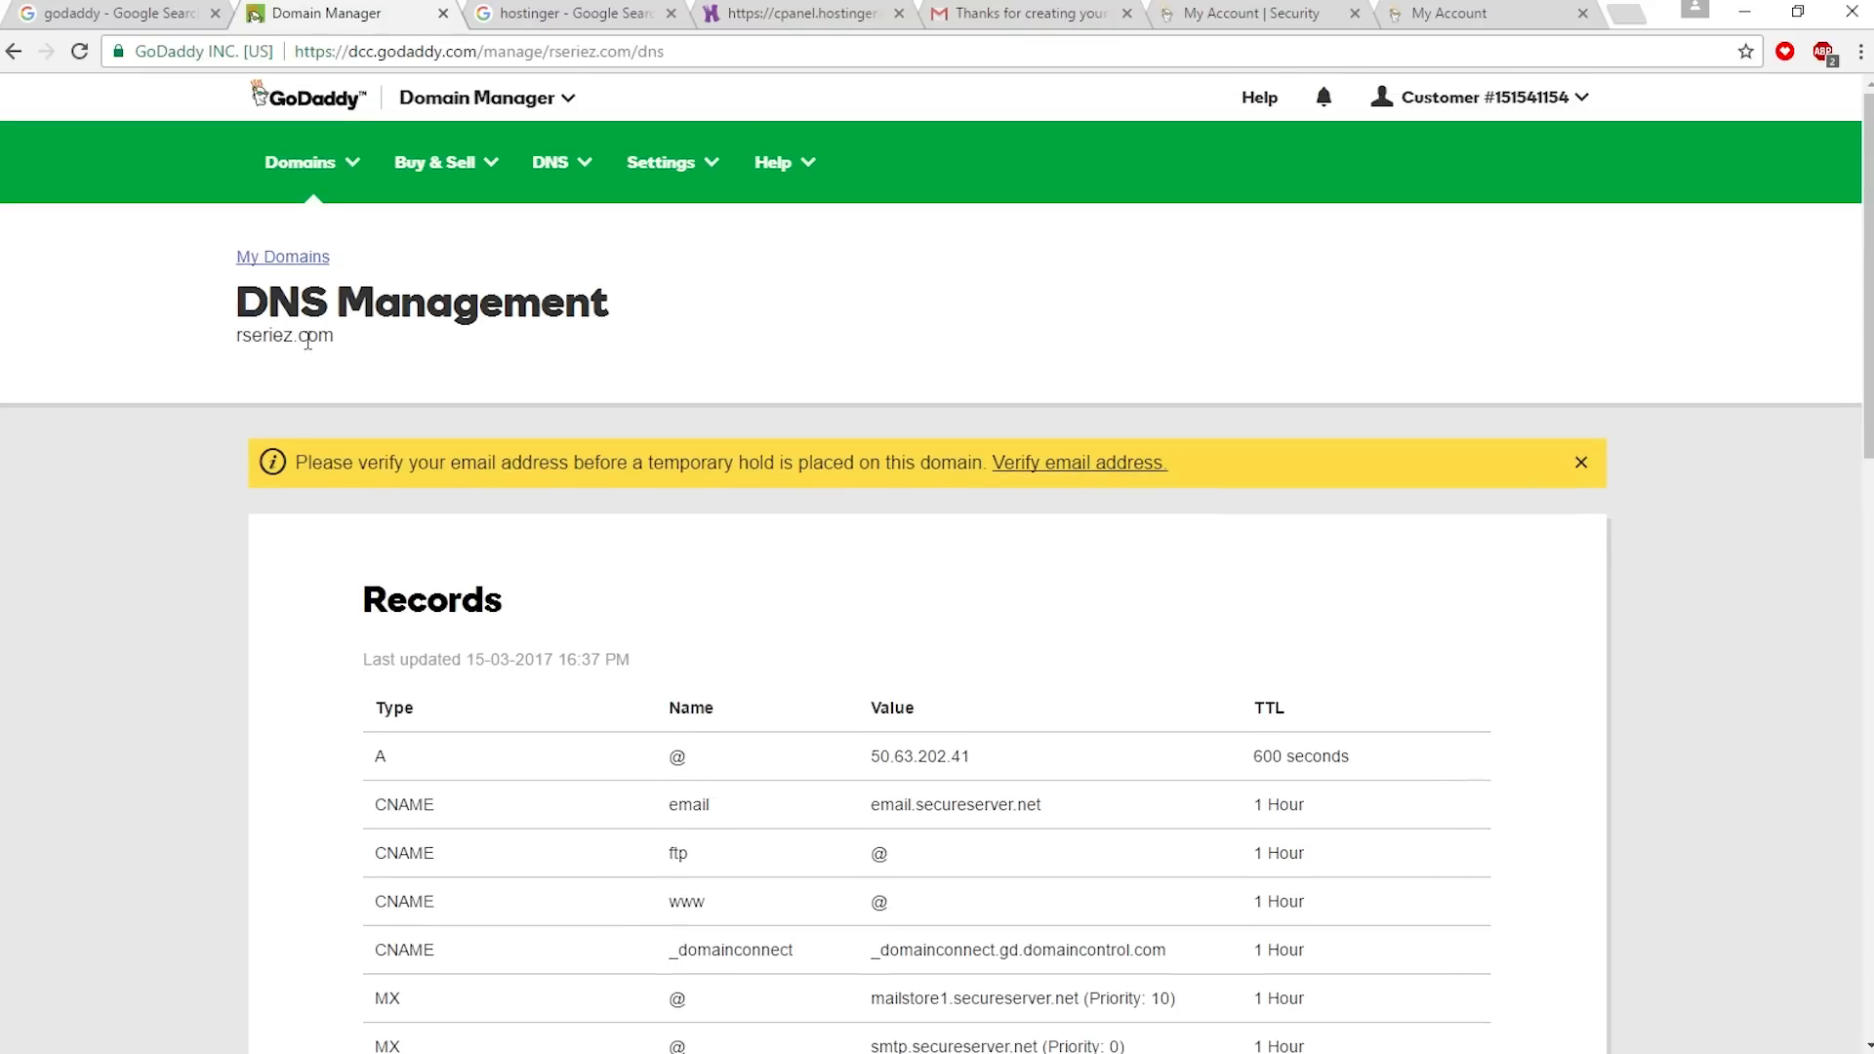
{"action": "left_click", "coordinate": [1243, 14]}
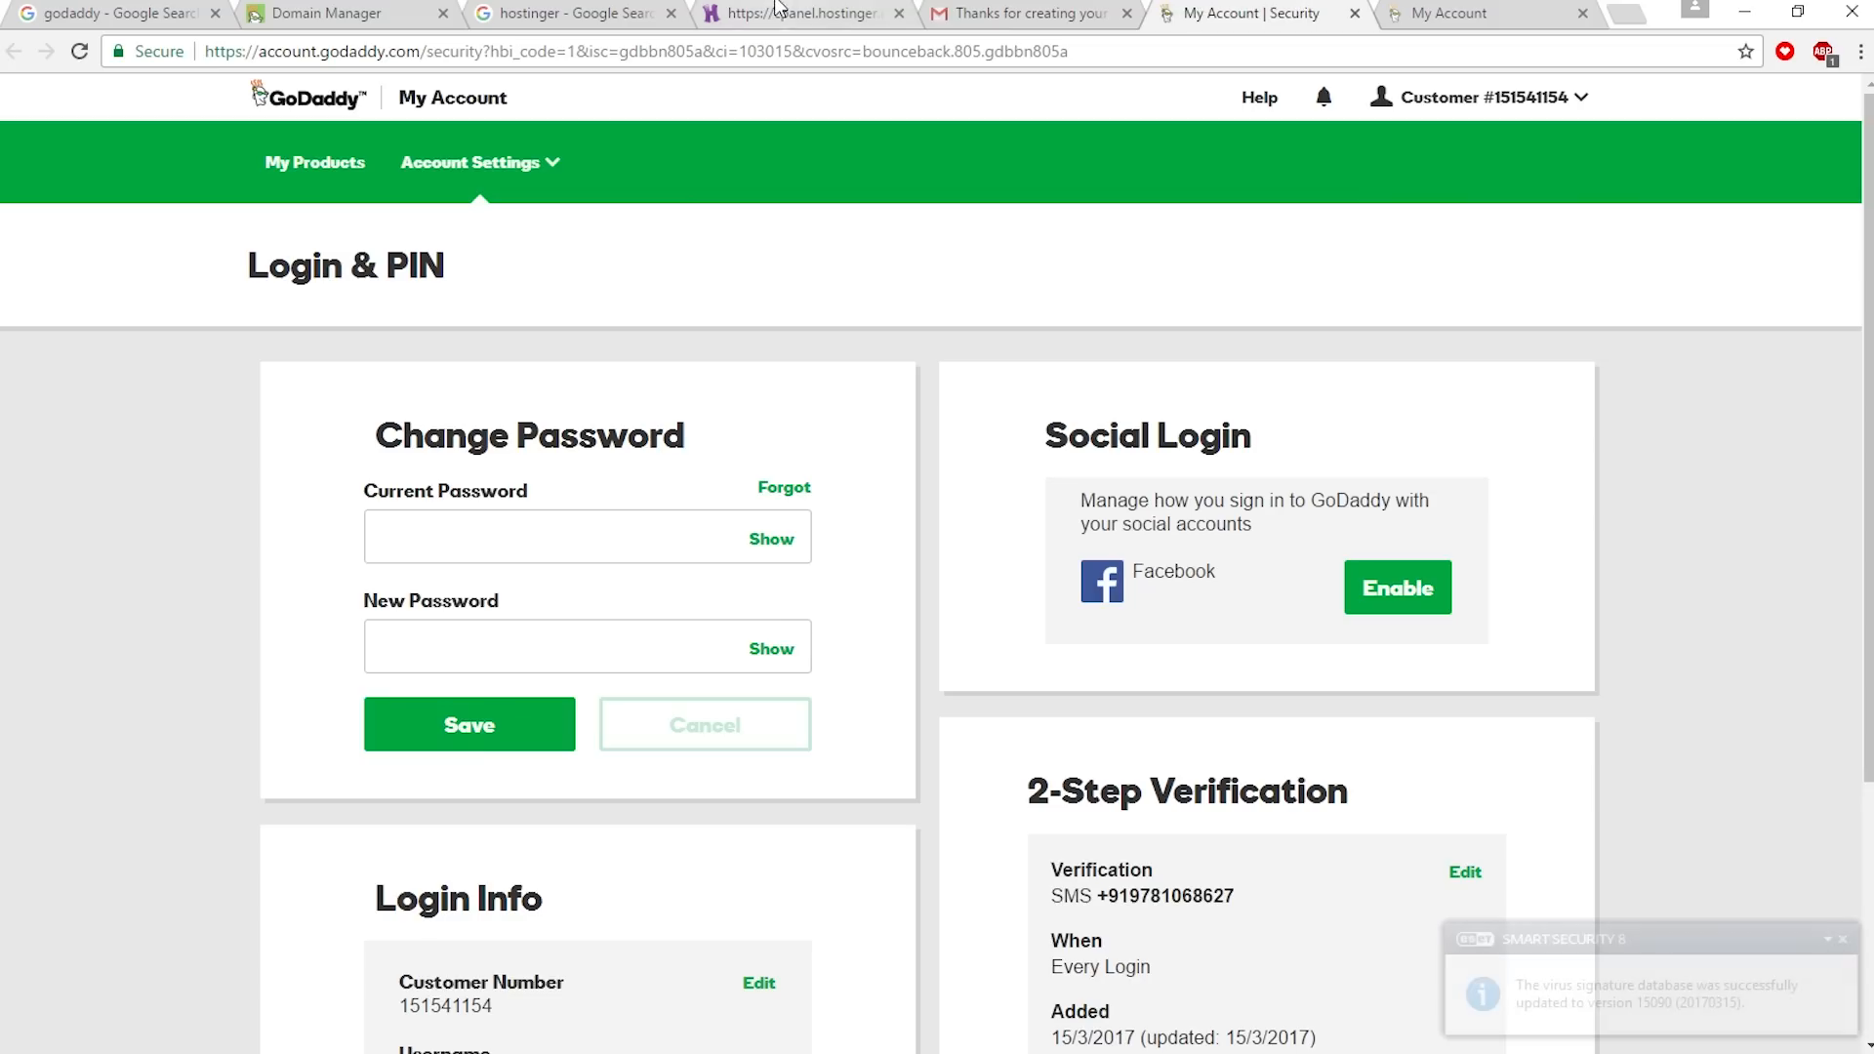
{"action": "left_click", "coordinate": [795, 14]}
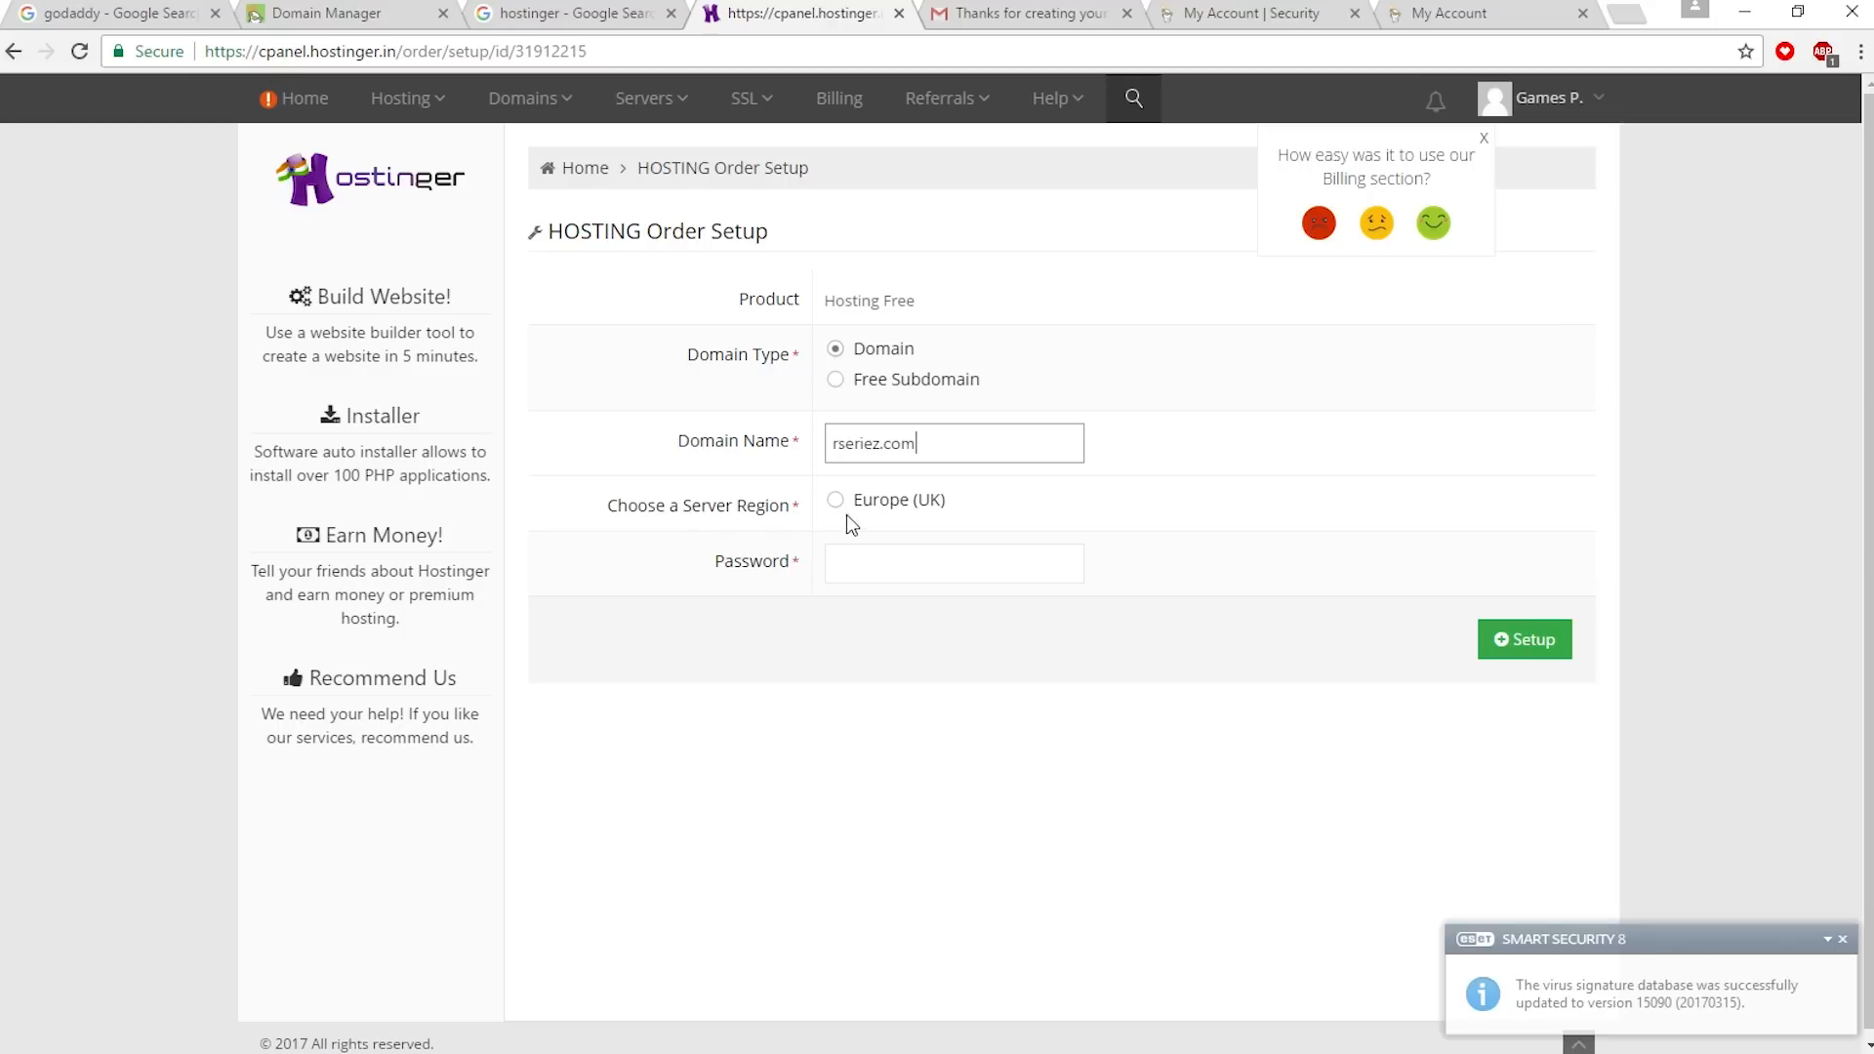
{"action": "left_click", "coordinate": [834, 497]}
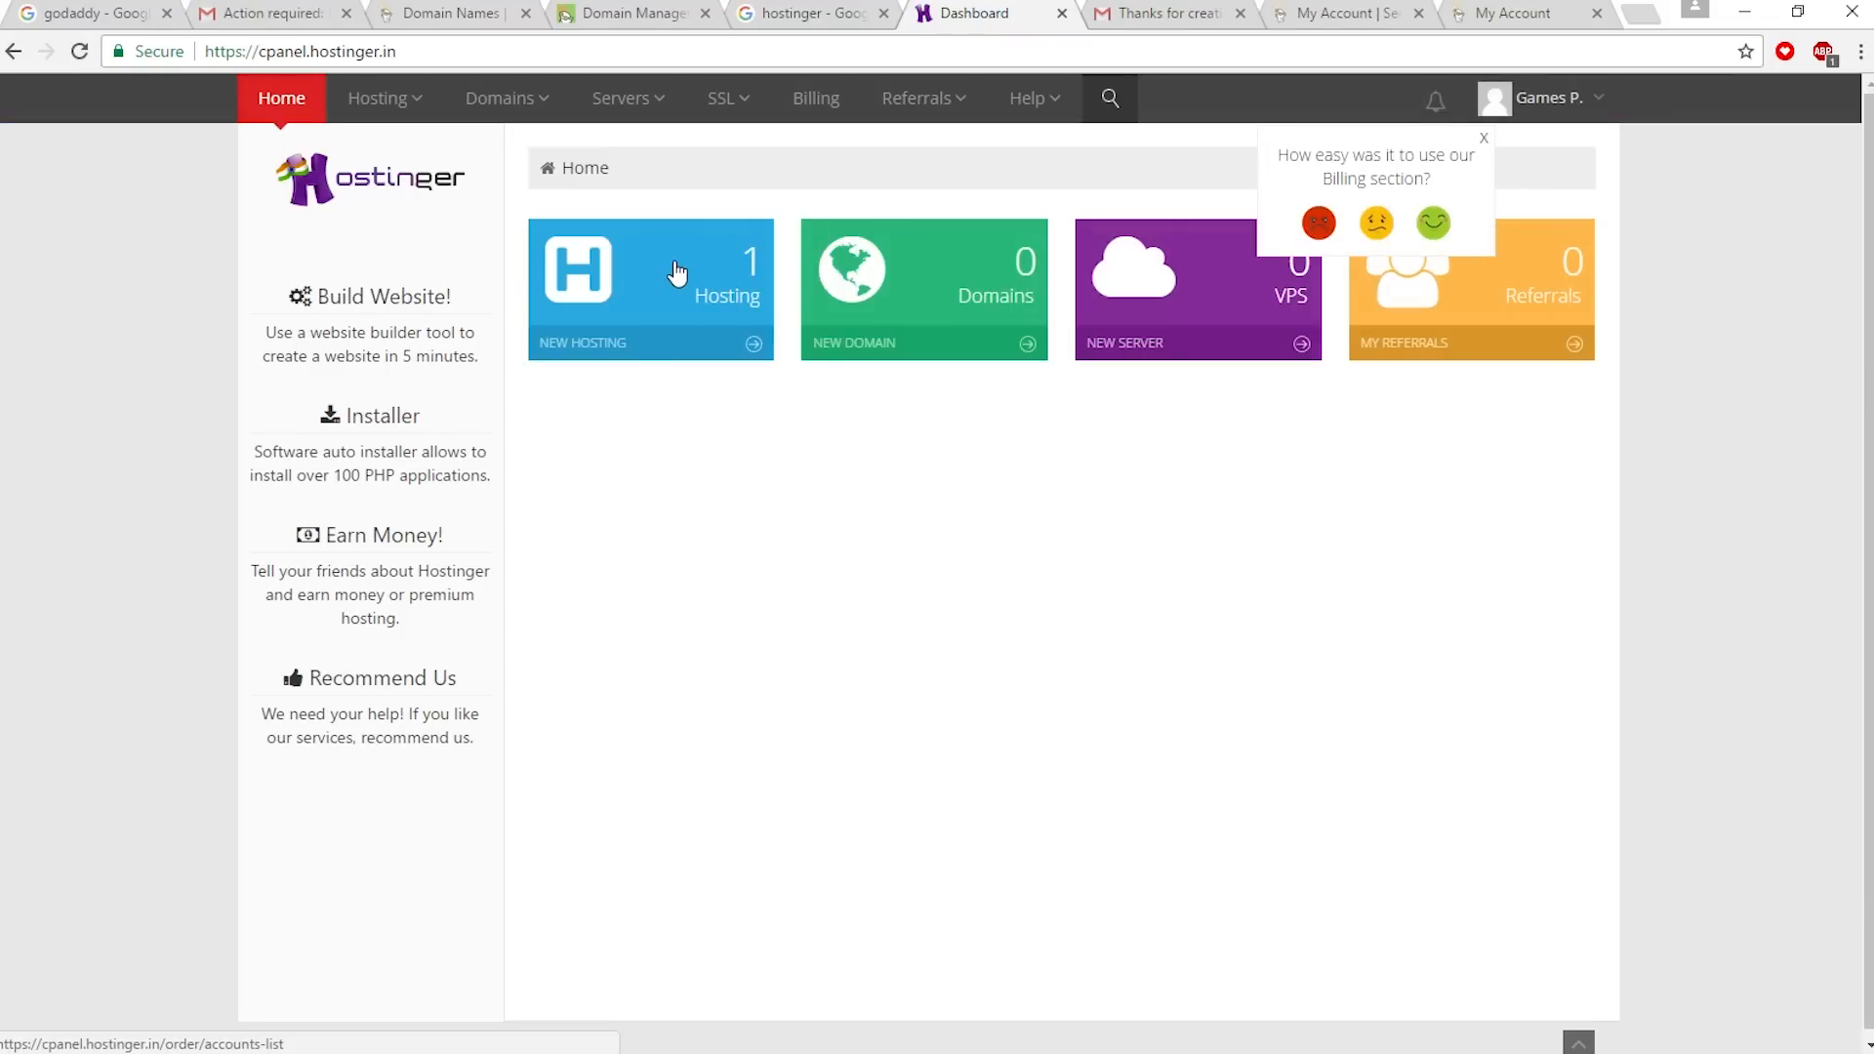
Step: View rseriez.com's DNS zone in the hosting control panel, noting nameservers ns1–ns4.hostinger.in
{"action": "left_click", "coordinate": [377, 98]}
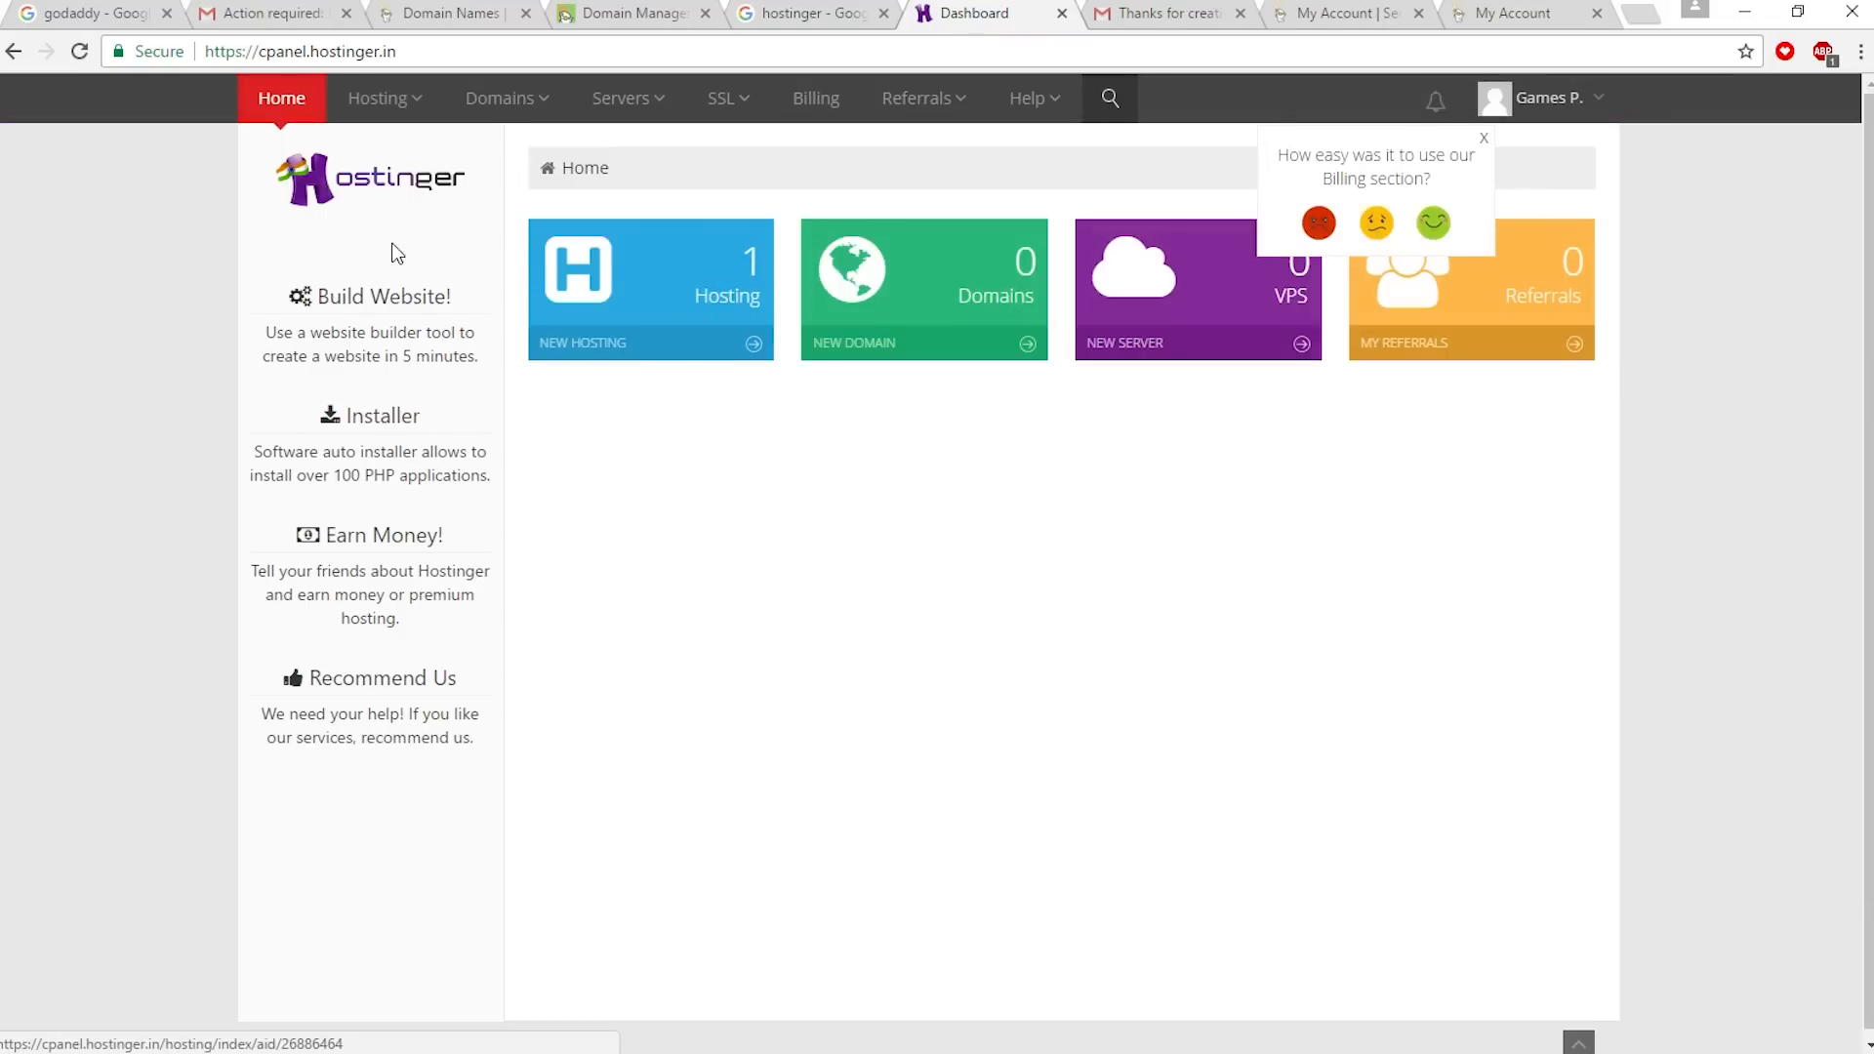
{"action": "left_click", "coordinate": [378, 97]}
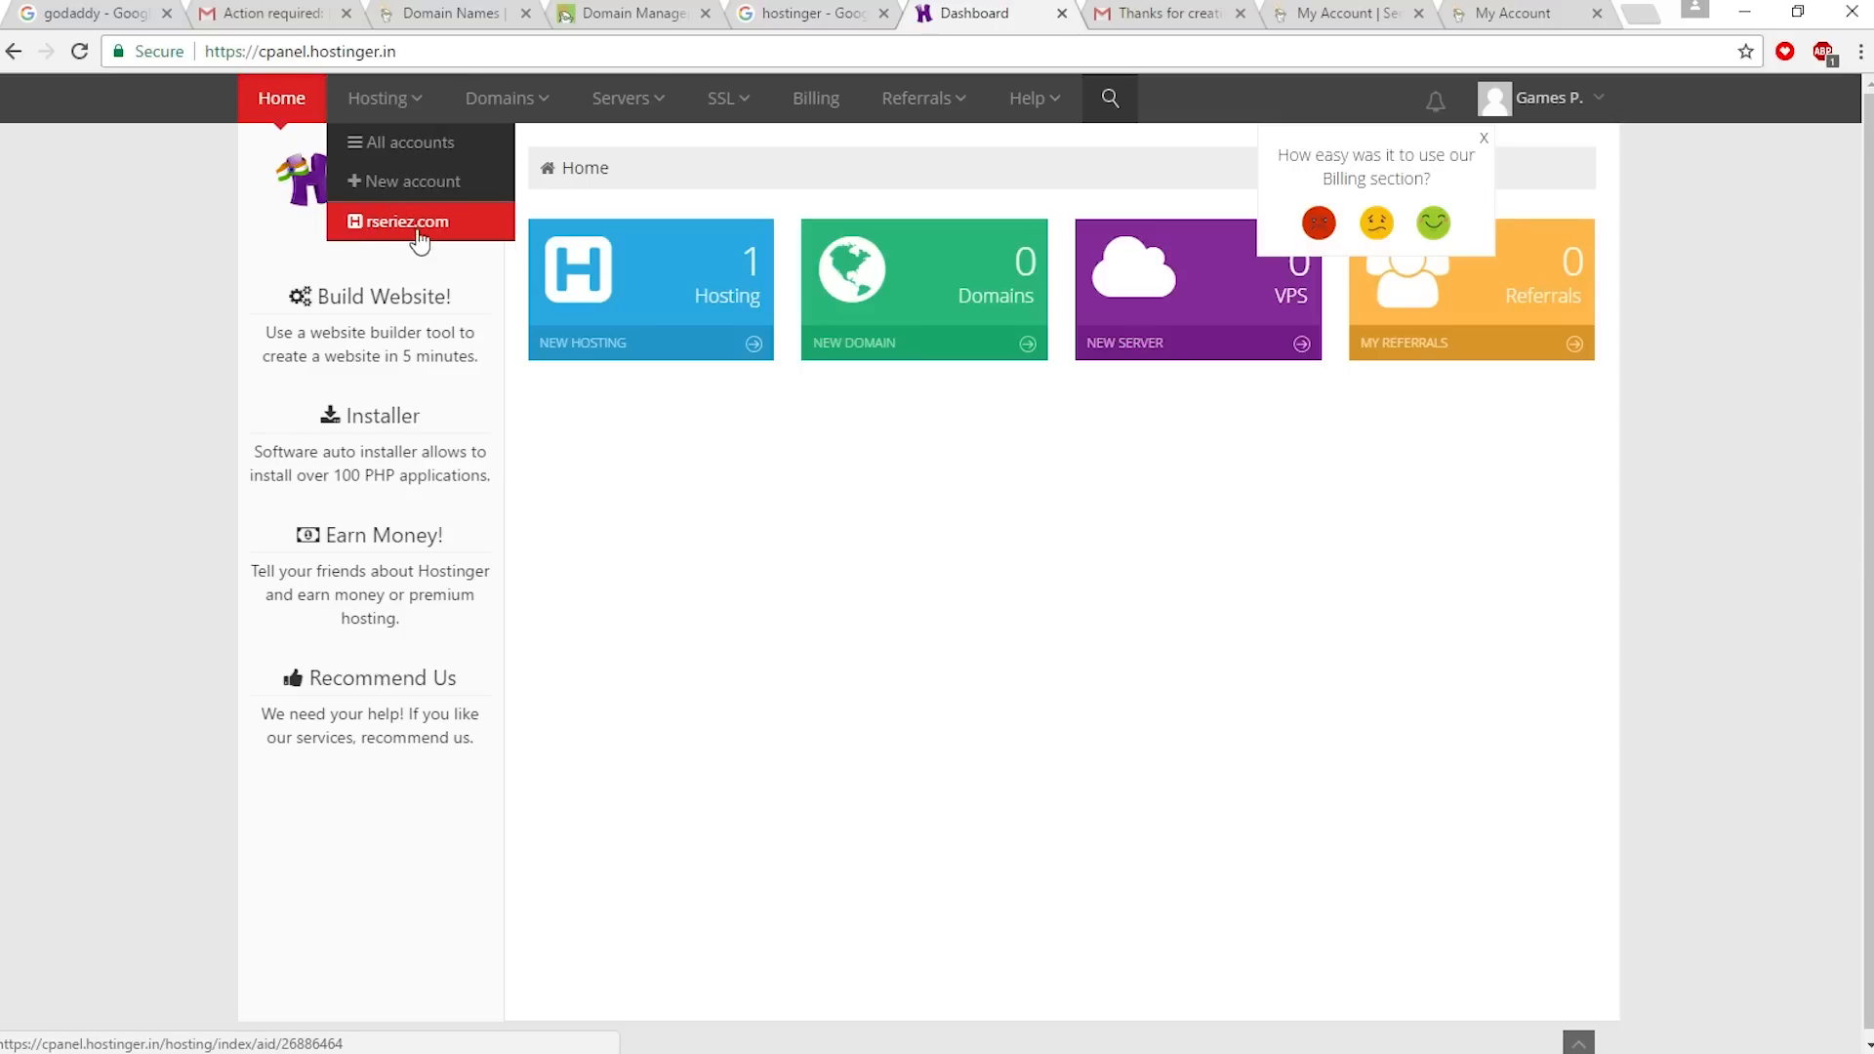
{"action": "left_click", "coordinate": [408, 222]}
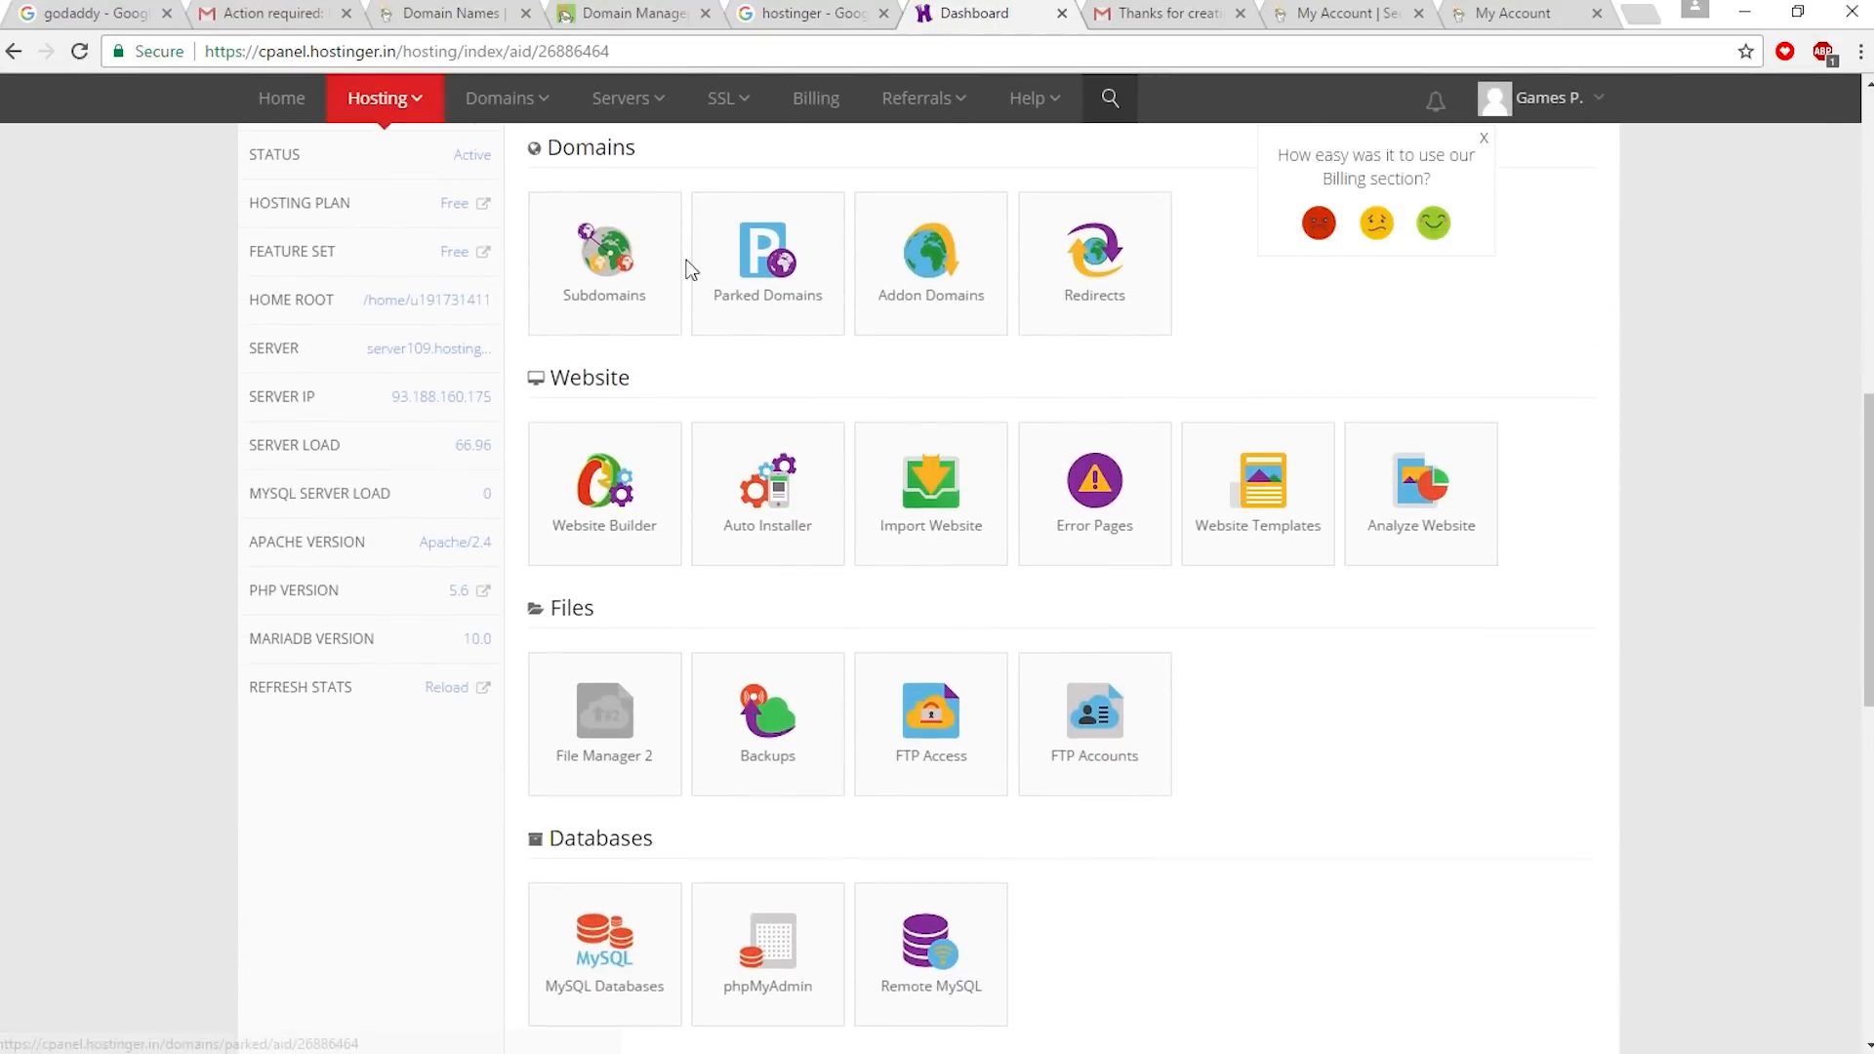
{"action": "scroll", "scroll_direction": "down", "scroll_amount": 3}
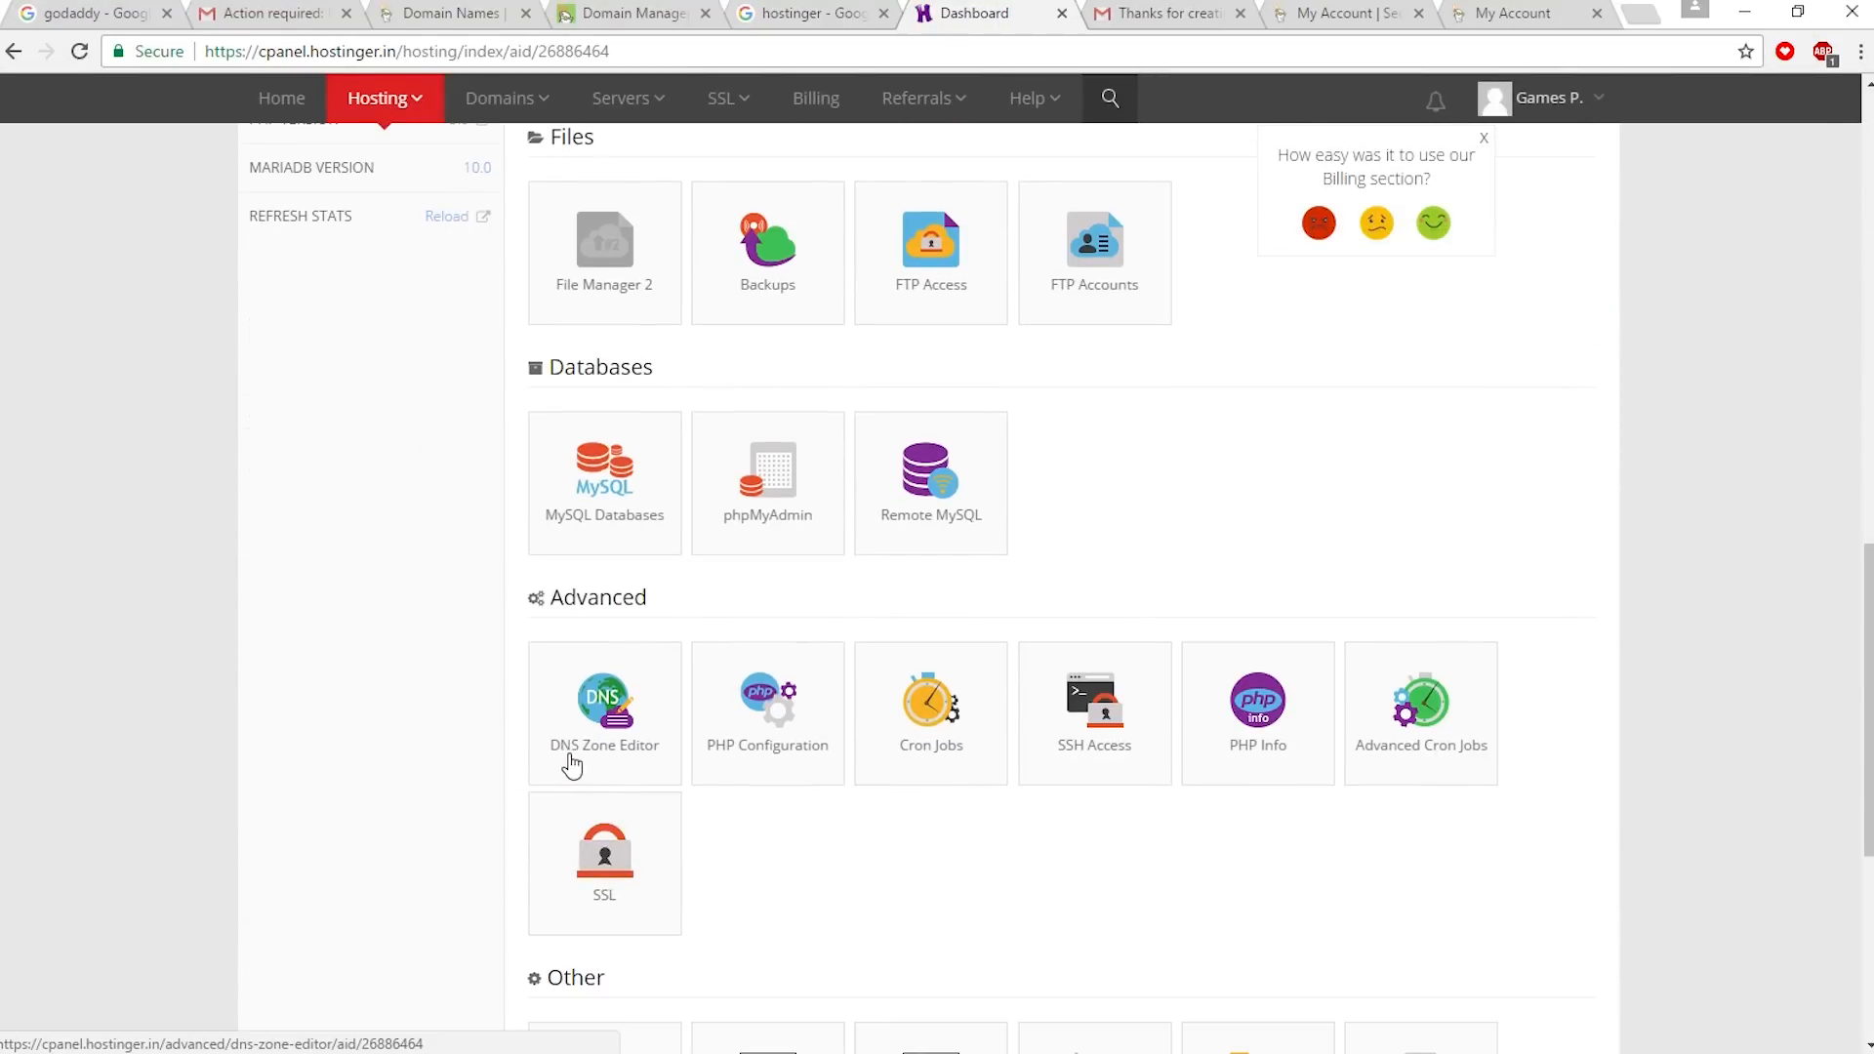
{"action": "left_click", "coordinate": [603, 704]}
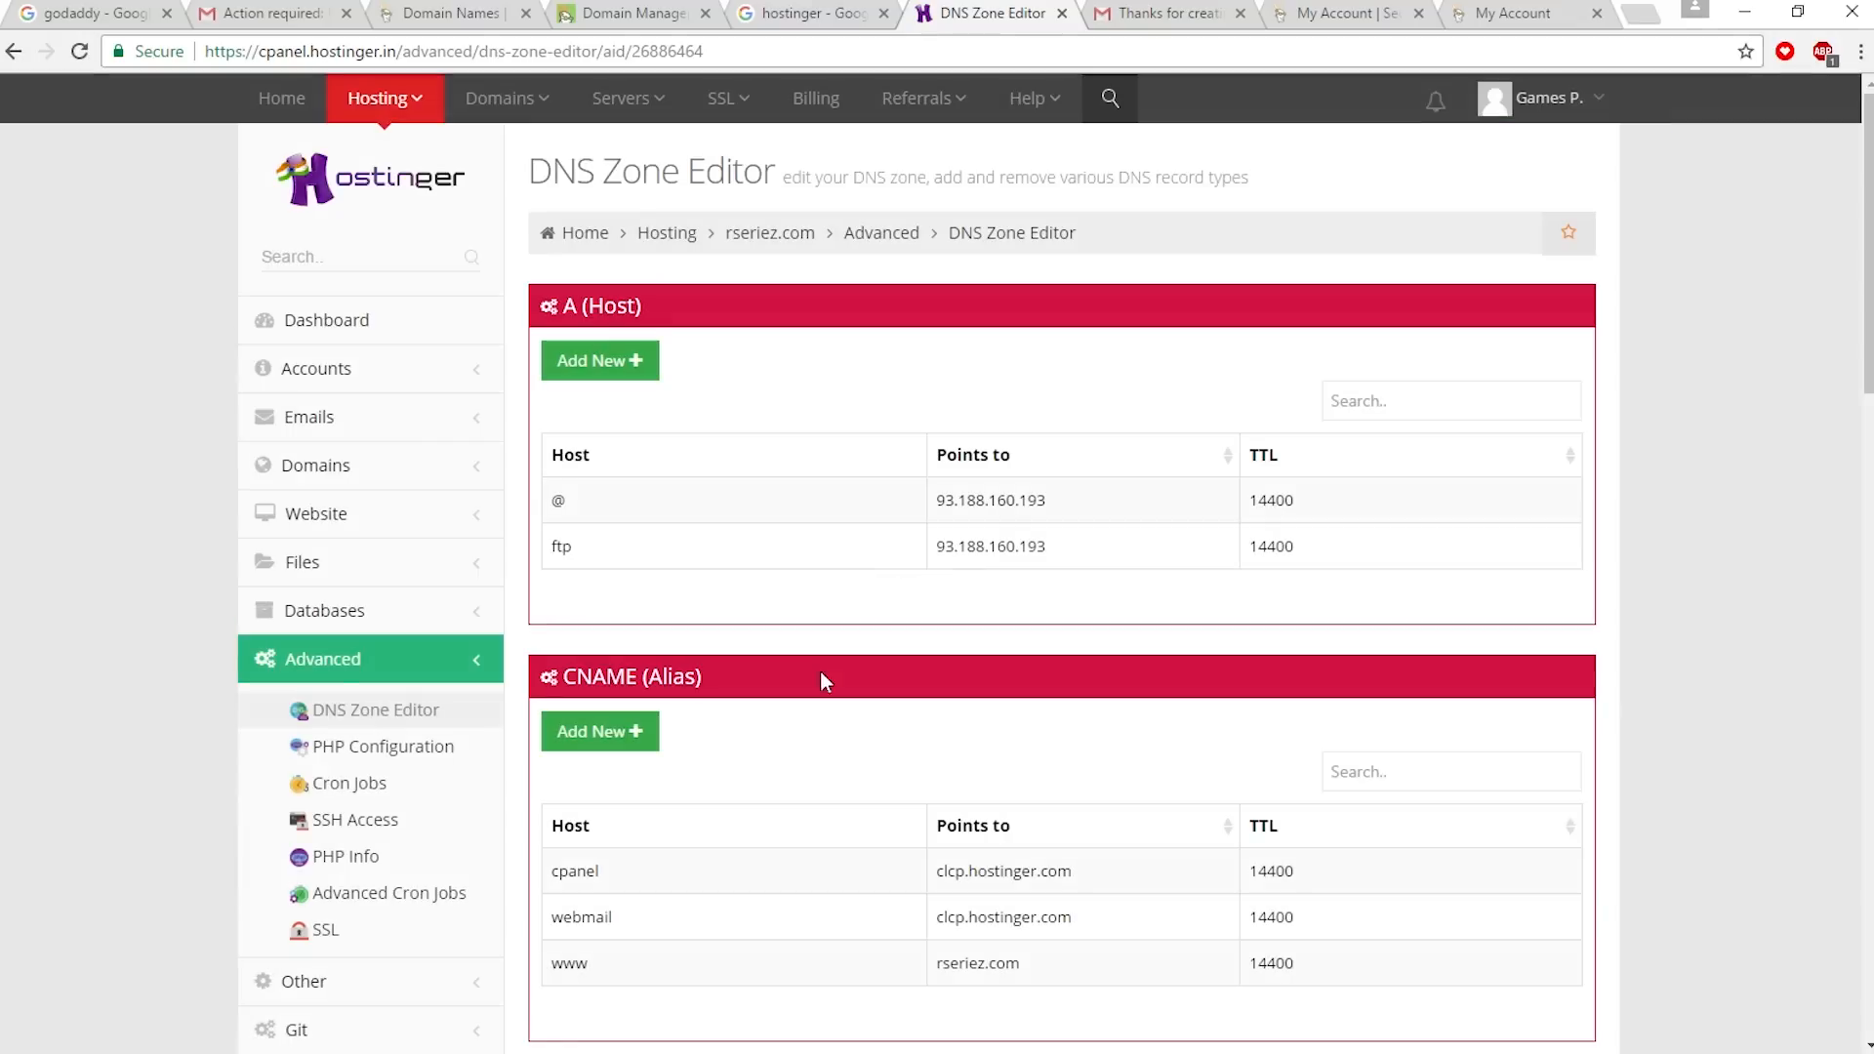
{"action": "scroll", "scroll_direction": "down", "scroll_amount": 3}
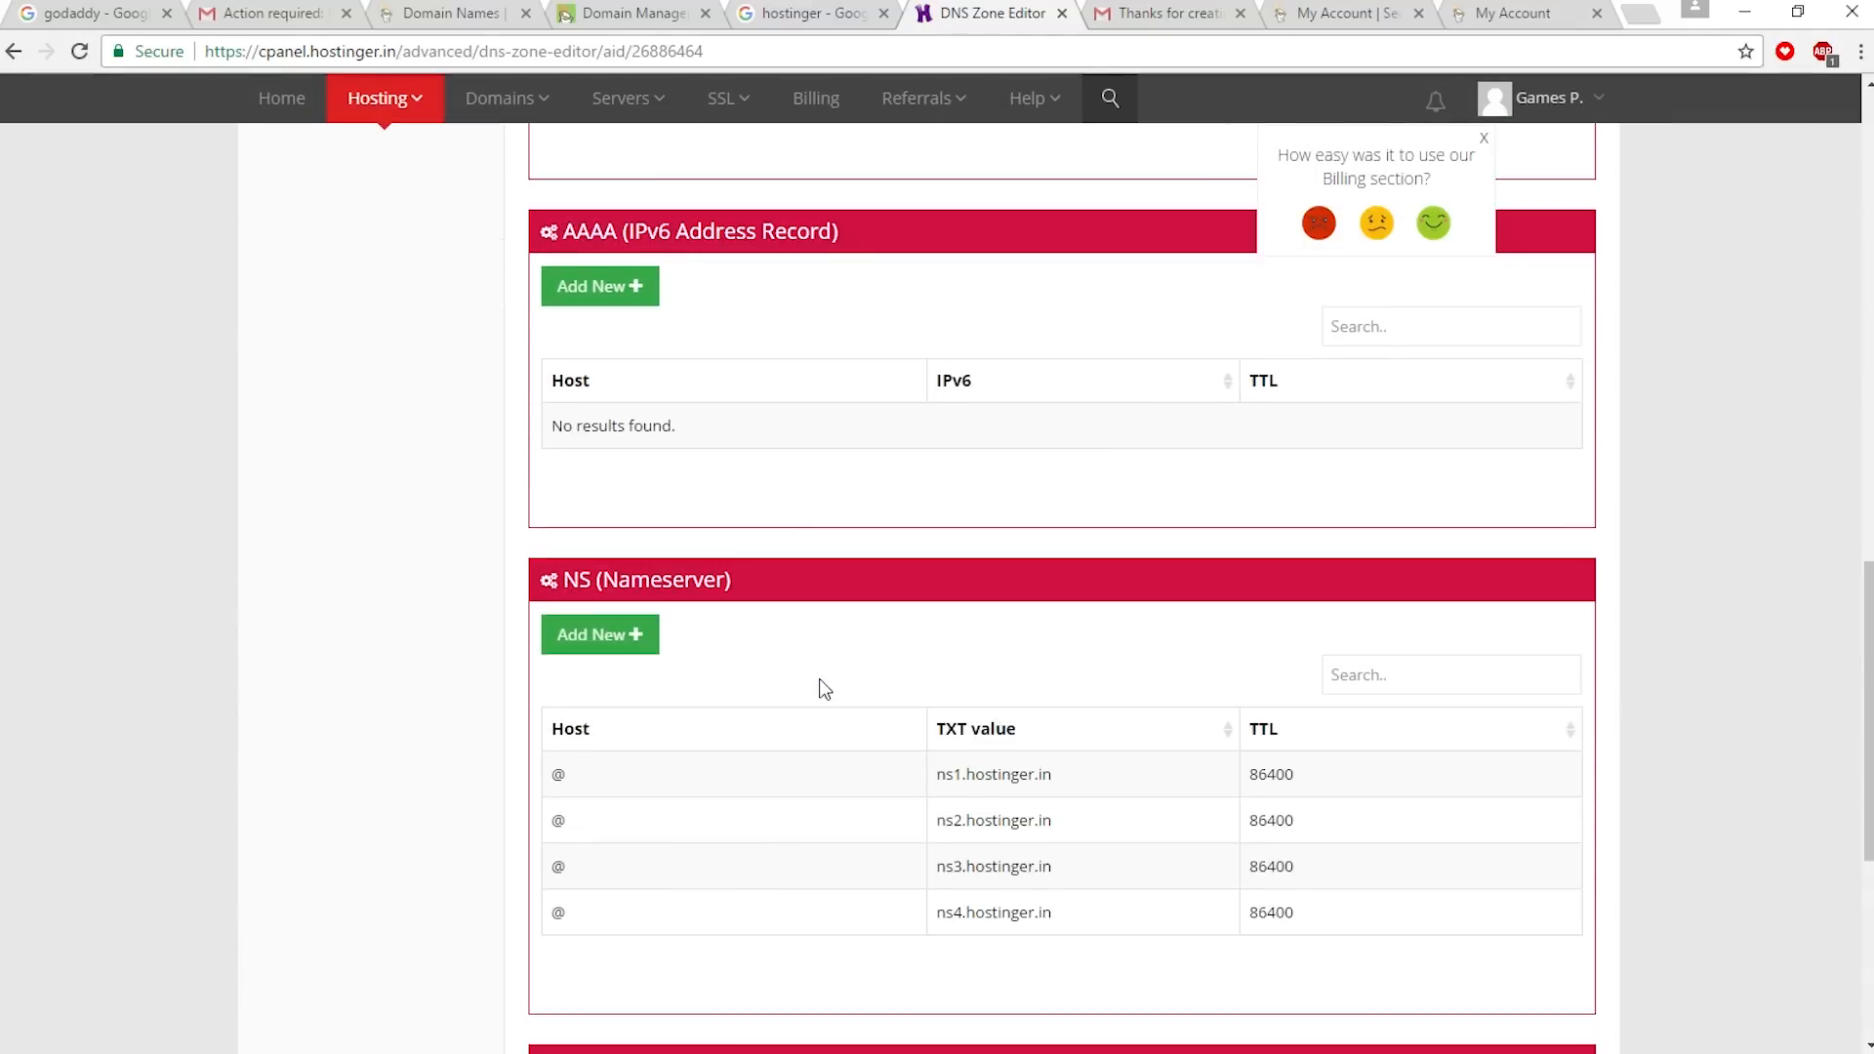
{"action": "scroll", "scroll_direction": "down", "scroll_amount": 3}
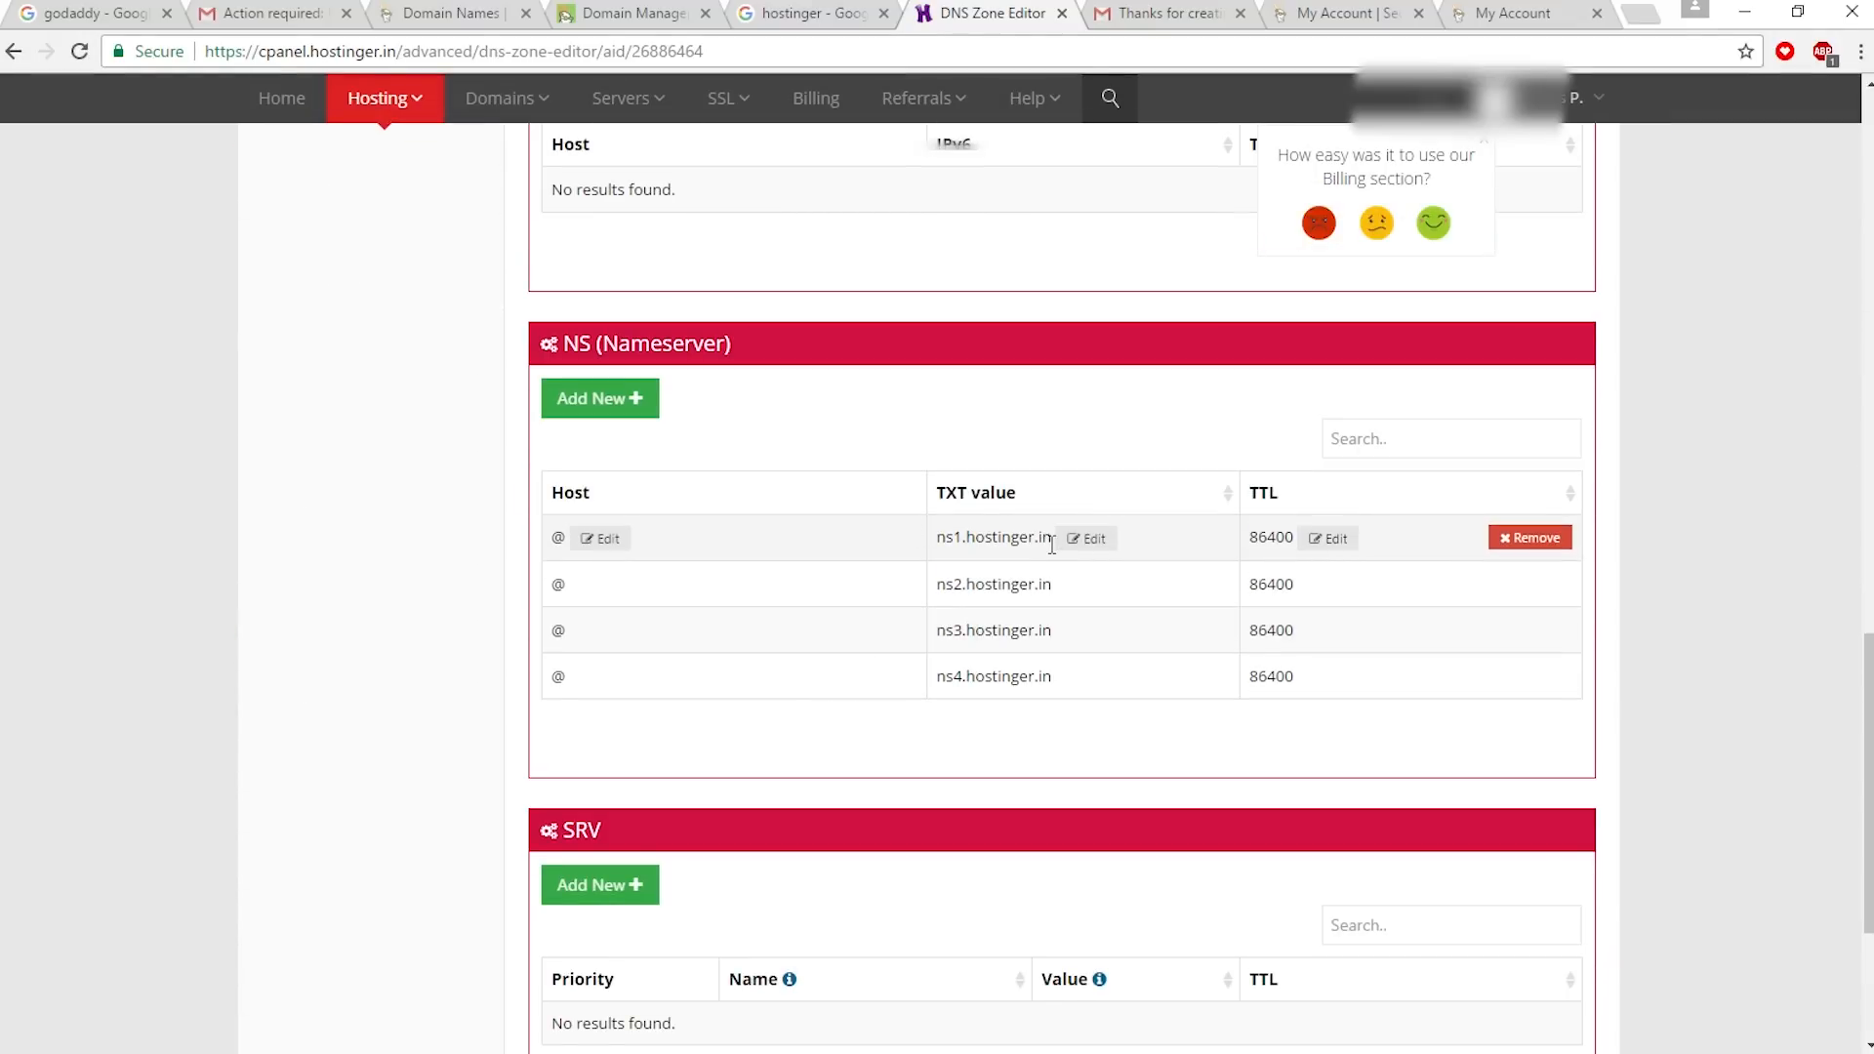
{"action": "left_click", "coordinate": [451, 14]}
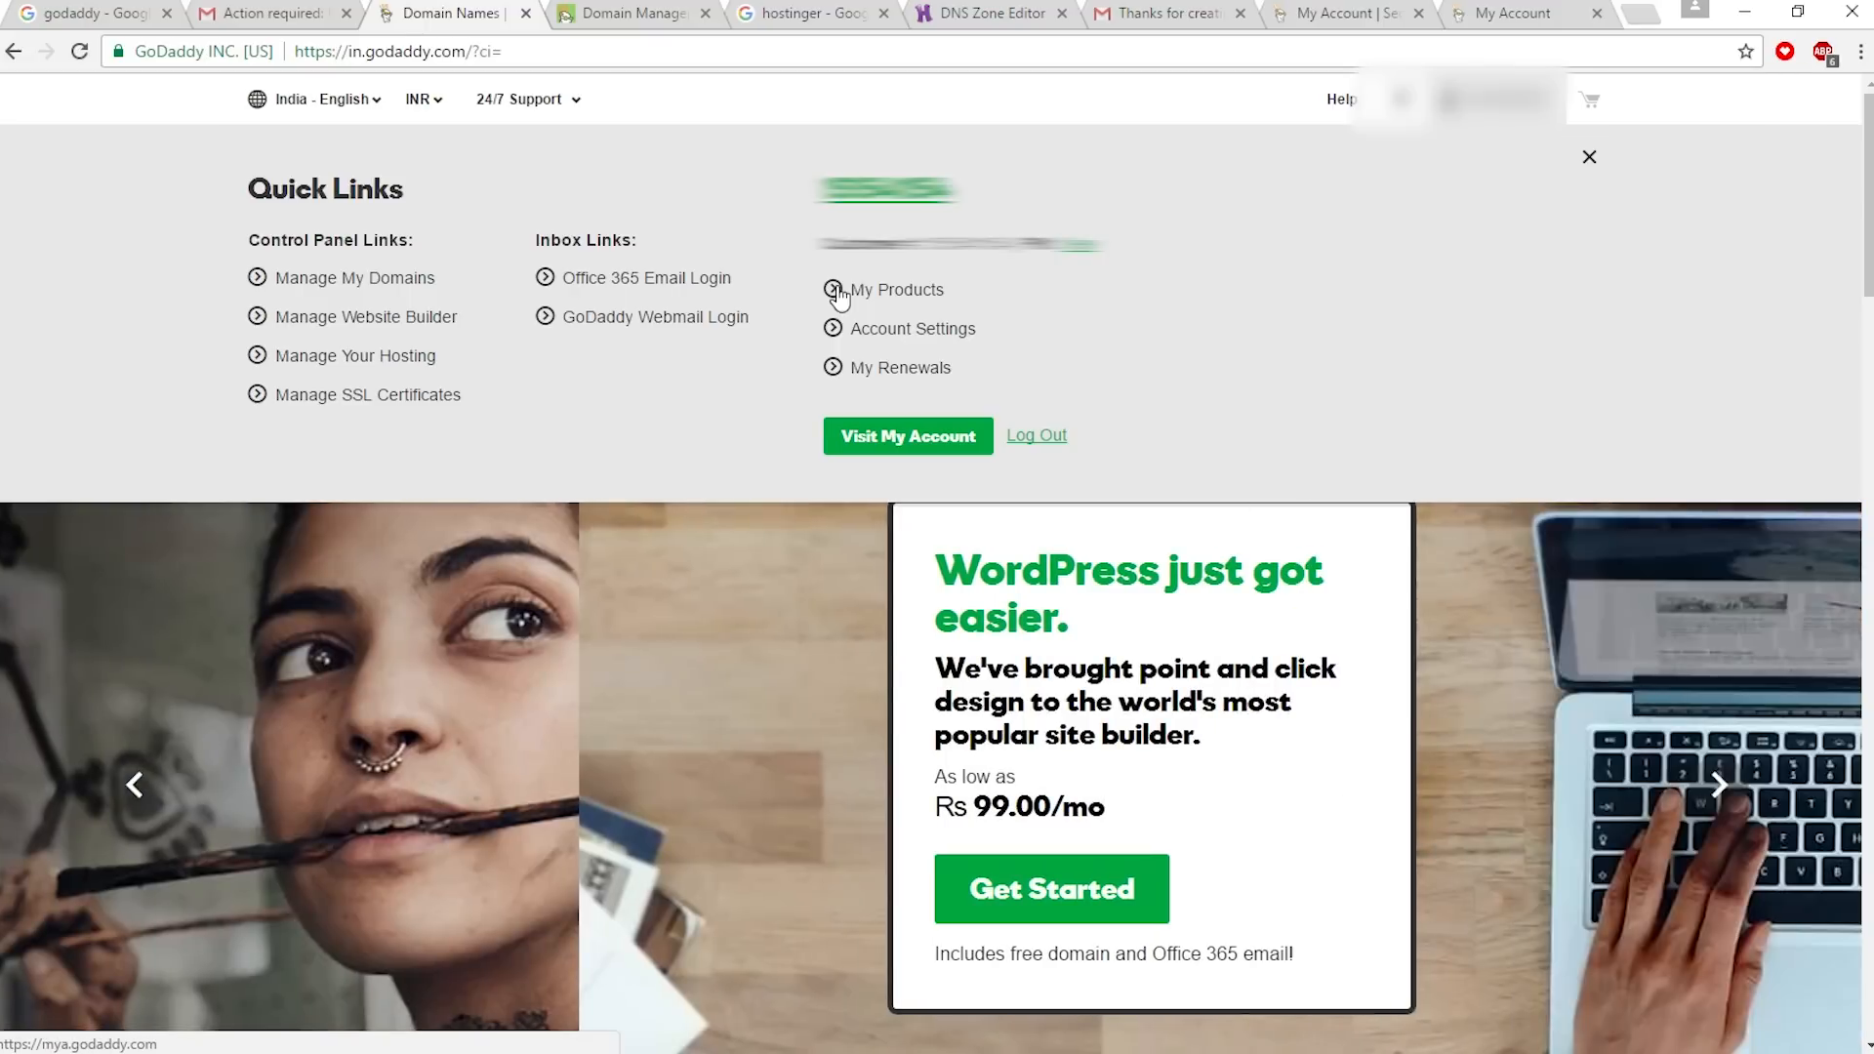
Step: Reach Manage DNS for rseriez.com via My Products and start changing its default nameservers
{"action": "left_click", "coordinate": [896, 289]}
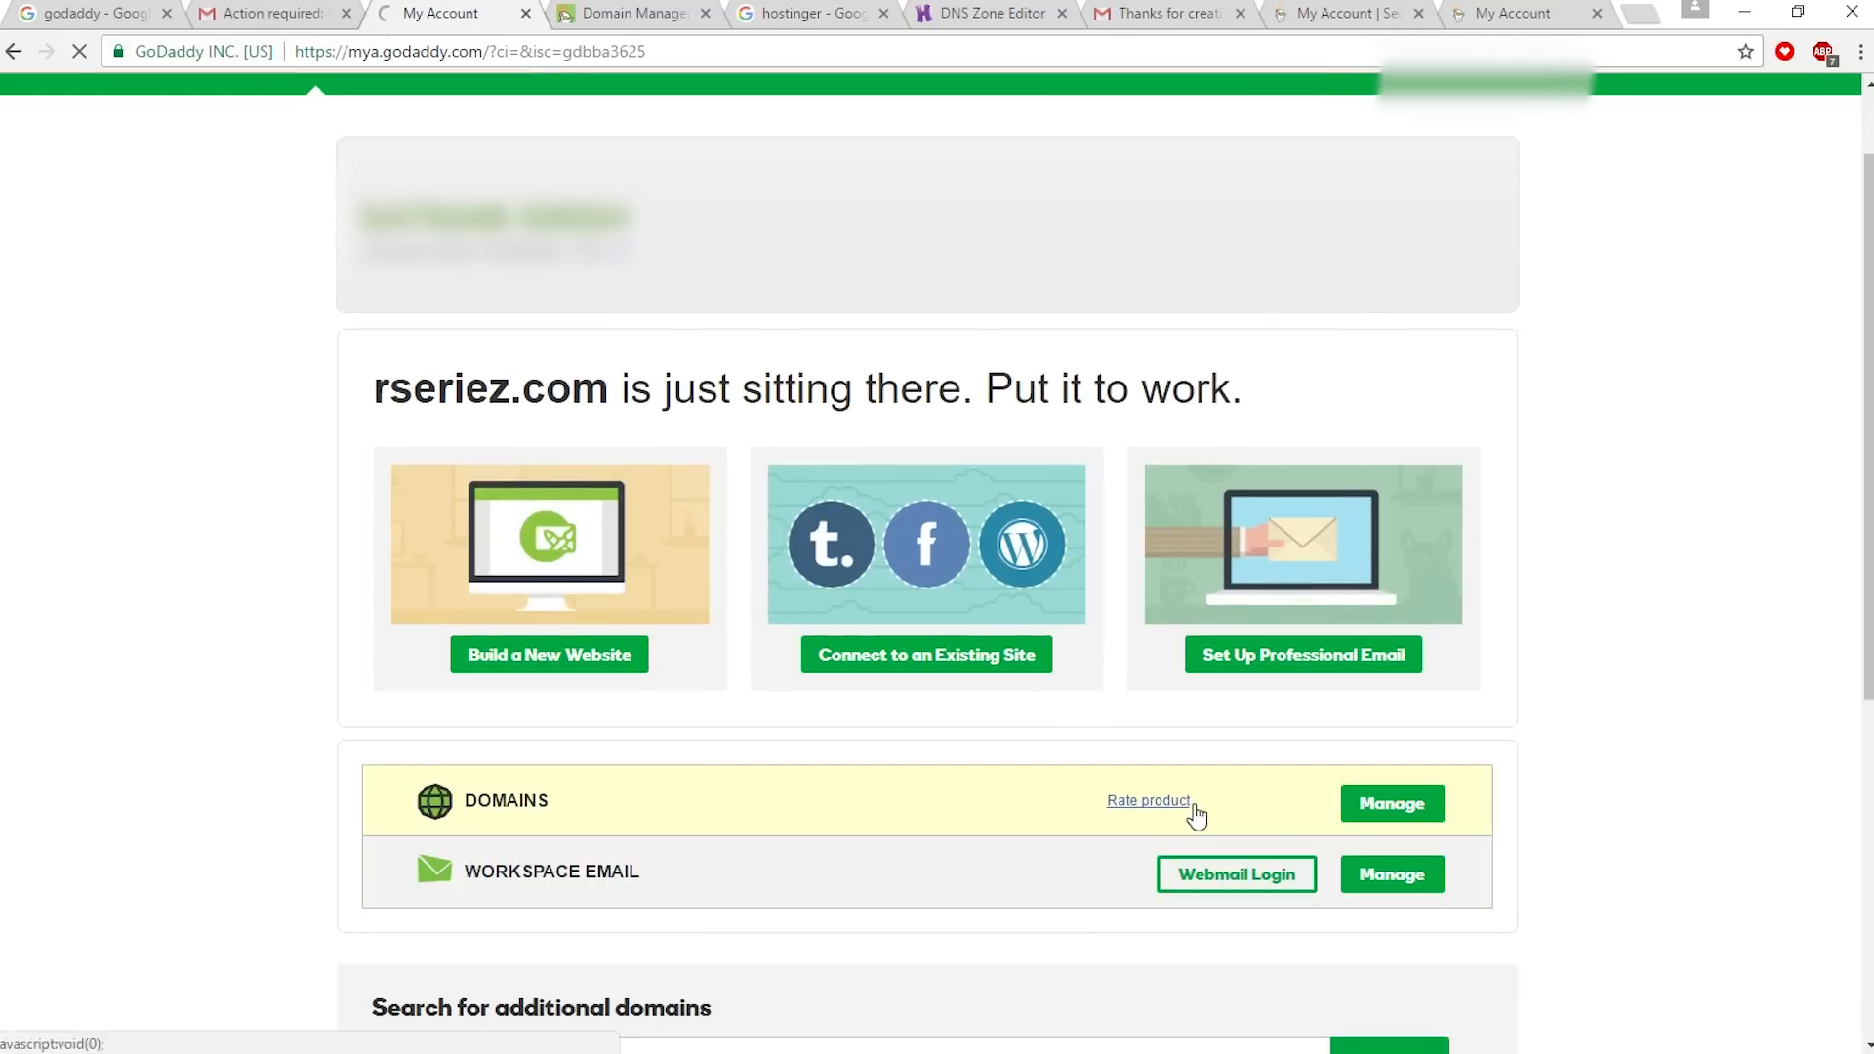
{"action": "left_click", "coordinate": [1390, 803]}
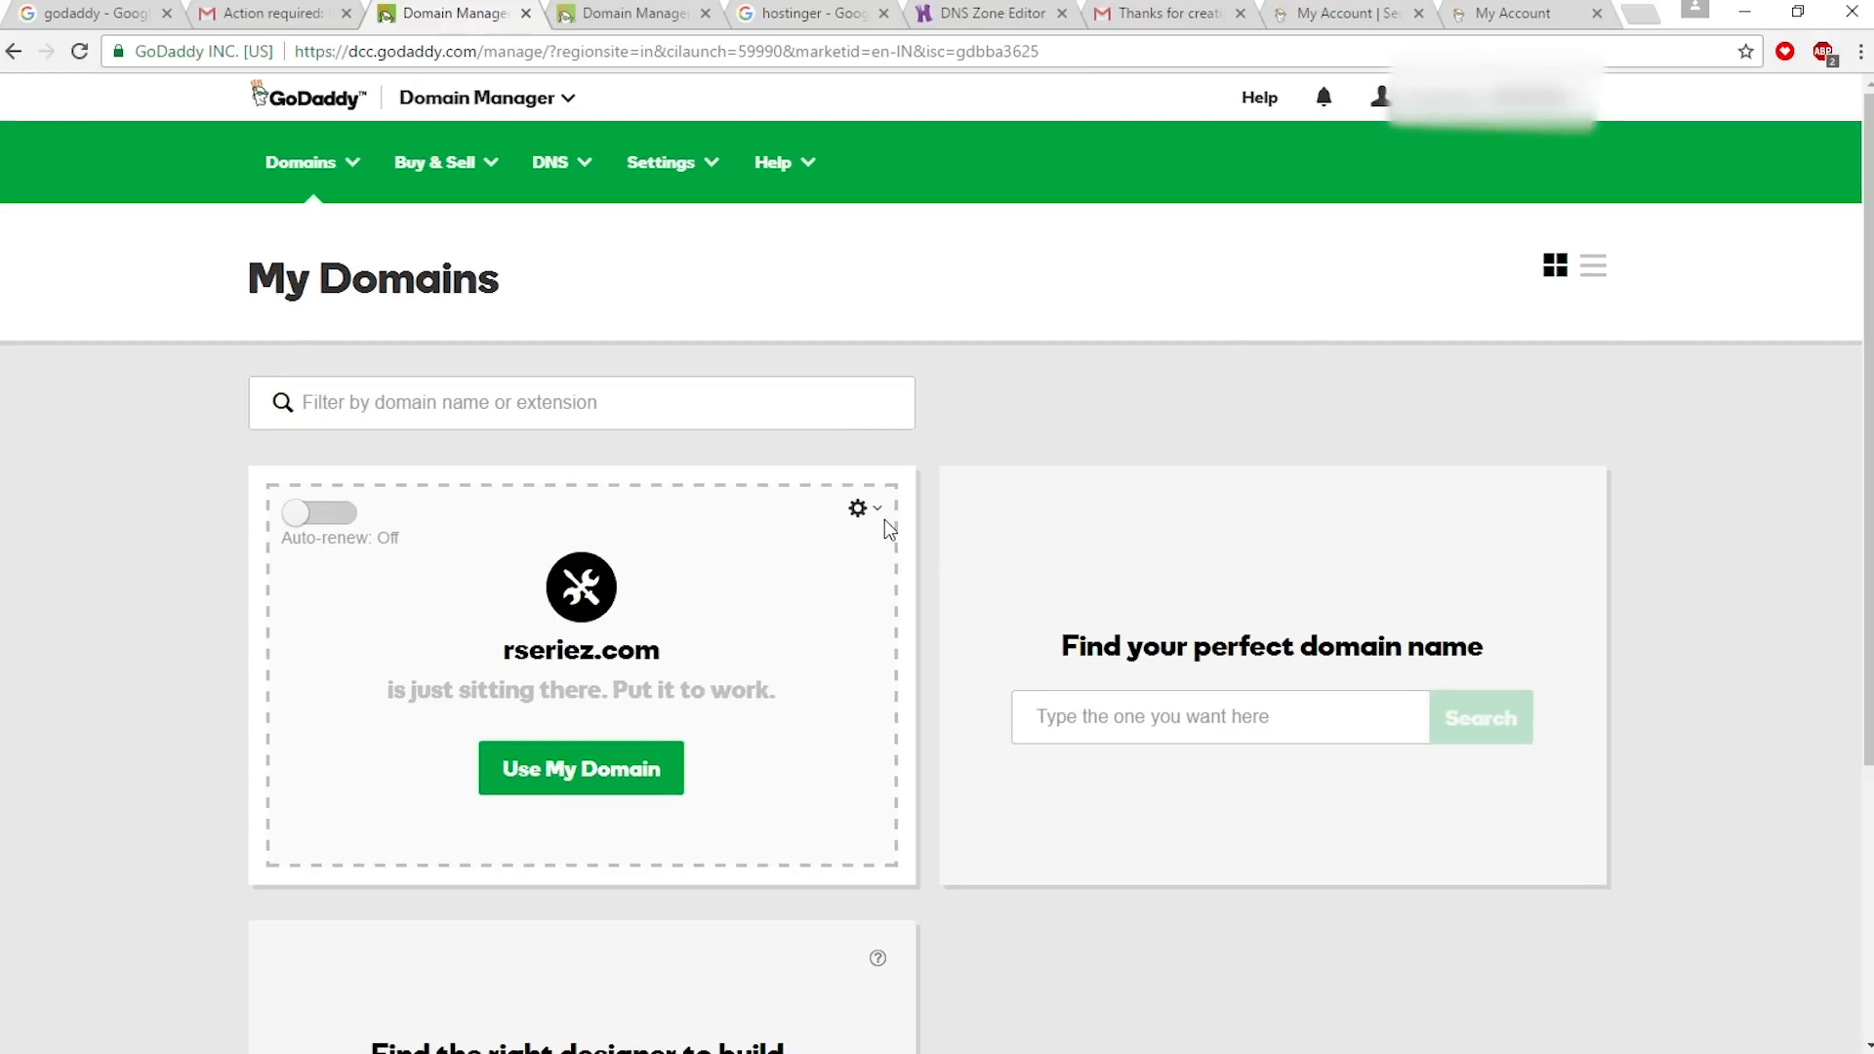
{"action": "left_click", "coordinate": [859, 508]}
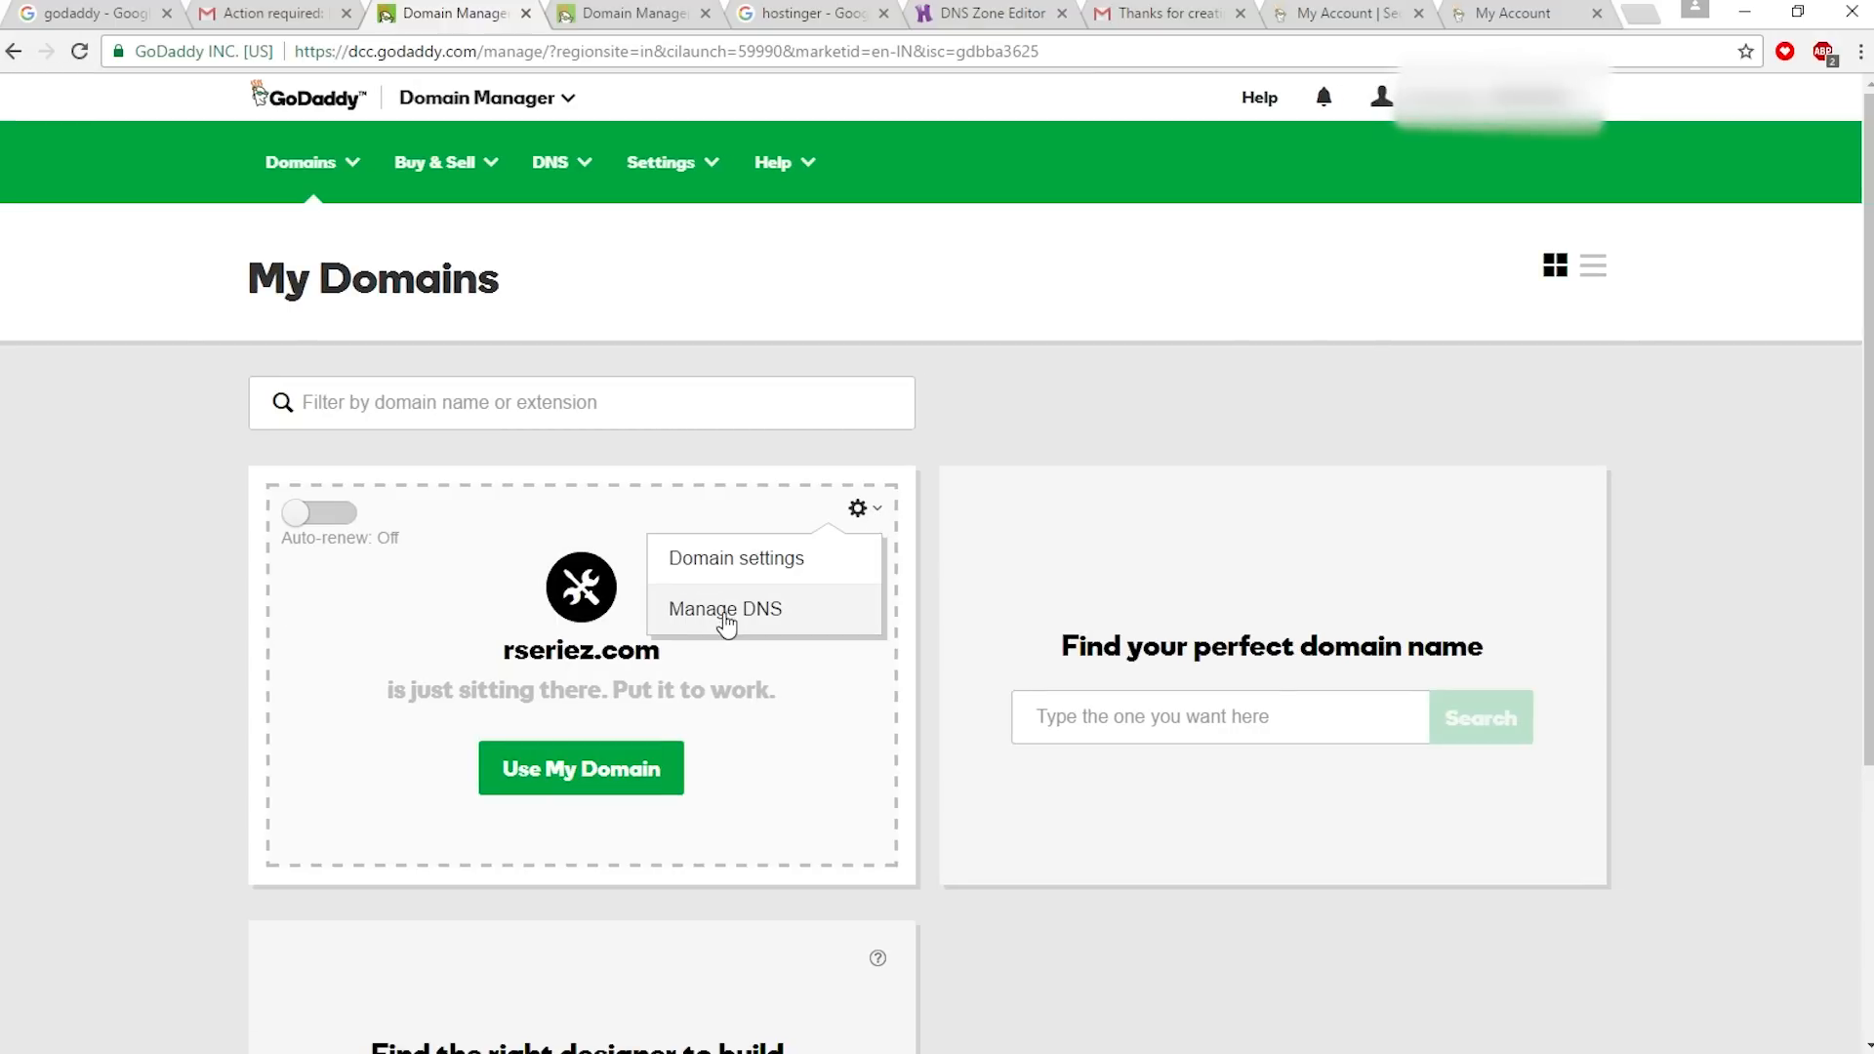
{"action": "left_click", "coordinate": [727, 609]}
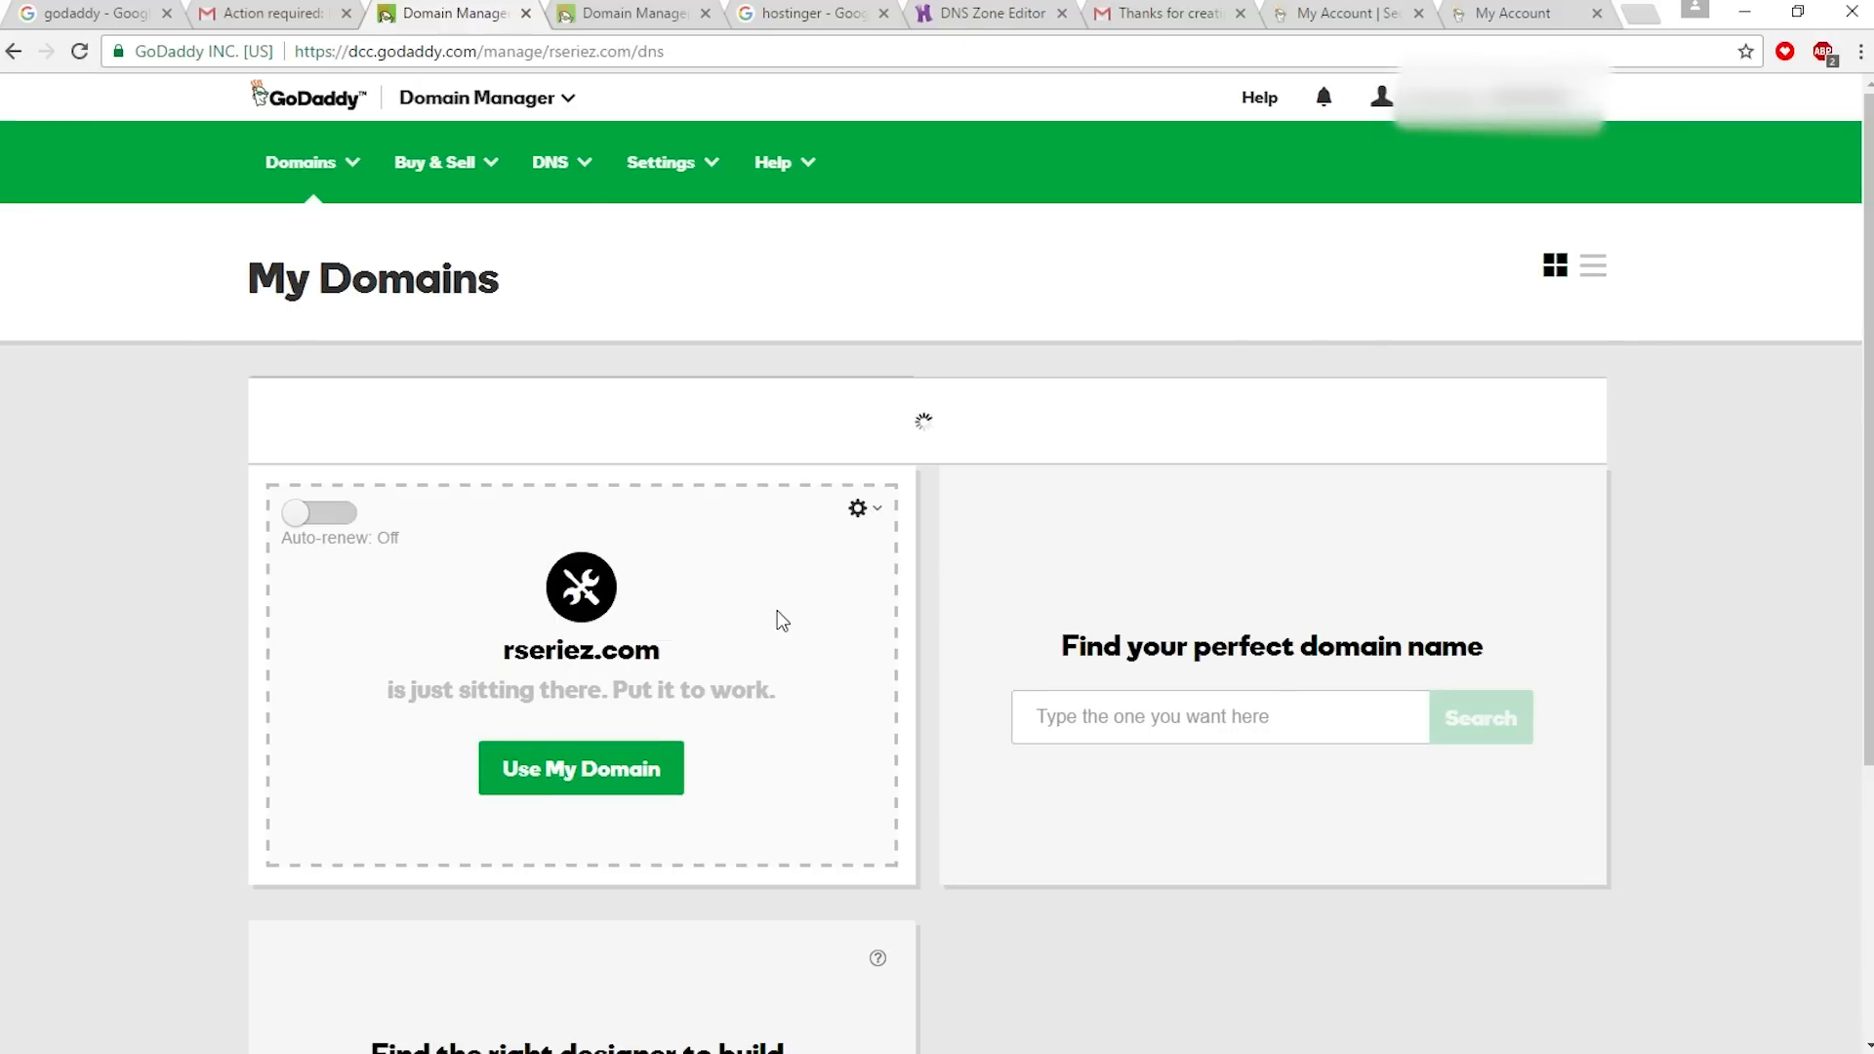
{"action": "scroll", "scroll_direction": "down", "scroll_amount": 3}
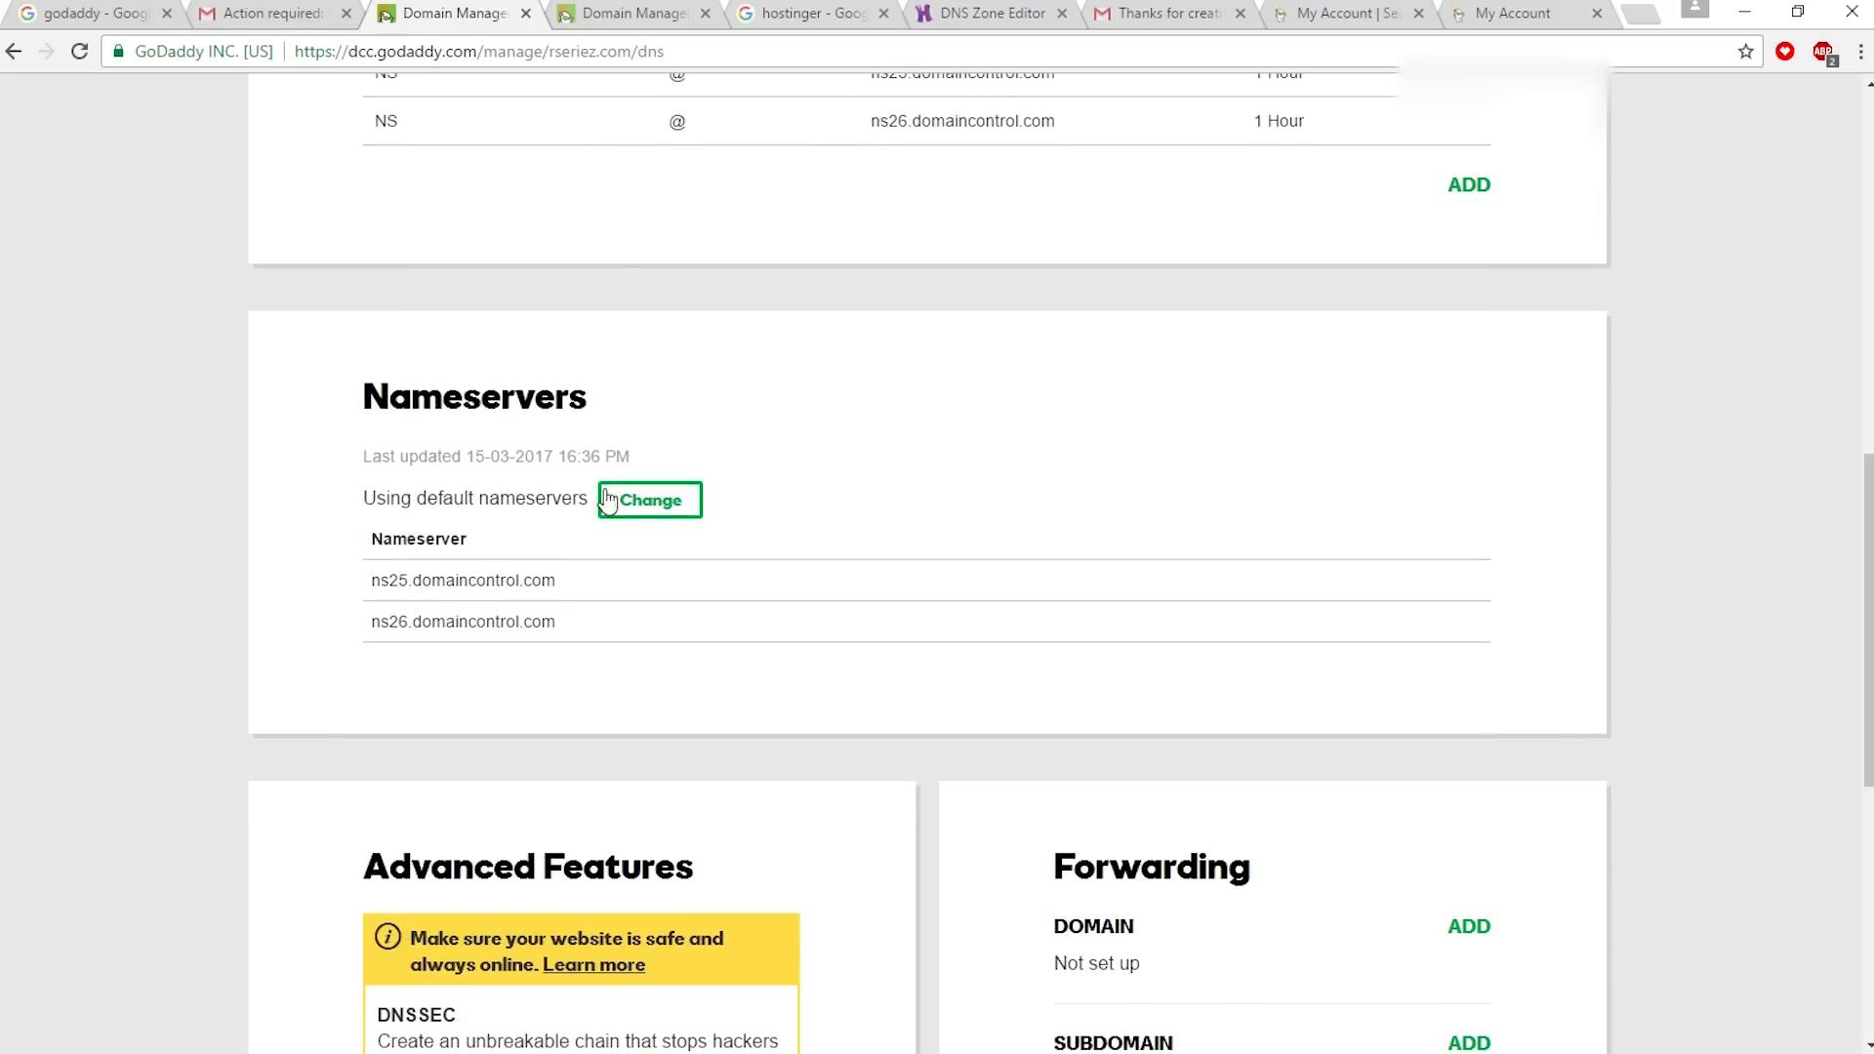
{"action": "left_click", "coordinate": [650, 500]}
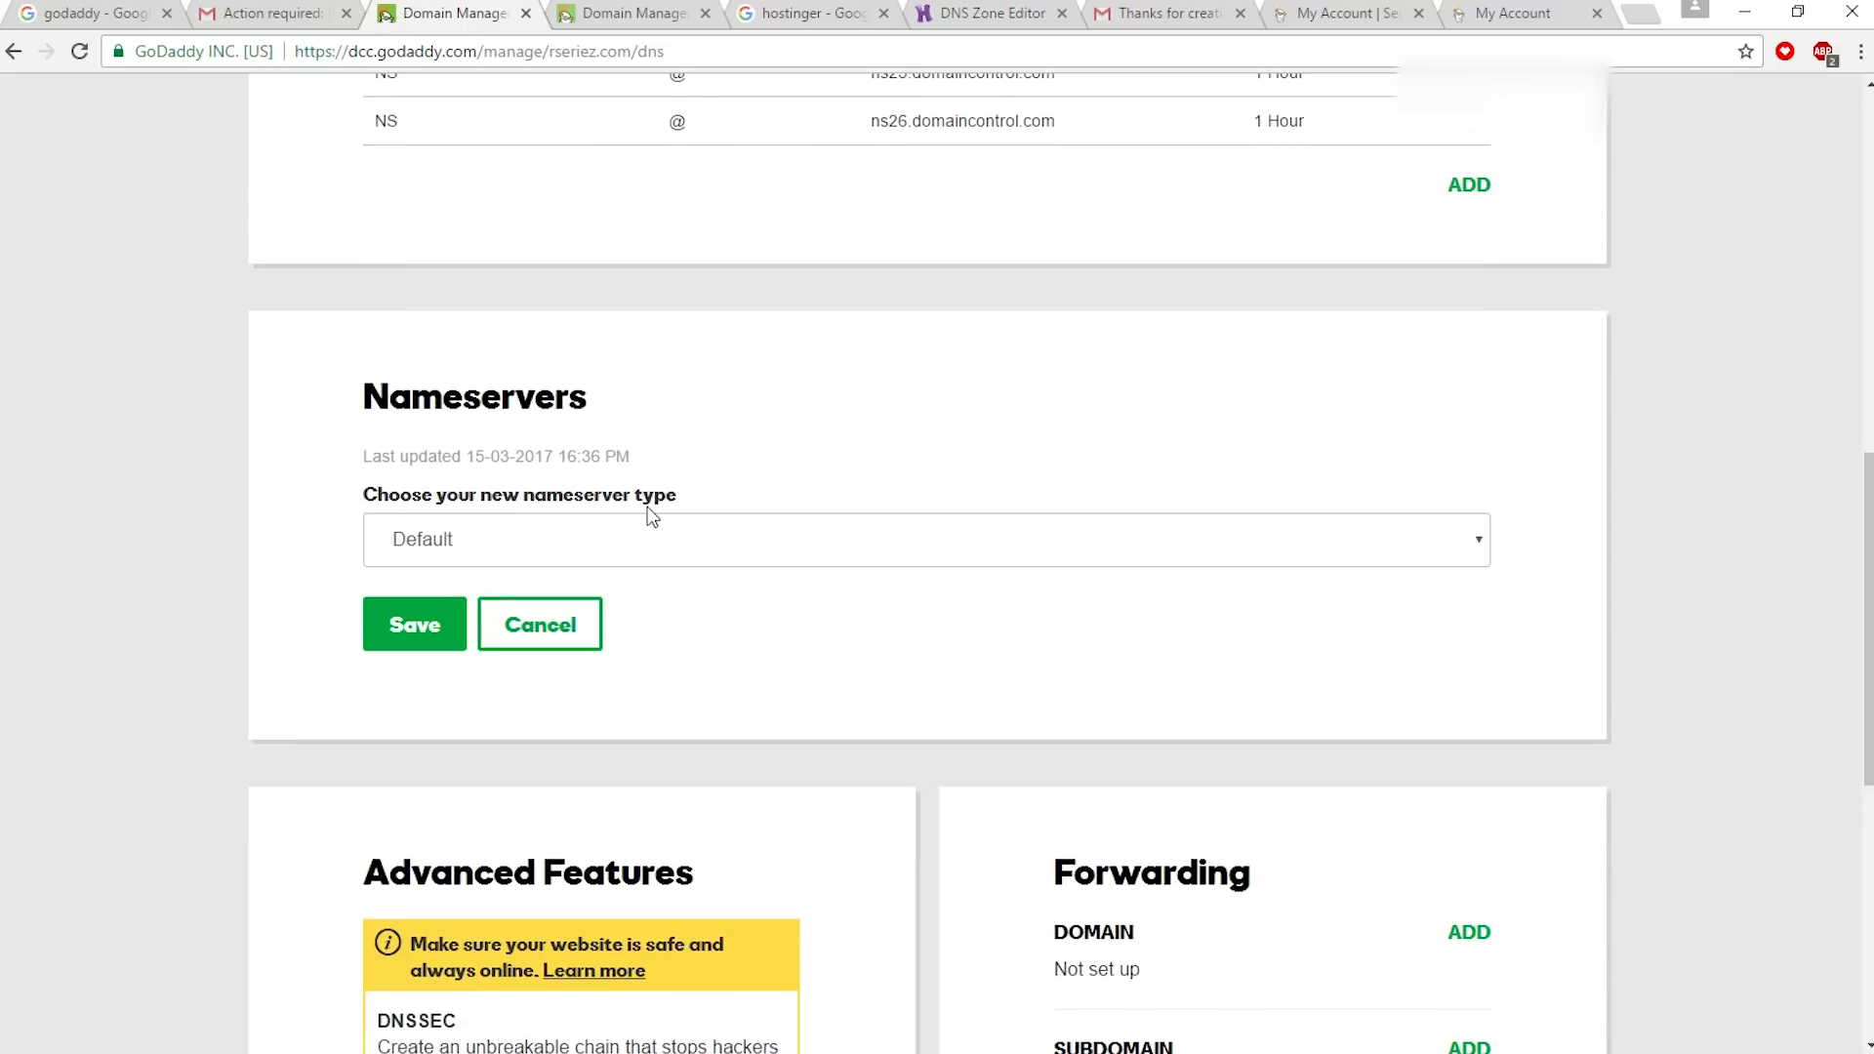
{"action": "left_click", "coordinate": [924, 539]}
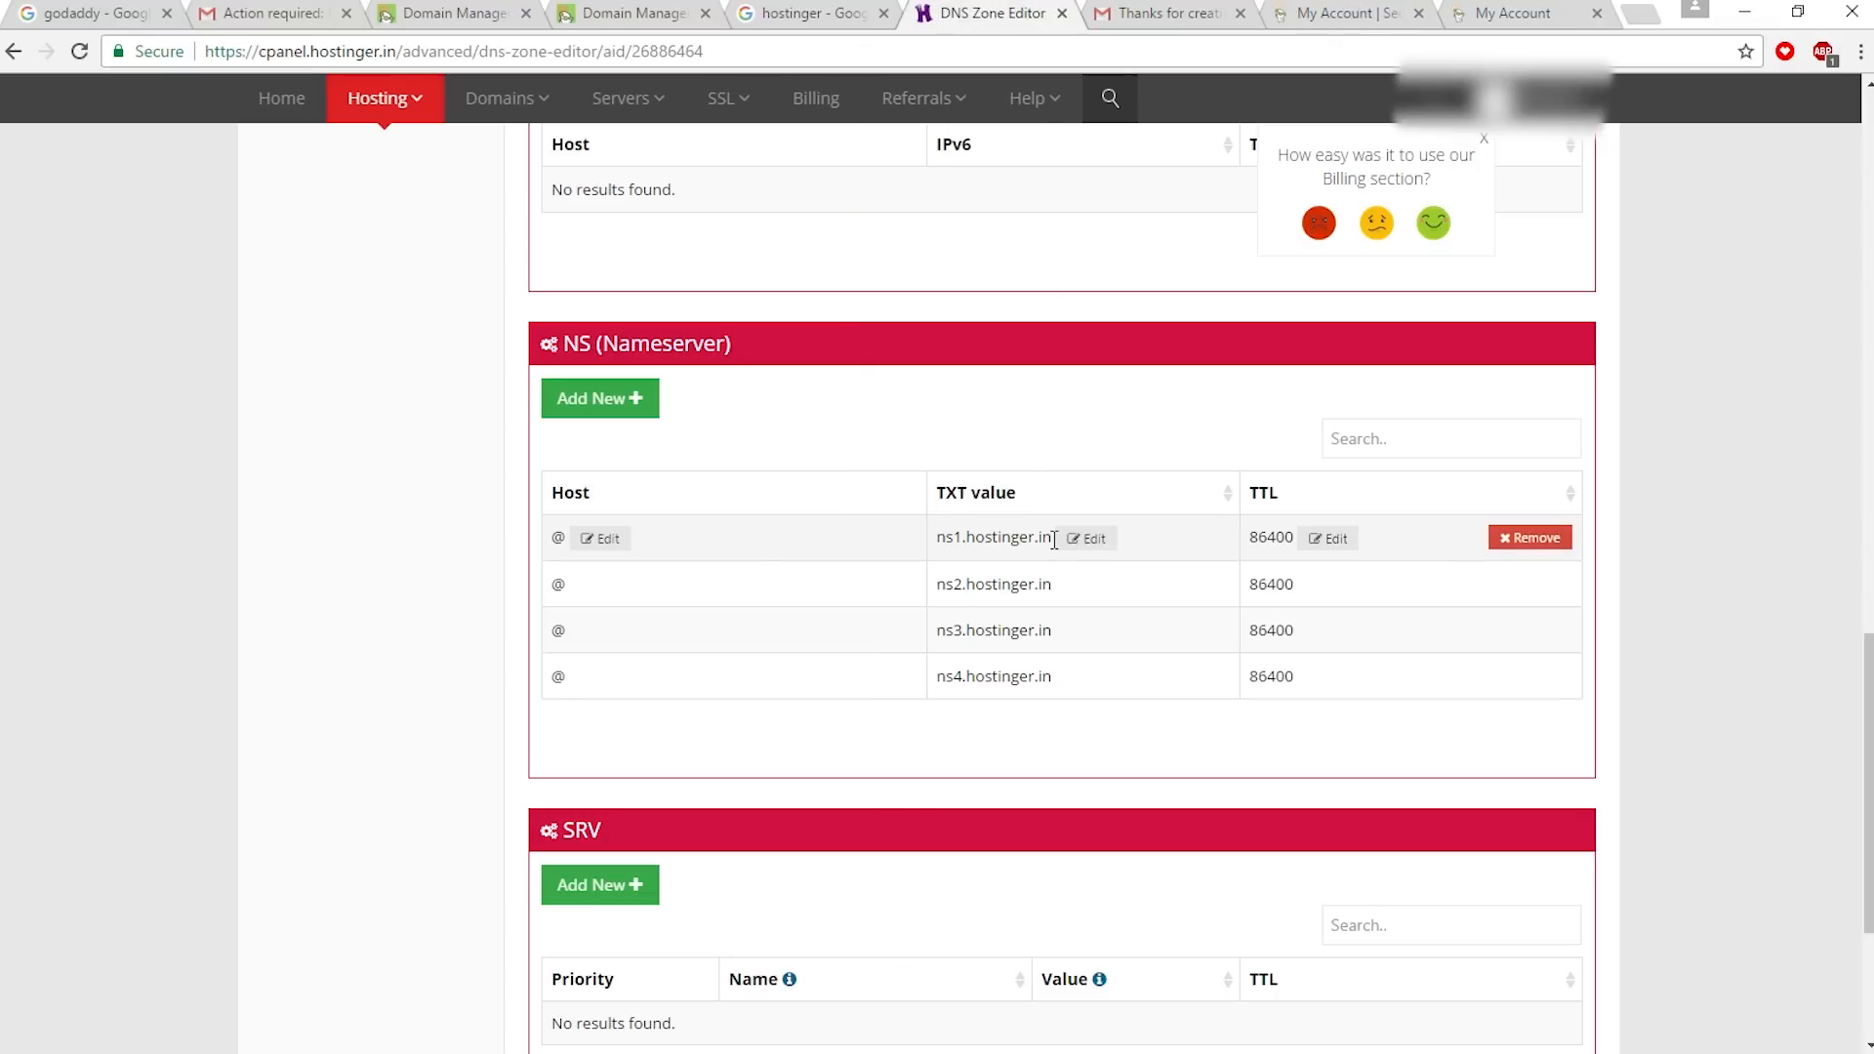
Step: Copy Hostinger's nameserver values into GoDaddy's custom rows for ns1–ns4.hostinger.in, adding rows as needed
{"action": "right_click", "coordinate": [994, 537]}
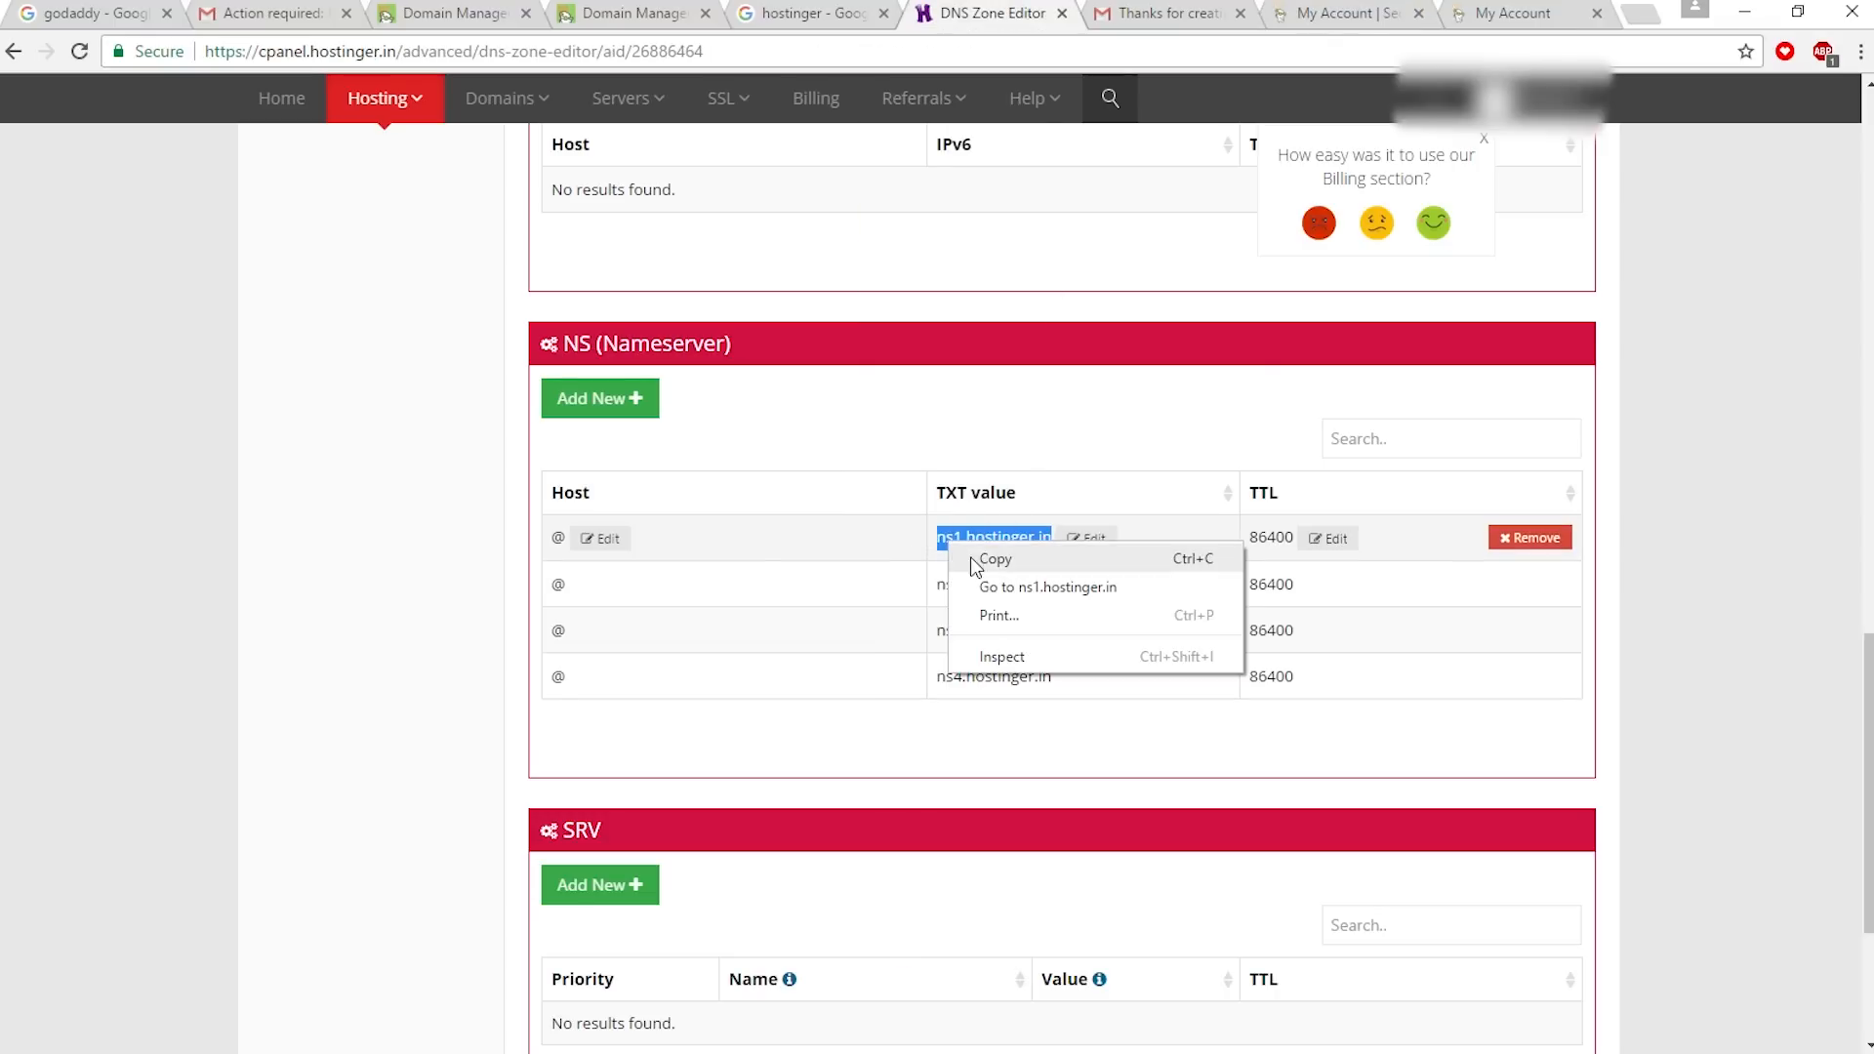
{"action": "left_click", "coordinate": [455, 14]}
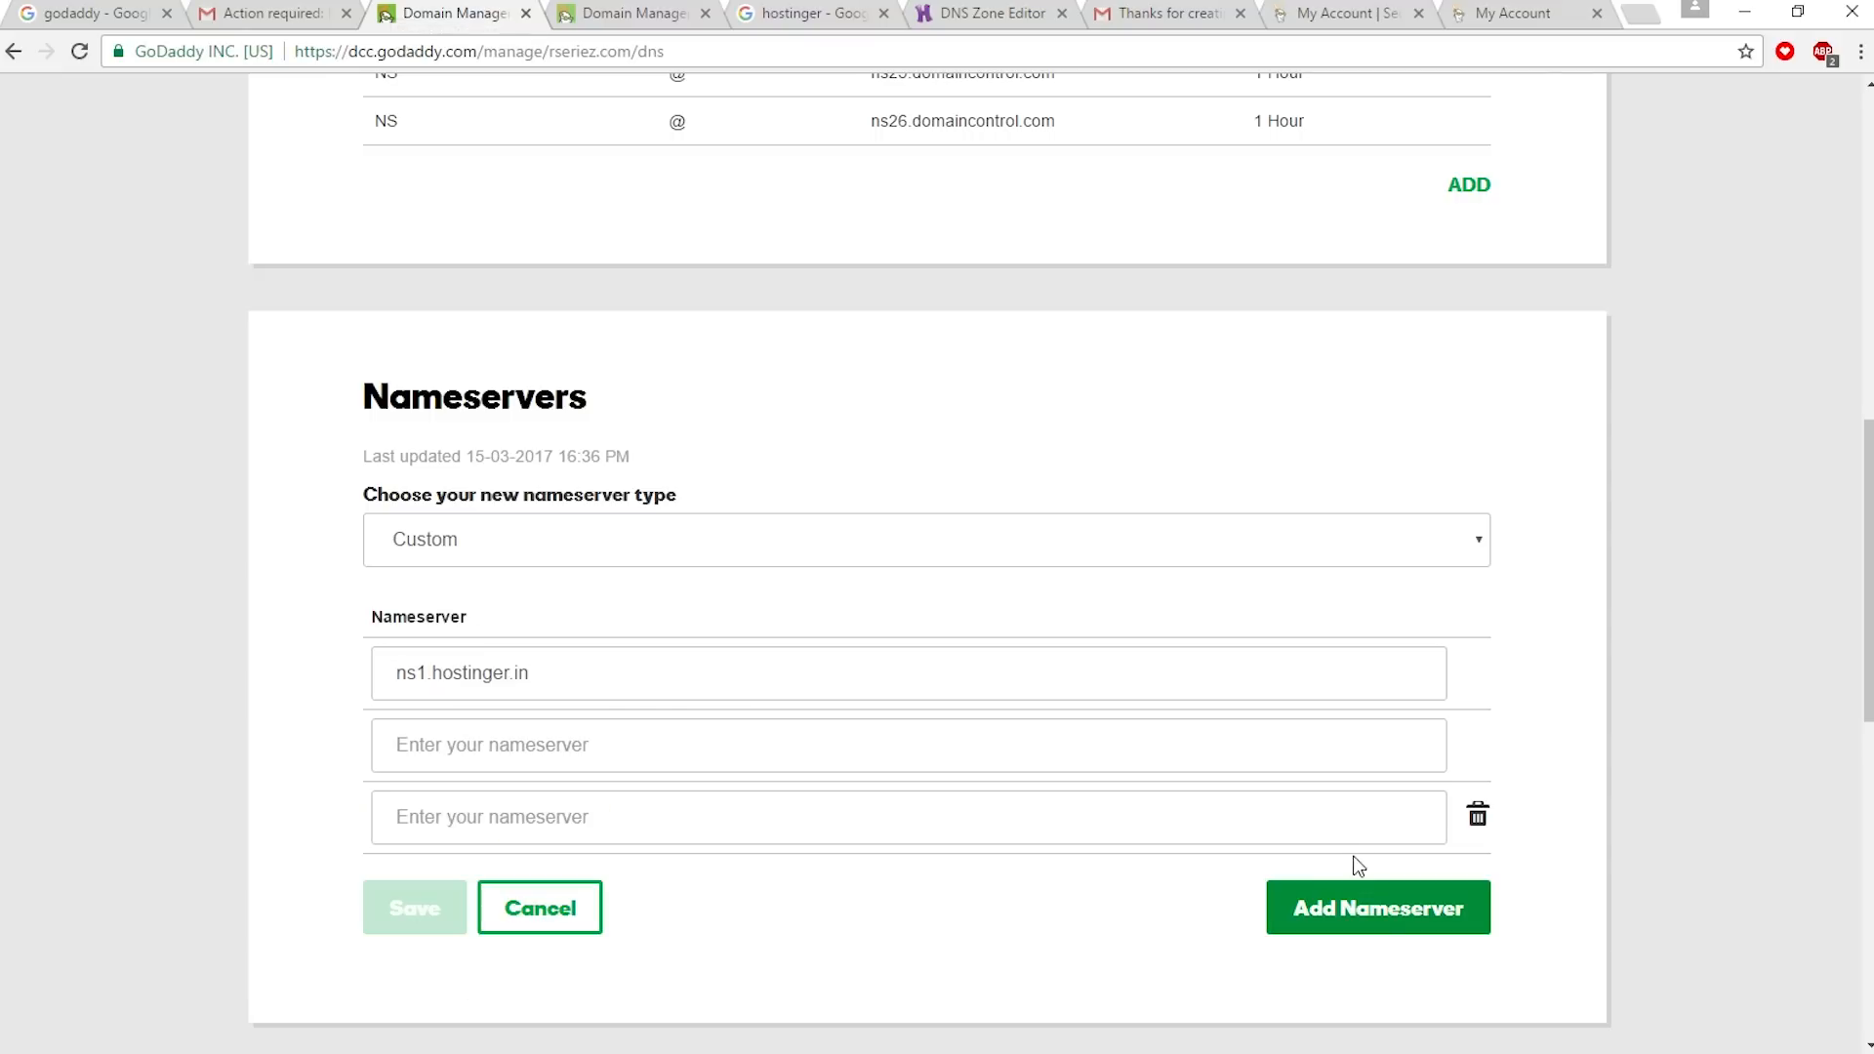
{"action": "left_click", "coordinate": [1376, 908]}
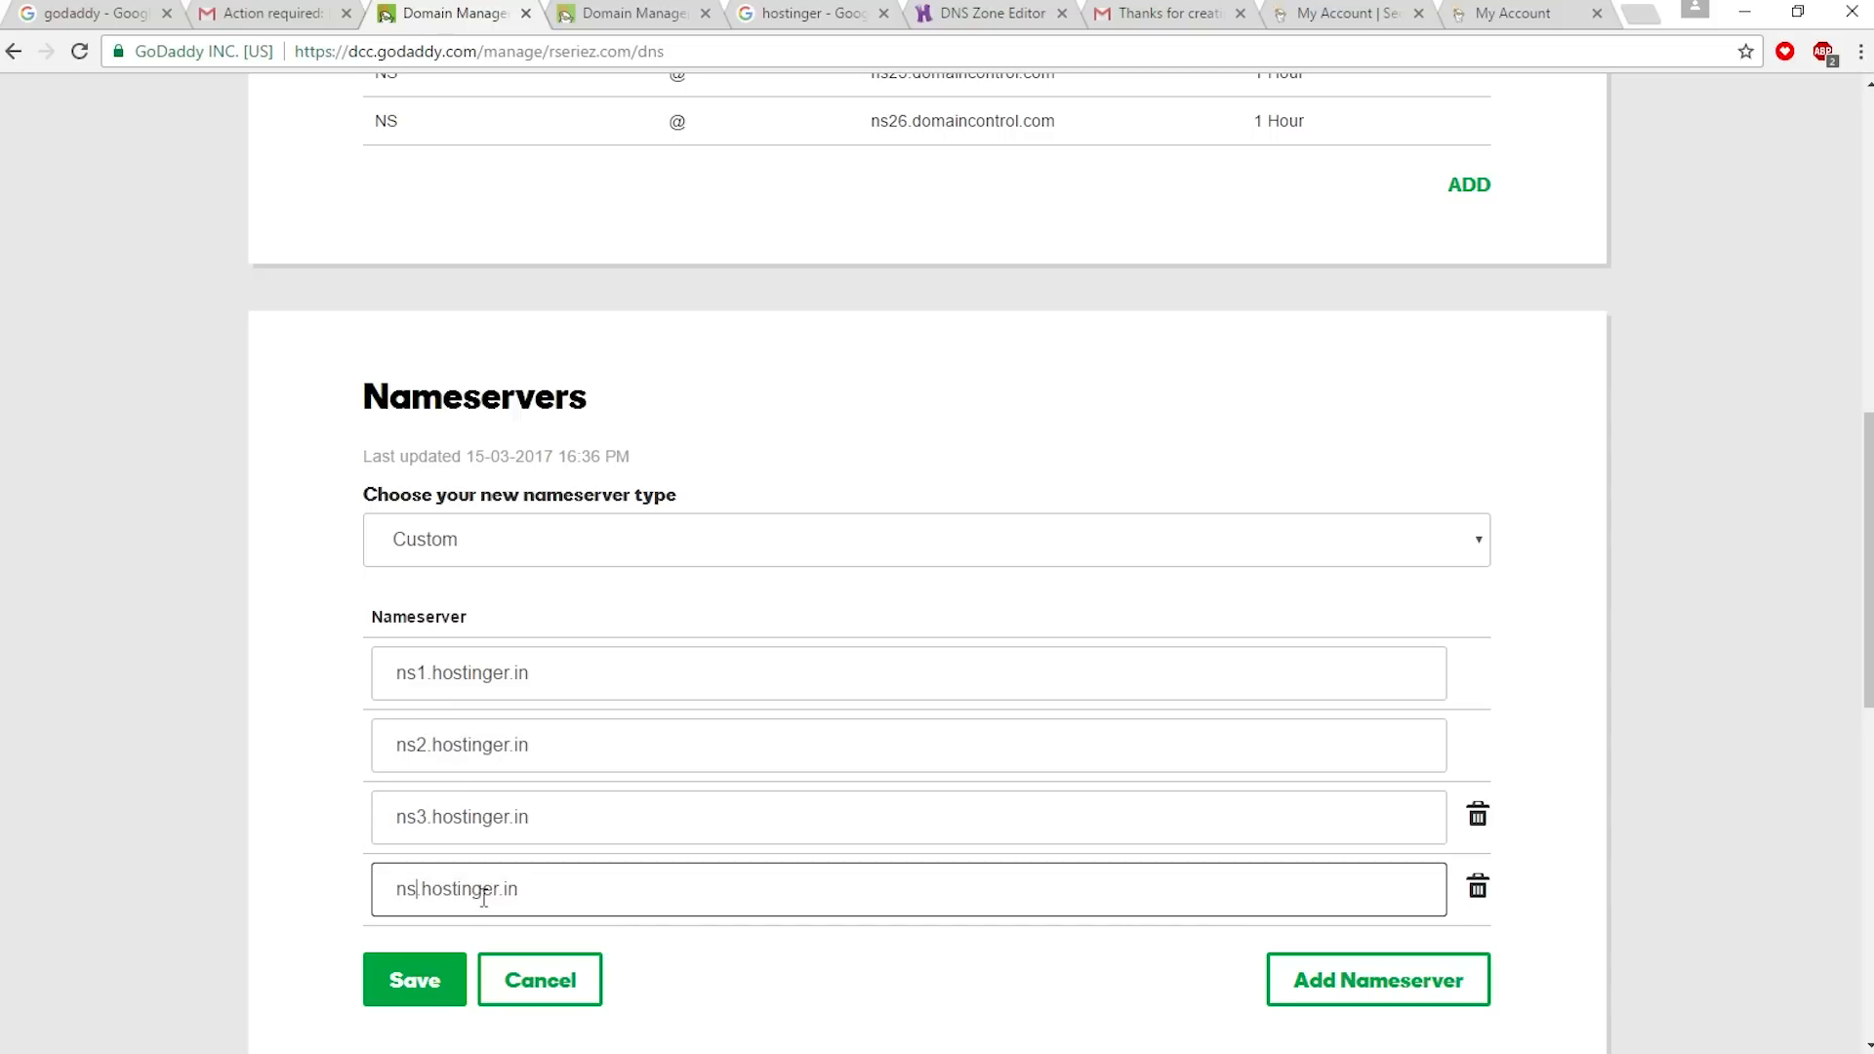
{"action": "left_click", "coordinate": [989, 13]}
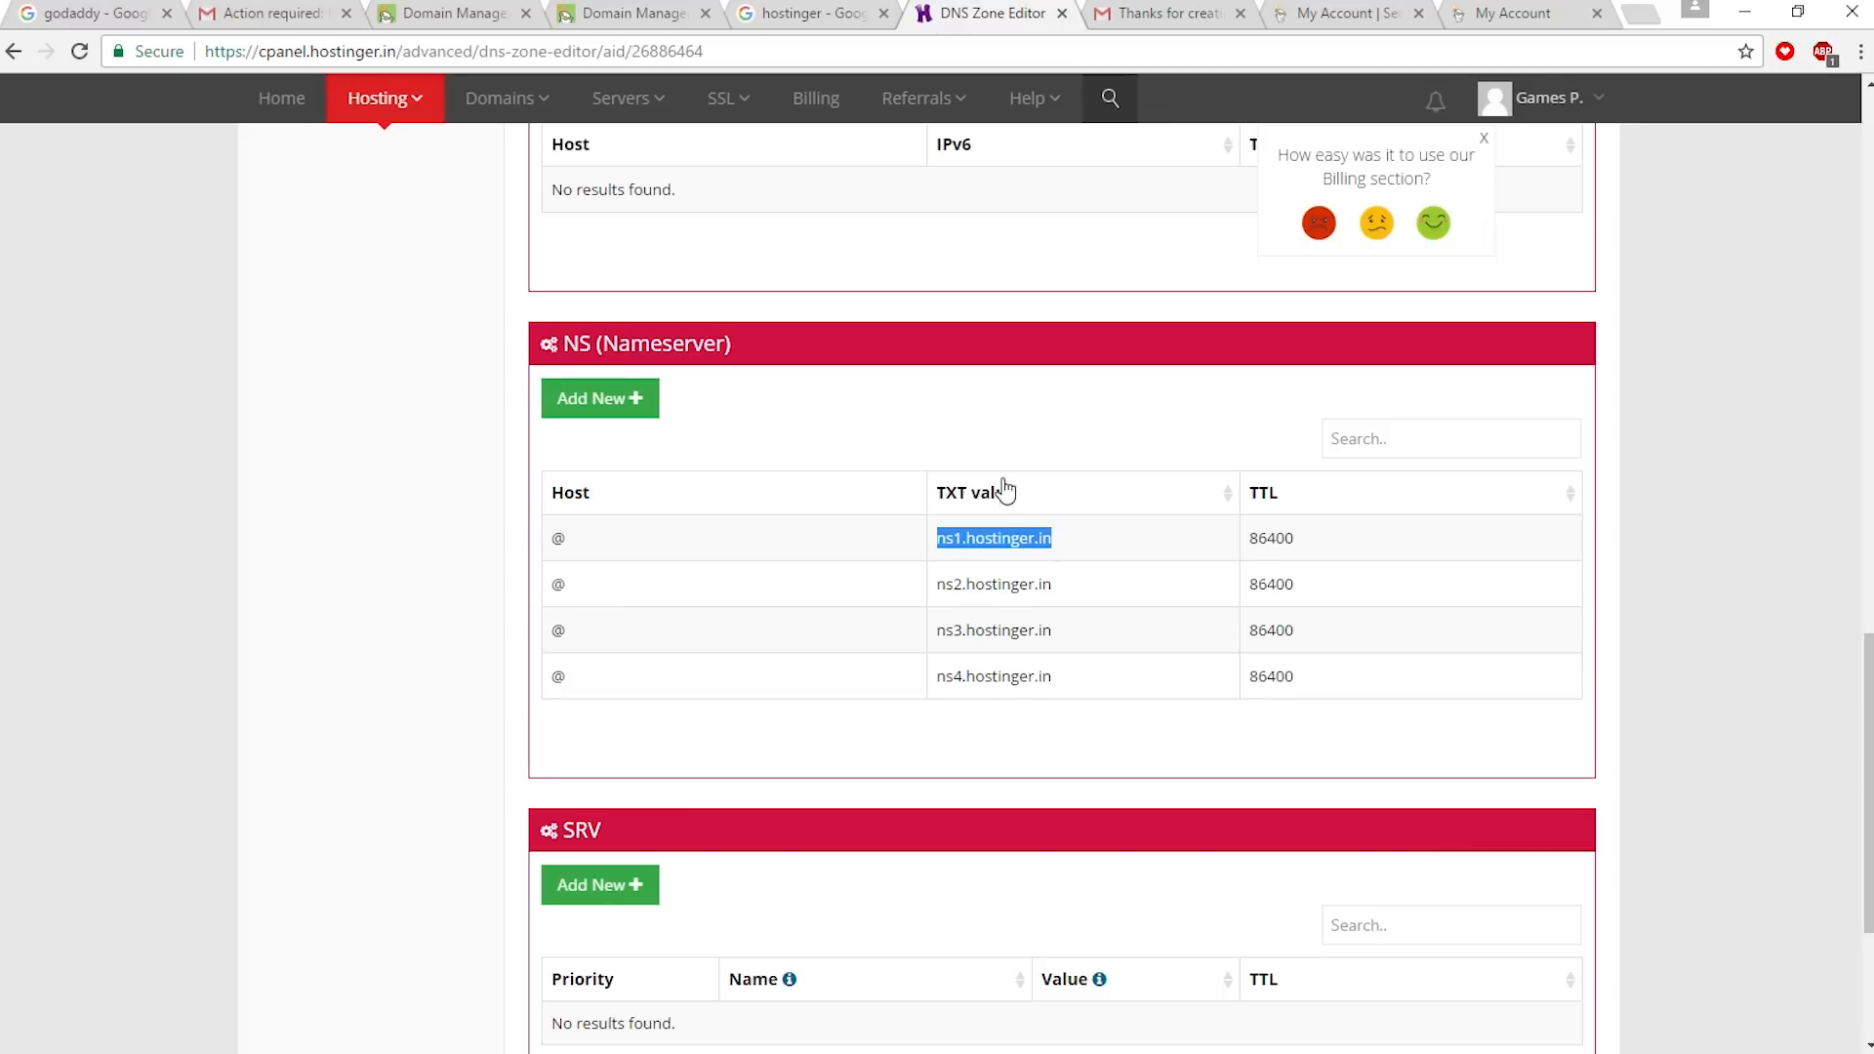
{"action": "left_click", "coordinate": [721, 97]}
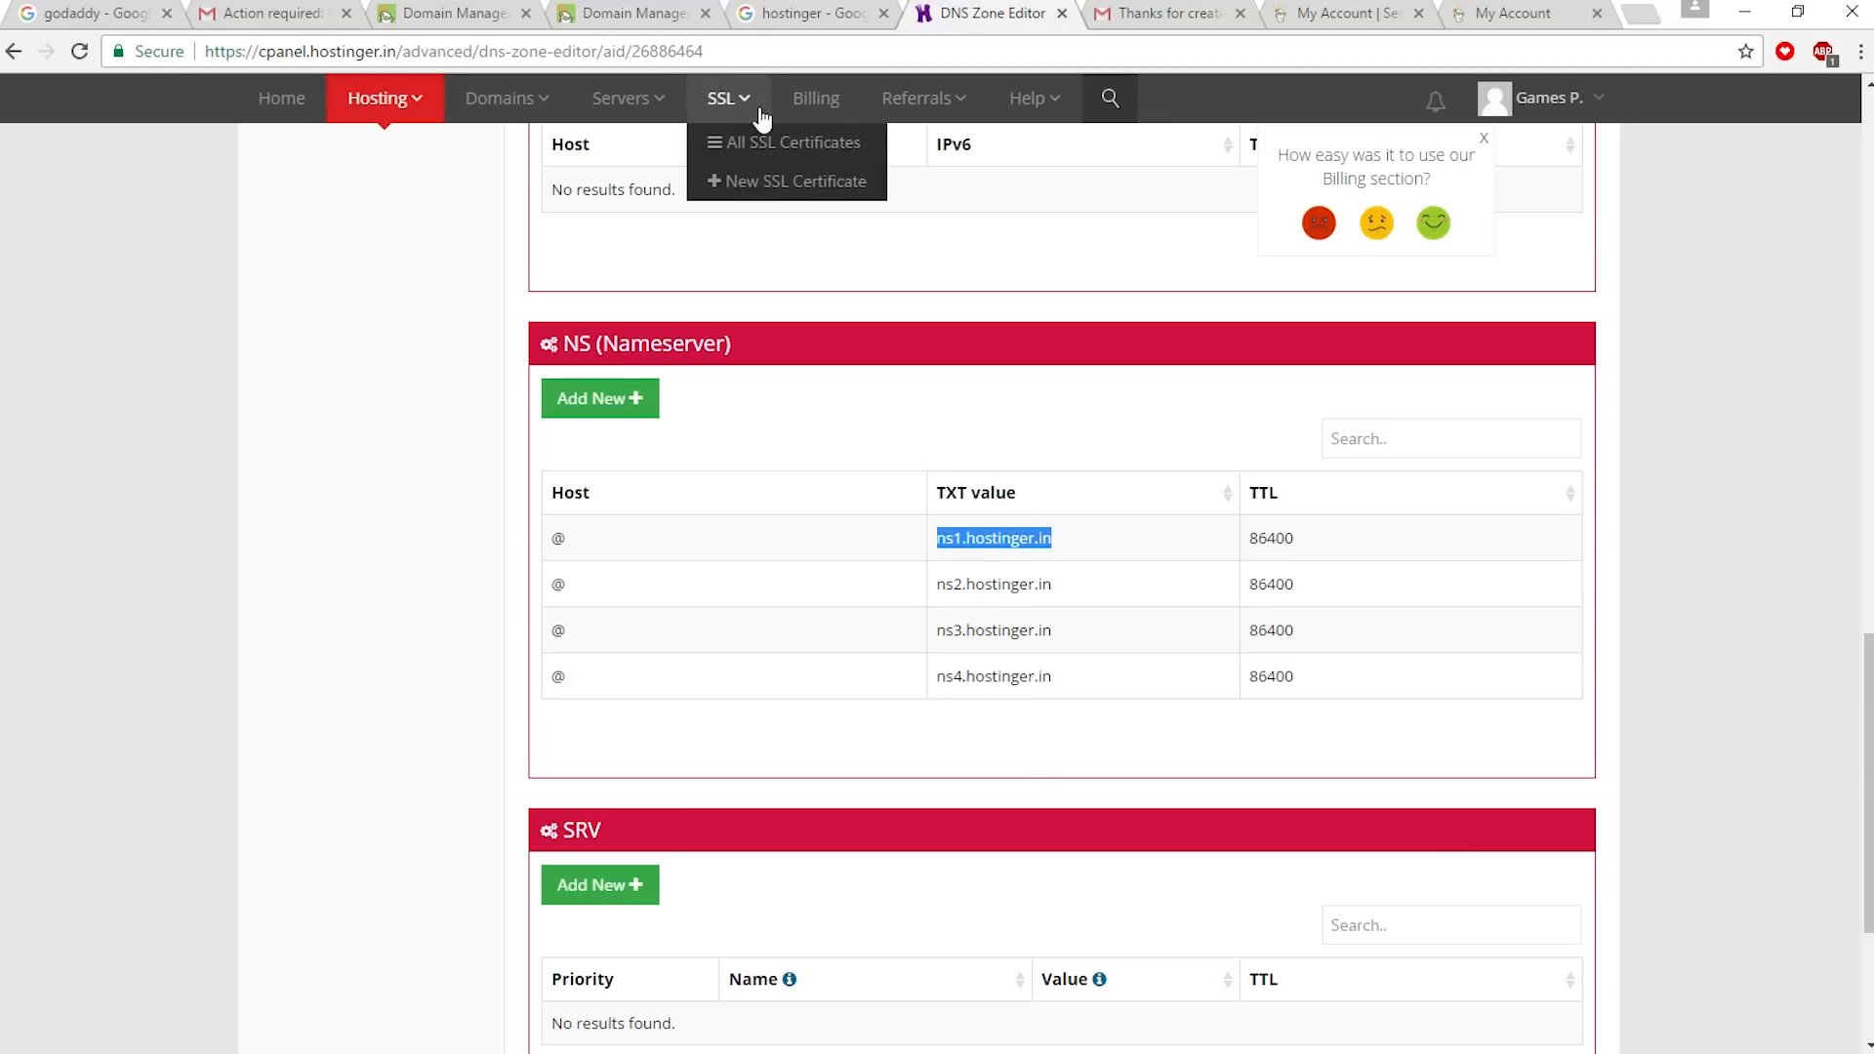
{"action": "left_click", "coordinate": [455, 14]}
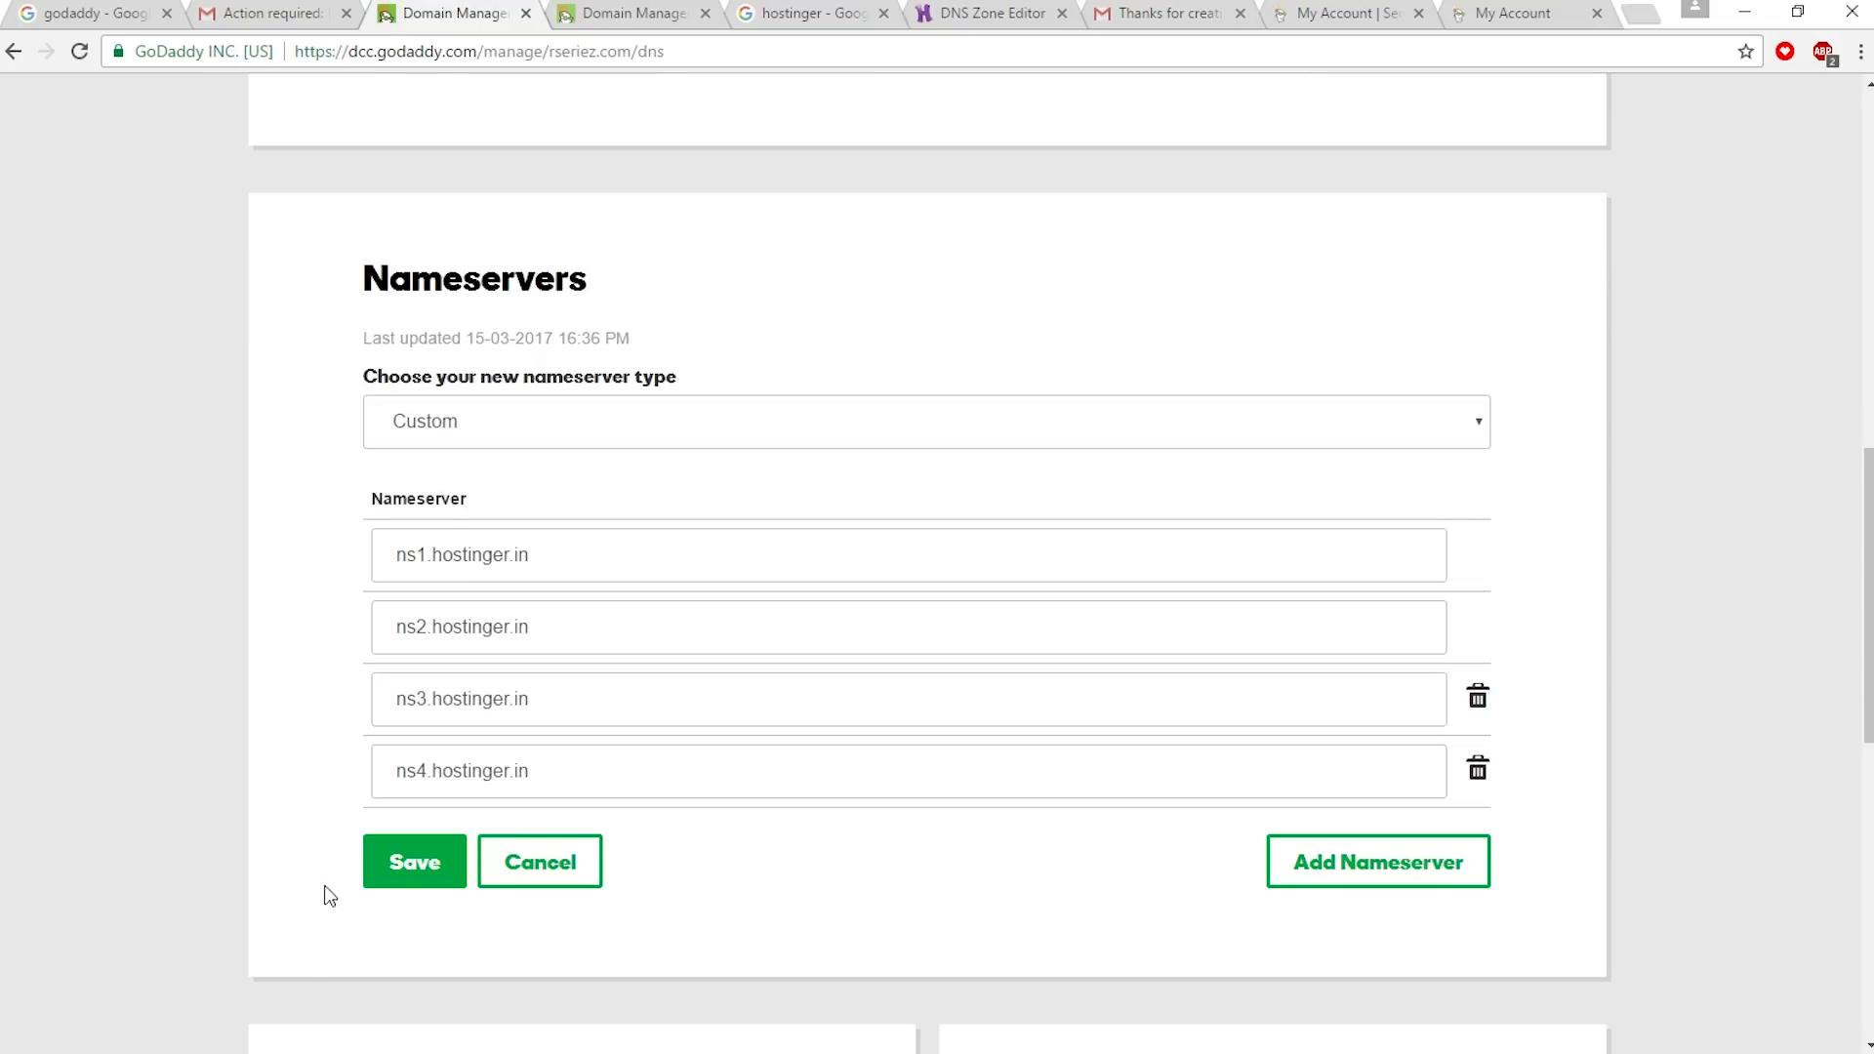
Step: Save the four Hostinger nameservers for rseriez.com and move to the Gmail inbox
{"action": "left_click", "coordinate": [414, 861]}
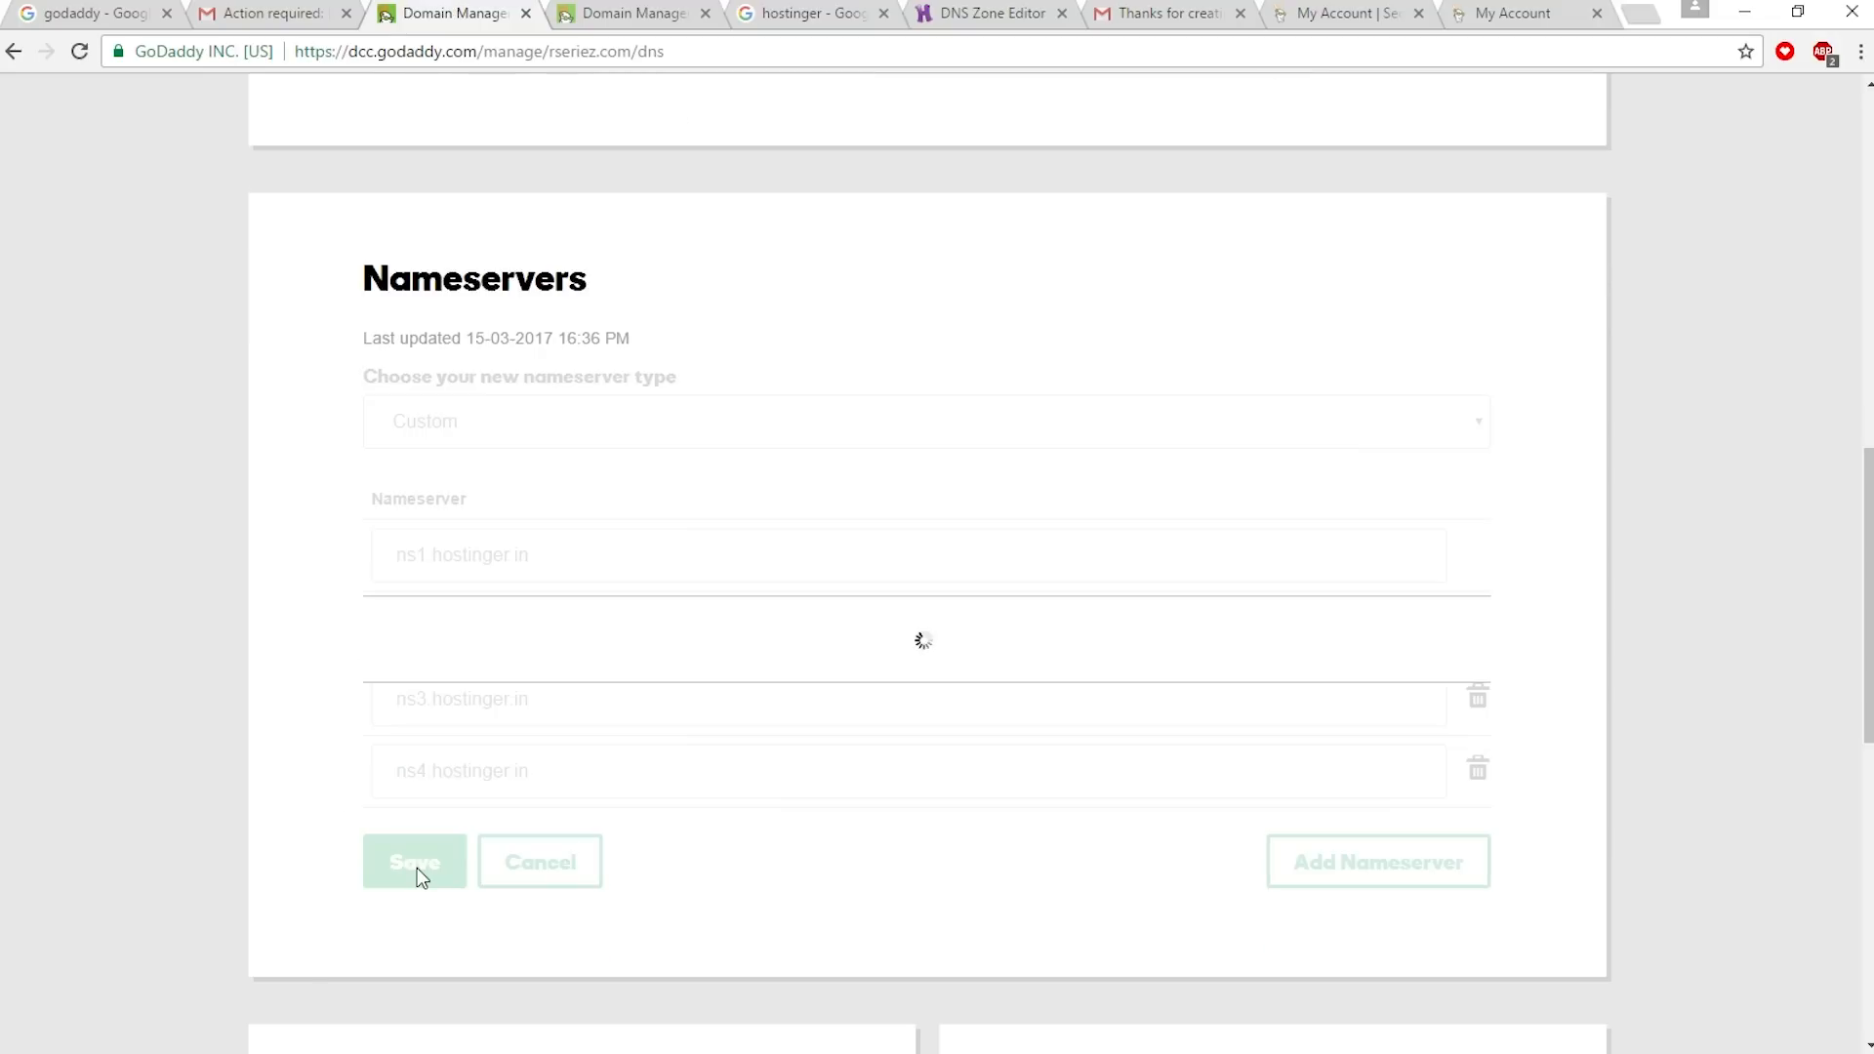
{"action": "left_click", "coordinate": [246, 14]}
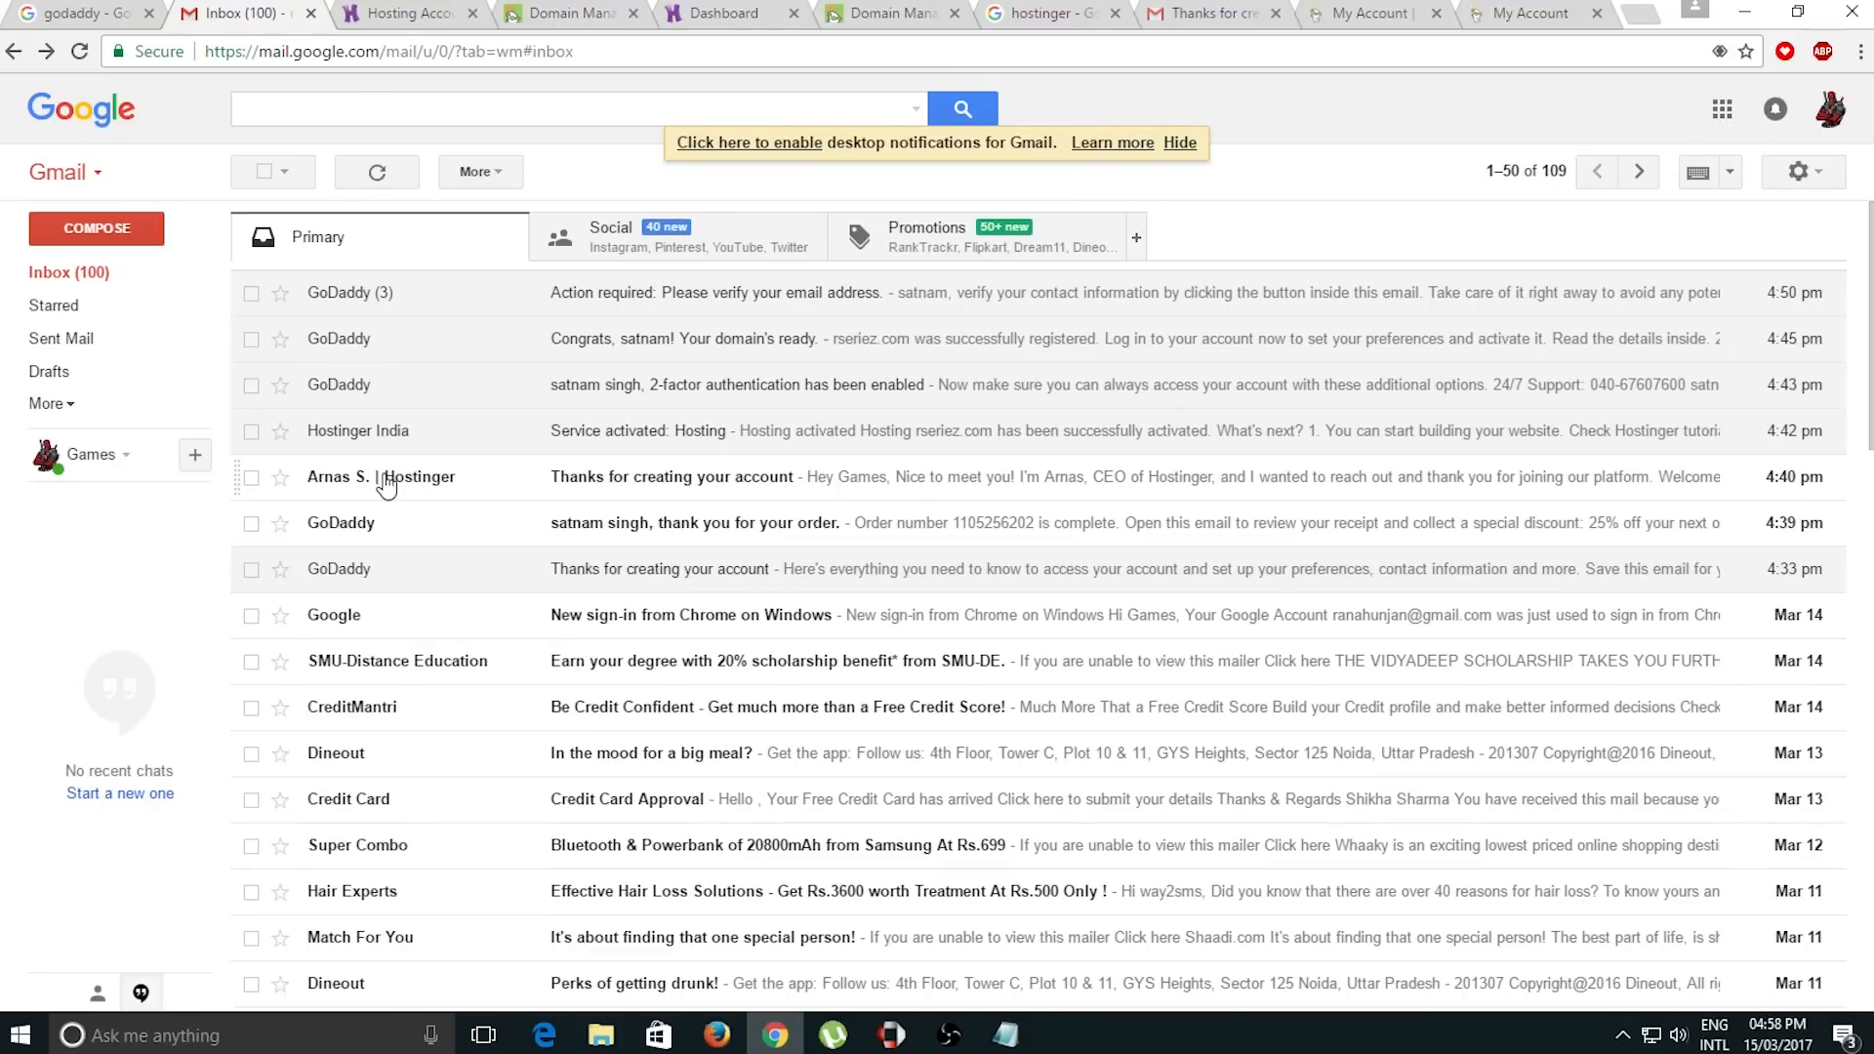
{"action": "mouse_move", "coordinate": [385, 451]}
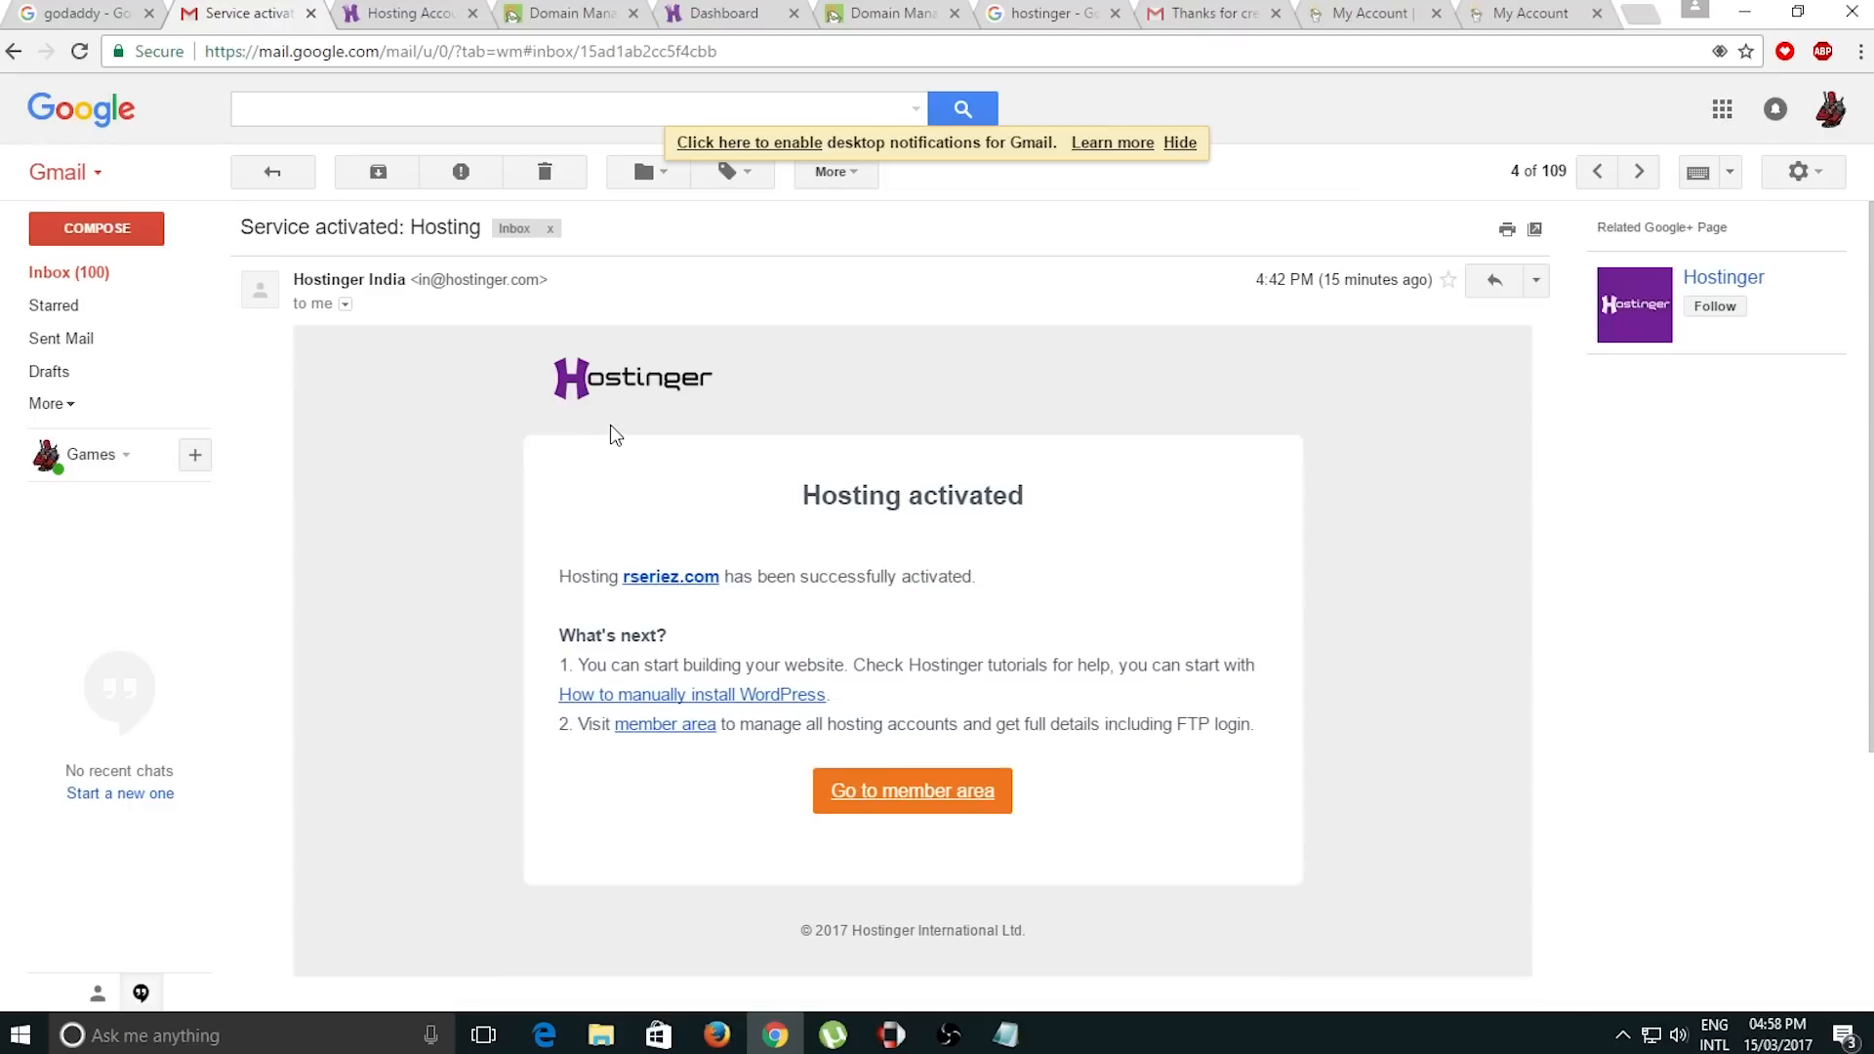
{"action": "mouse_move", "coordinate": [580, 562]}
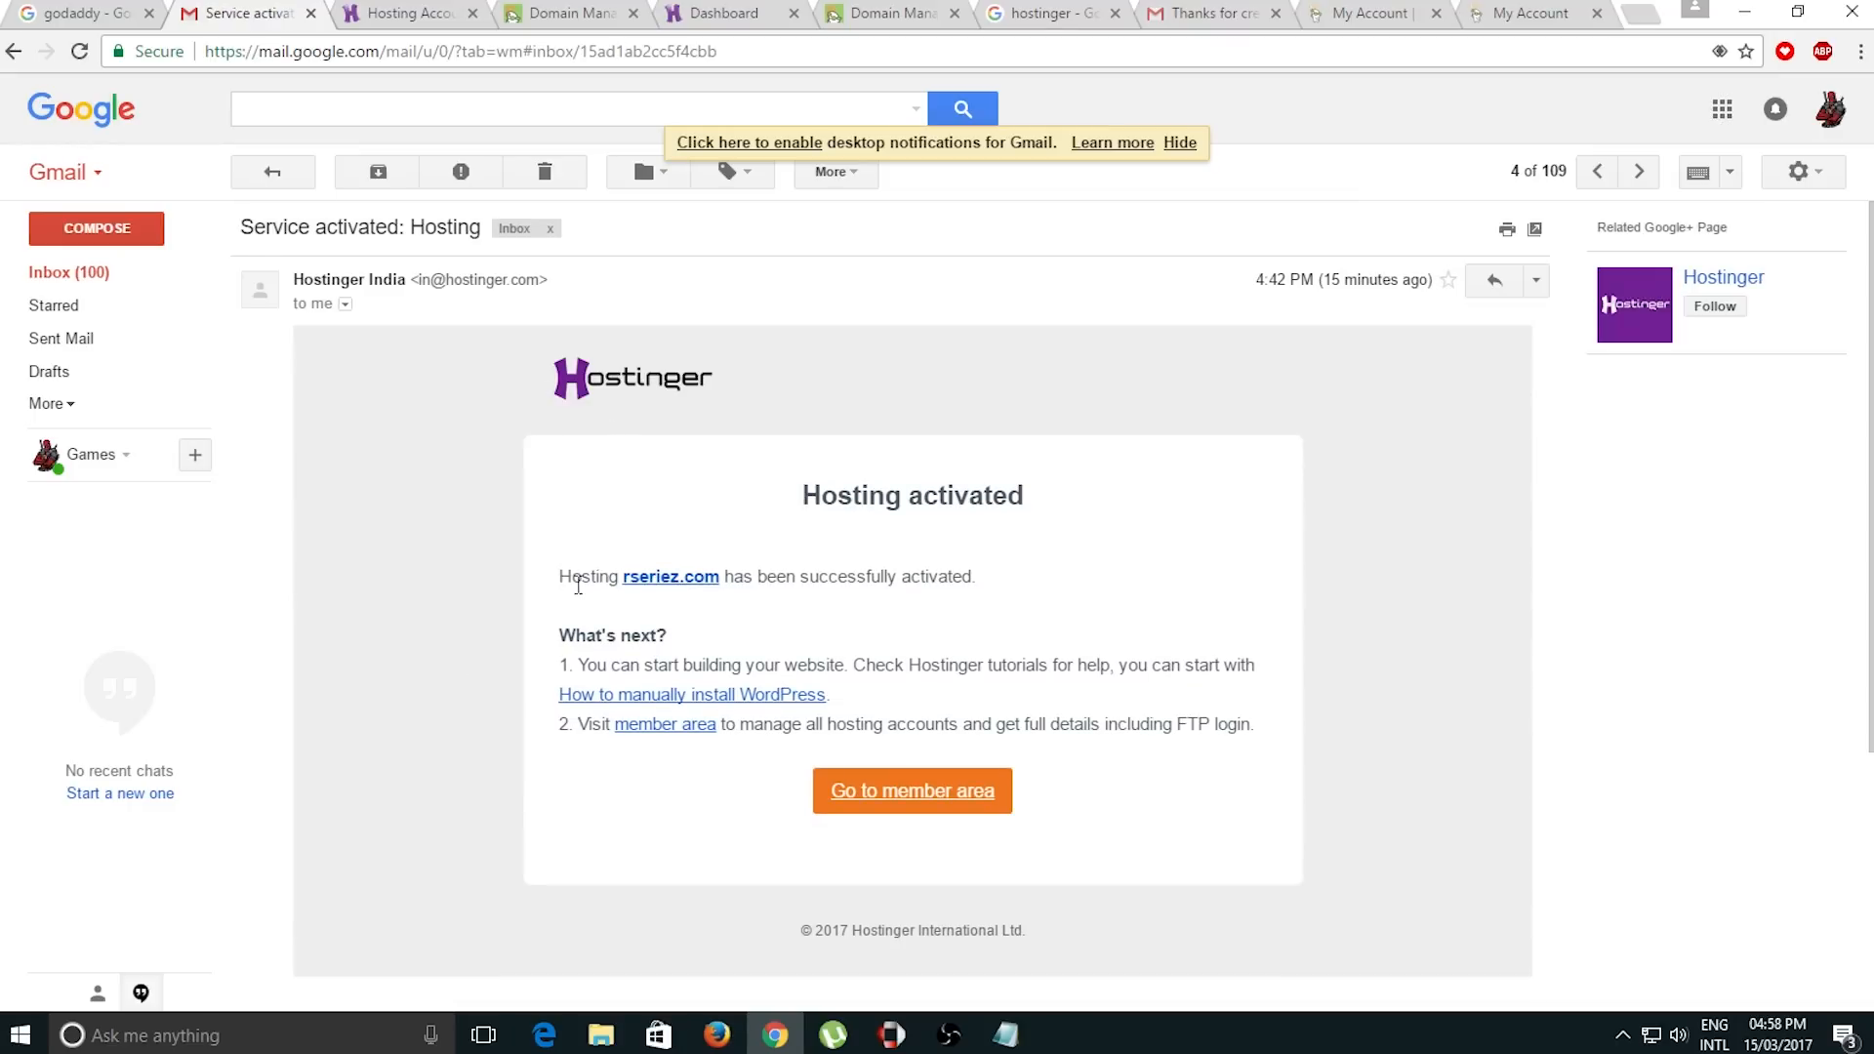
{"action": "mouse_move", "coordinate": [914, 603]}
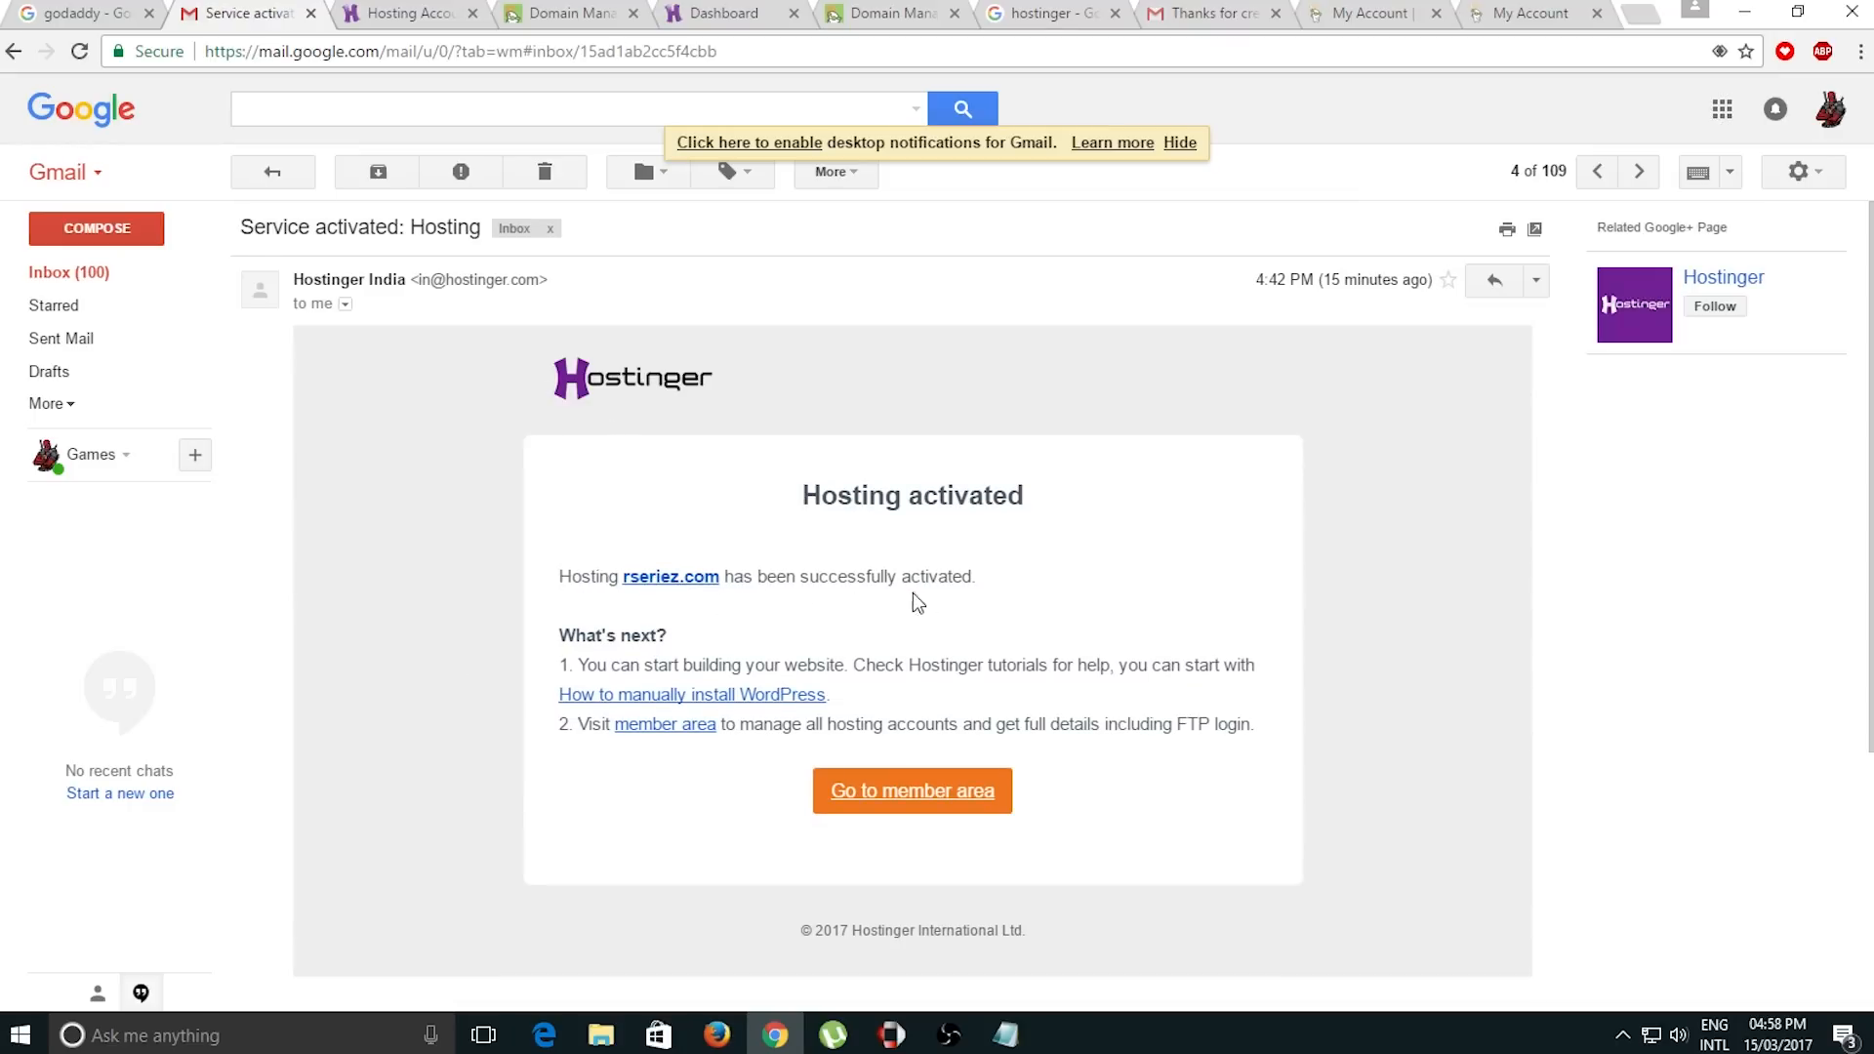
{"action": "mouse_move", "coordinate": [933, 614]}
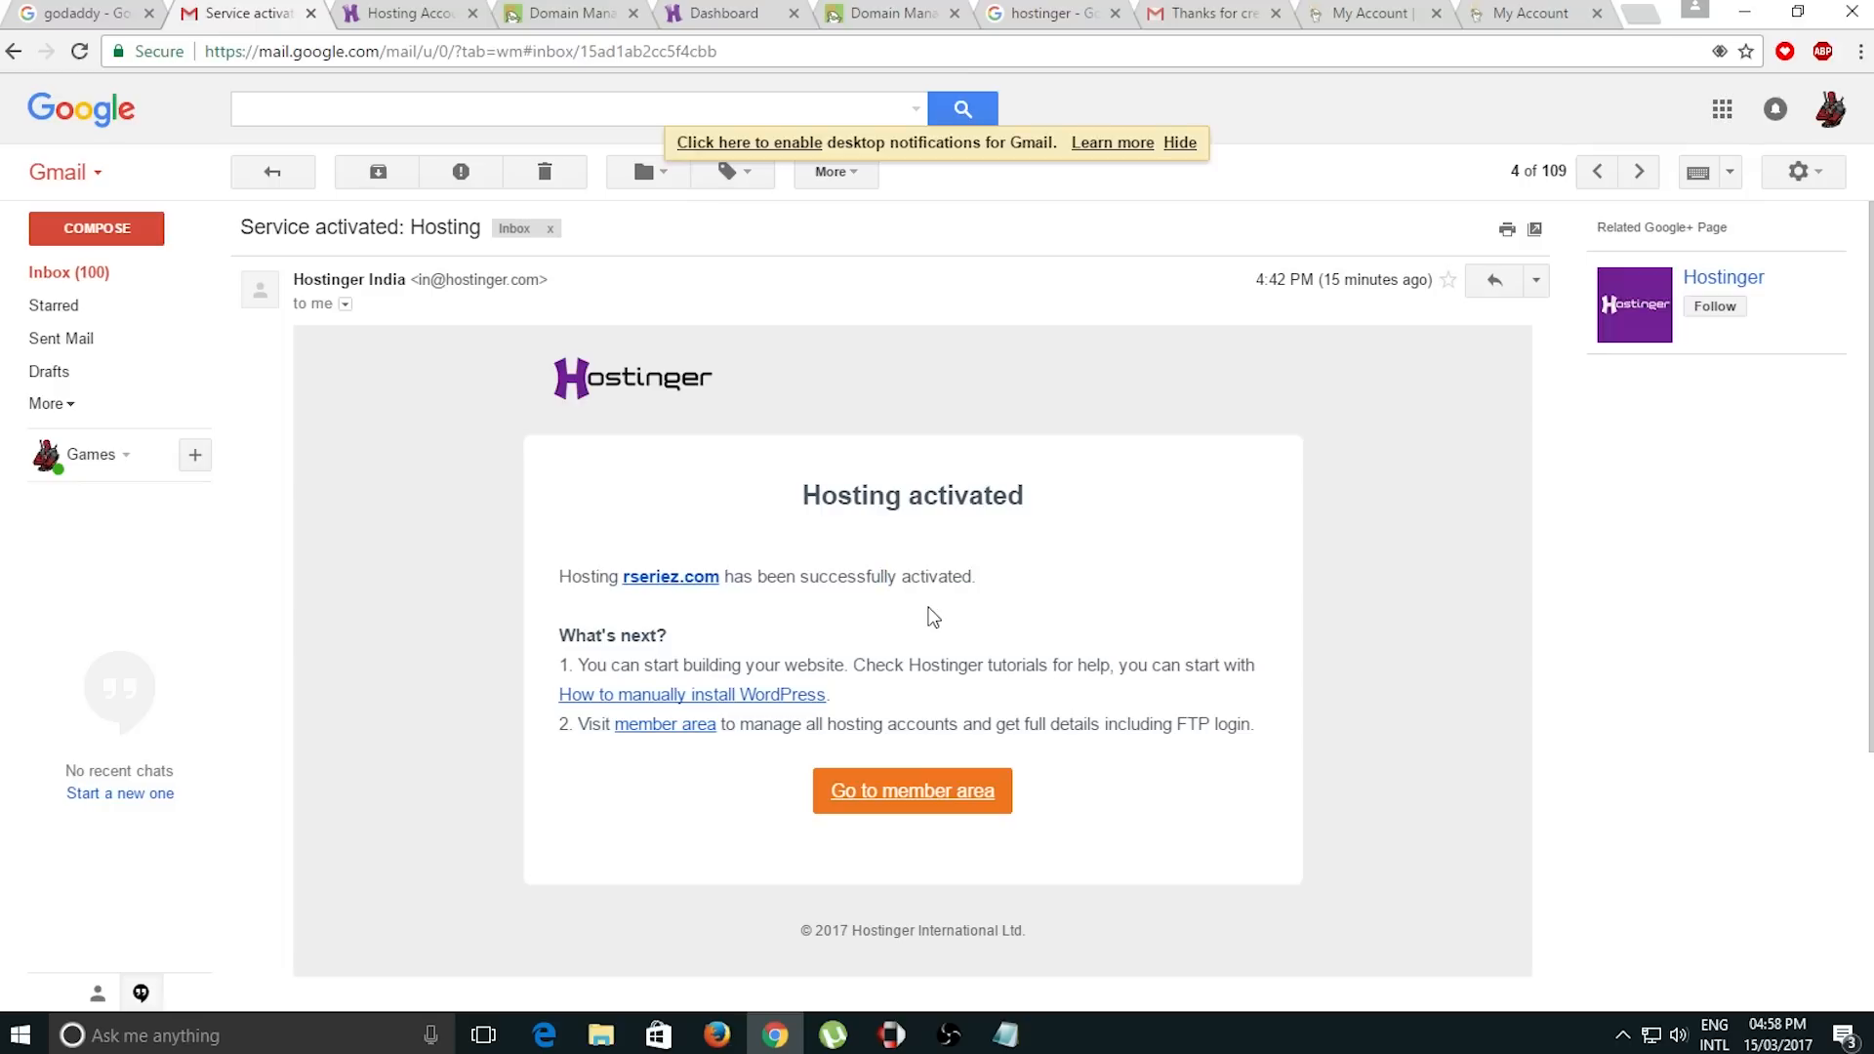
{"action": "mouse_move", "coordinate": [664, 722]}
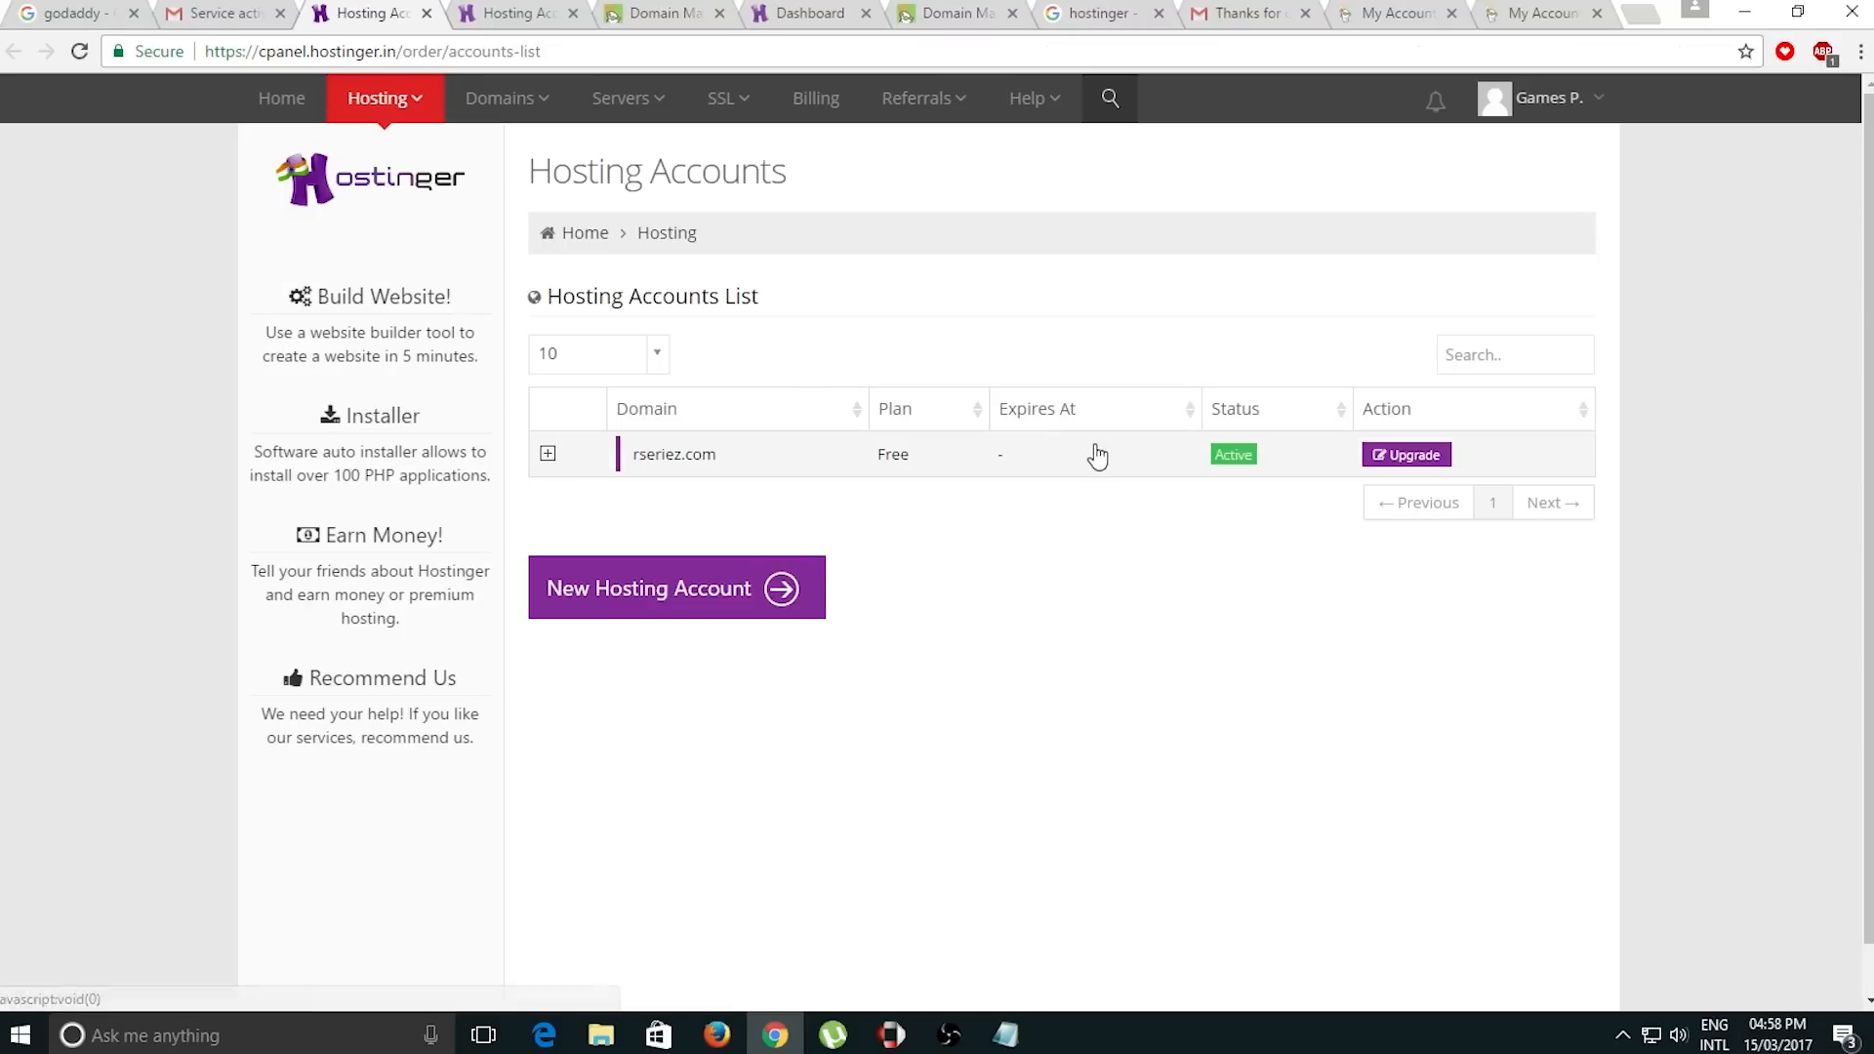
{"action": "mouse_move", "coordinate": [1206, 479]}
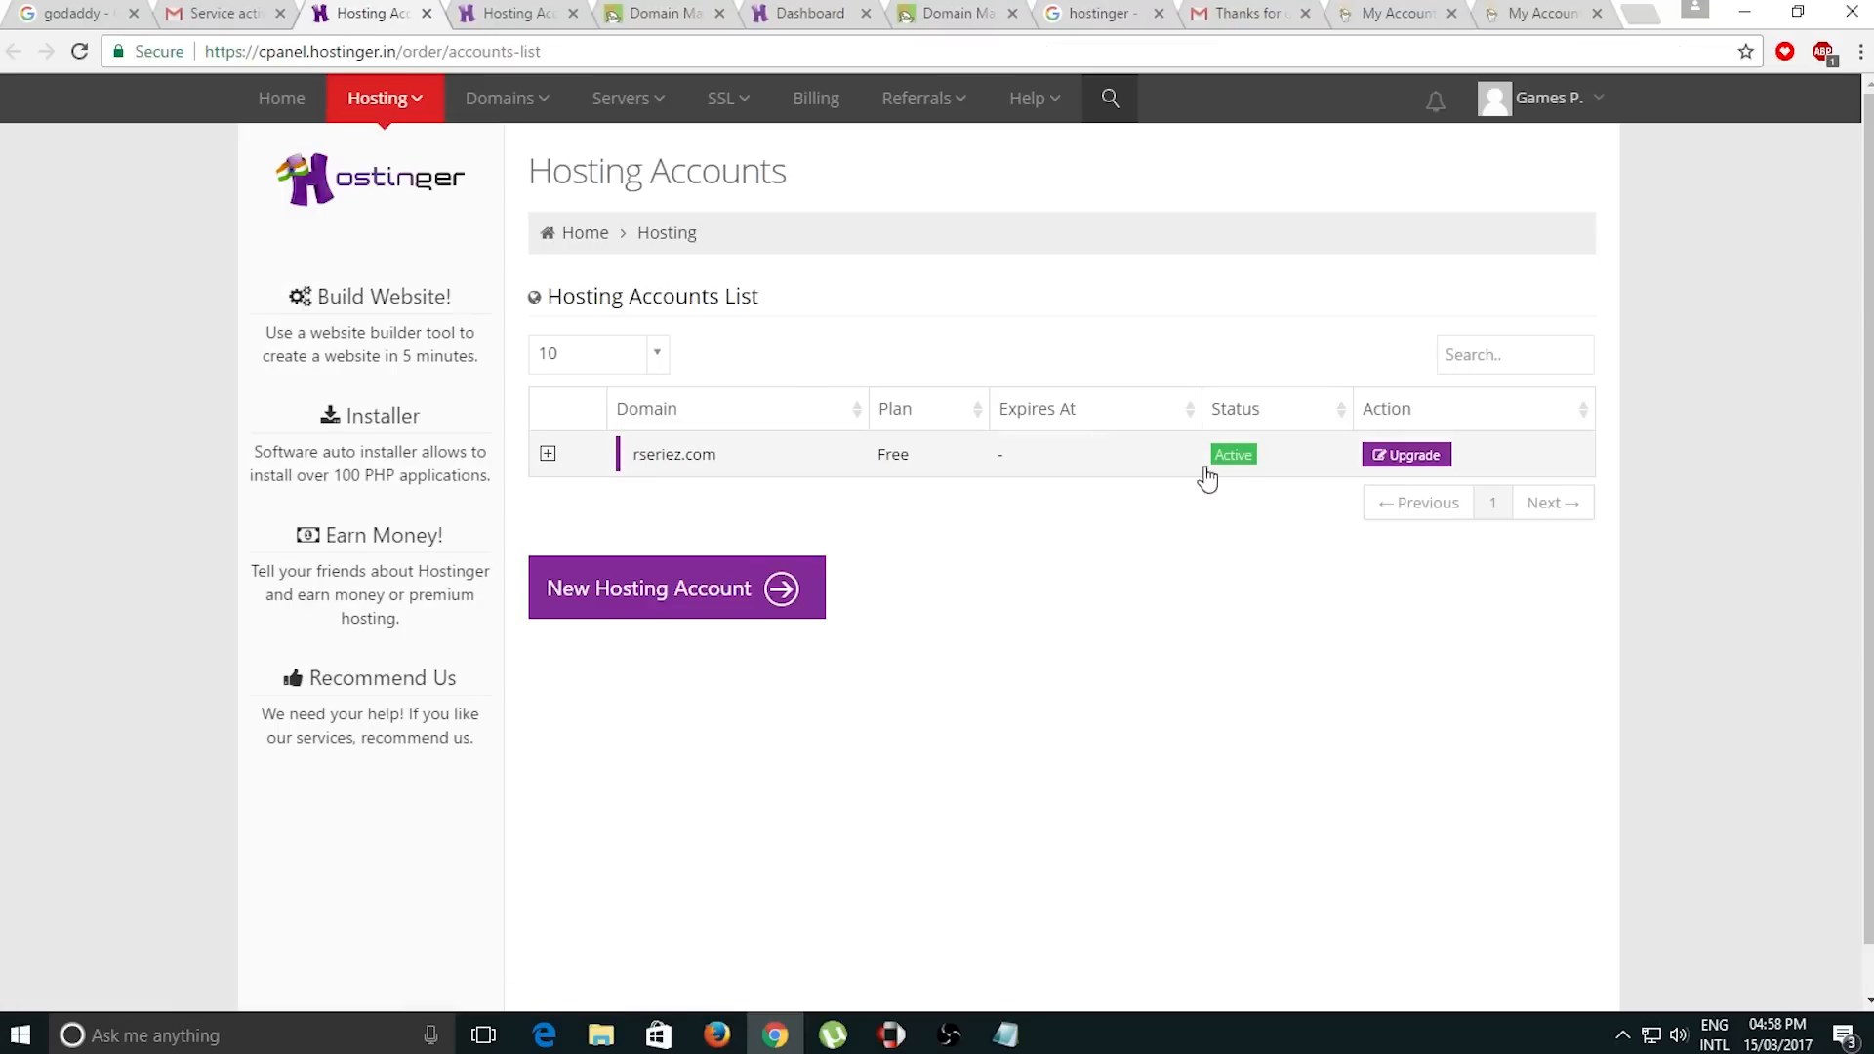
{"action": "mouse_move", "coordinate": [1228, 469]}
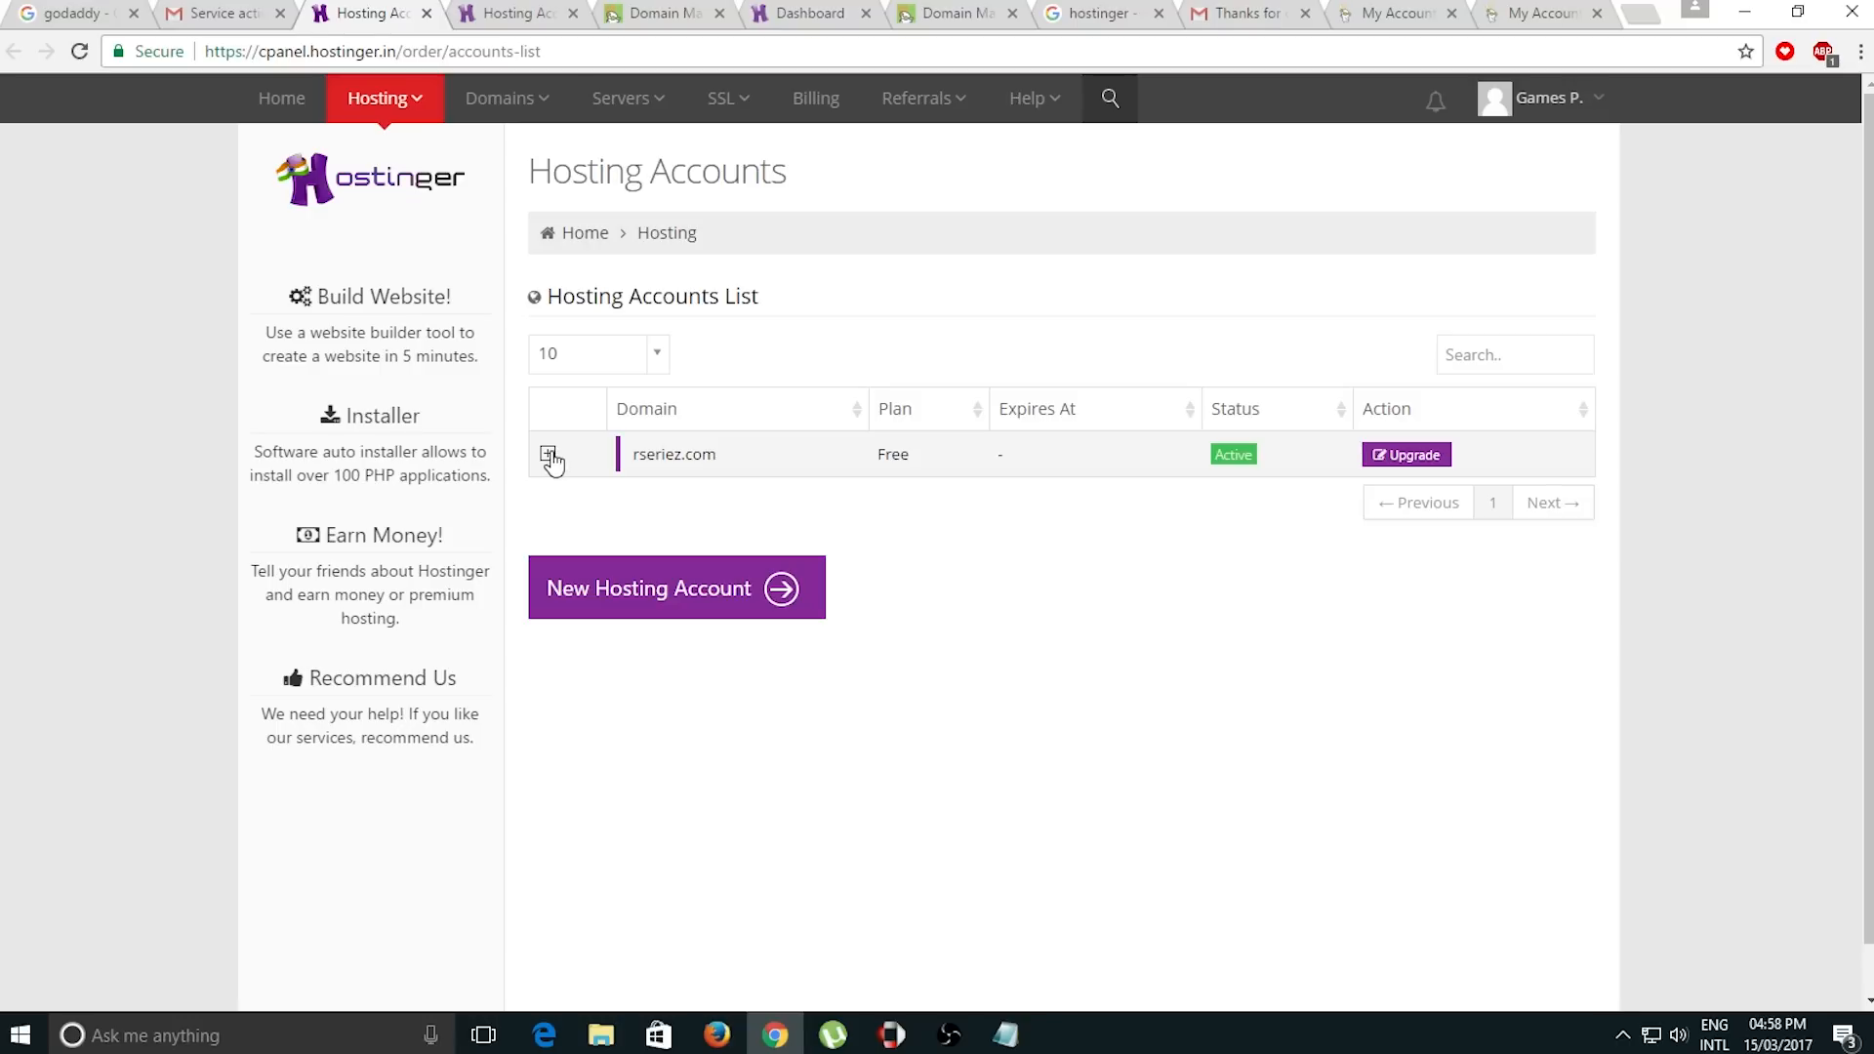
Step: Expand the rseriez.com hosting row and launch its Auto Installer
{"action": "left_click", "coordinate": [550, 459]}
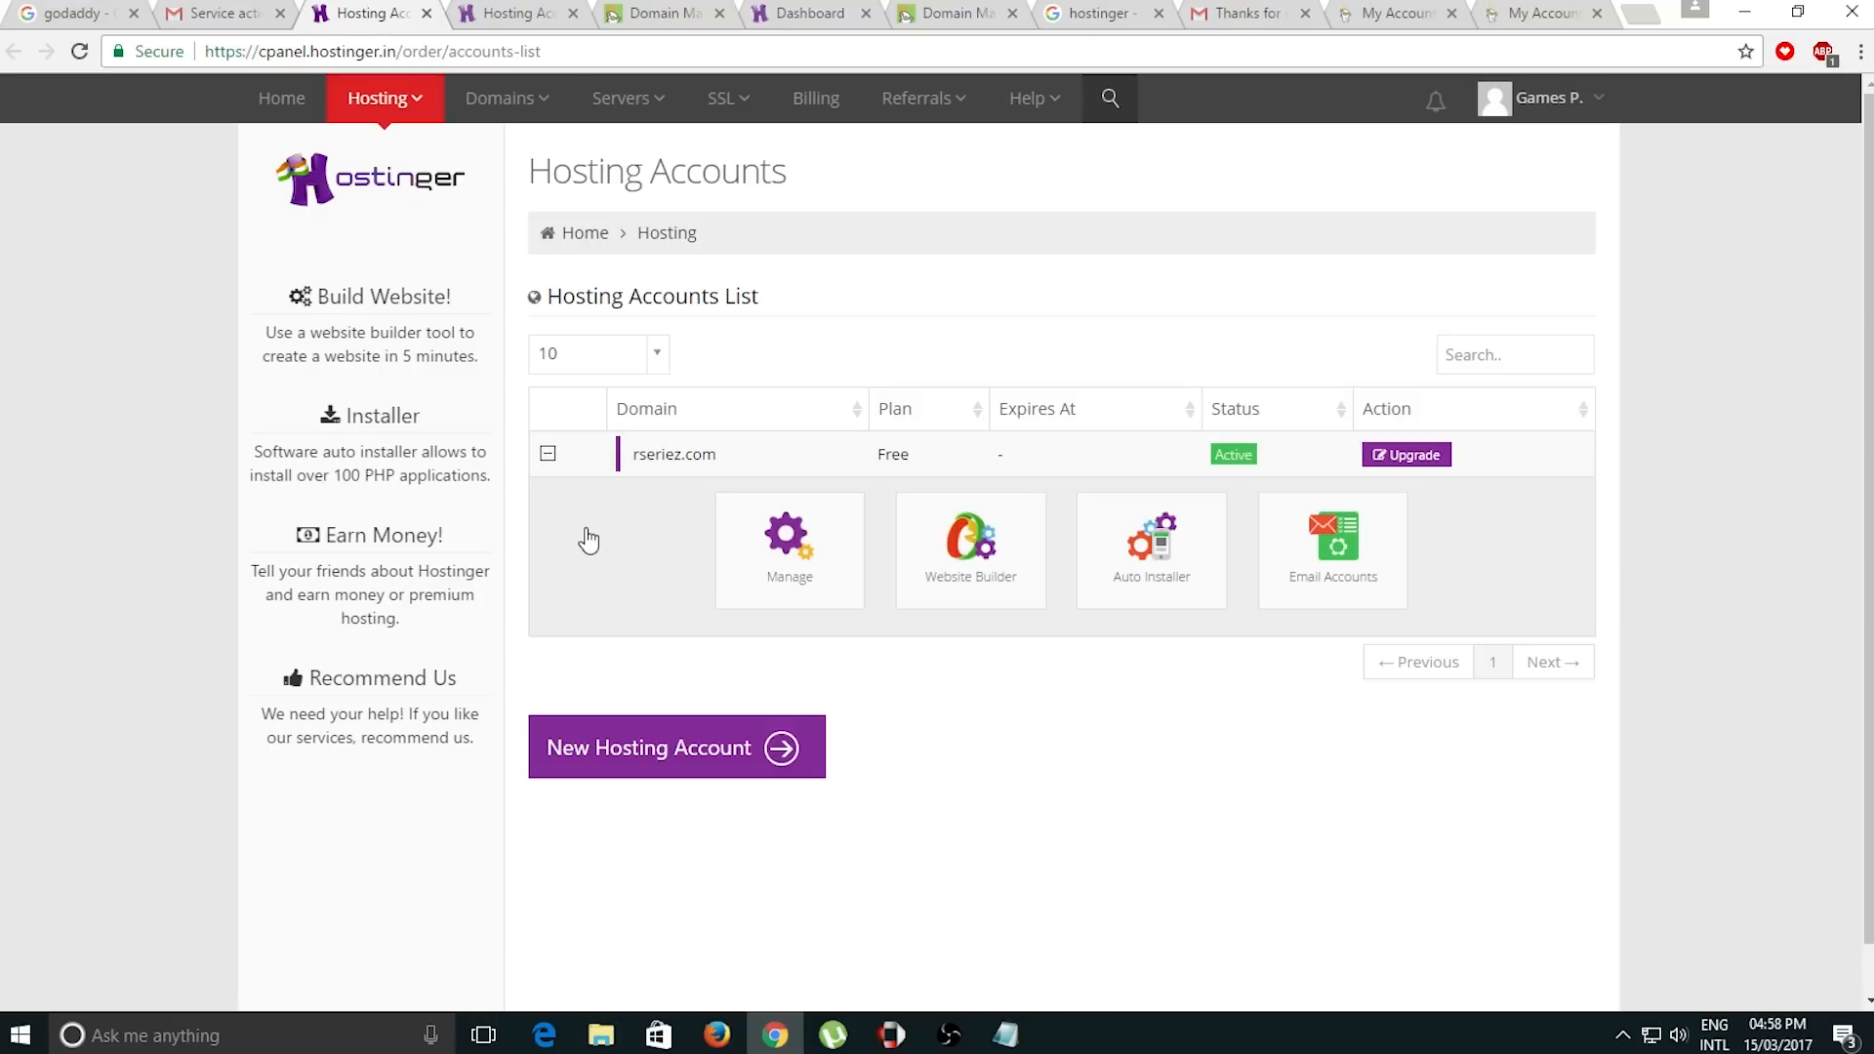
{"action": "left_click", "coordinate": [547, 453]}
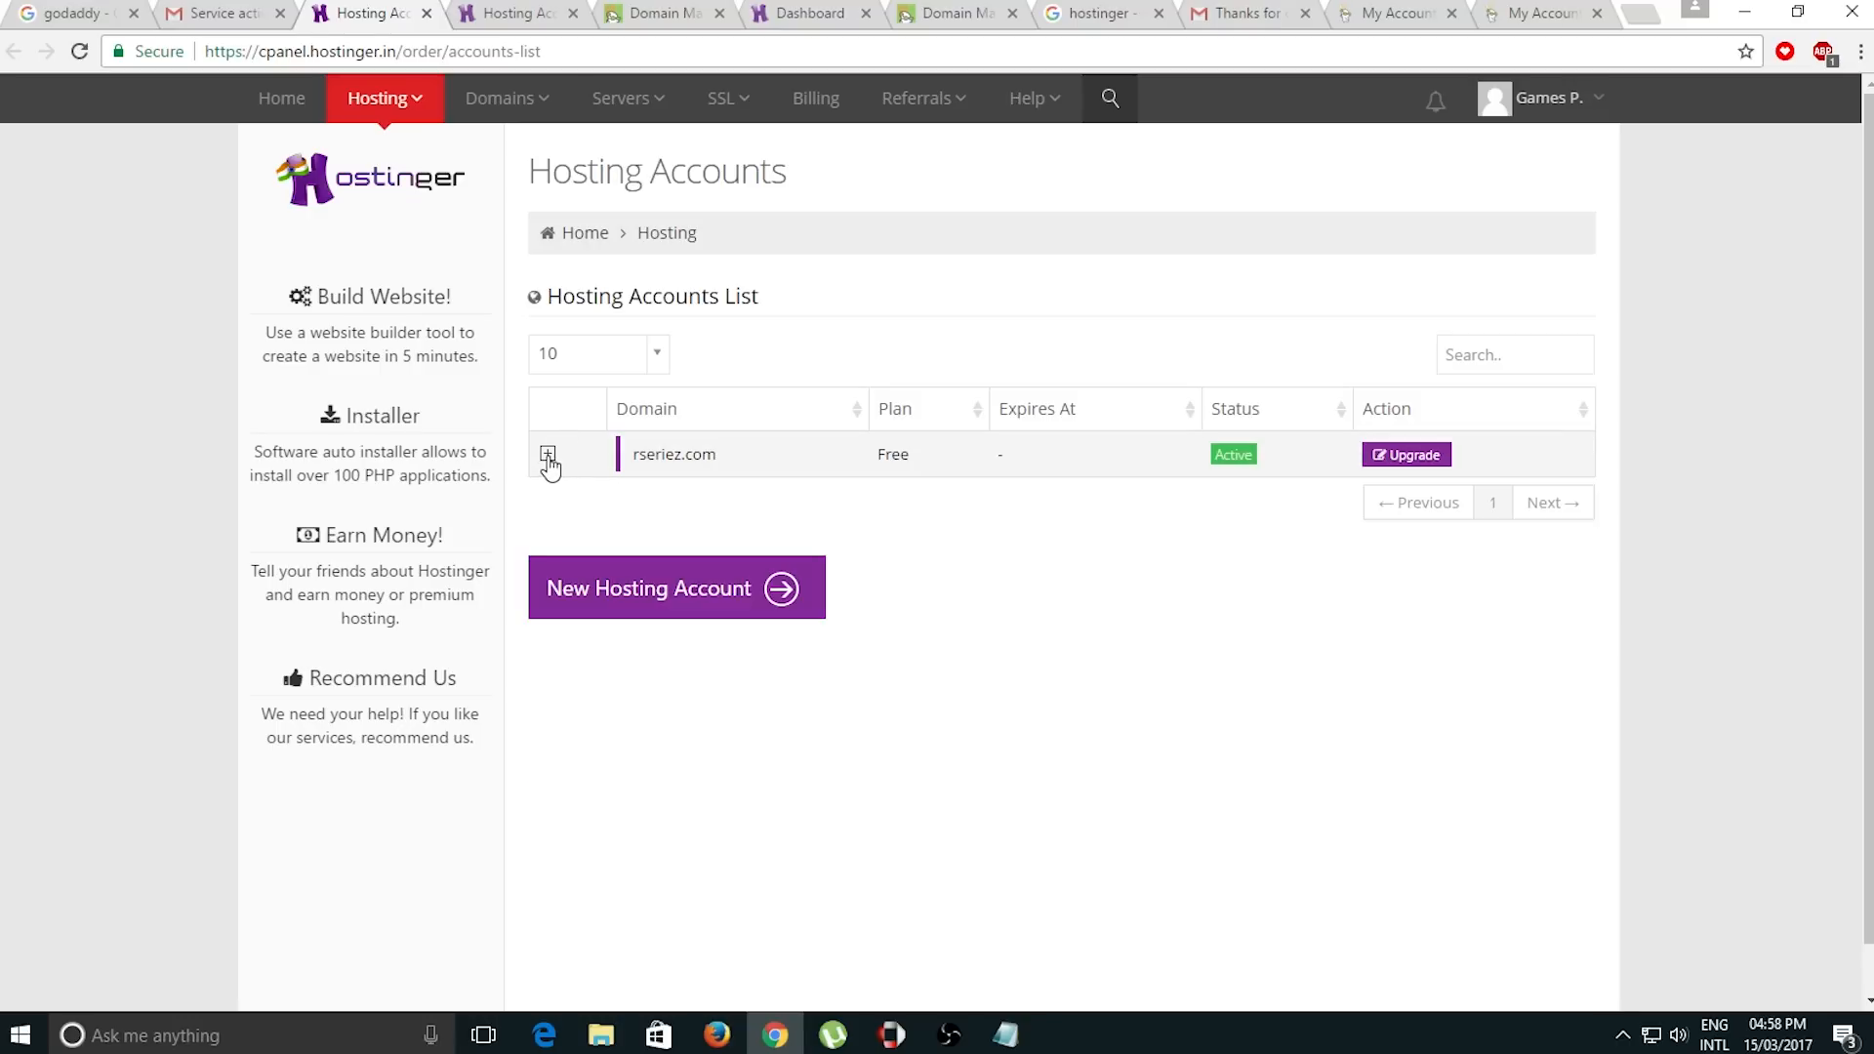
{"action": "left_click", "coordinate": [547, 455]}
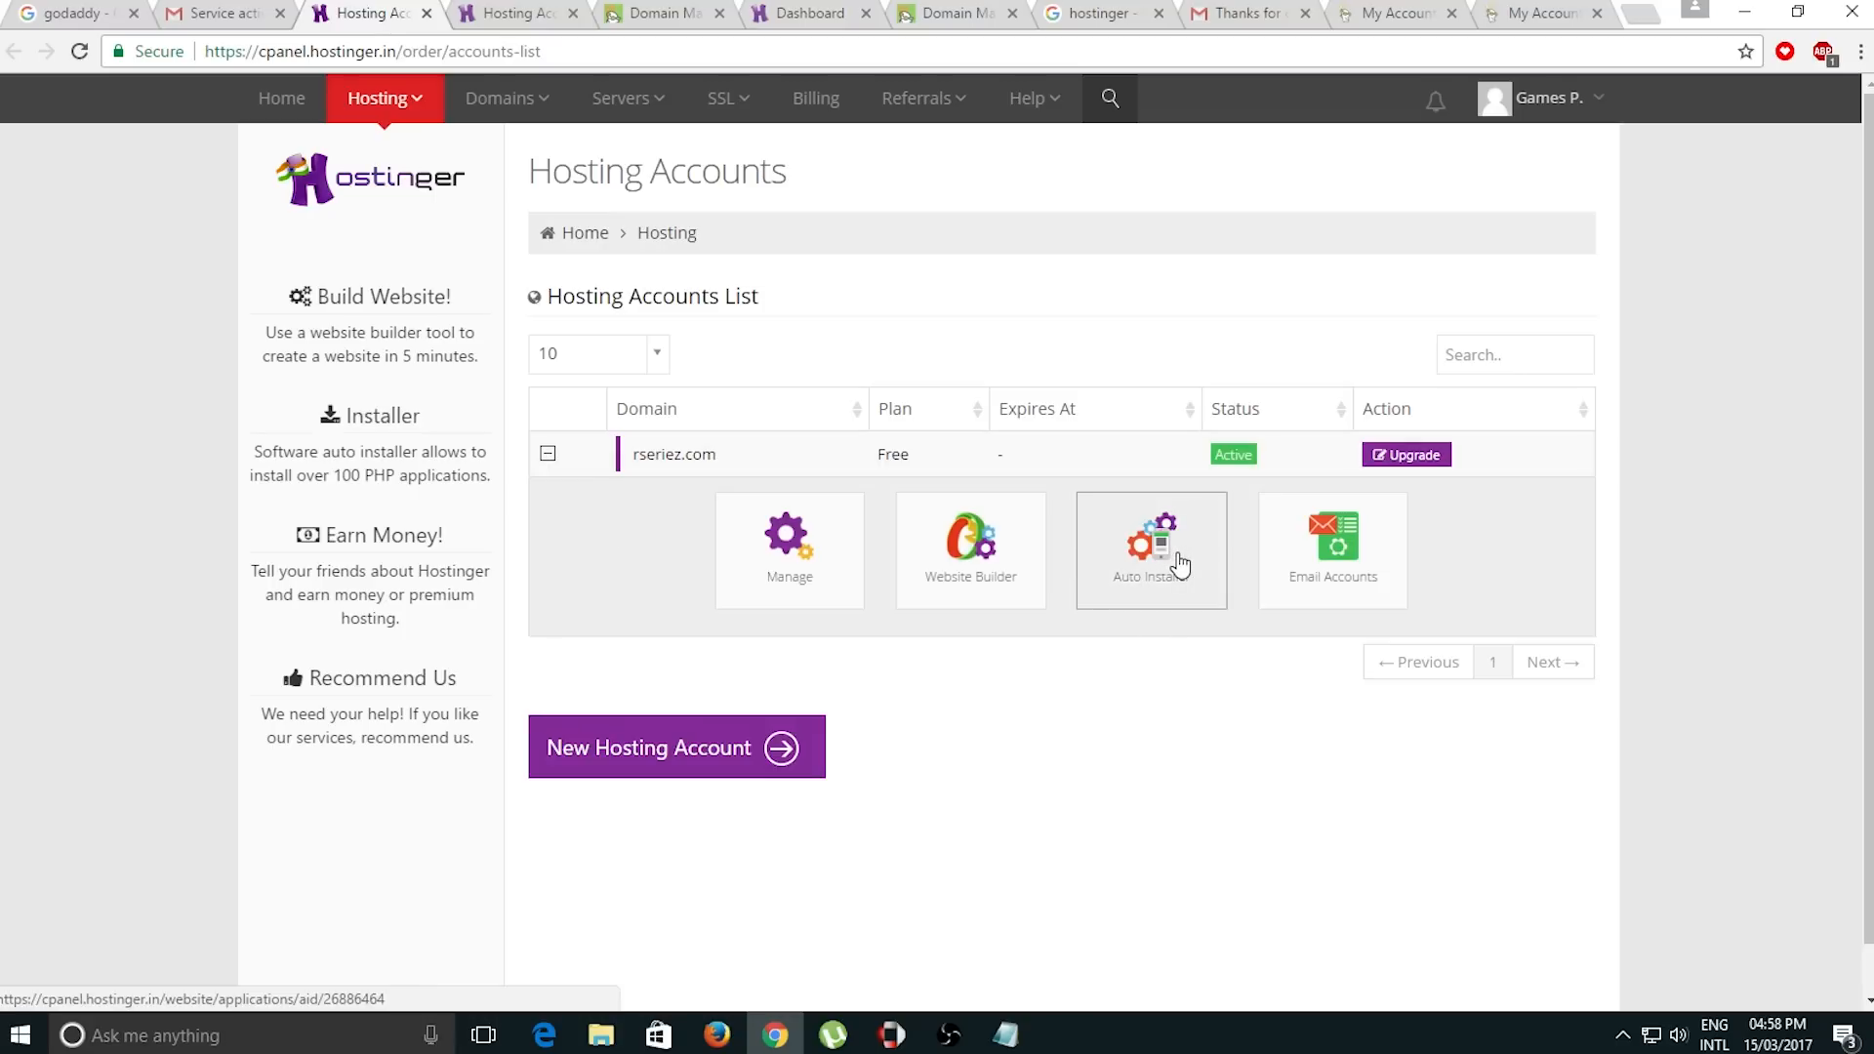
{"action": "left_click", "coordinate": [1152, 548]}
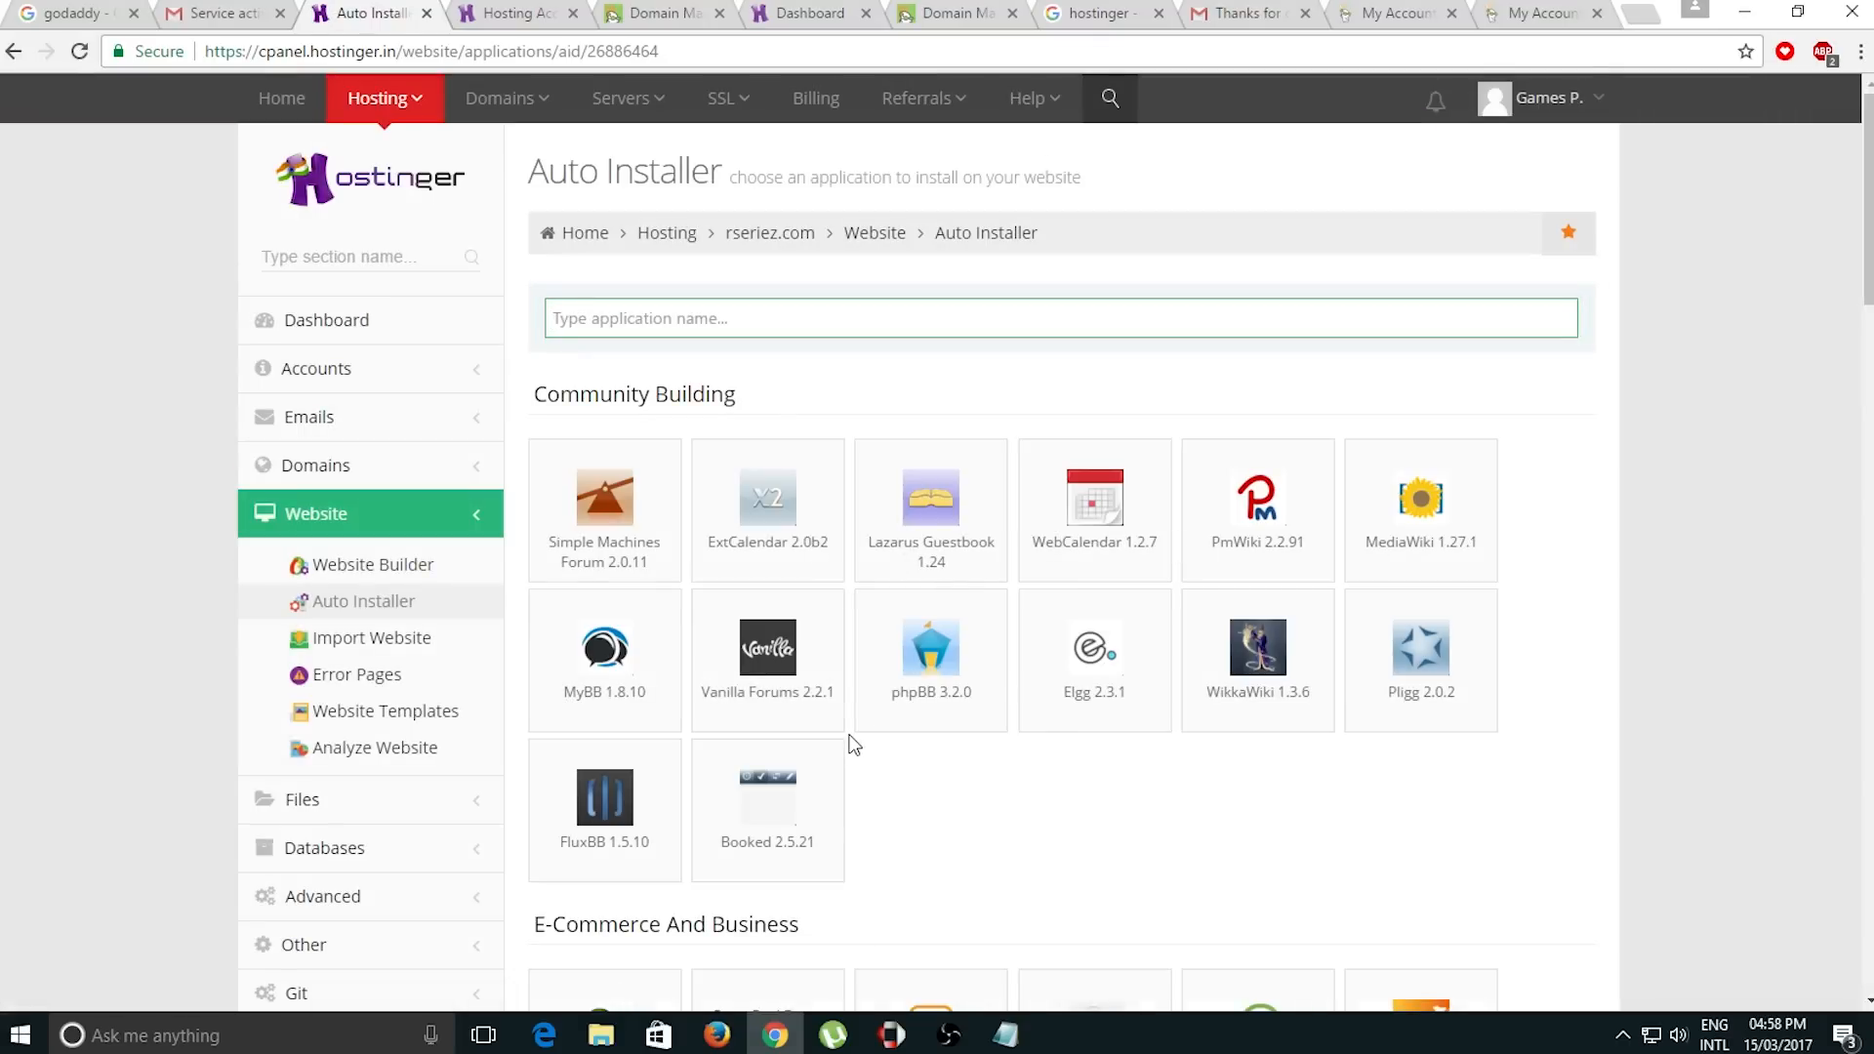
Step: Choose WordPress 4.7.3 from the CMS section of the Auto Installer list
{"action": "scroll", "scroll_direction": "down", "scroll_amount": 3}
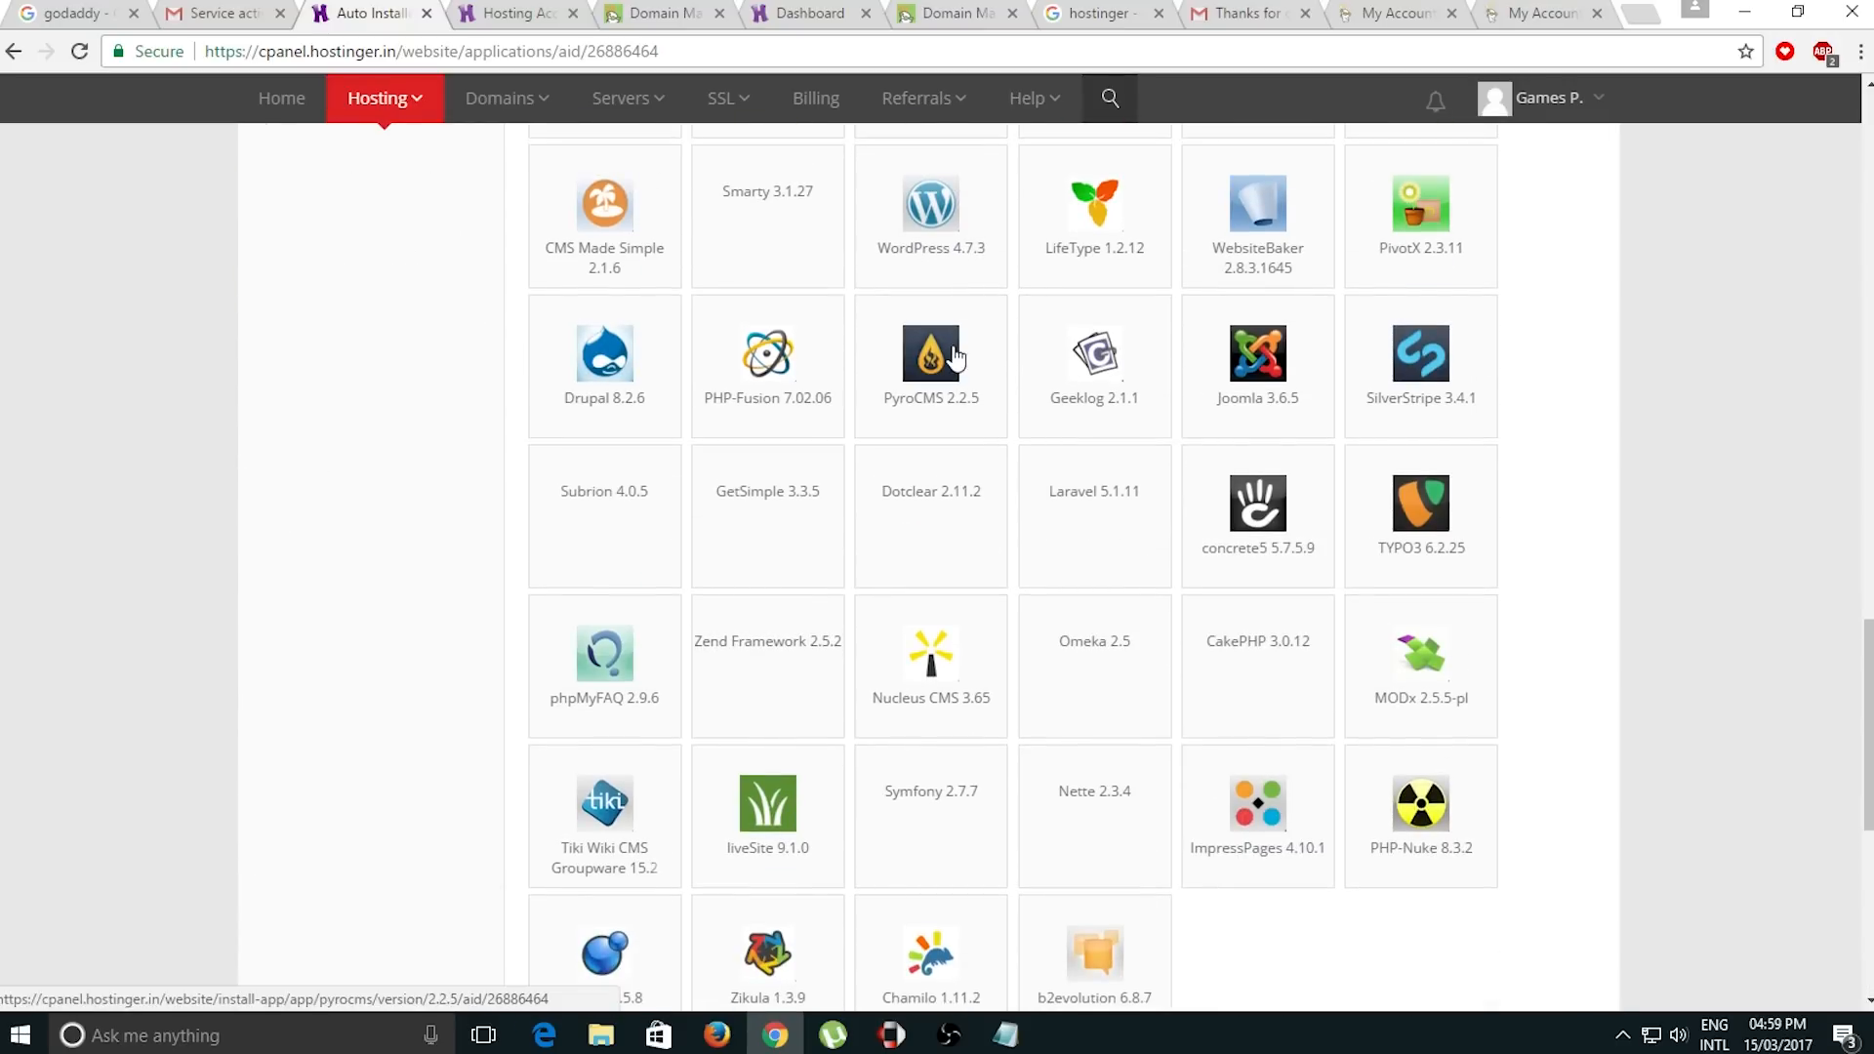
{"action": "left_click", "coordinate": [929, 203]}
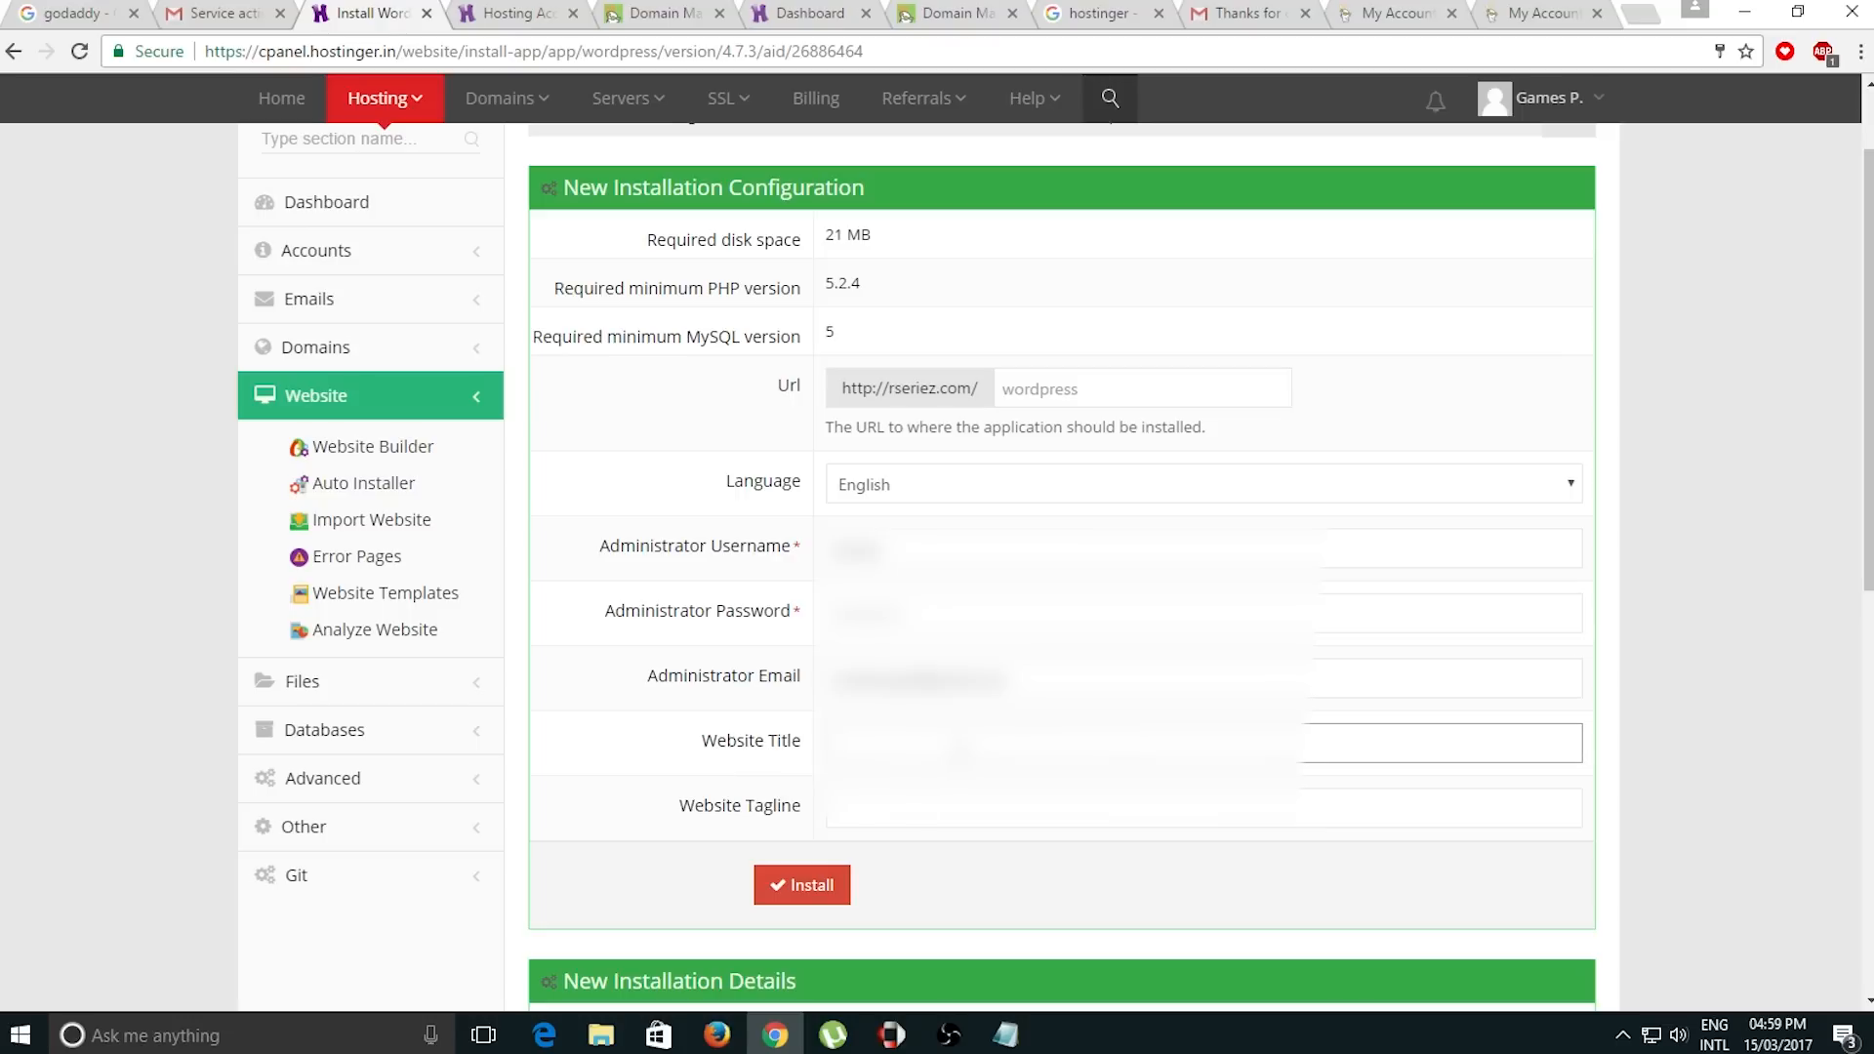
Step: Submit the WordPress installation for rseriez.com with Install
{"action": "scroll", "scroll_direction": "down", "scroll_amount": 3}
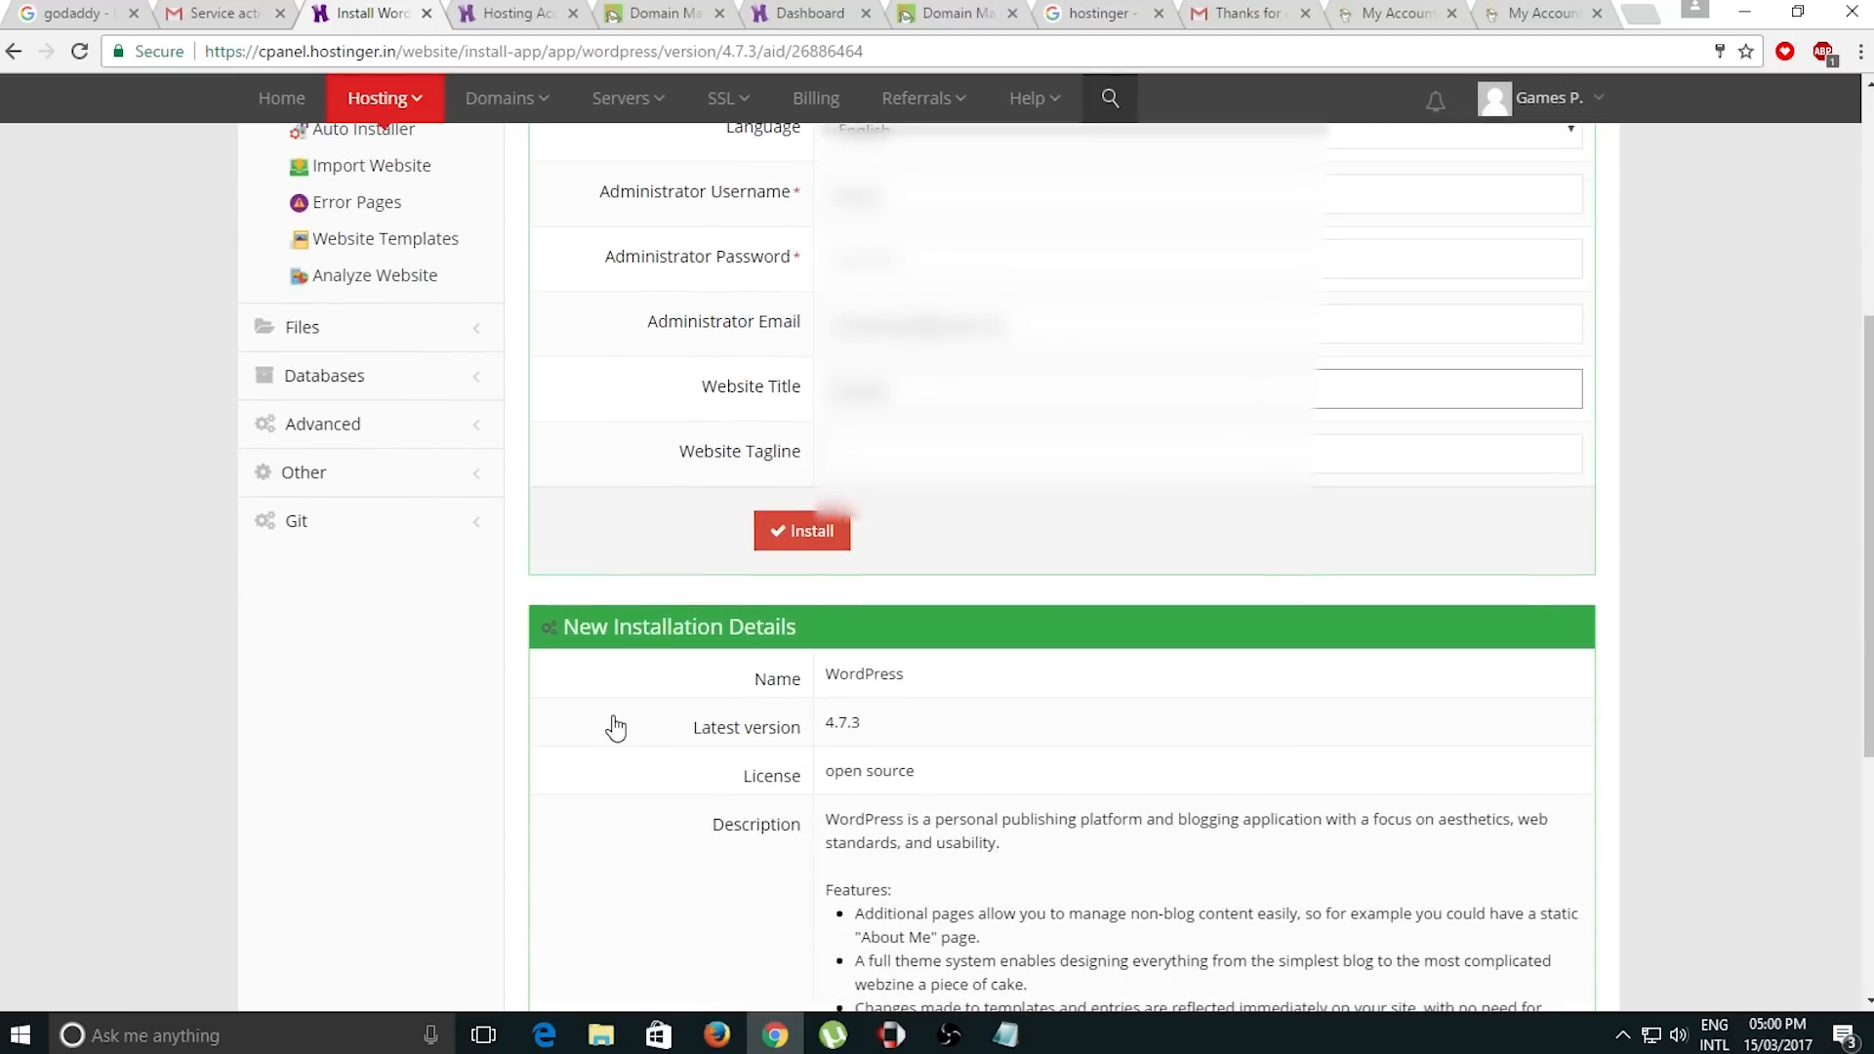
{"action": "left_click", "coordinate": [801, 531]}
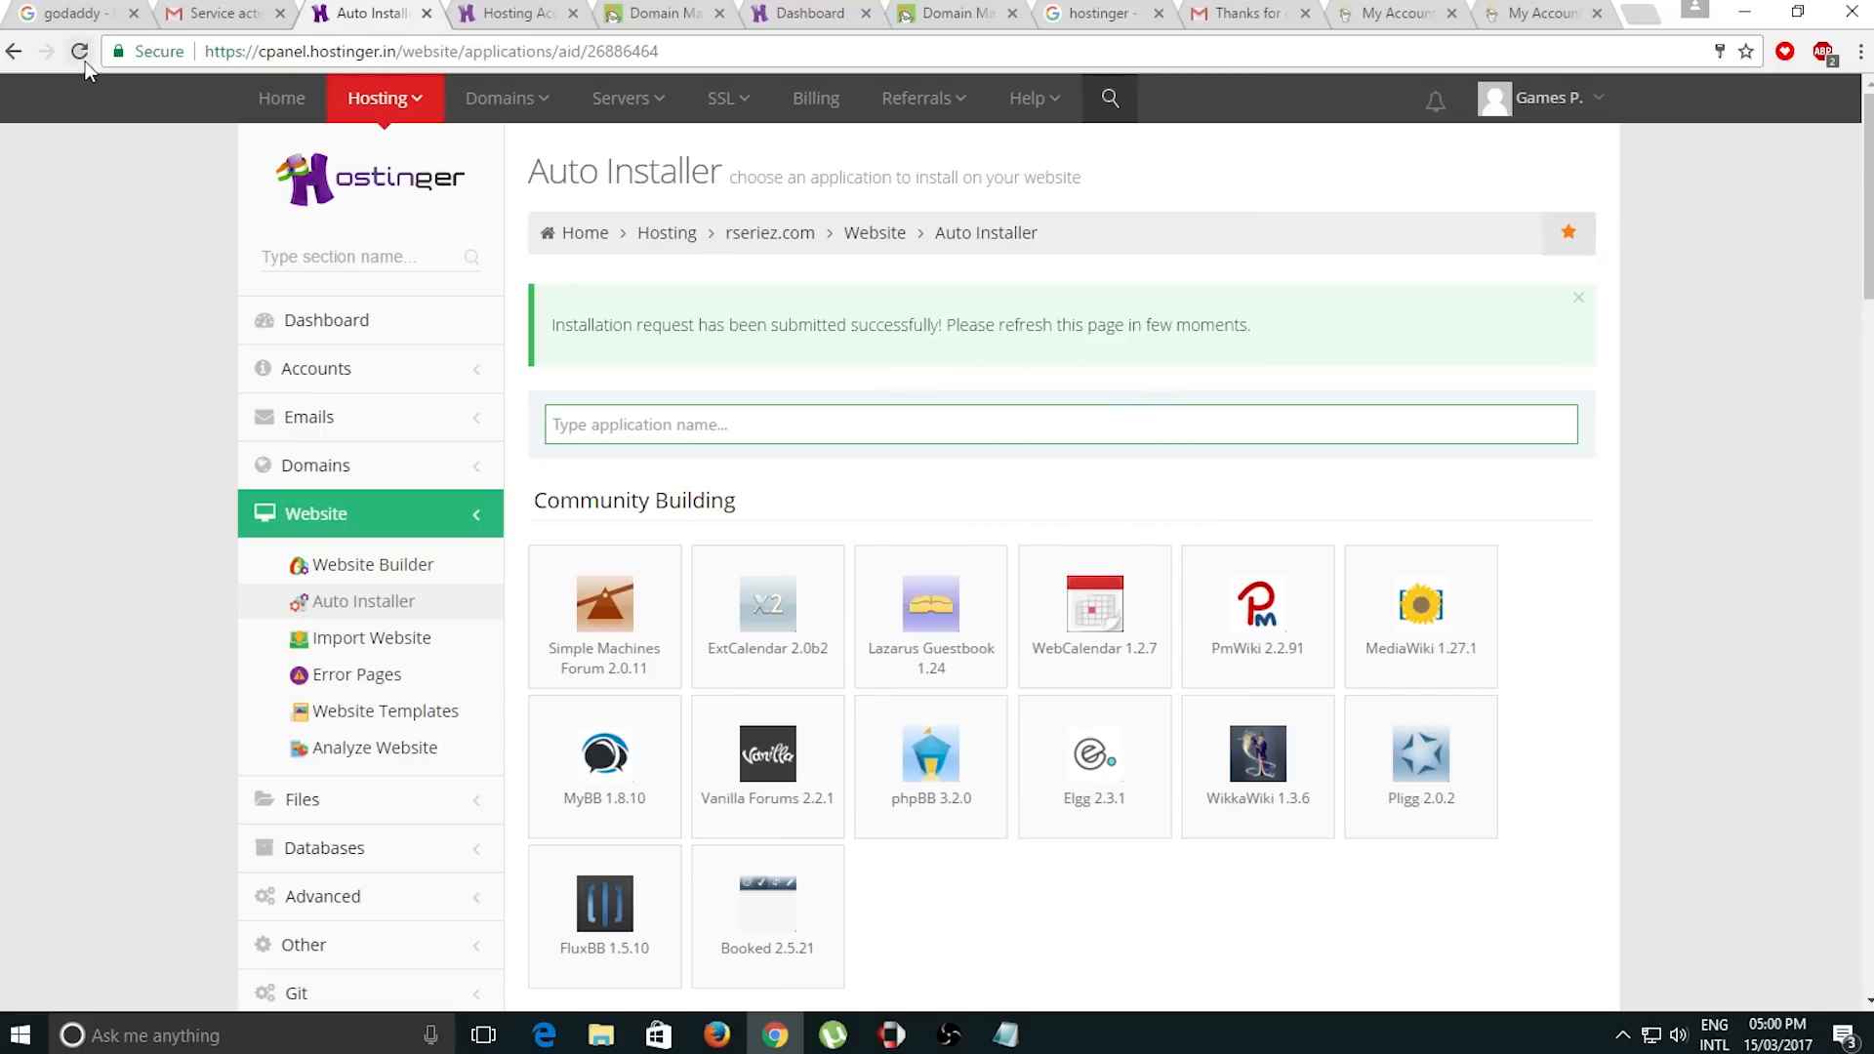
Step: Refresh the browser to return to the rseriez.com hosting dashboard
{"action": "left_click", "coordinate": [79, 51]}
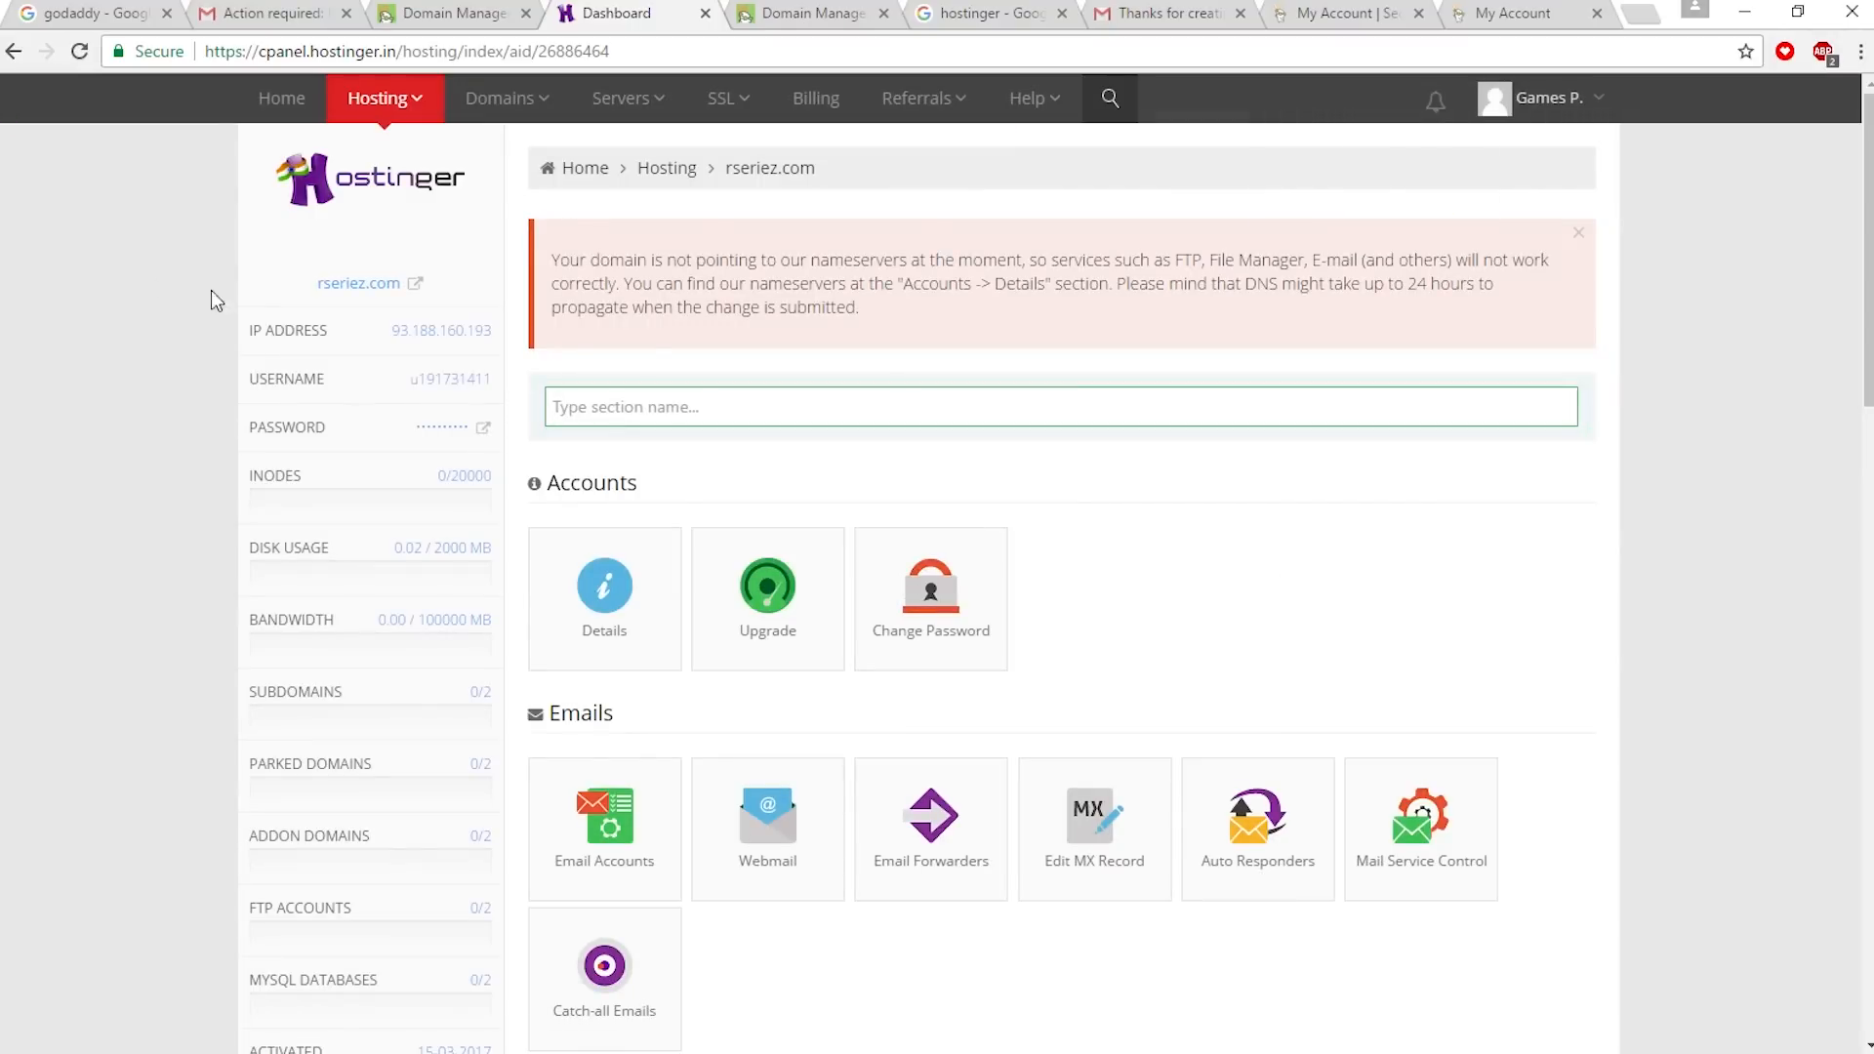
{"action": "left_click_drag", "start_coordinate": [550, 260], "coordinate": [691, 283]}
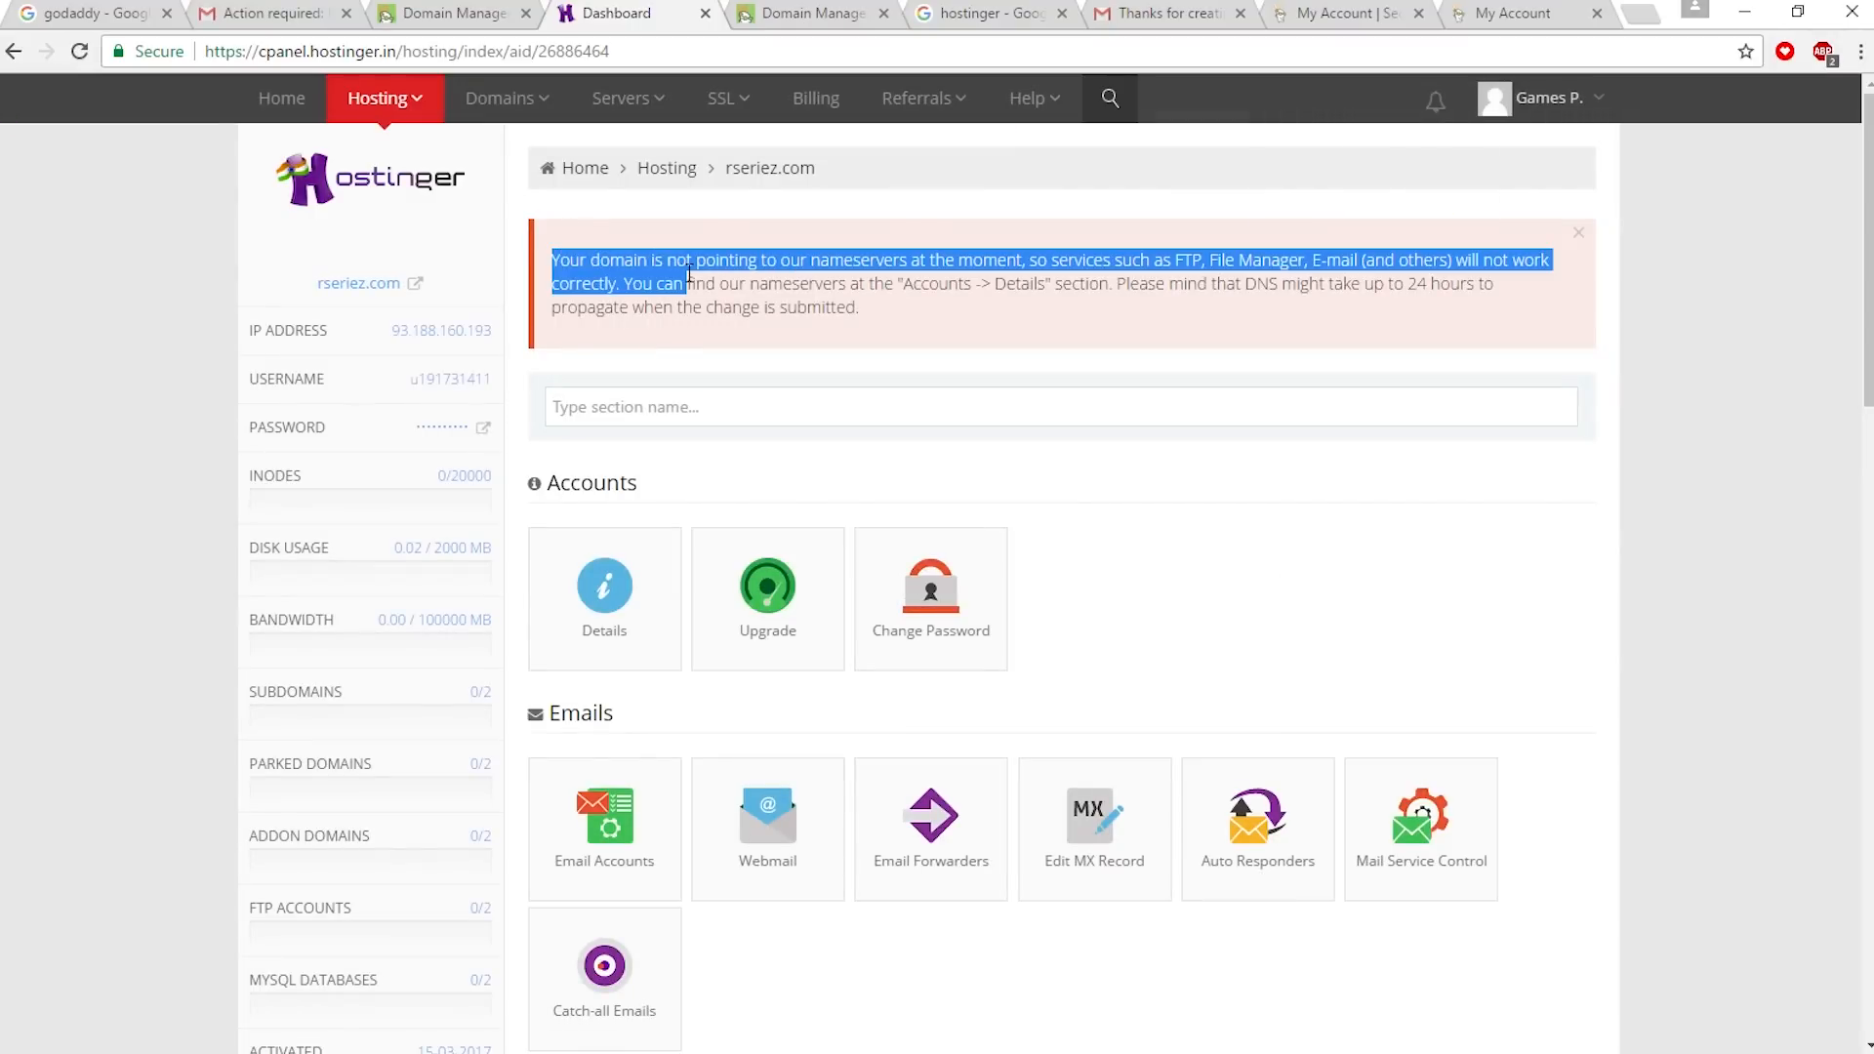
{"action": "left_click", "coordinate": [558, 260]}
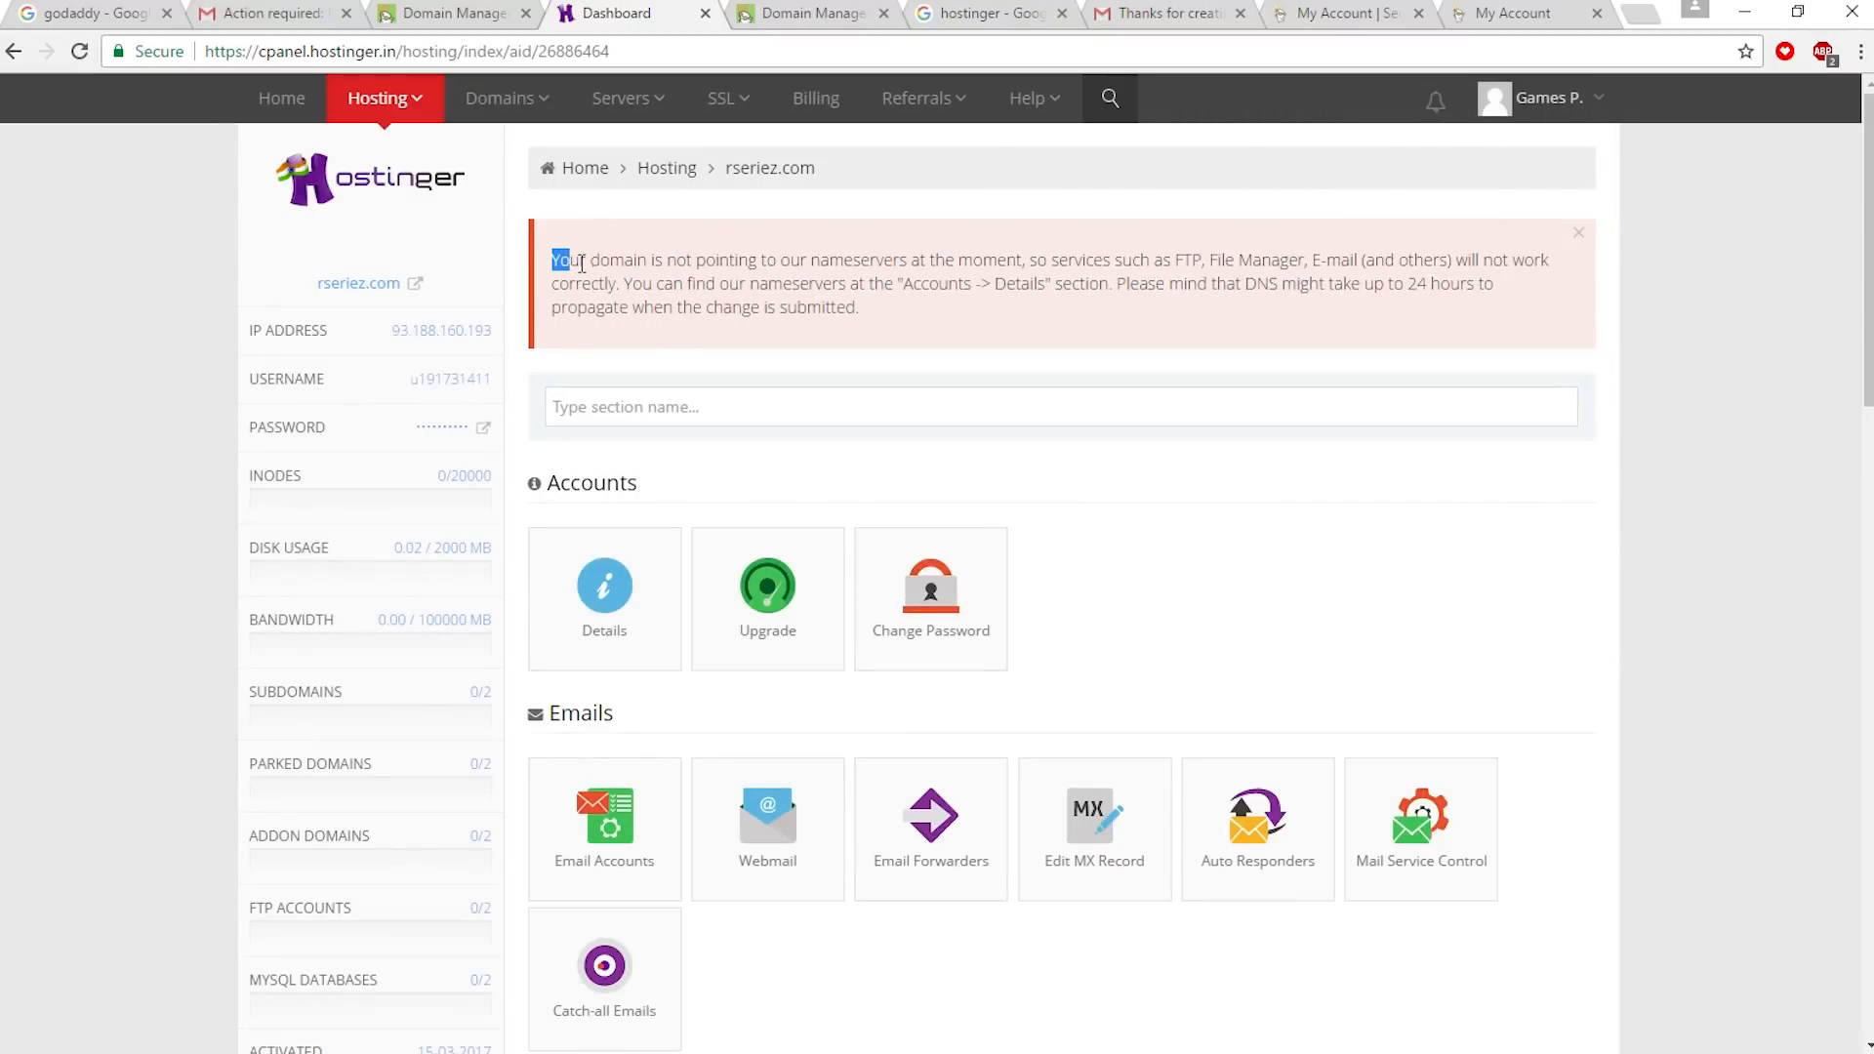
{"action": "mouse_move", "coordinate": [898, 283]}
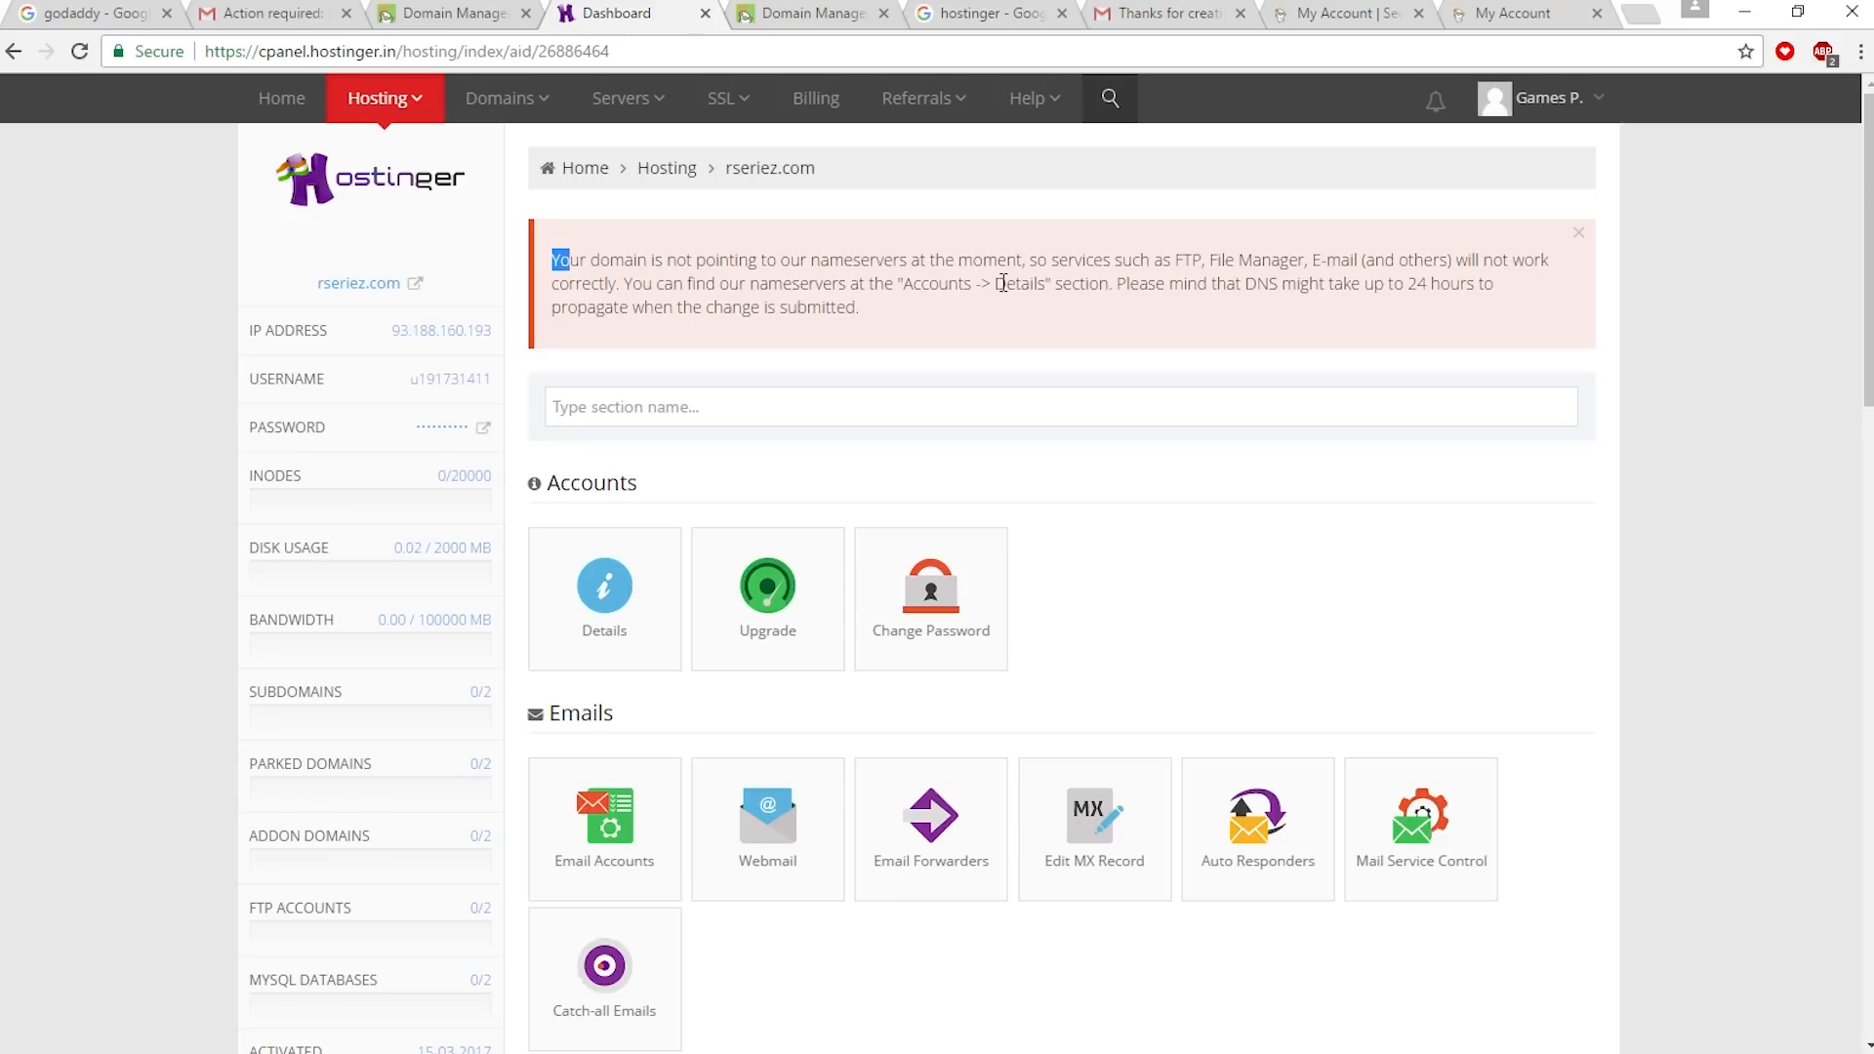
{"action": "mouse_move", "coordinate": [1445, 291]}
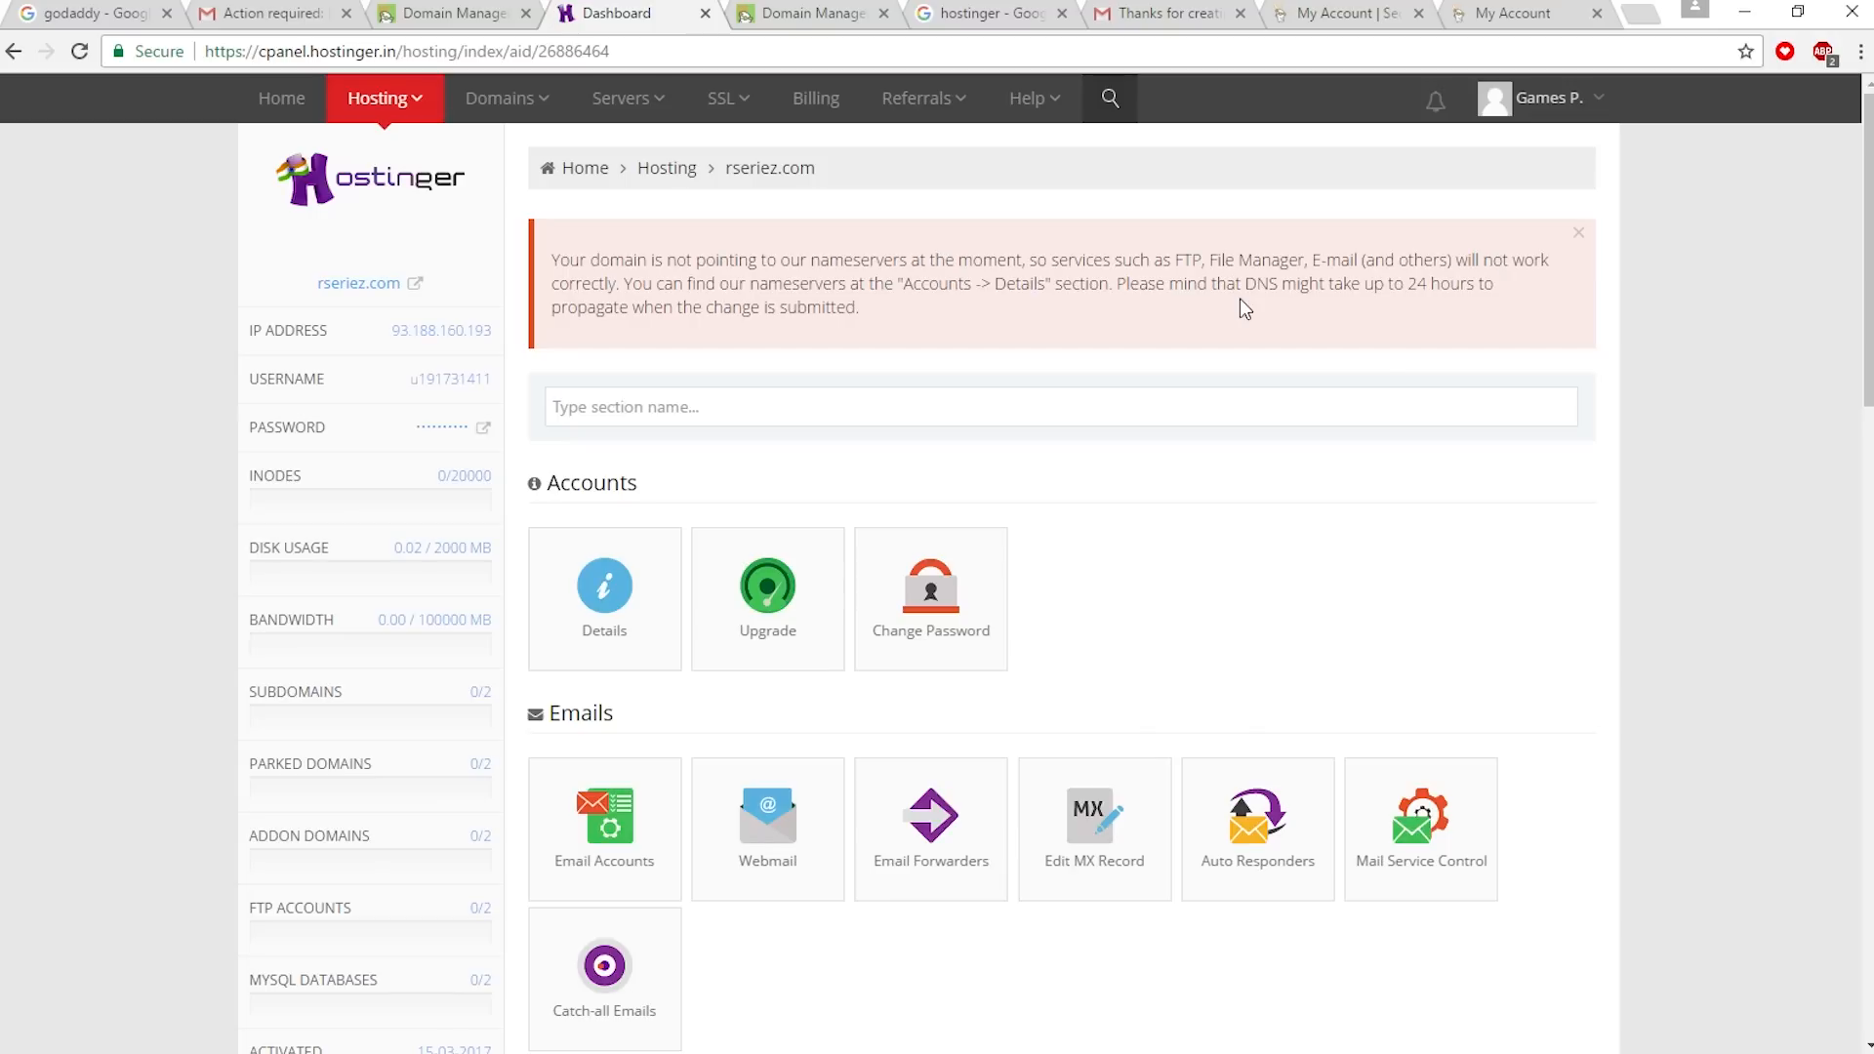
{"action": "mouse_move", "coordinate": [875, 320]}
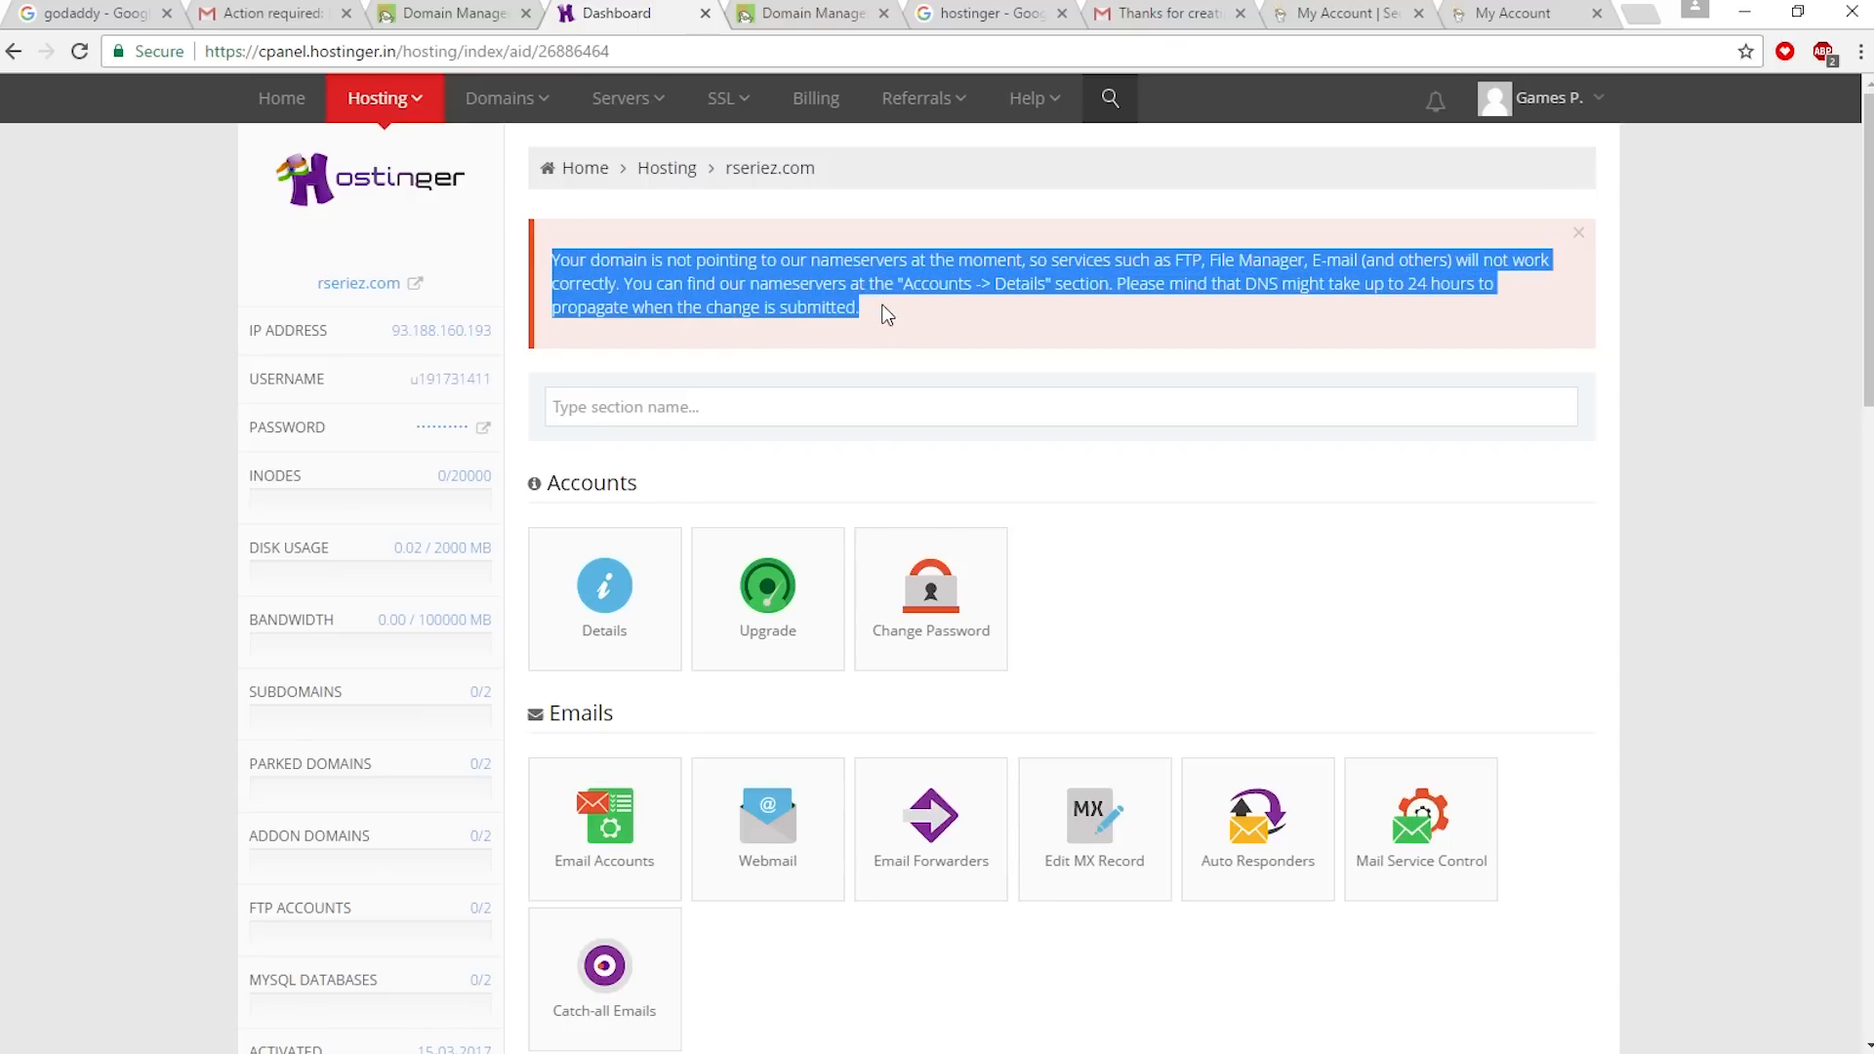
{"action": "left_click", "coordinate": [884, 313]}
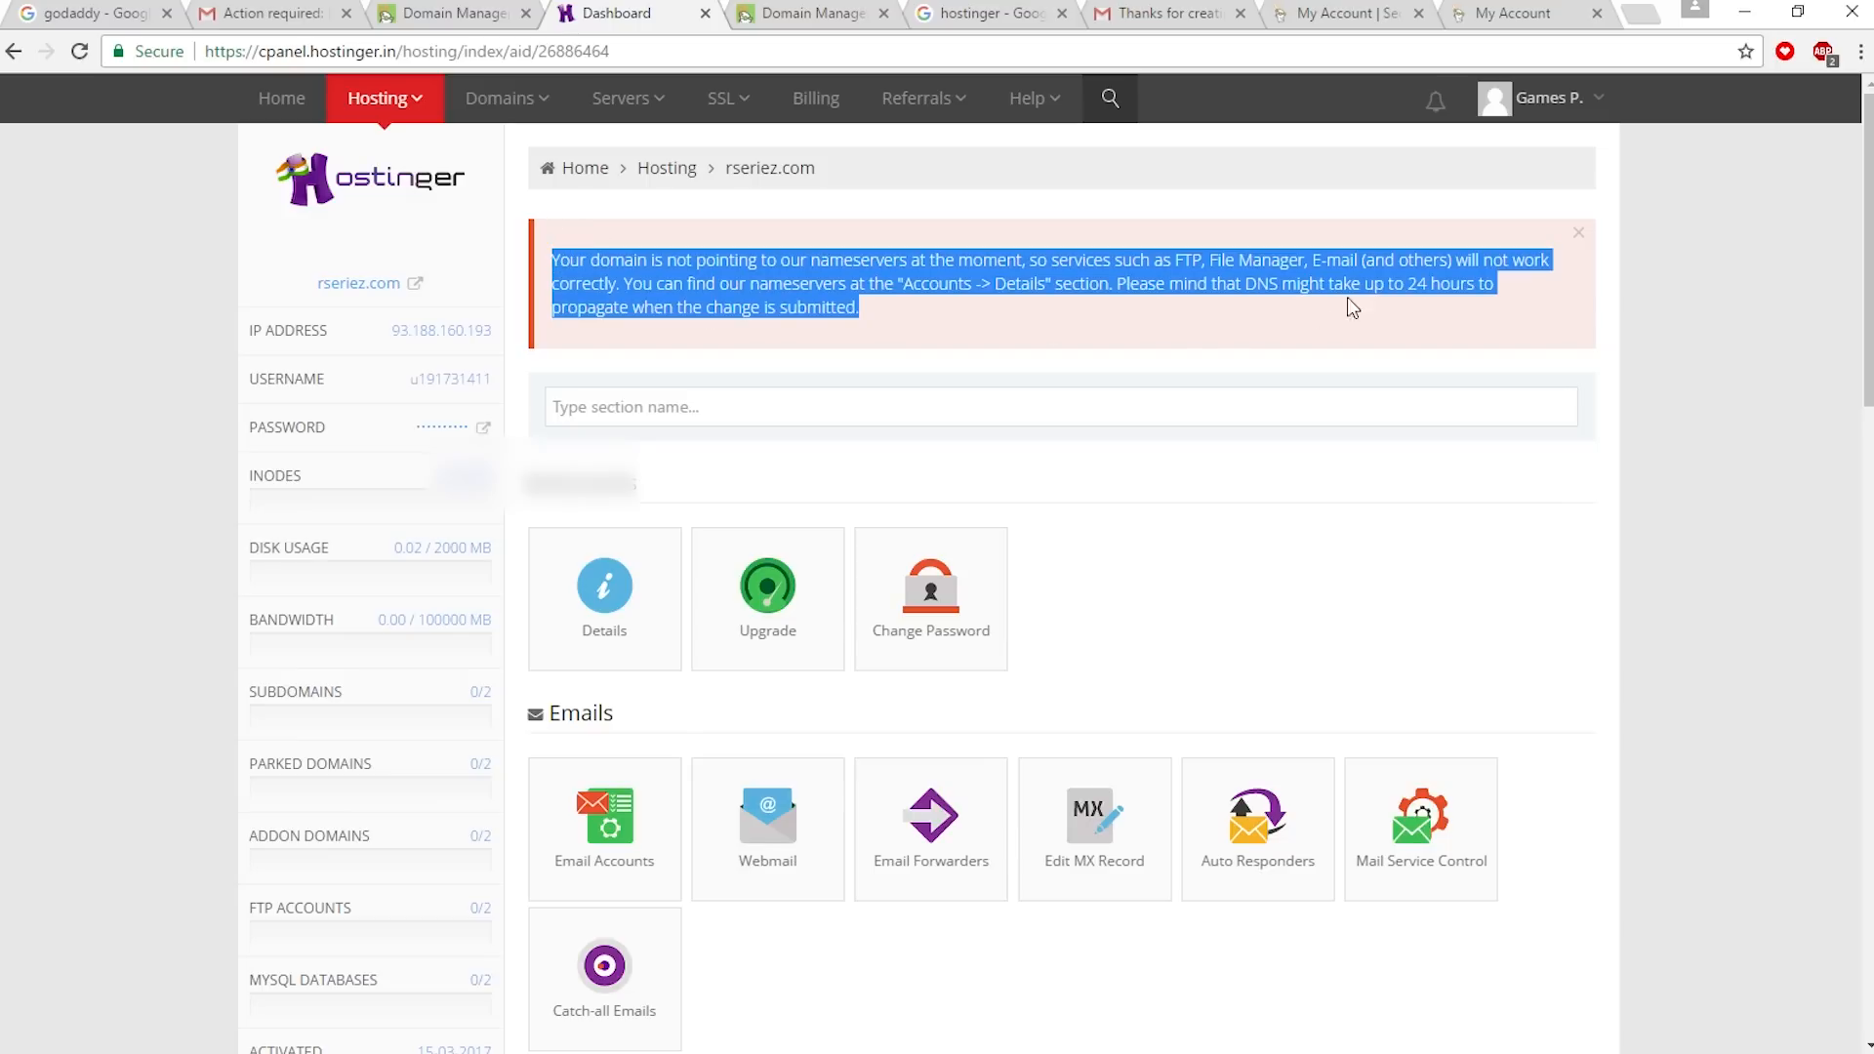
{"action": "left_click", "coordinate": [107, 14]}
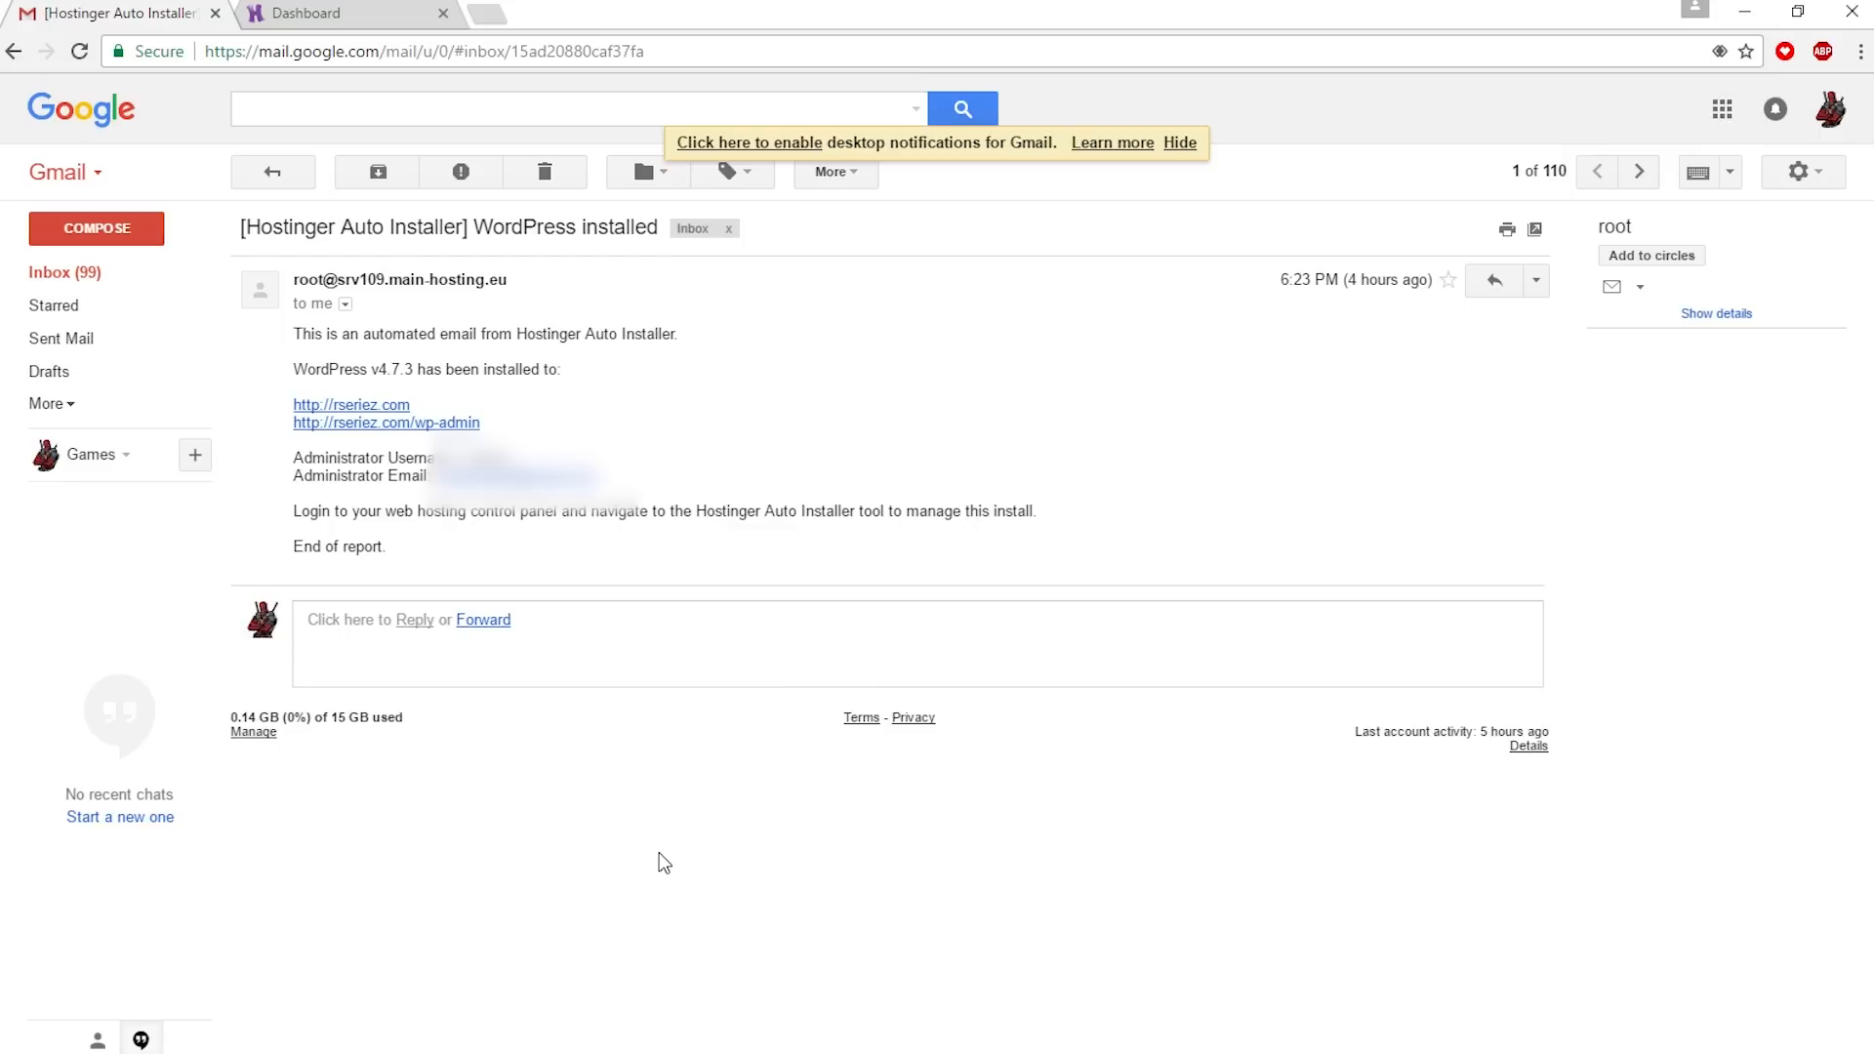
{"action": "mouse_move", "coordinate": [758, 797]}
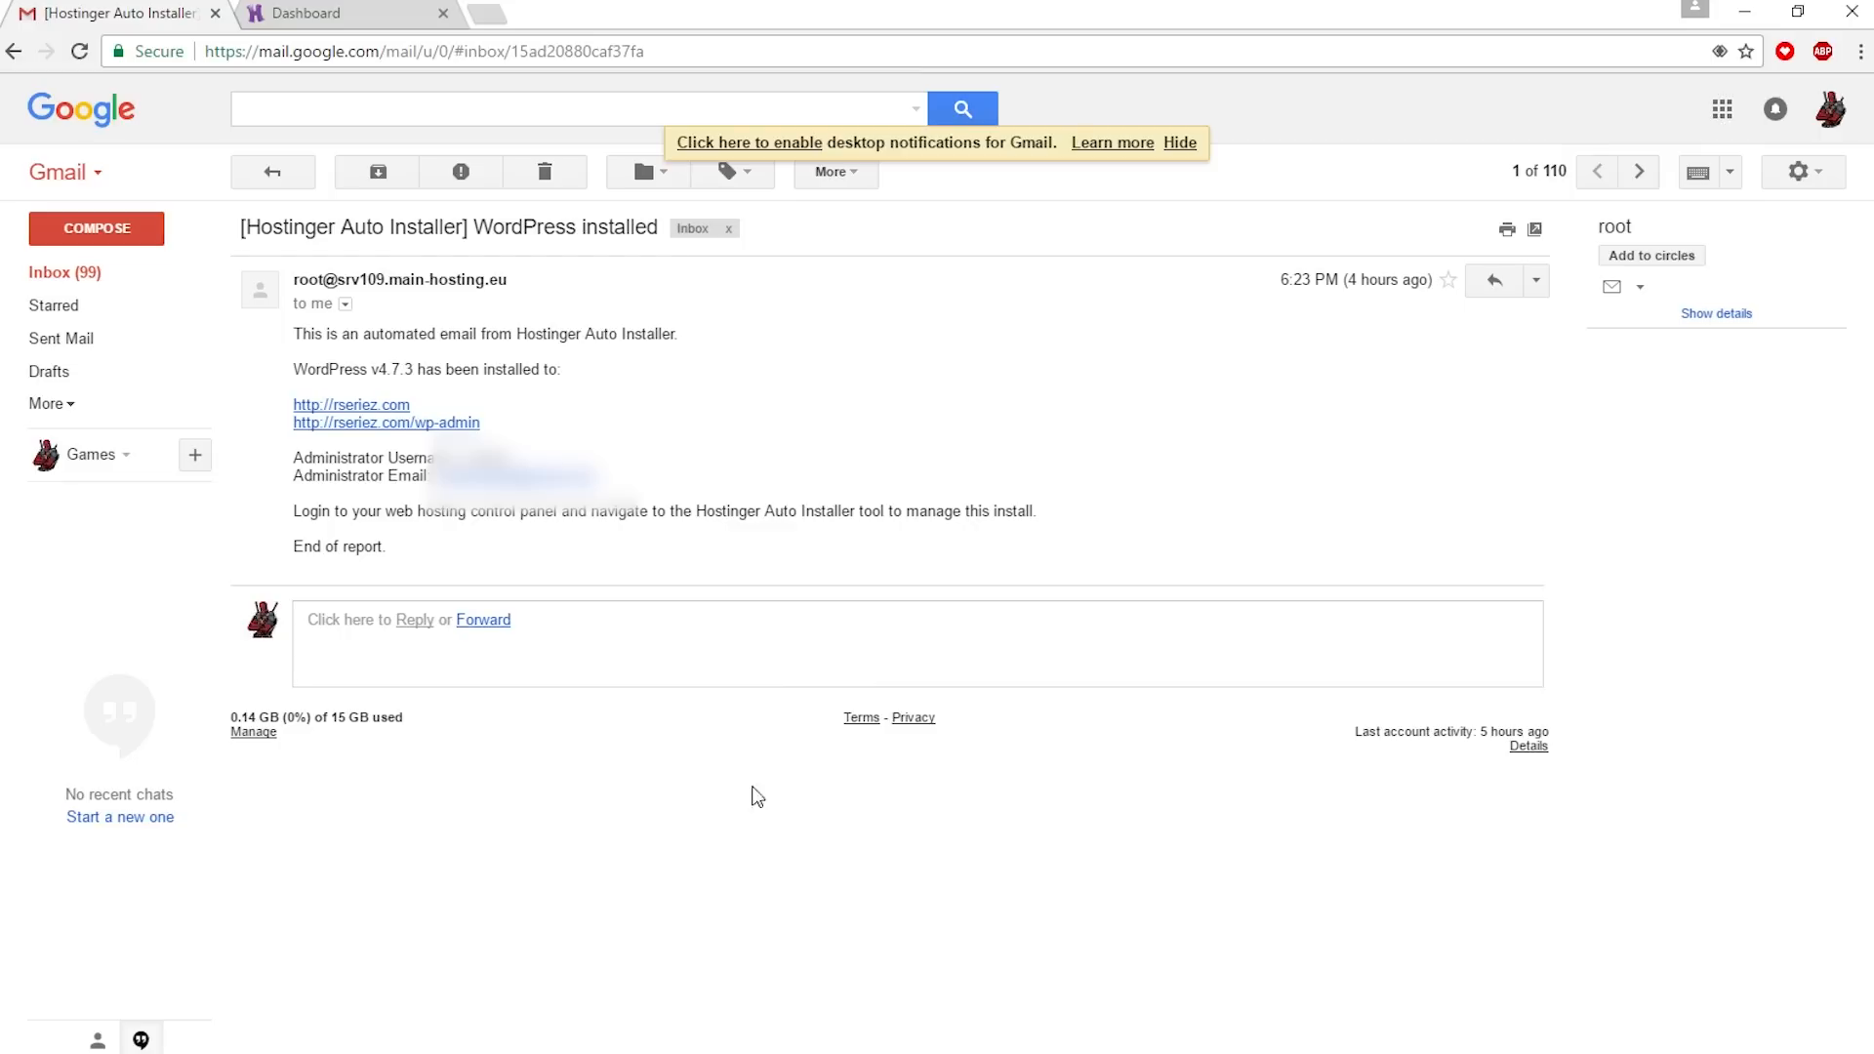
{"action": "mouse_move", "coordinate": [422, 344]}
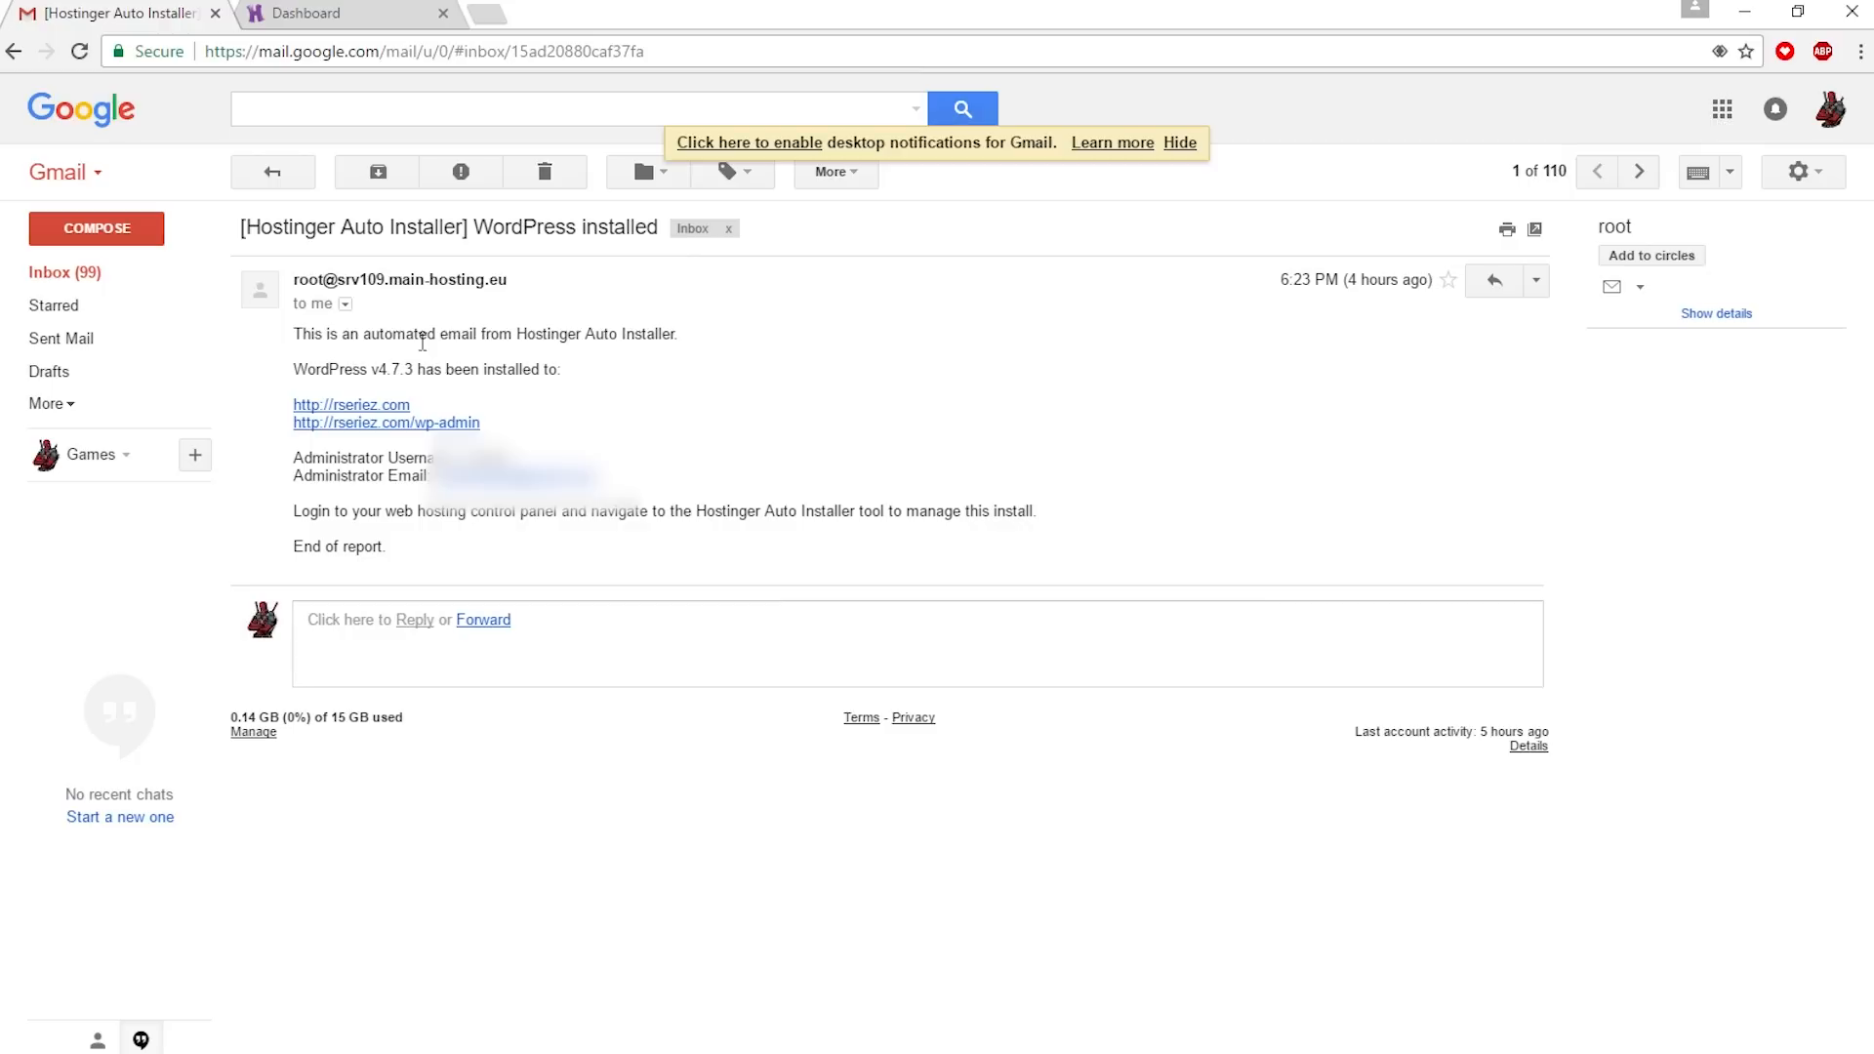
{"action": "mouse_move", "coordinate": [365, 430]}
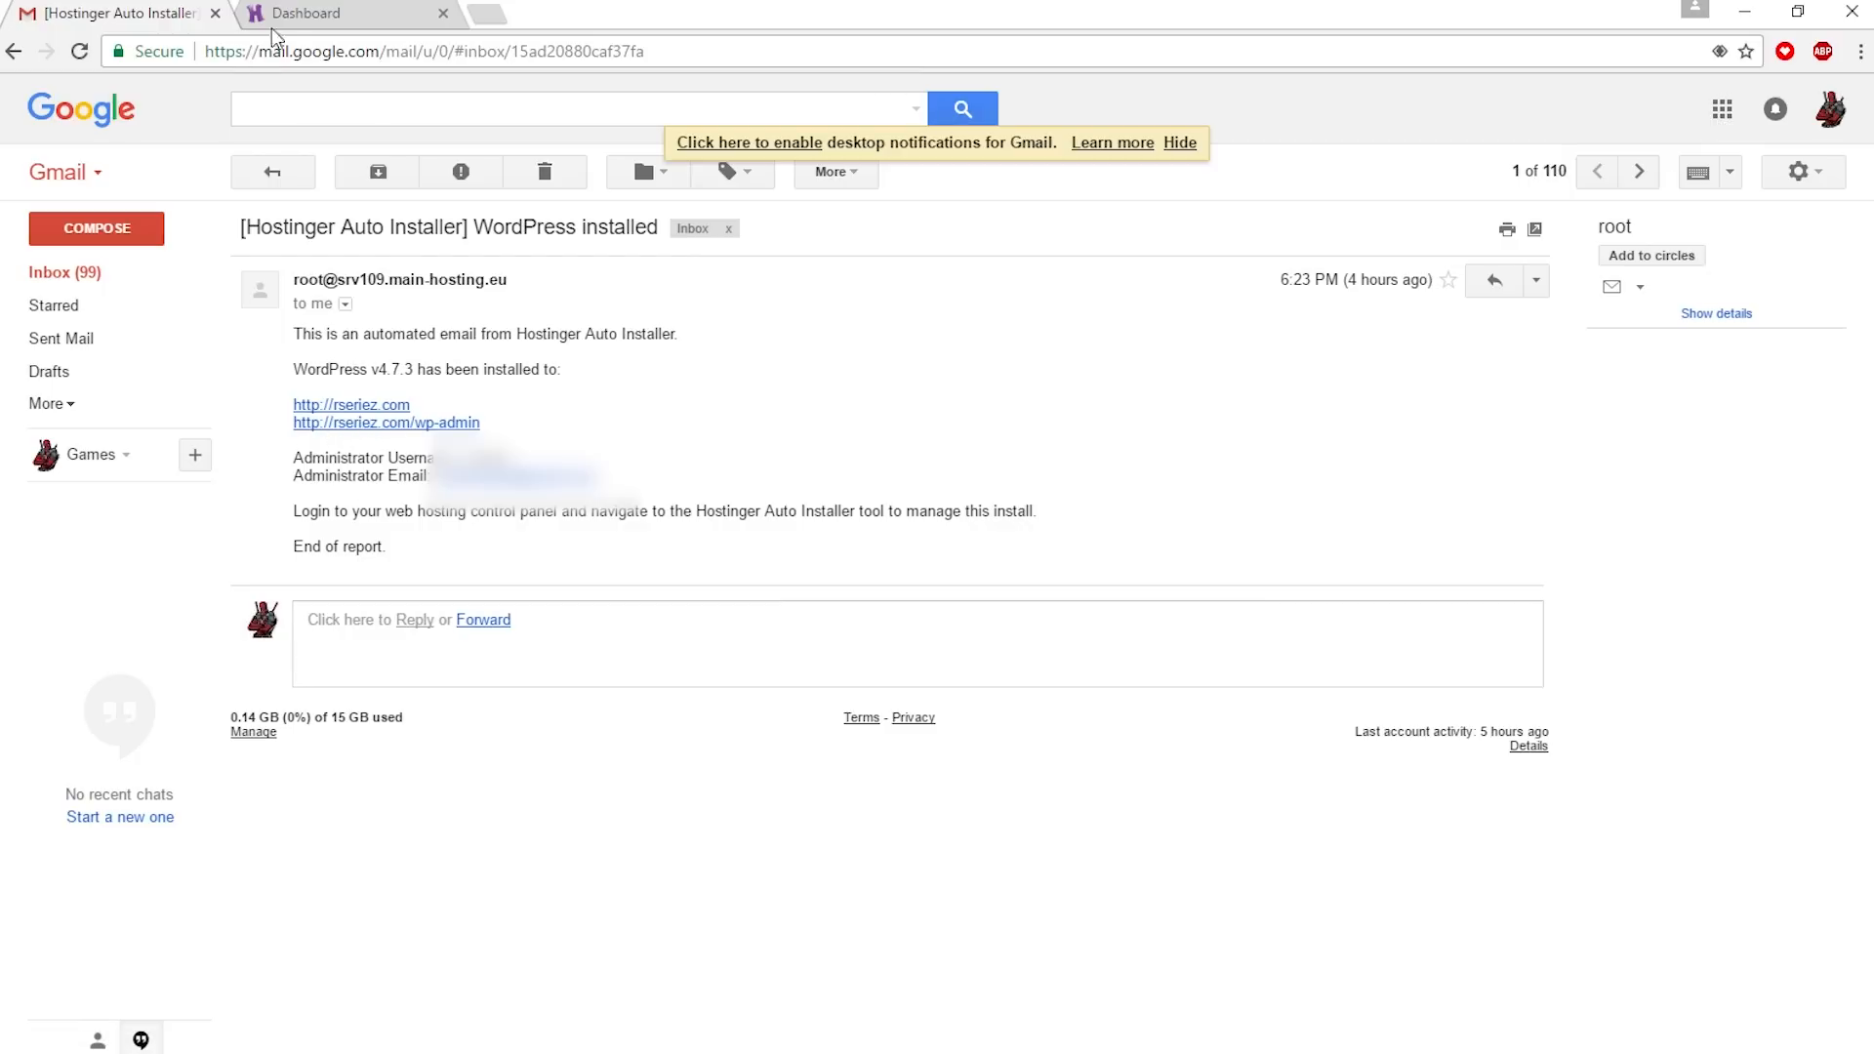
Step: Check Hosting > All accounts shows rseriez.com Free and Active, then return to the installer email
{"action": "left_click", "coordinate": [305, 14]}
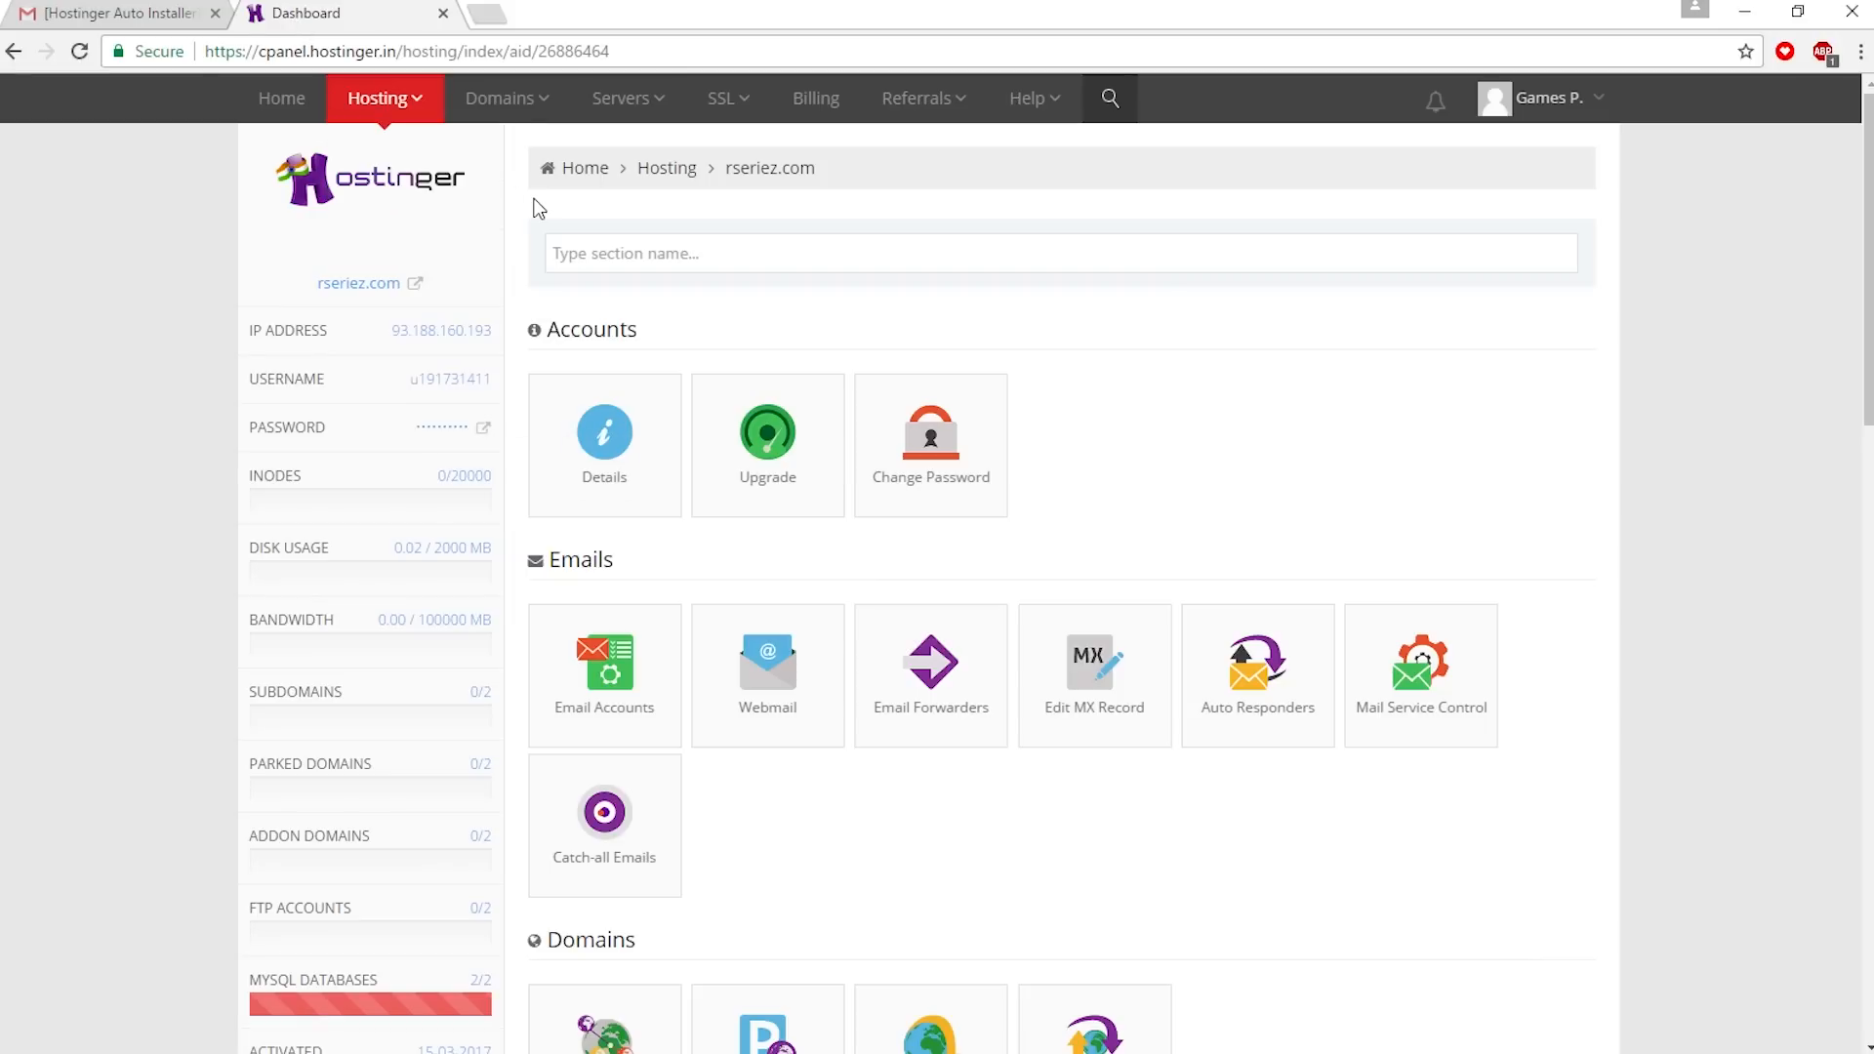
{"action": "left_click", "coordinate": [377, 98]}
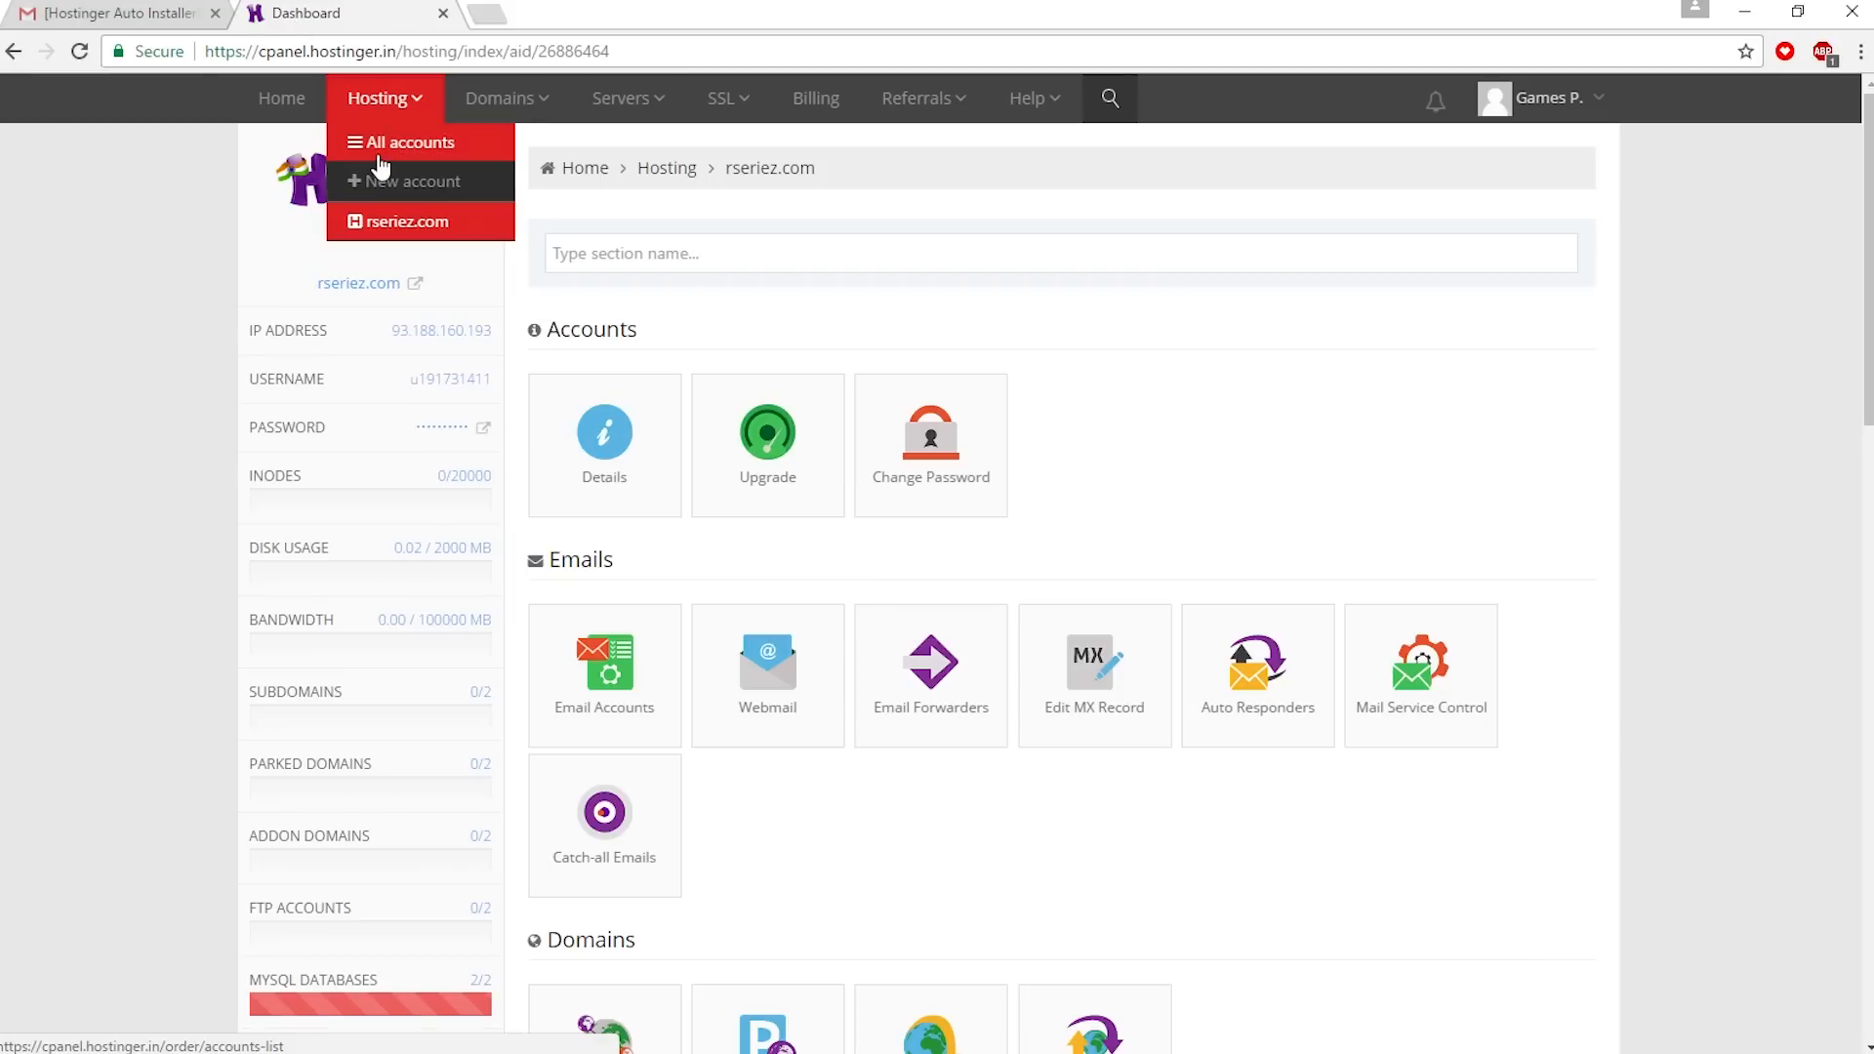
{"action": "left_click", "coordinate": [411, 143]}
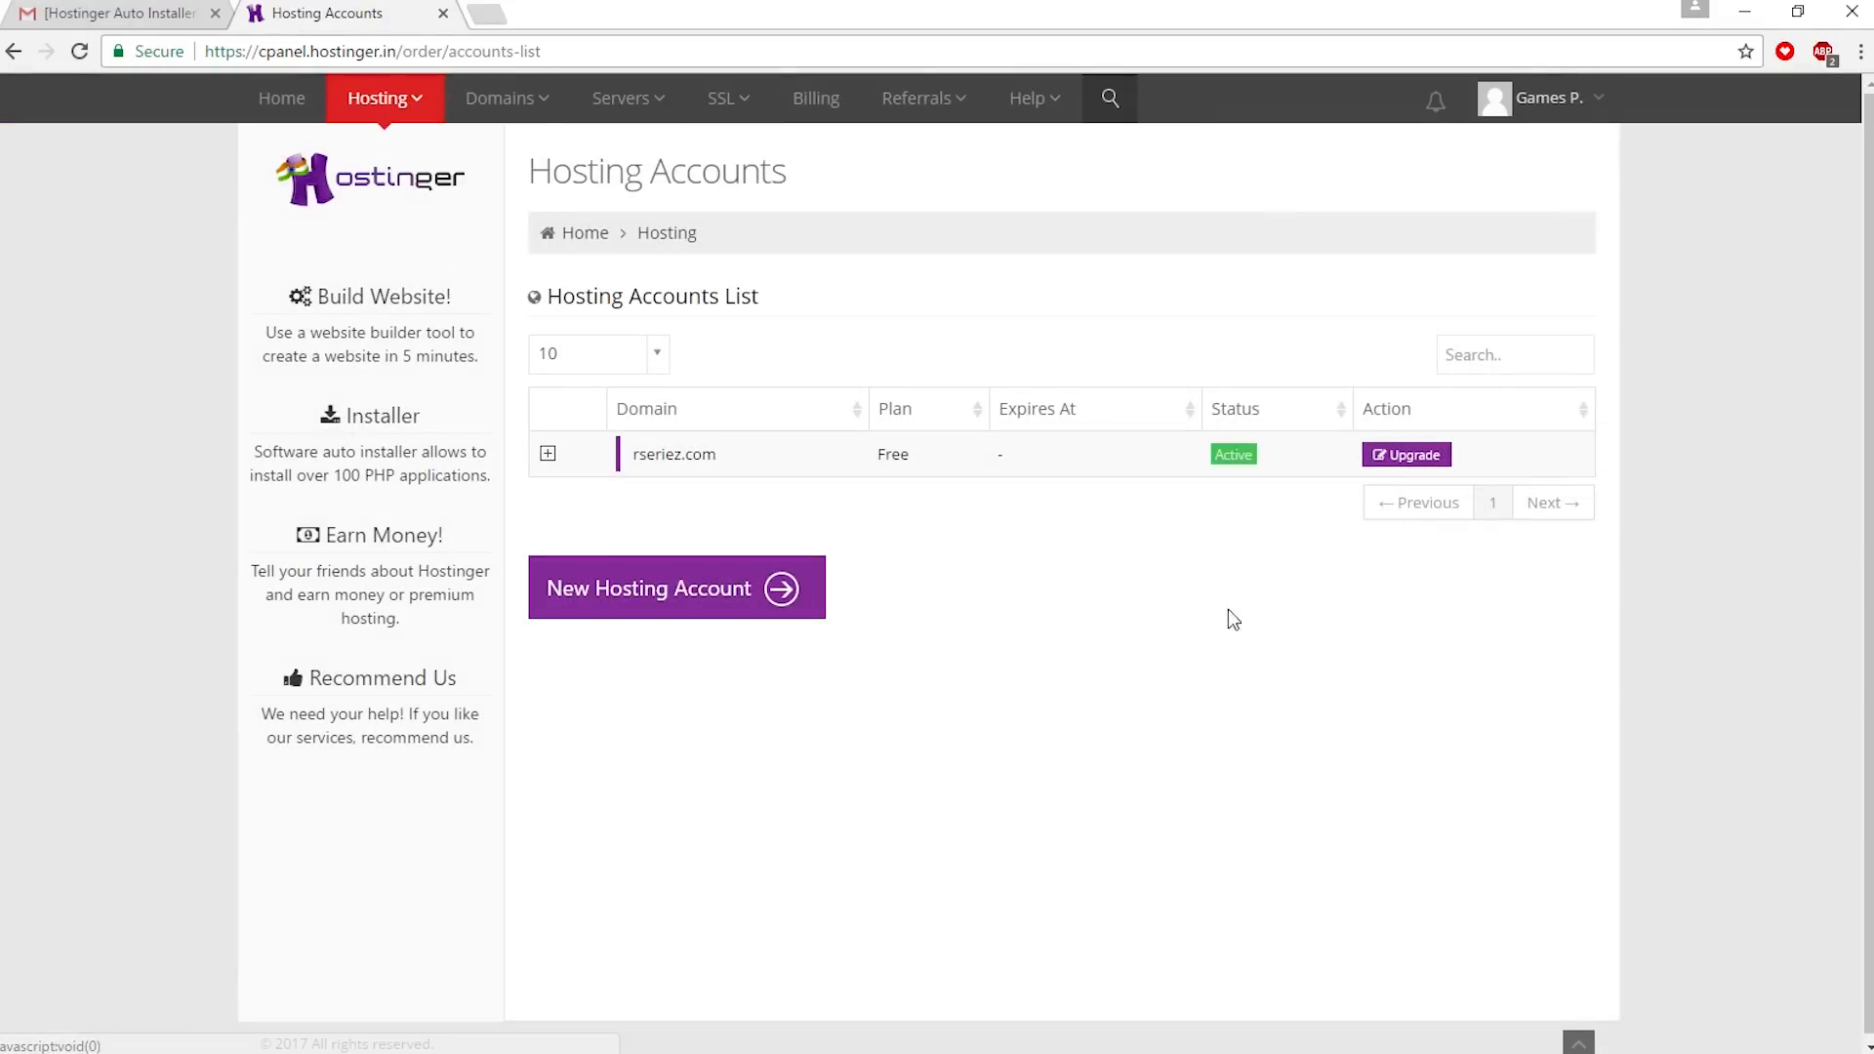
{"action": "mouse_move", "coordinate": [1205, 472]}
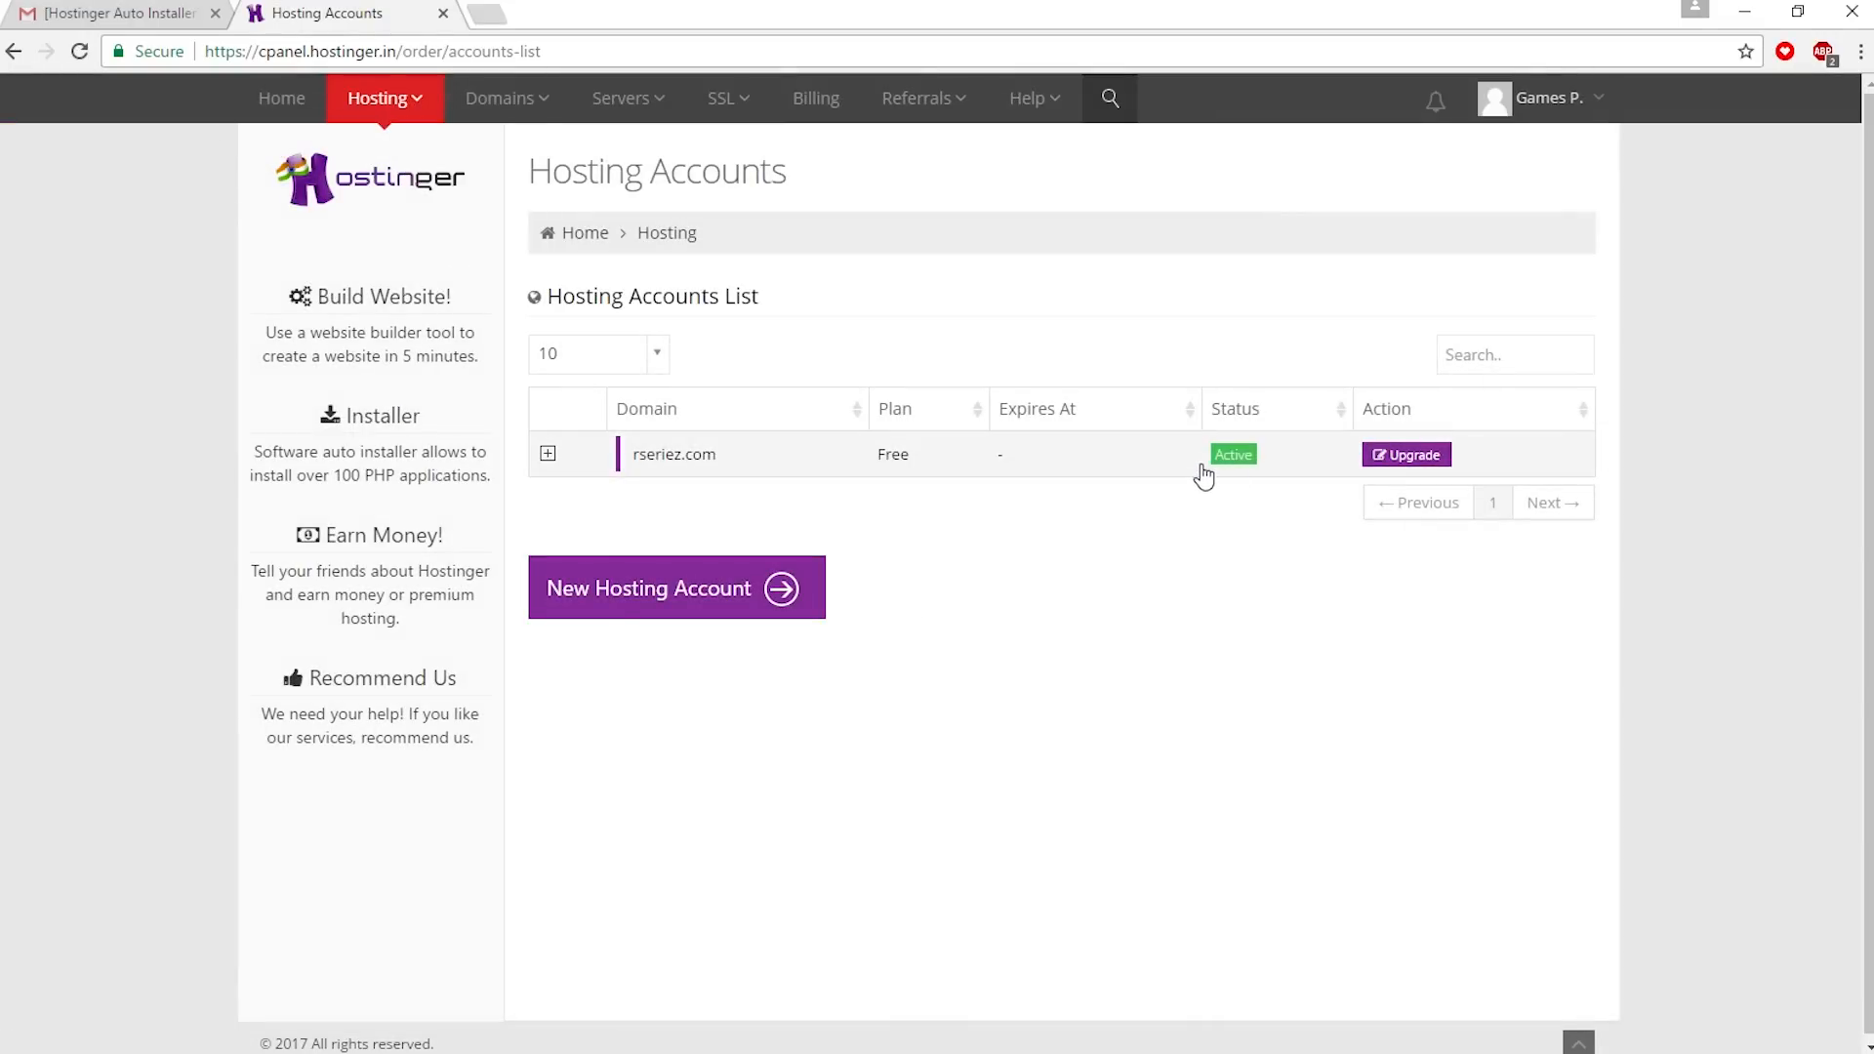
{"action": "mouse_move", "coordinate": [1015, 748]}
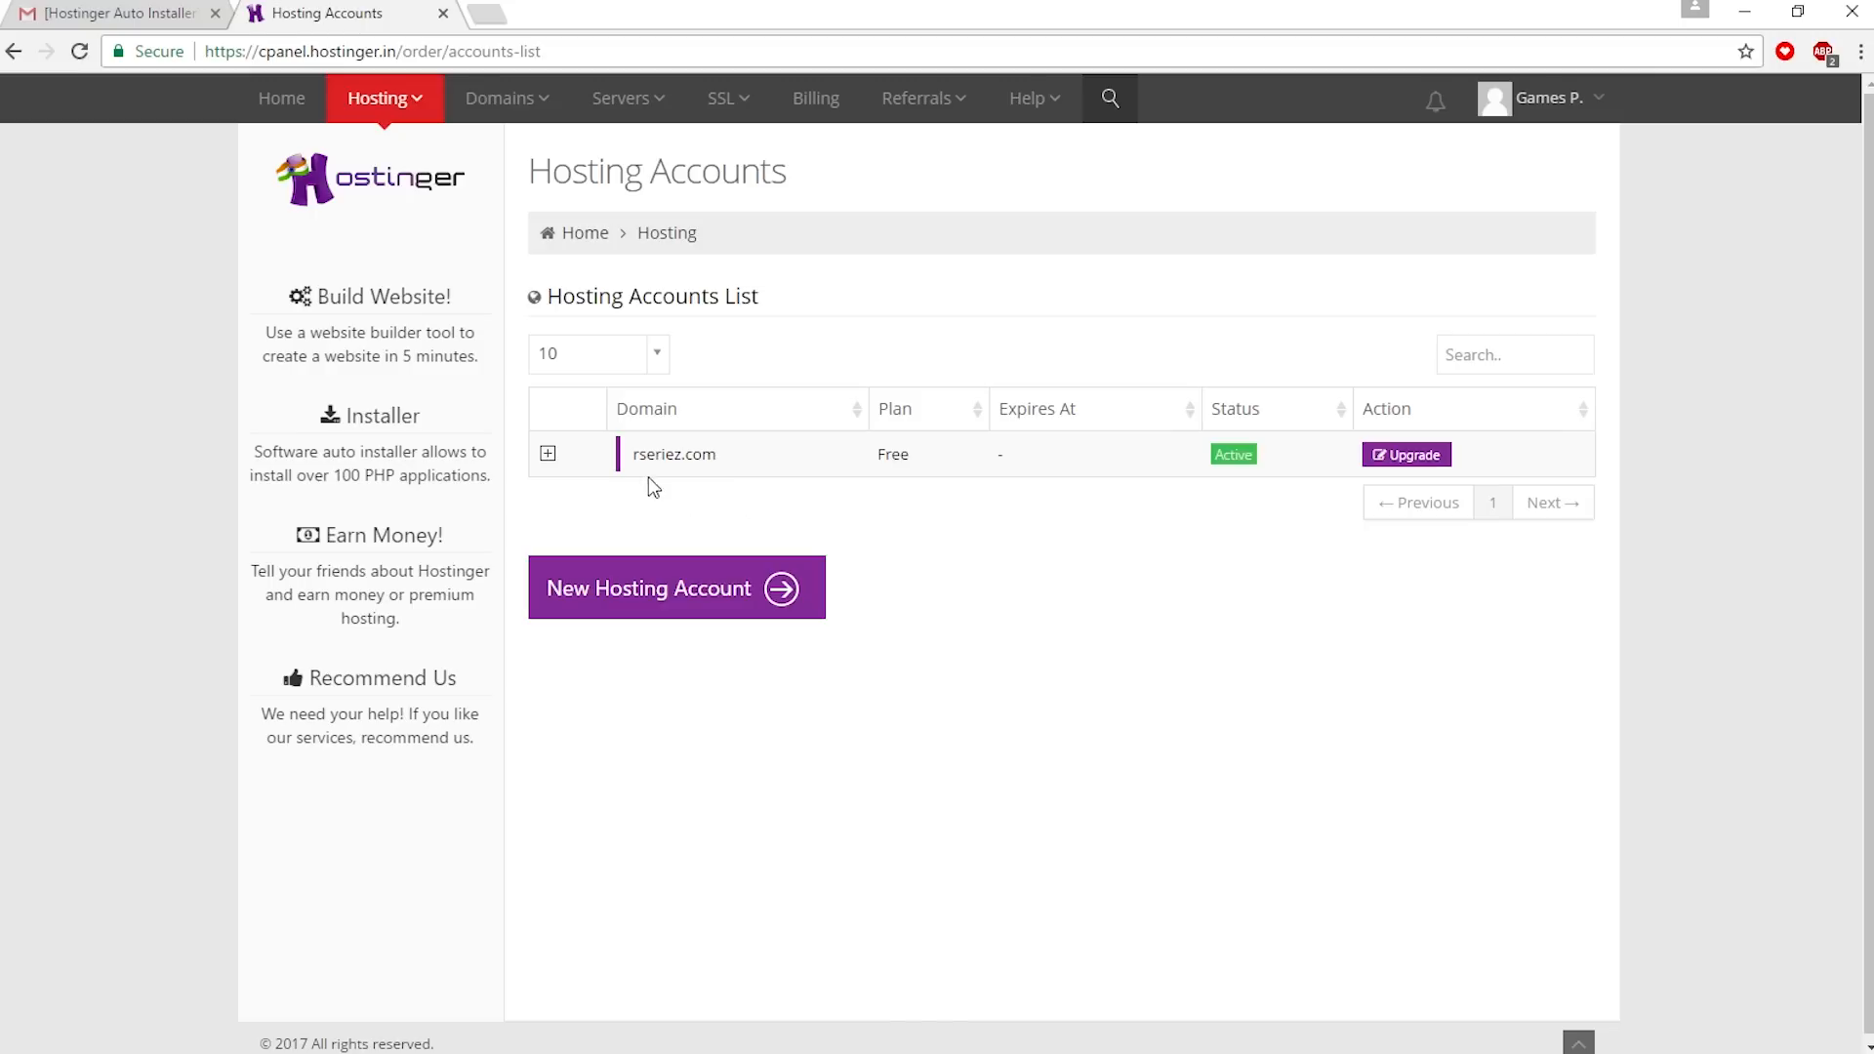
{"action": "left_click", "coordinate": [547, 454]}
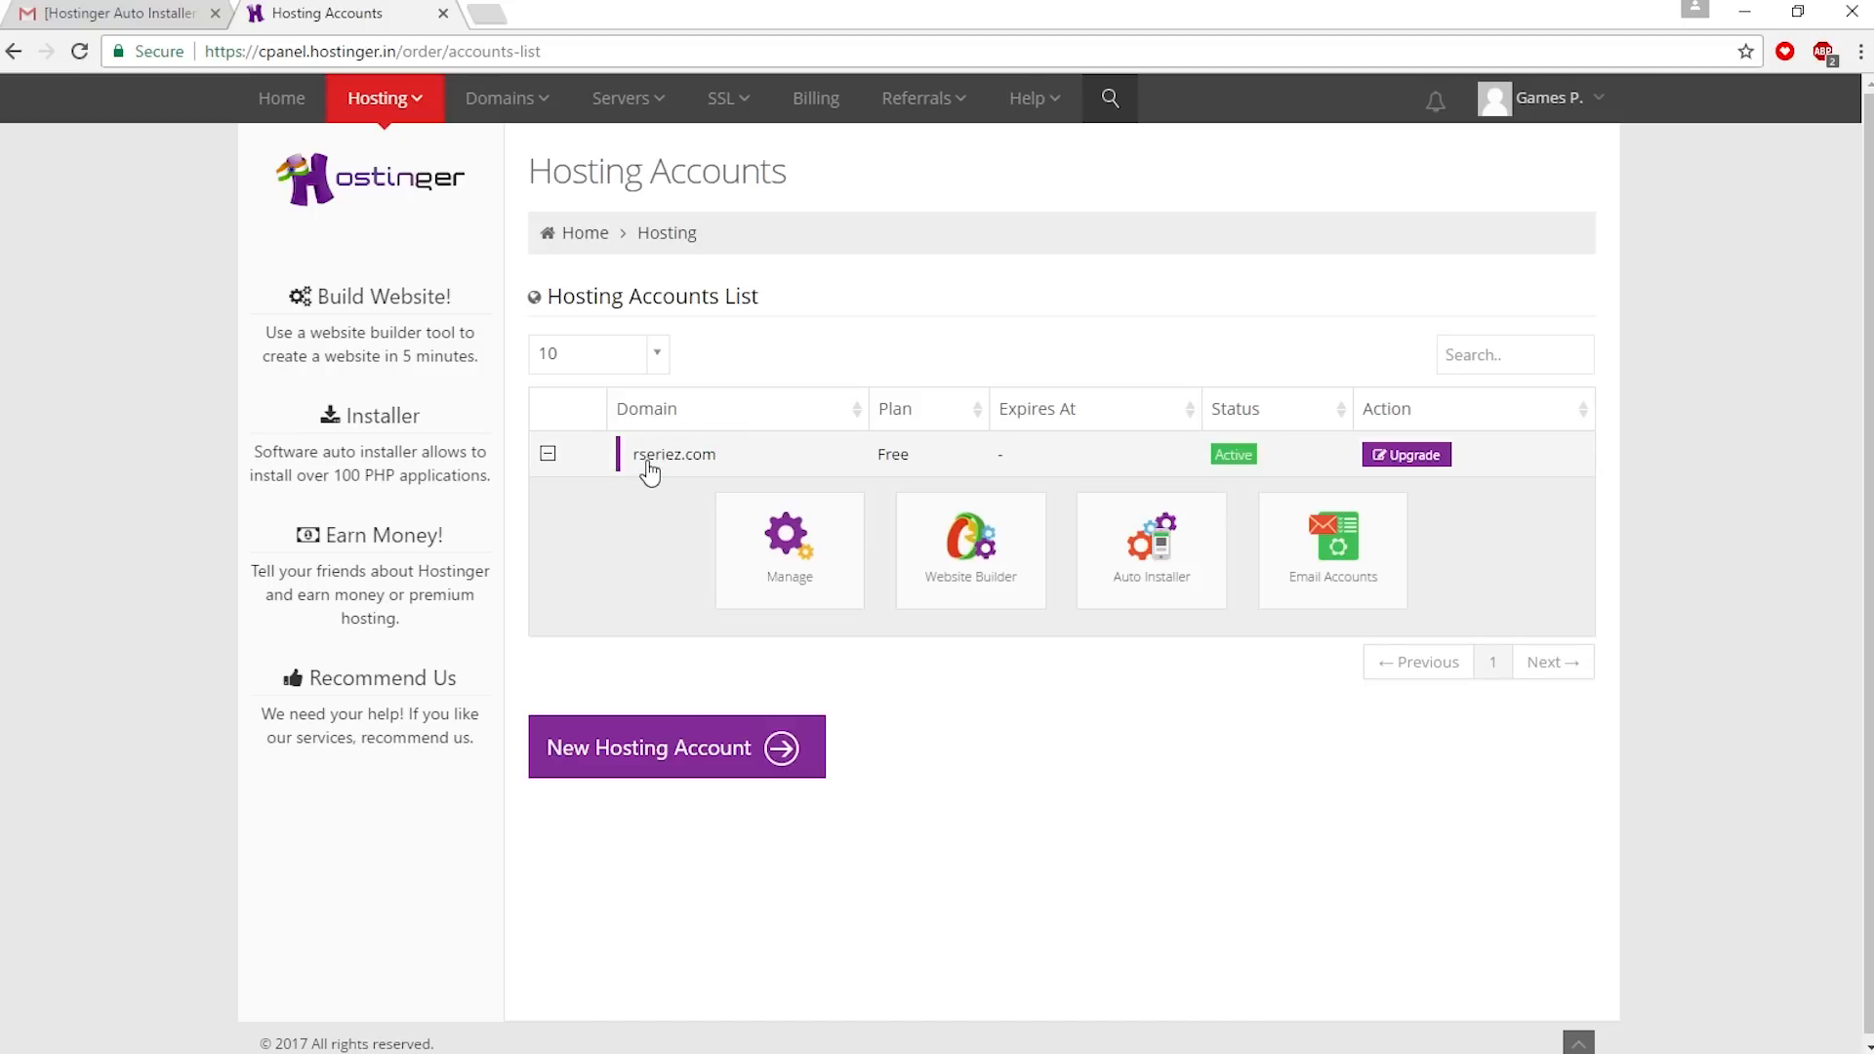
{"action": "left_click", "coordinate": [114, 14]}
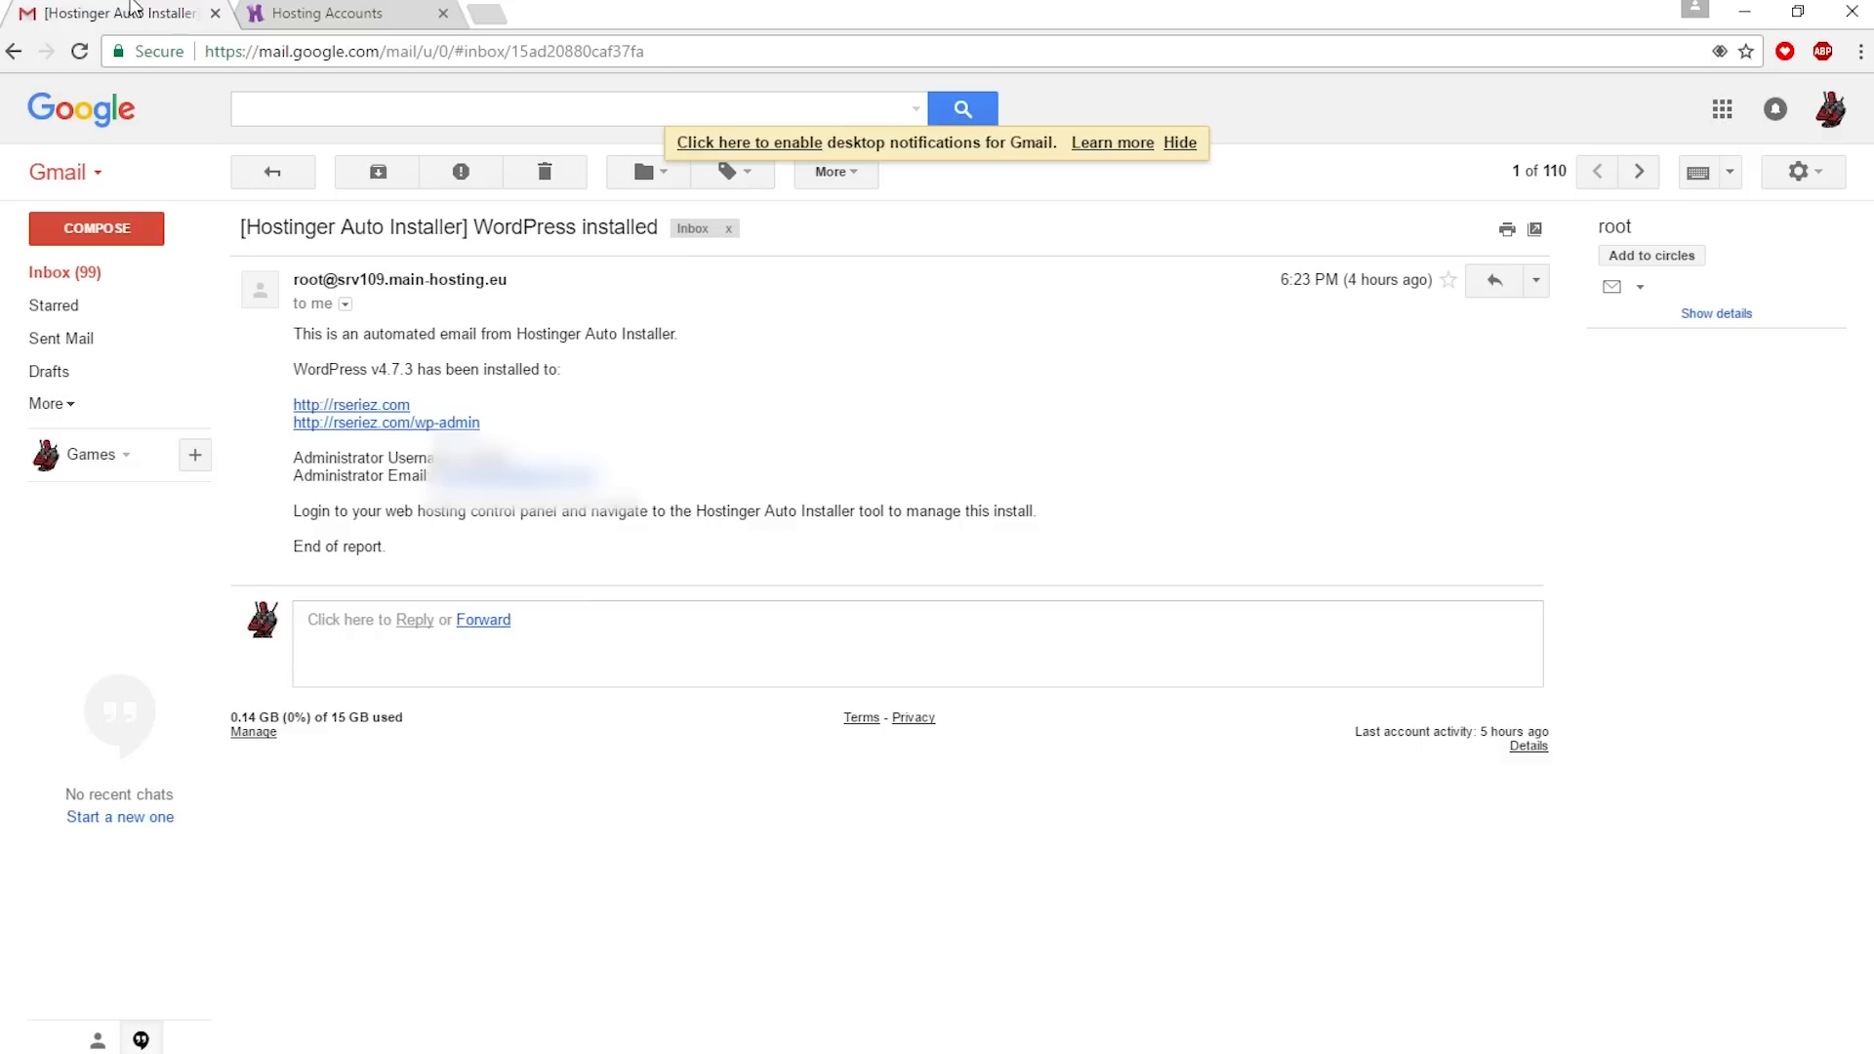
{"action": "mouse_move", "coordinate": [385, 424]}
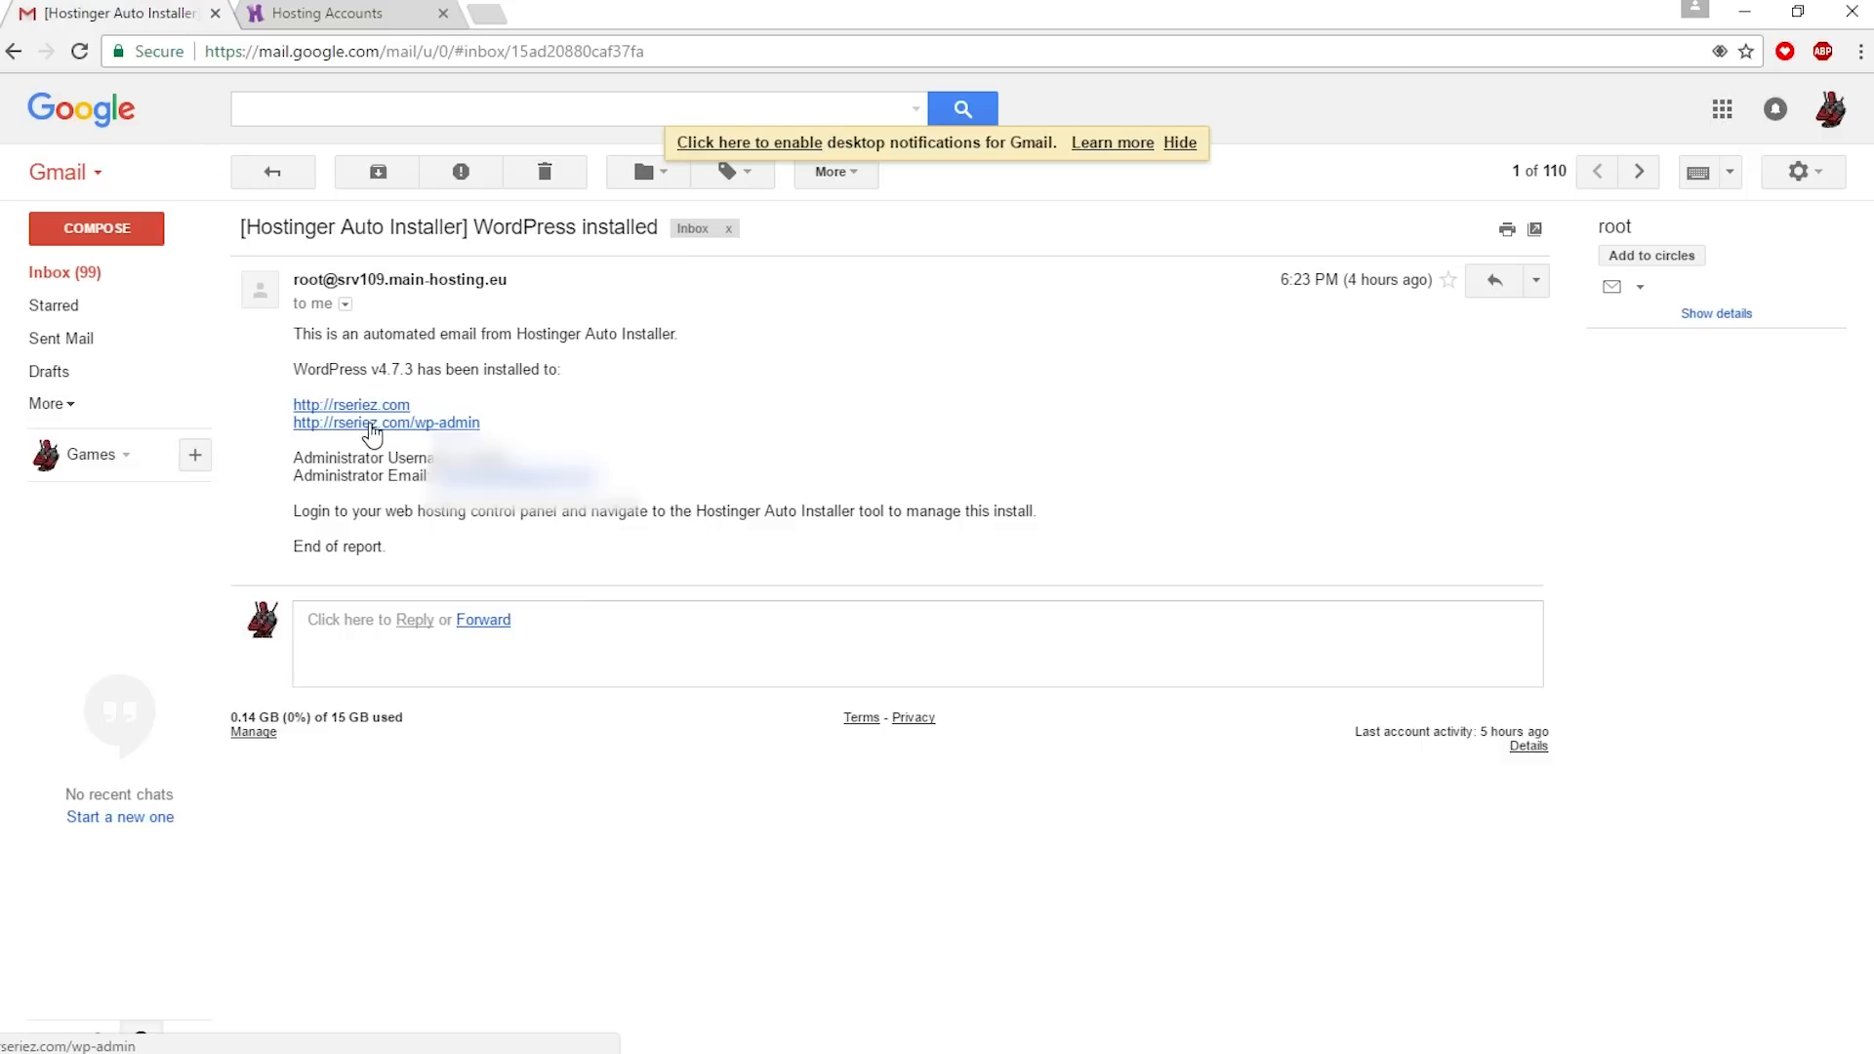
{"action": "left_click", "coordinate": [386, 422]}
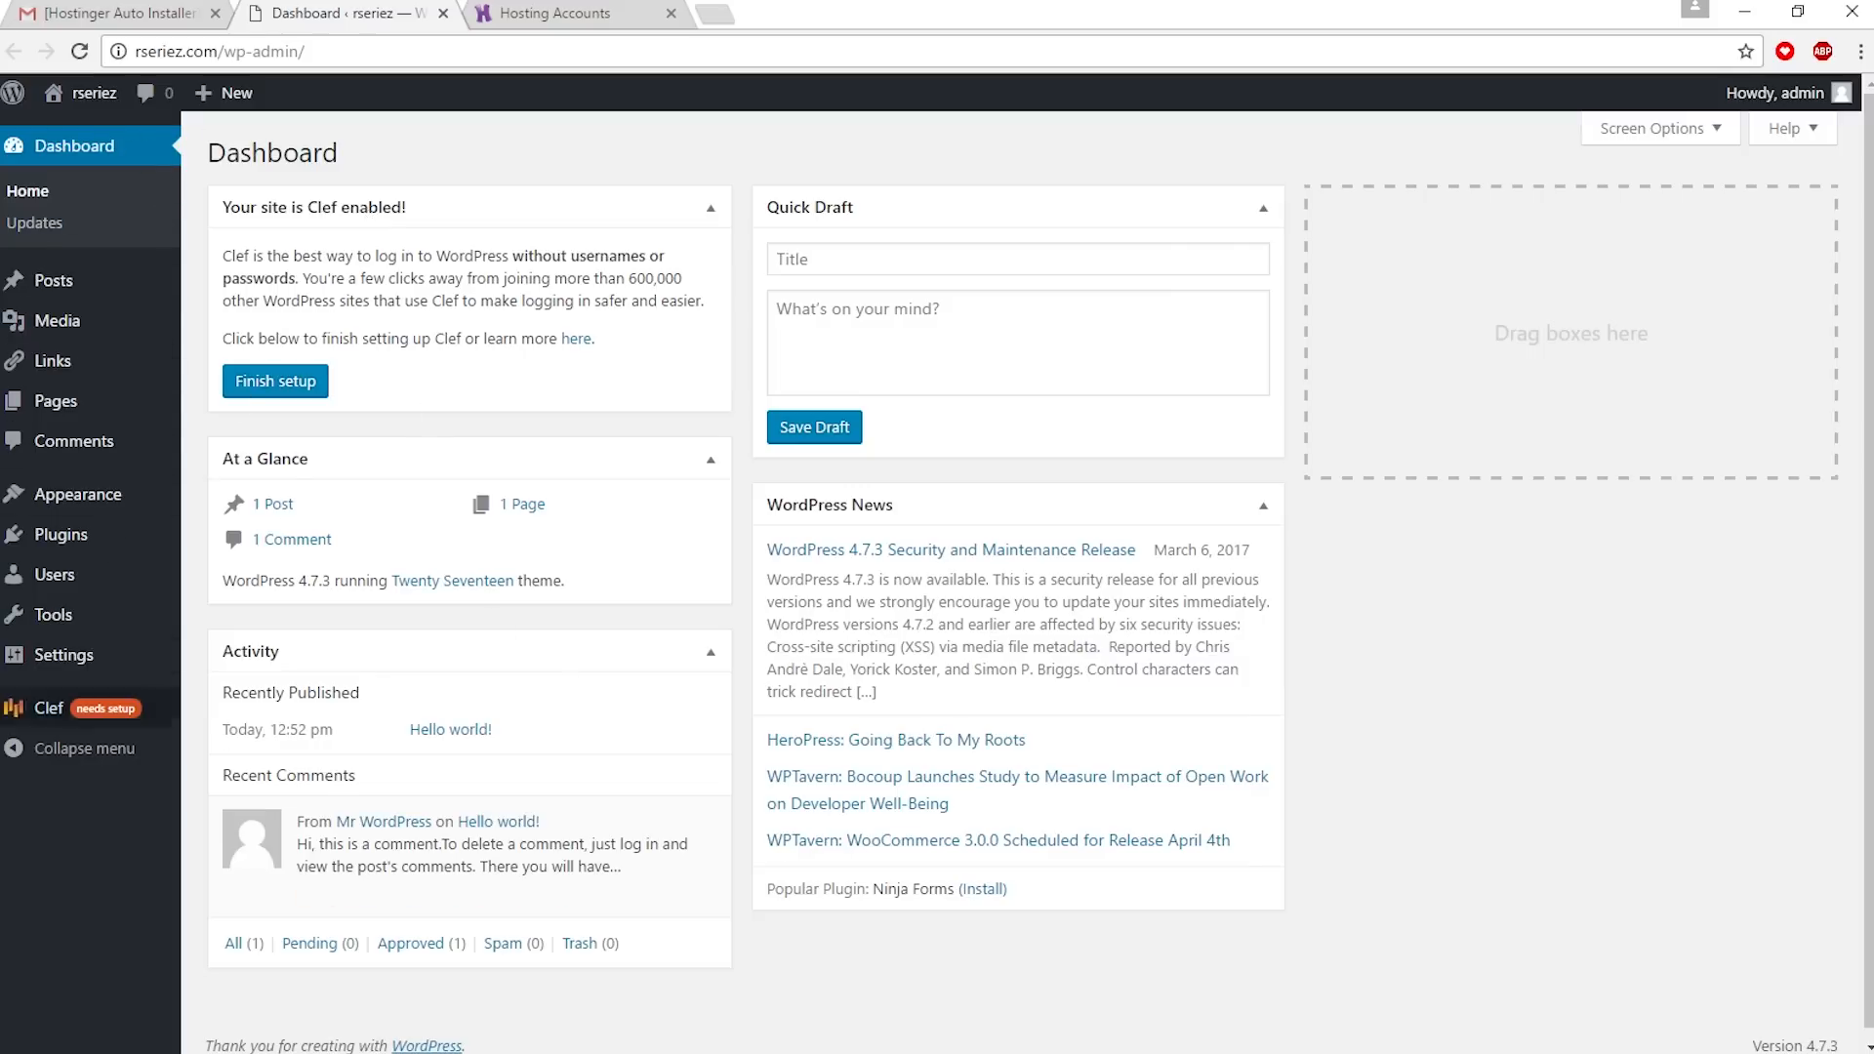
{"action": "mouse_move", "coordinate": [137, 473]}
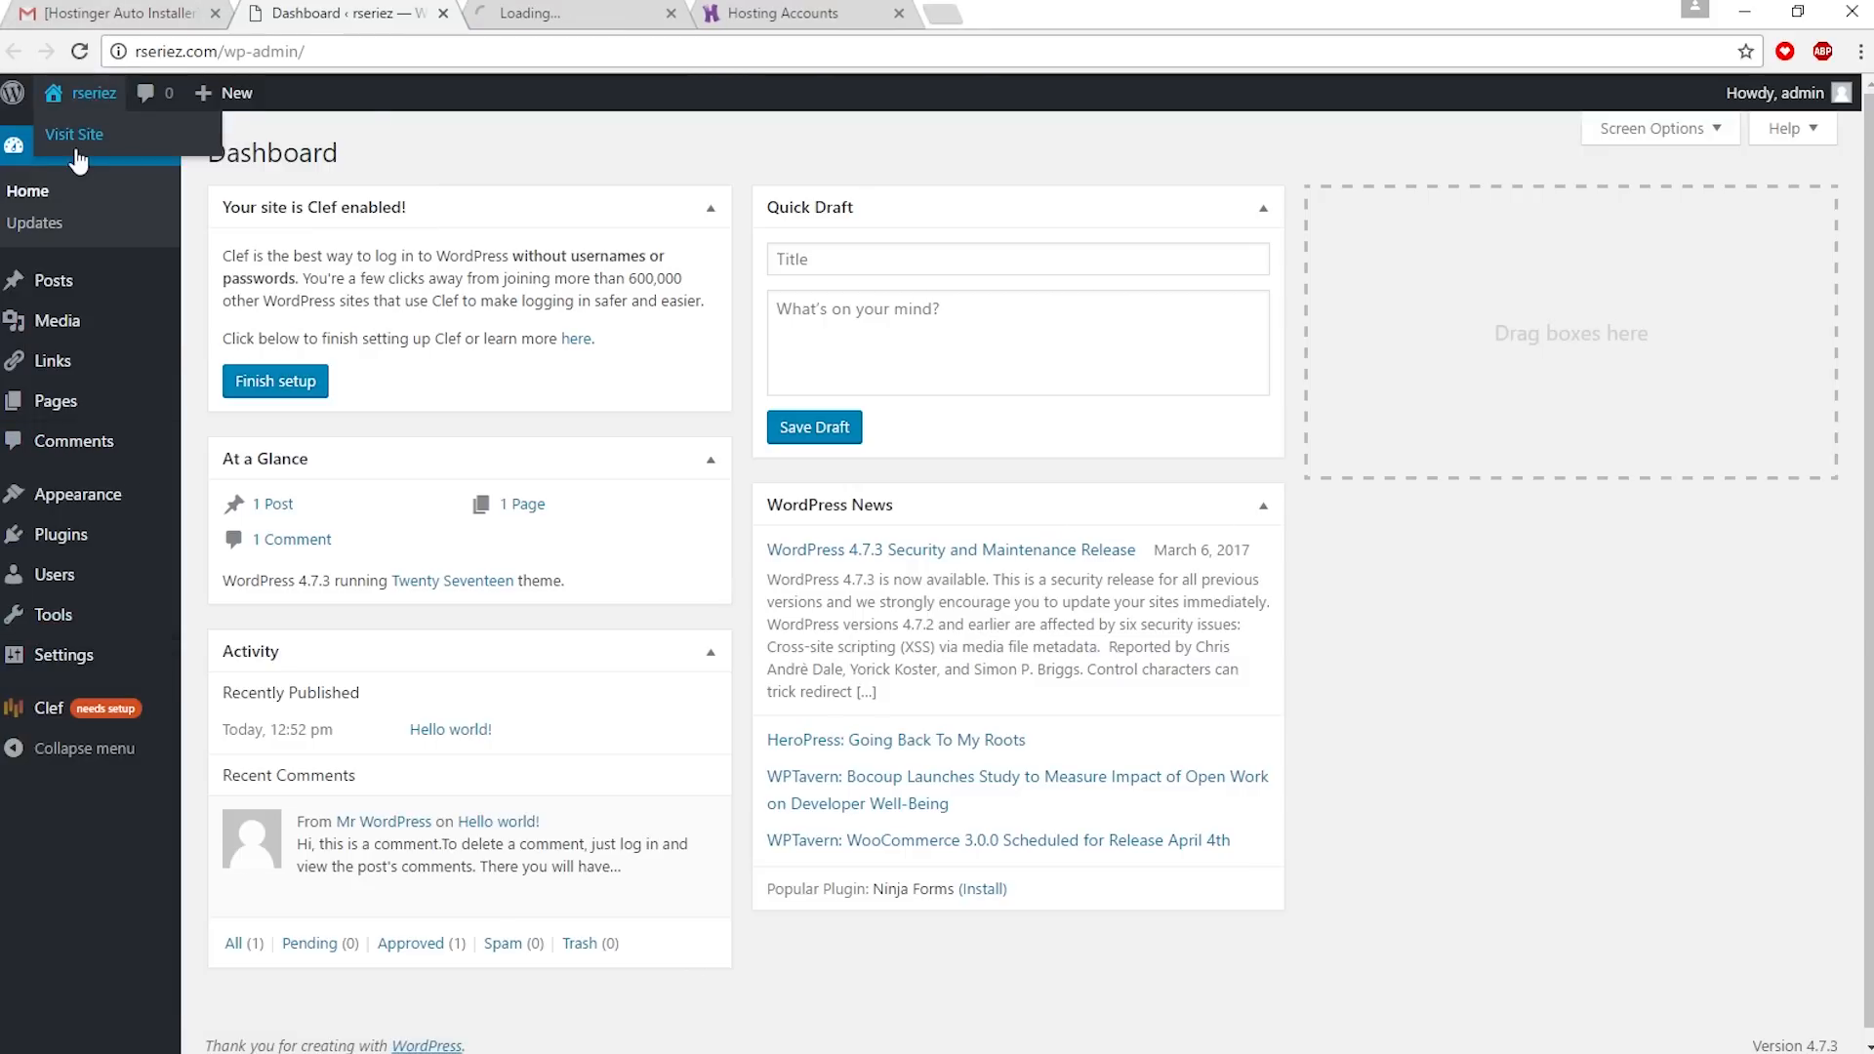
Step: Visit the live rseriez.com site from the admin bar
{"action": "left_click", "coordinate": [74, 135]}
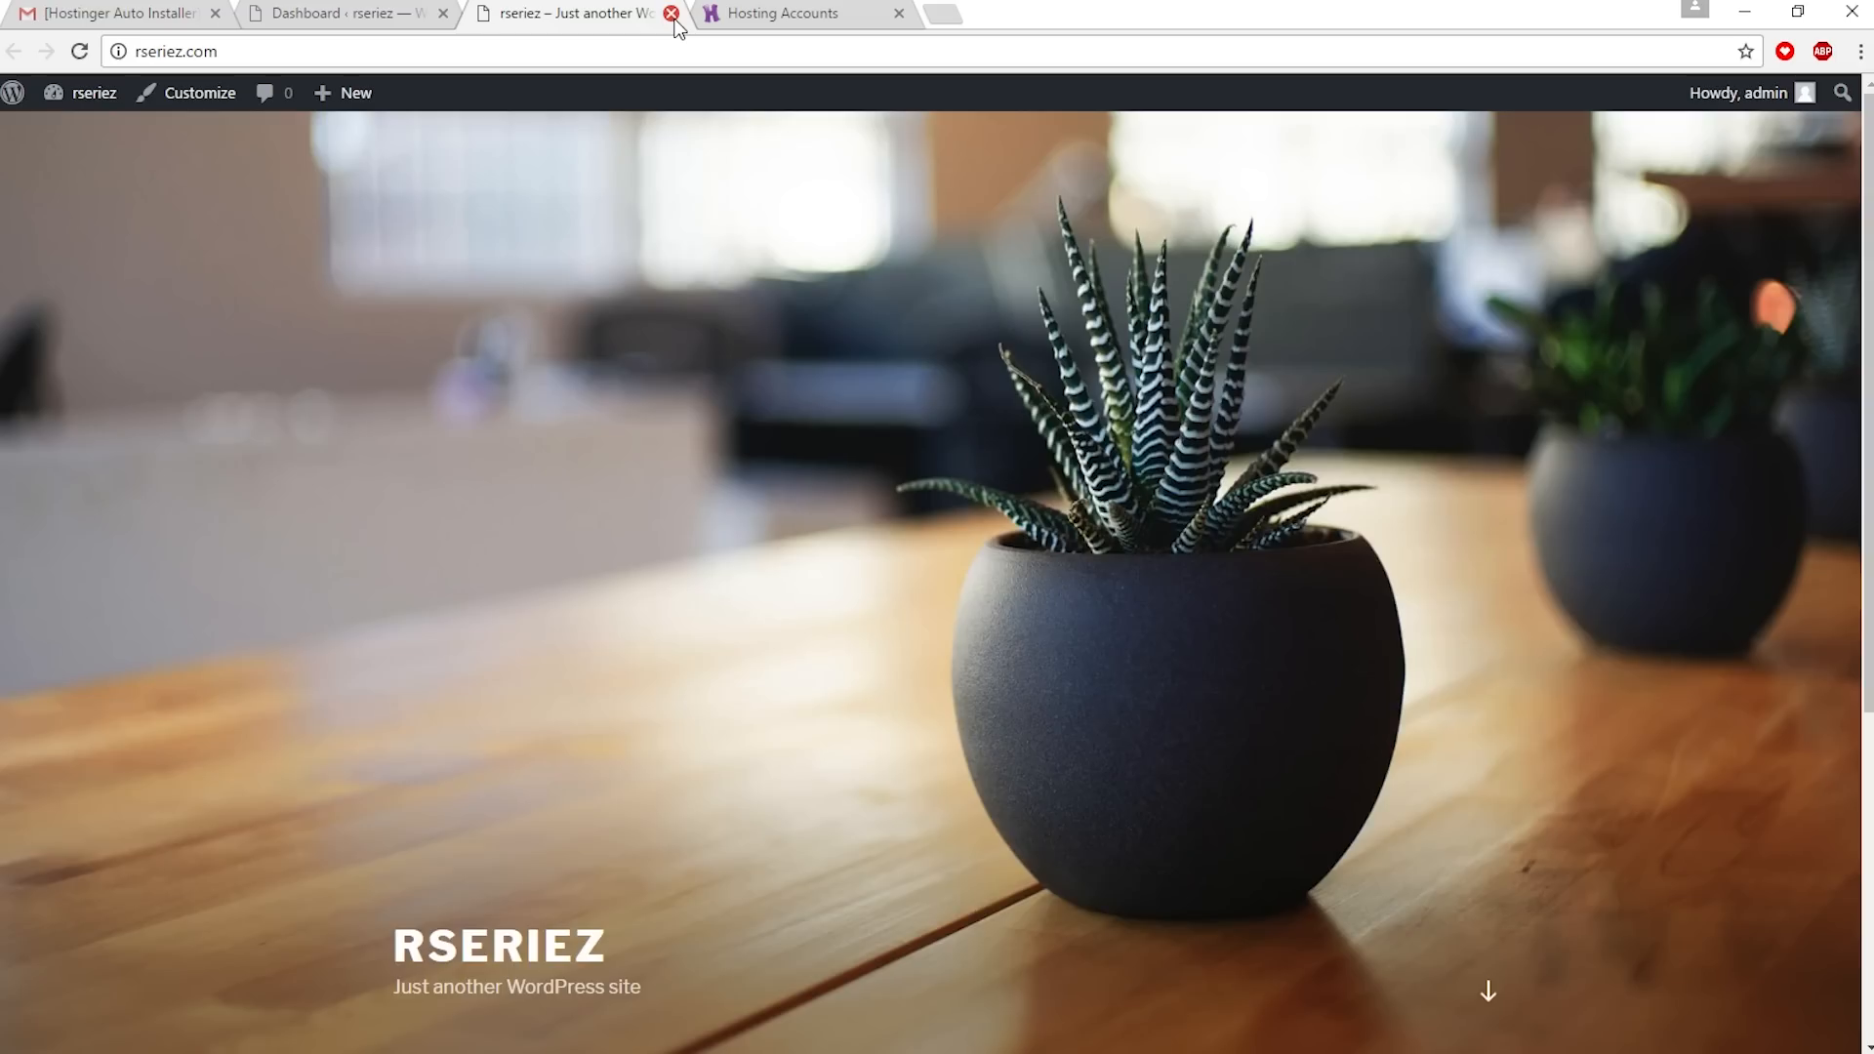
Step: Scroll down the live site to the Hello world! post
{"action": "scroll", "scroll_direction": "down", "scroll_amount": 3}
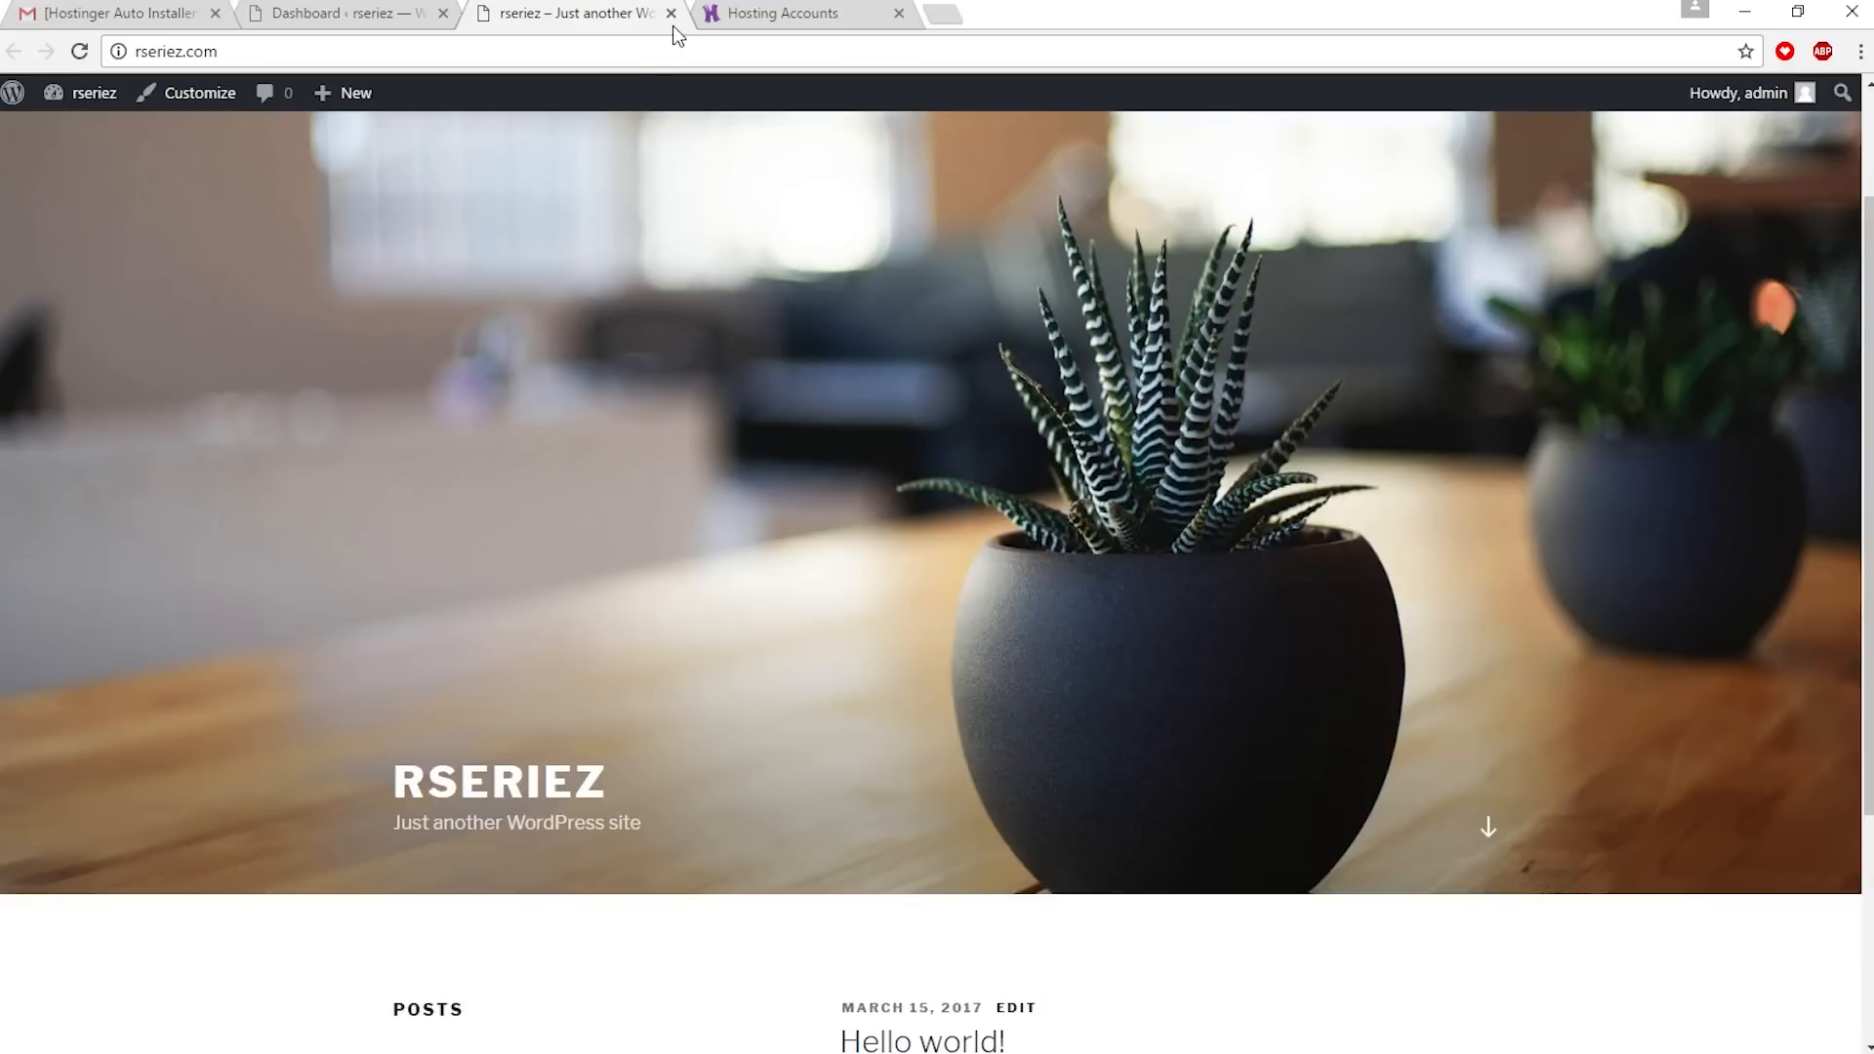
{"action": "scroll", "scroll_direction": "down", "scroll_amount": 3}
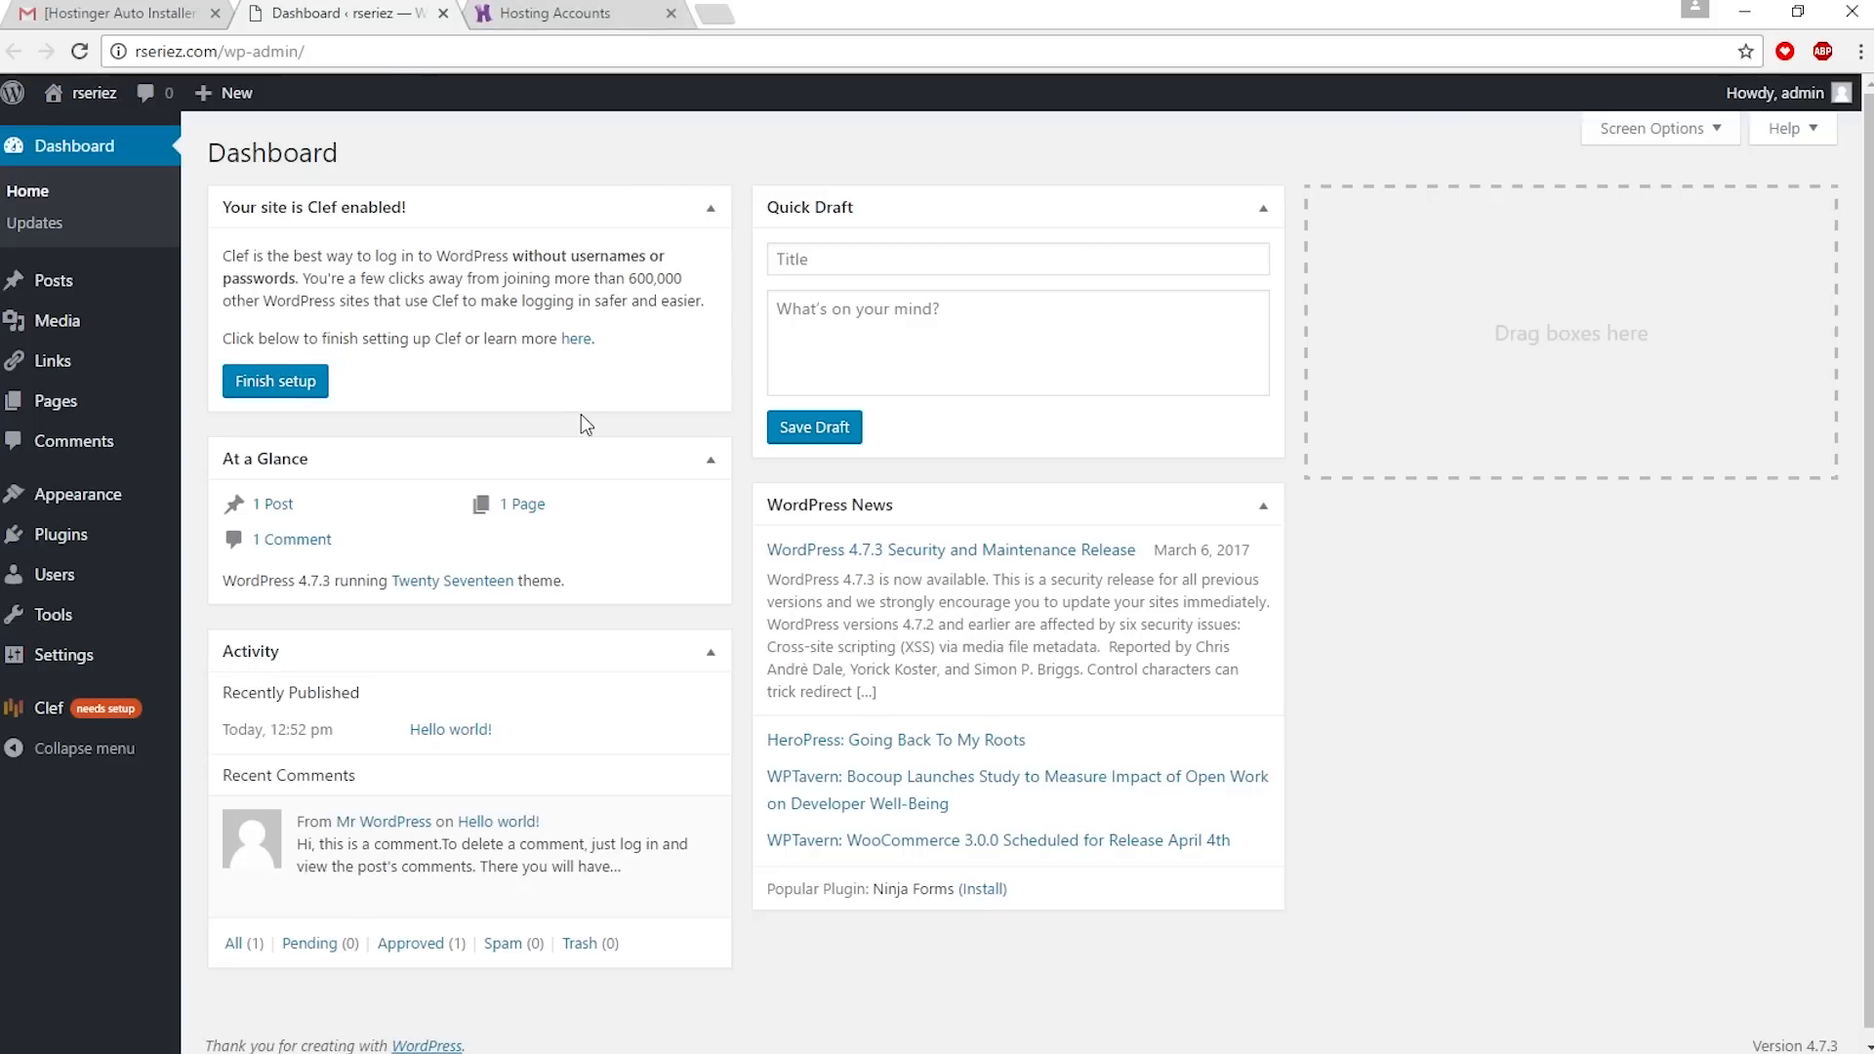
{"action": "mouse_move", "coordinate": [744, 637]}
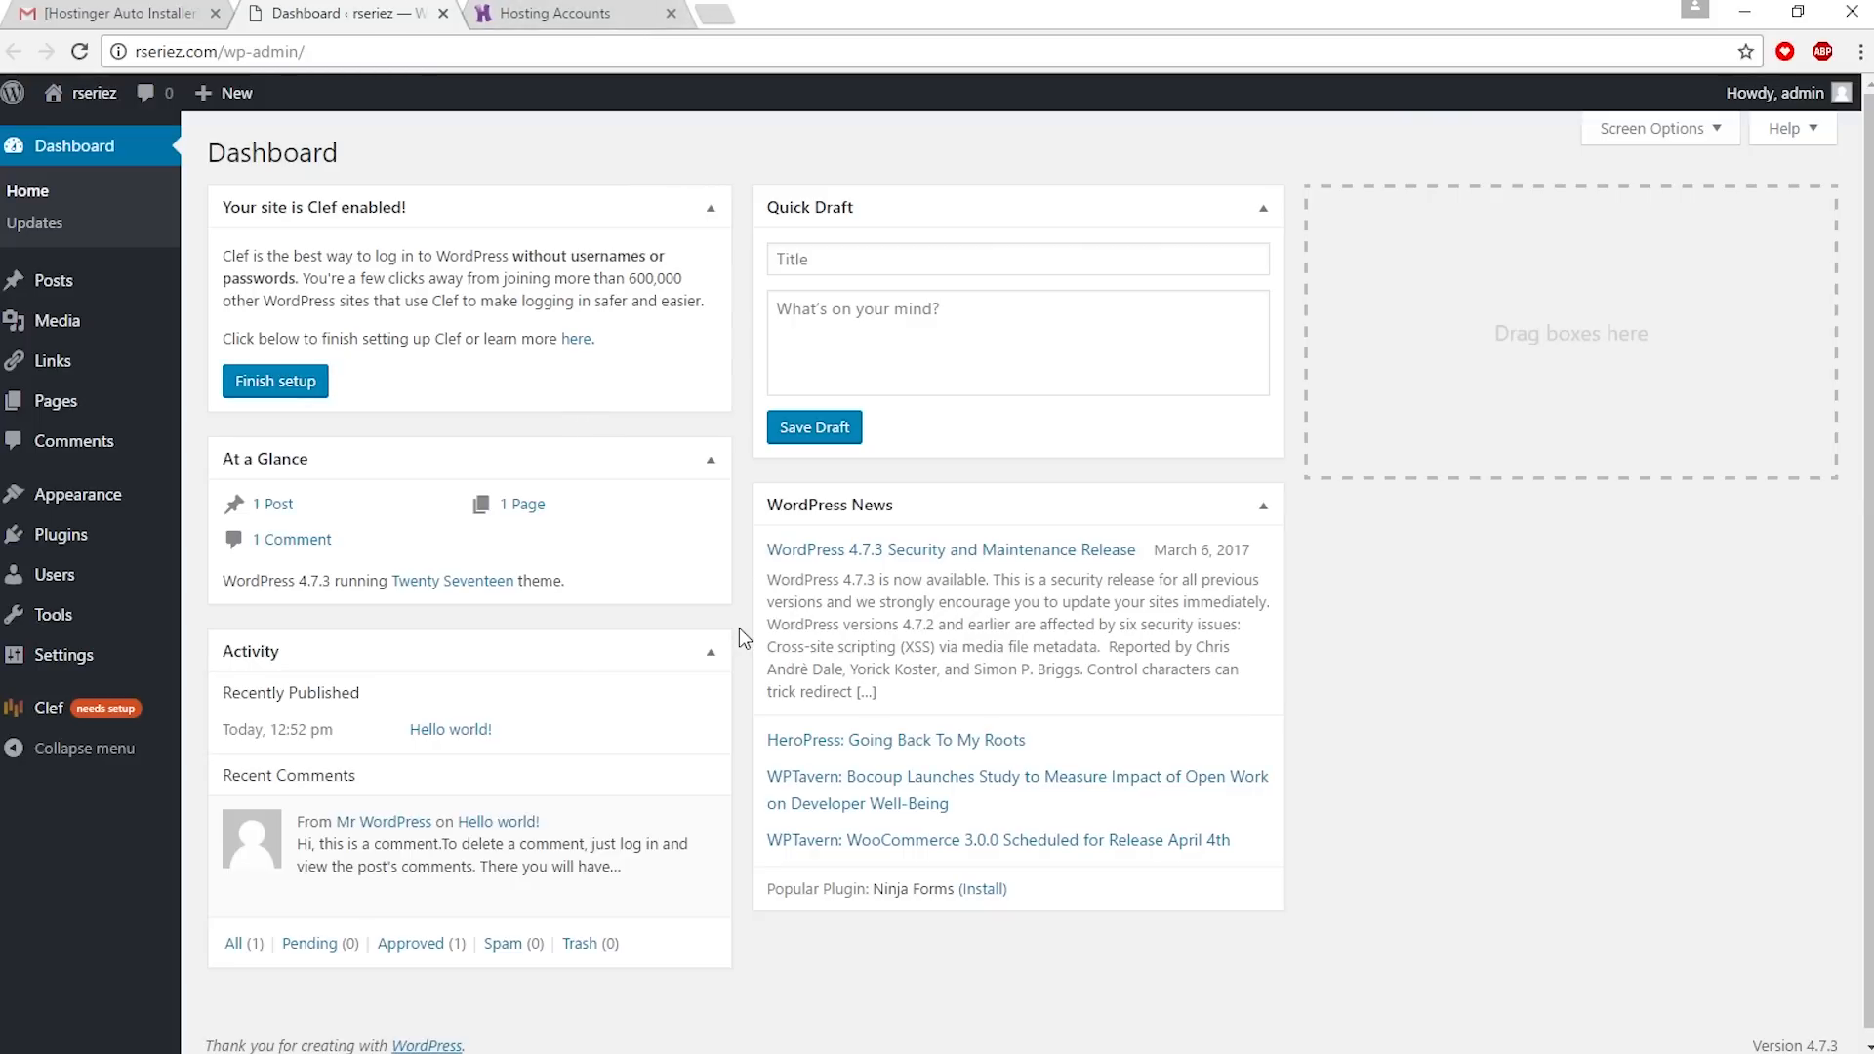